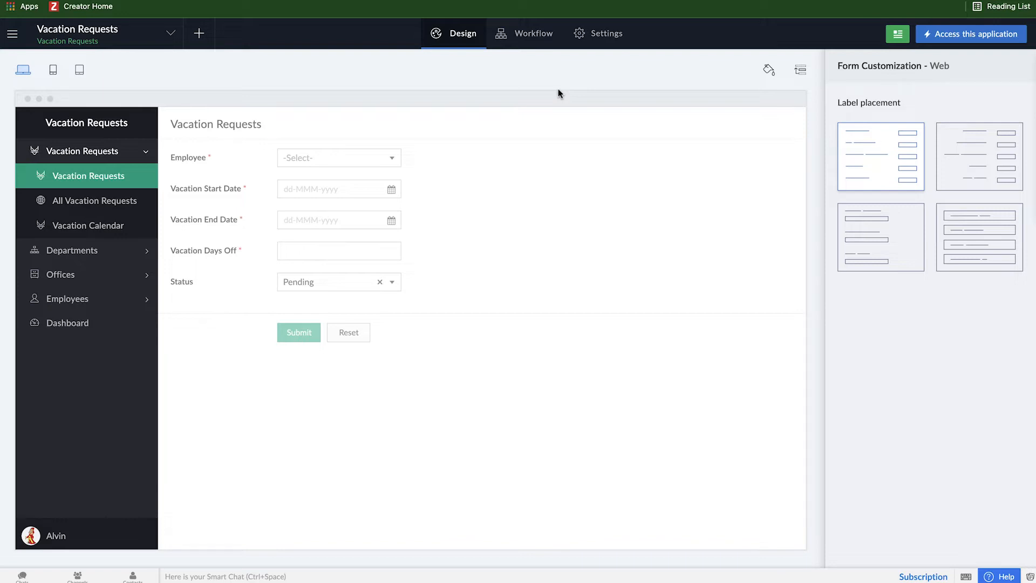
pyautogui.moveTo(545, 89)
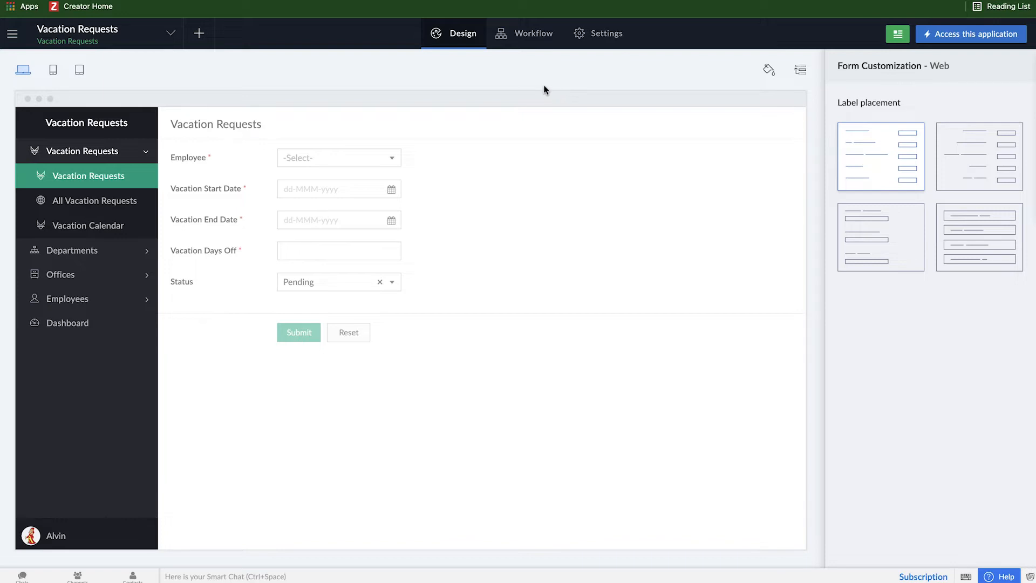
pyautogui.moveTo(533, 88)
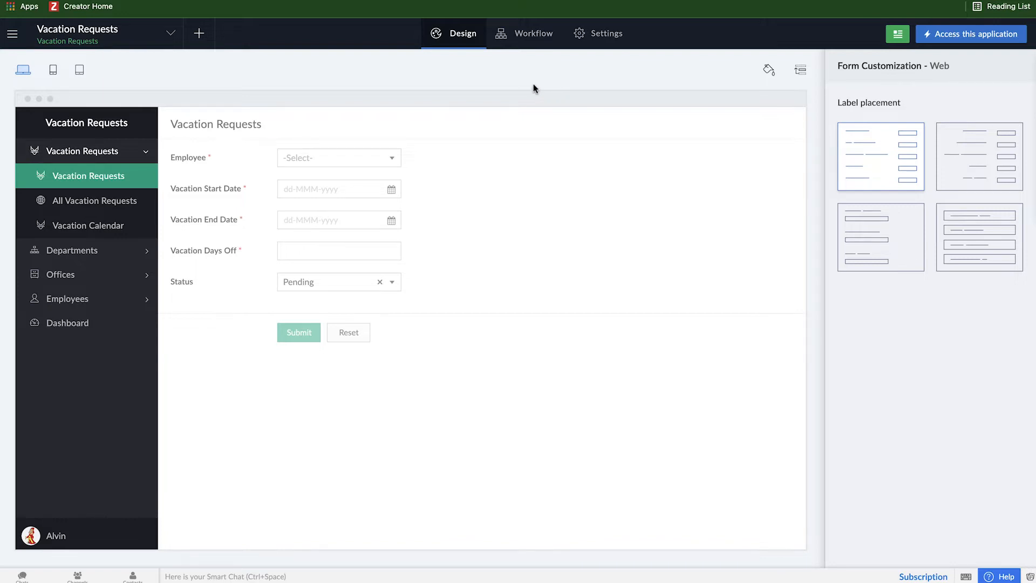
pyautogui.moveTo(151, 359)
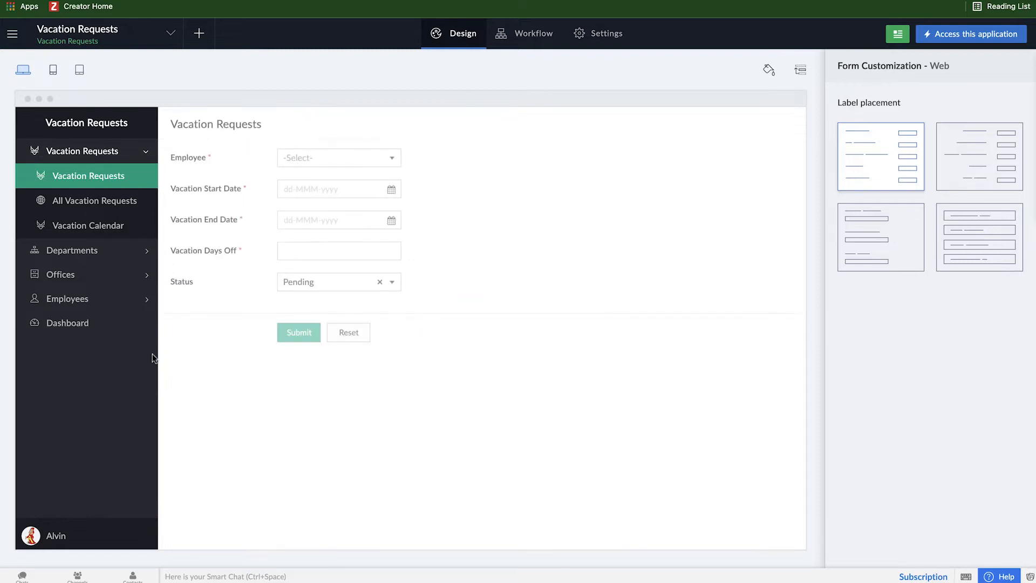
pyautogui.moveTo(108, 315)
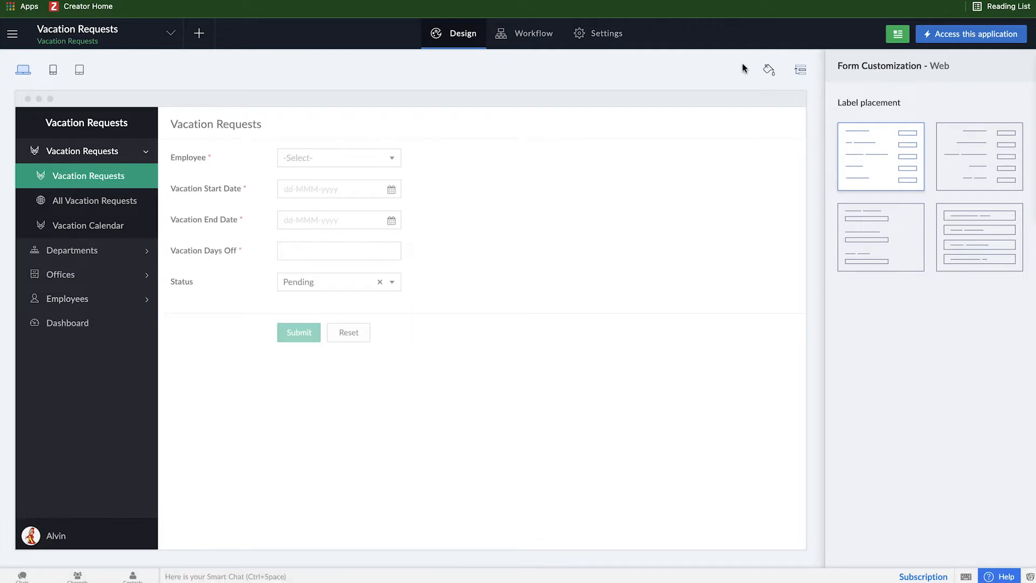
# Hide Vacation Calendar and Offices, remove Departments, and close the Rearrange panel.
pyautogui.click(799, 70)
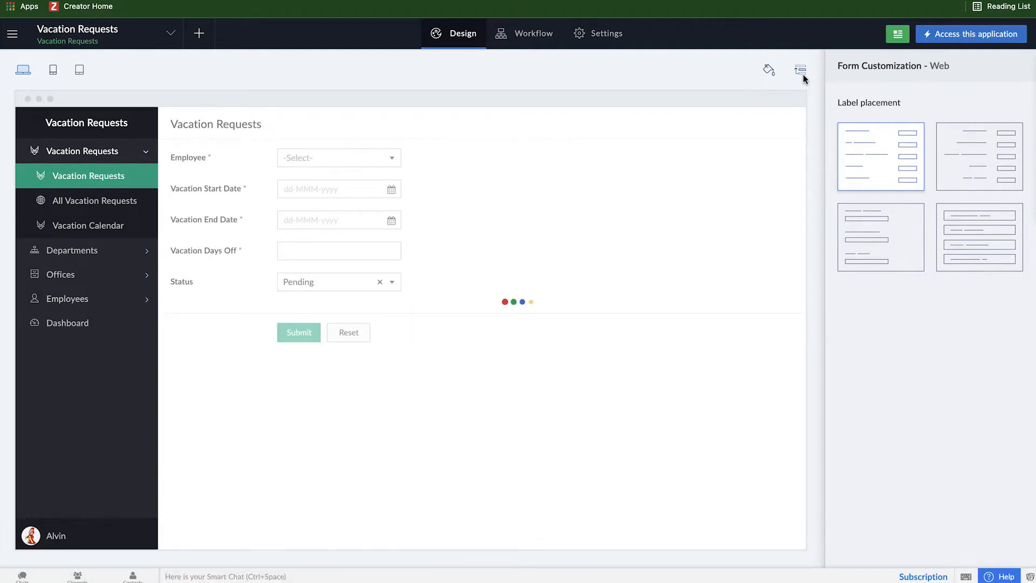
pyautogui.click(800, 69)
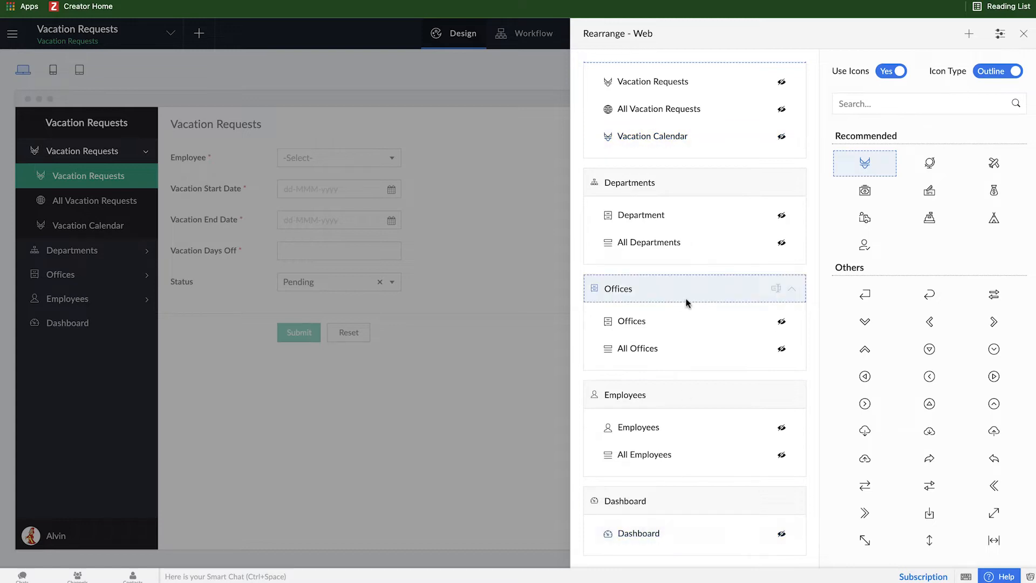
pyautogui.click(693, 288)
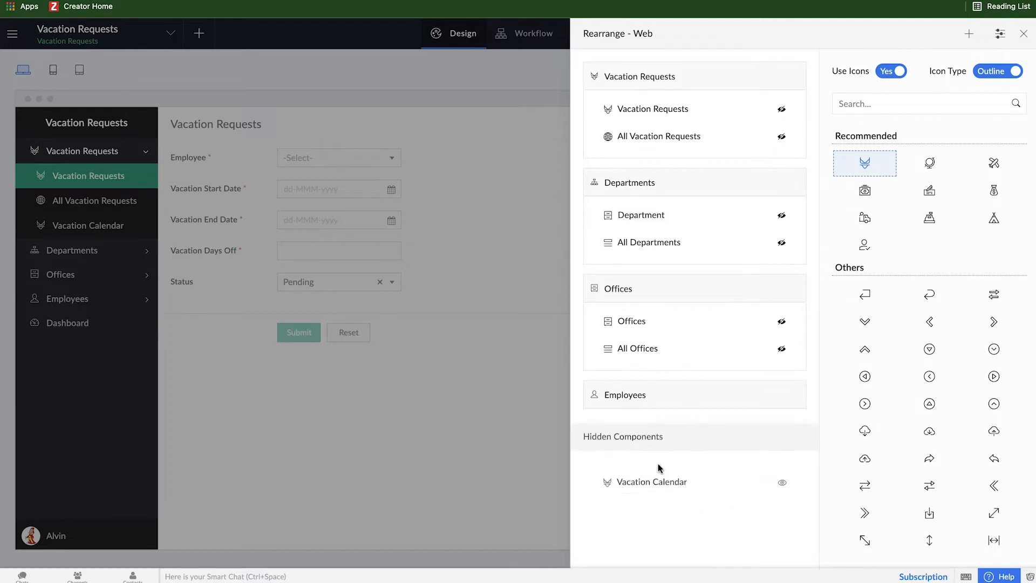
pyautogui.click(660, 321)
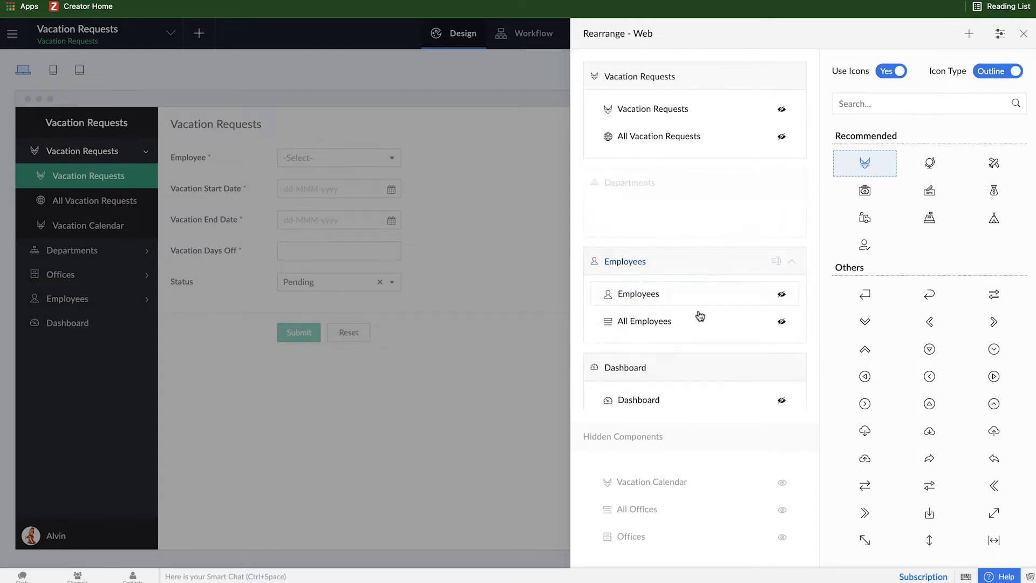
pyautogui.click(792, 261)
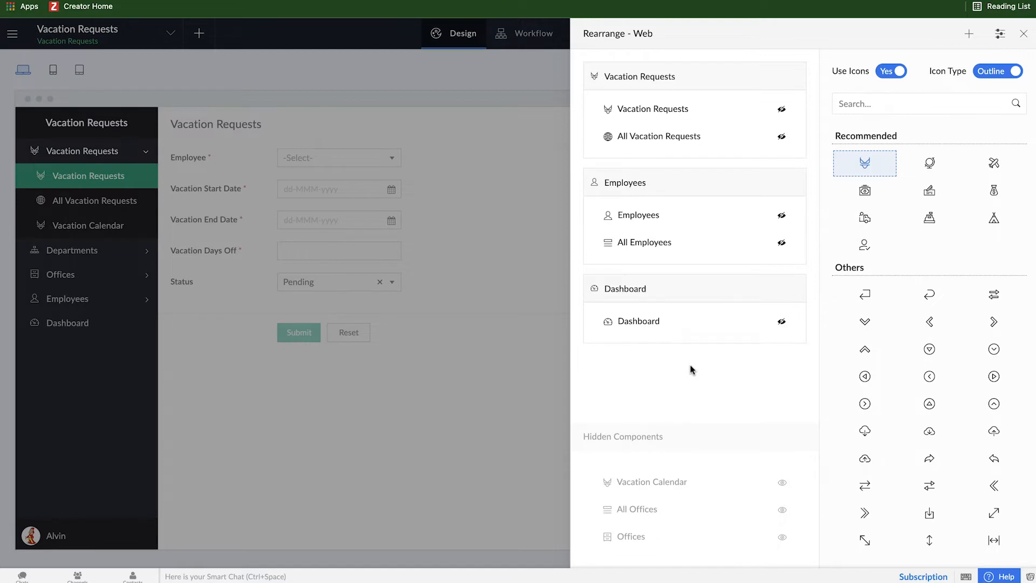
pyautogui.moveTo(705, 362)
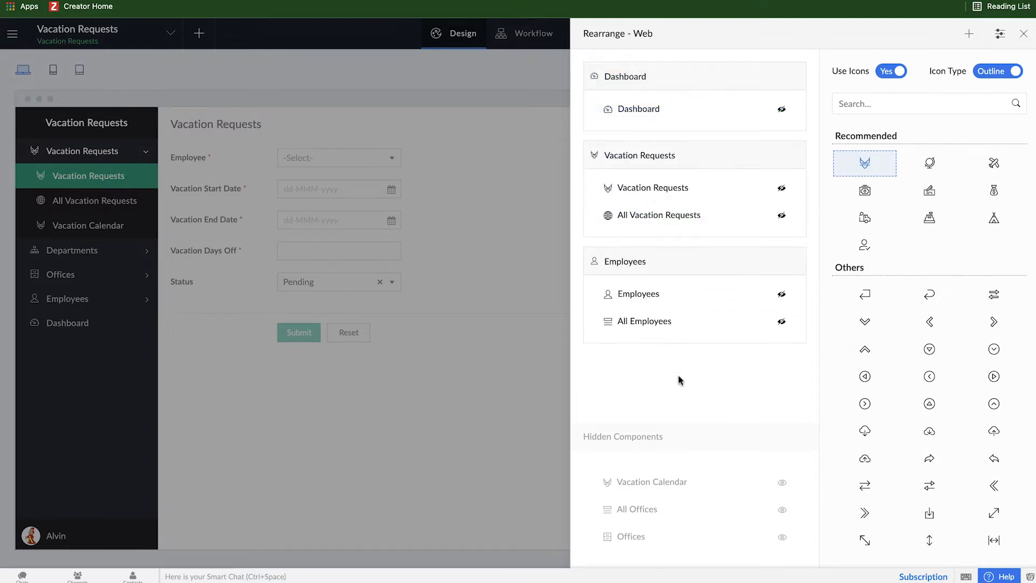
pyautogui.moveTo(683, 388)
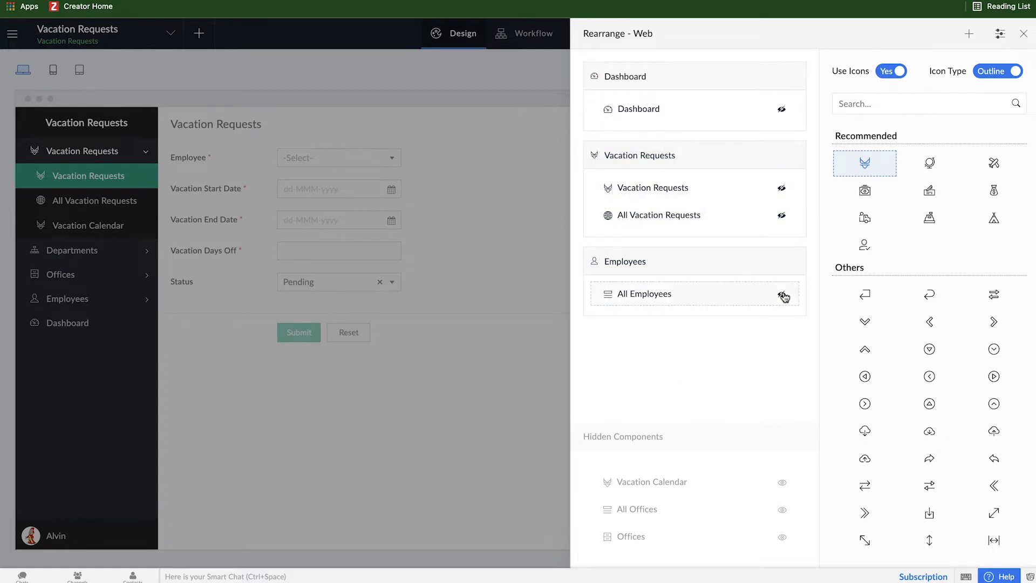
pyautogui.moveTo(1024, 36)
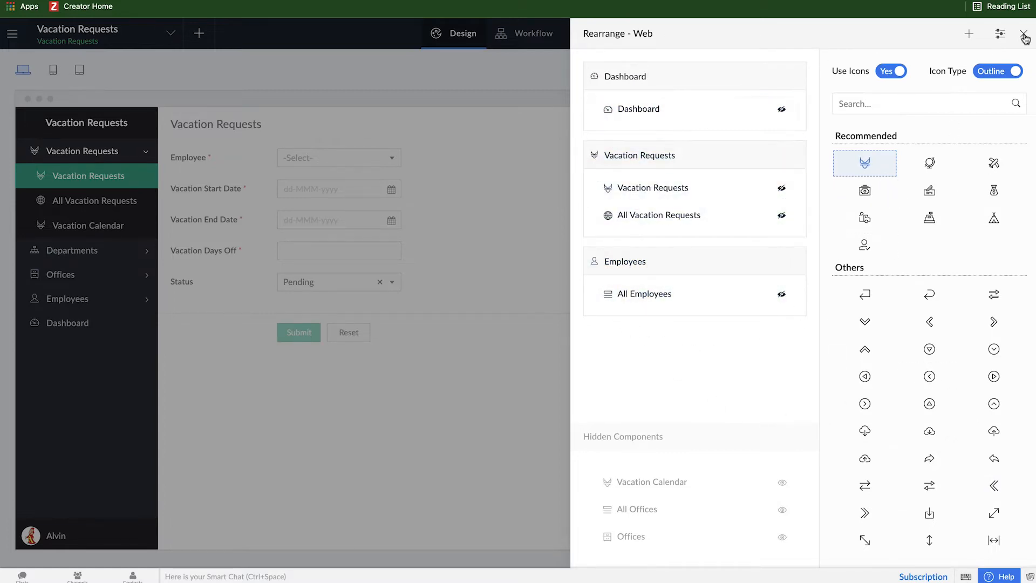
pyautogui.click(1025, 34)
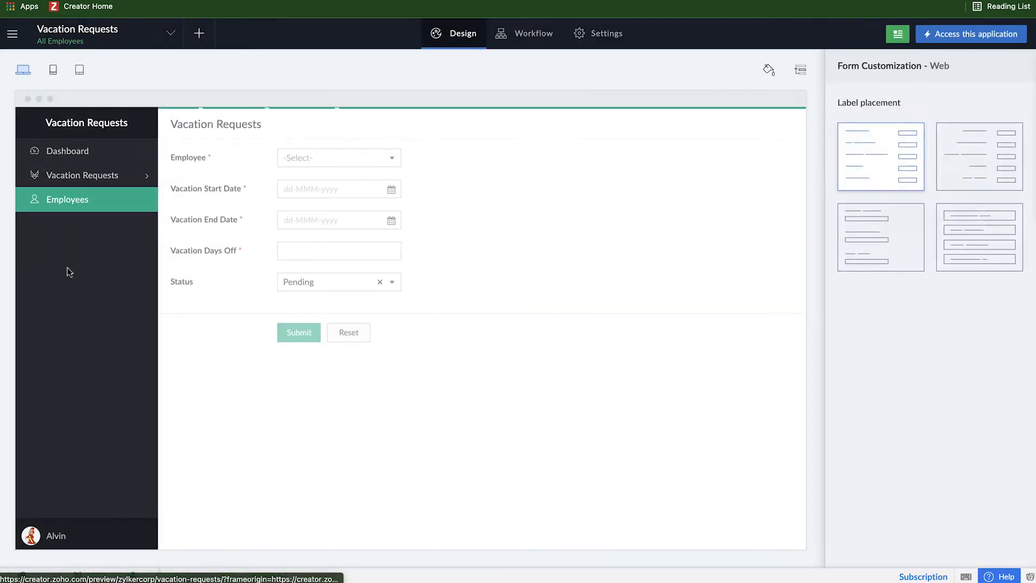
# Open All Employees, then switch the preview to the Dashboard page.
pyautogui.click(67, 199)
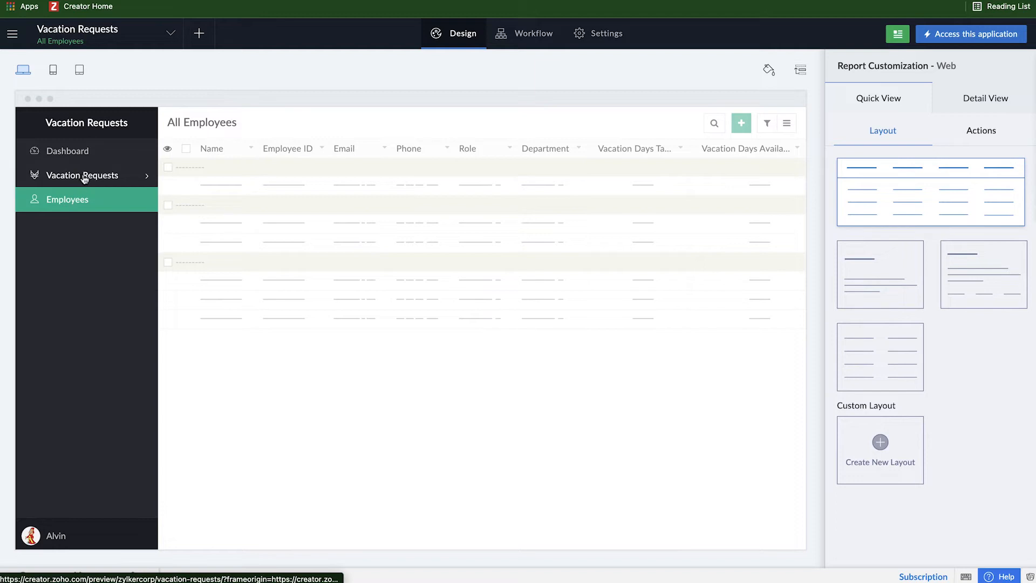
pyautogui.click(68, 151)
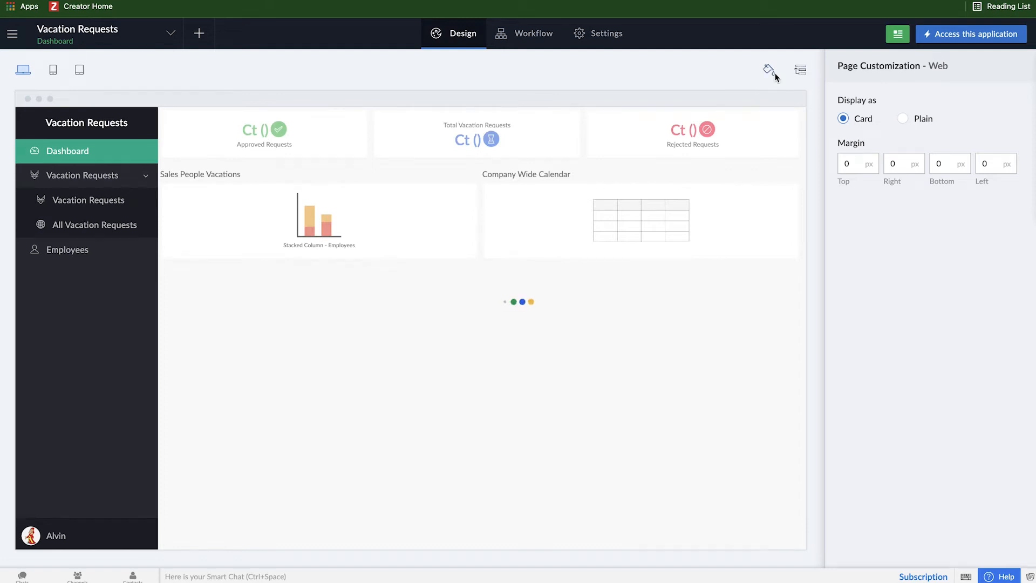
# Try sidebar, top-navigation and blue-header themes, then reselect the original dark sidebar theme.
pyautogui.click(768, 70)
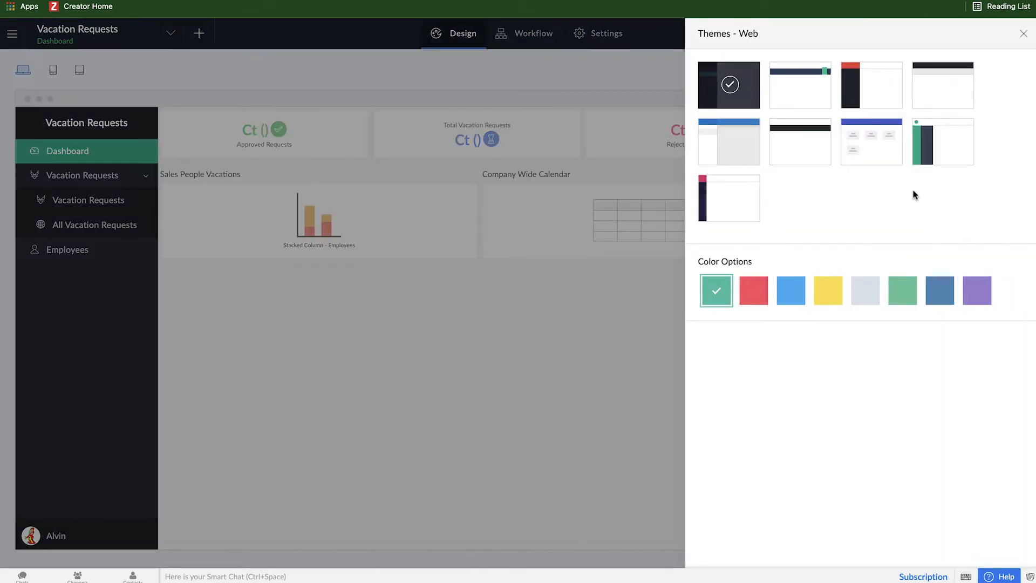
pyautogui.click(871, 84)
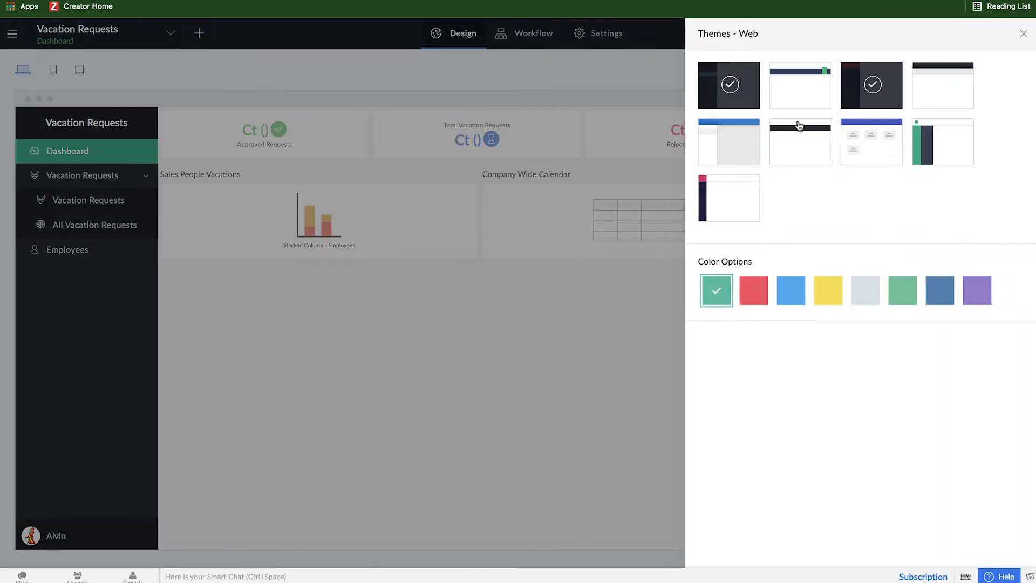
pyautogui.click(942, 85)
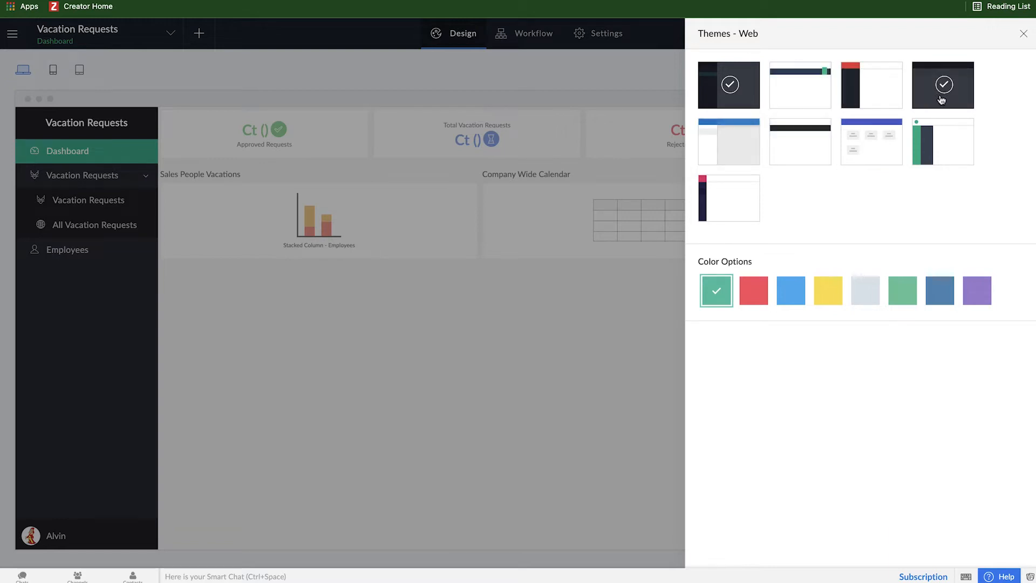
pyautogui.click(942, 84)
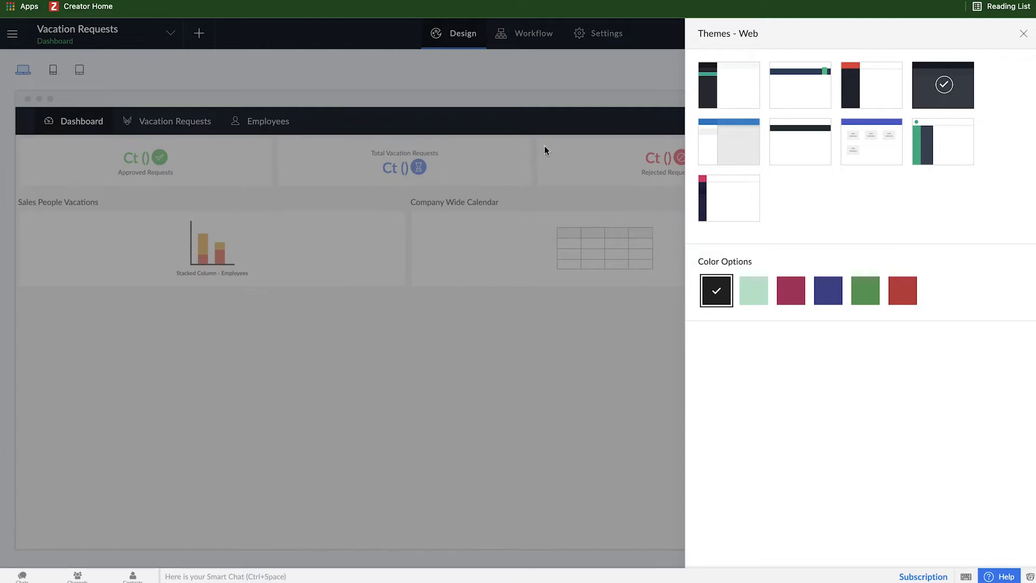
pyautogui.click(727, 141)
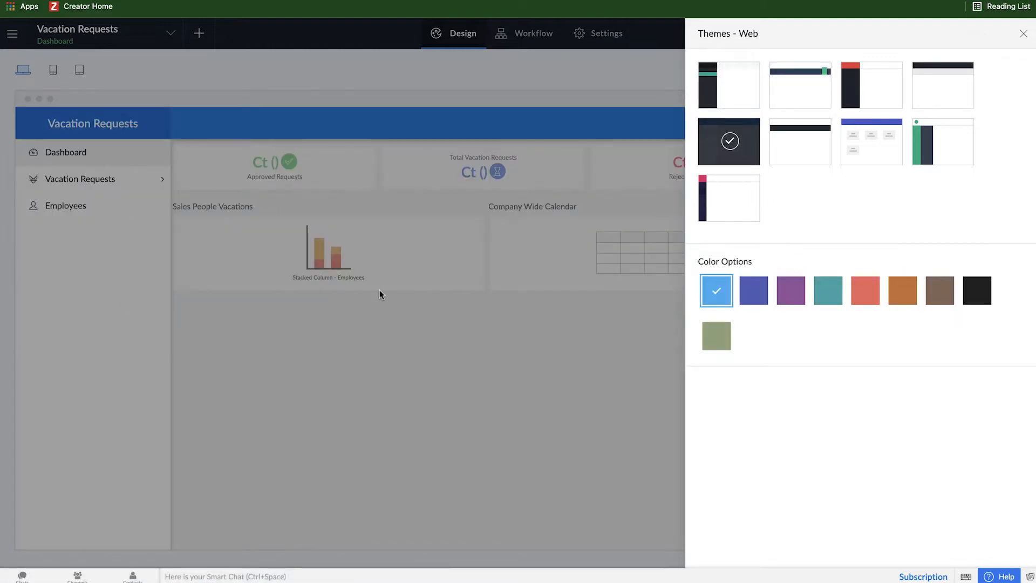
pyautogui.click(728, 85)
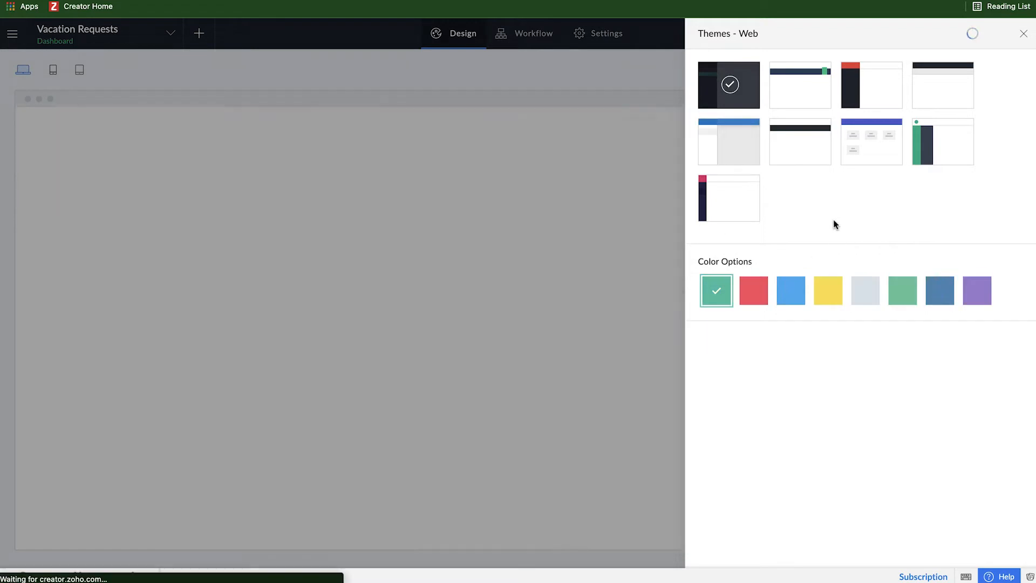
# Close Themes and open All Vacation Requests from the expanded Vacation Requests menu.
pyautogui.click(1023, 33)
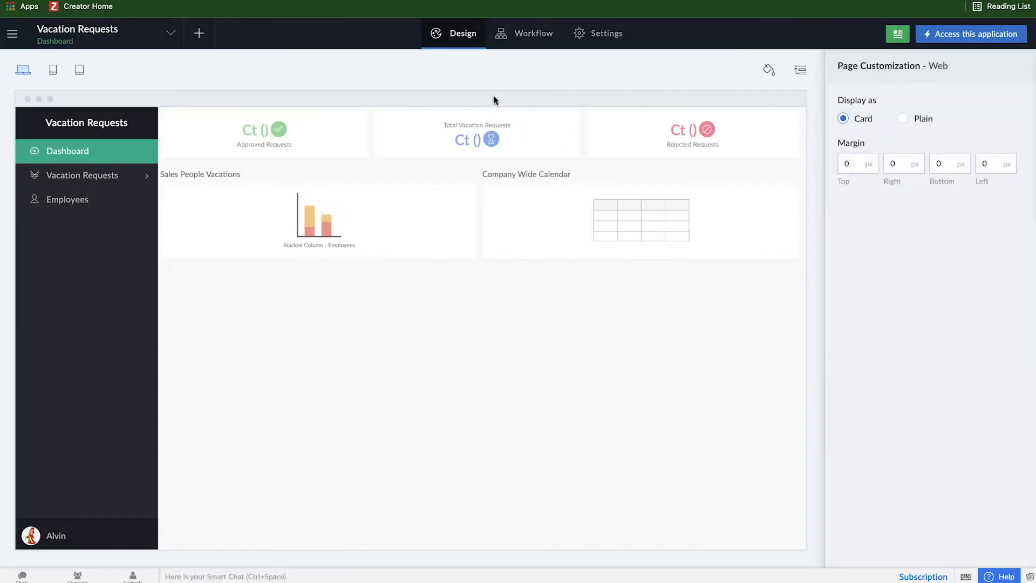
pyautogui.moveTo(262, 66)
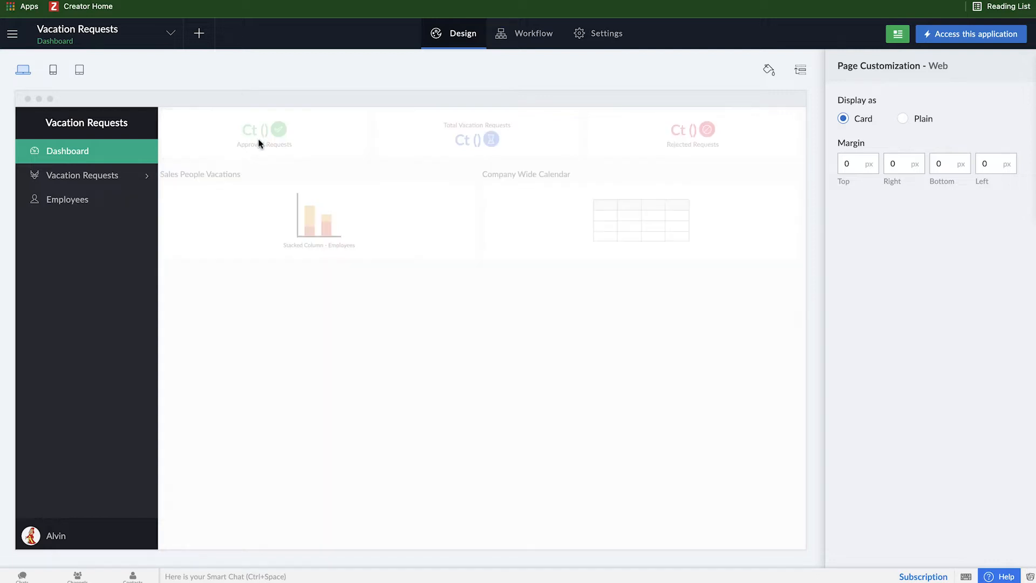
pyautogui.click(82, 175)
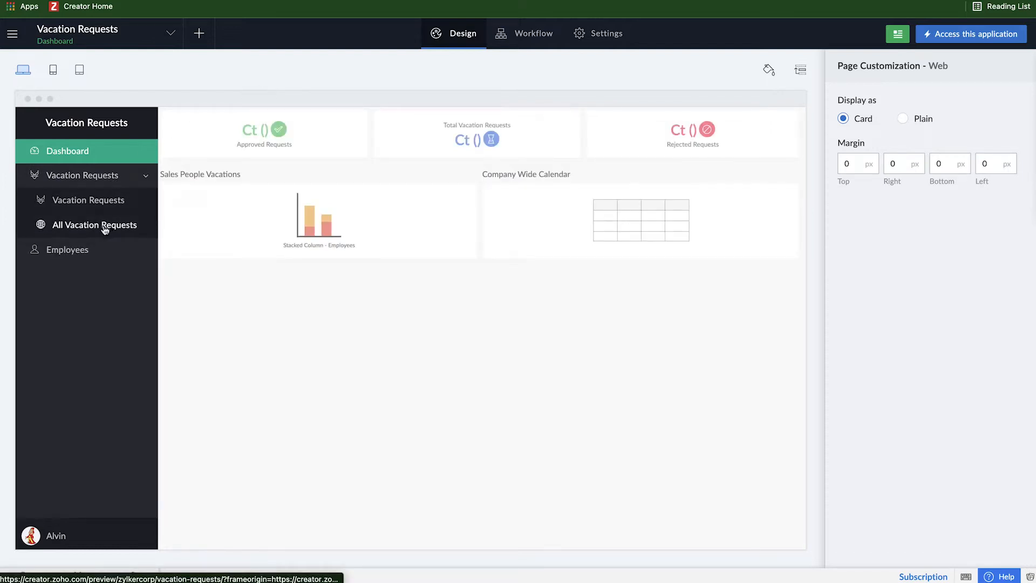
pyautogui.click(95, 224)
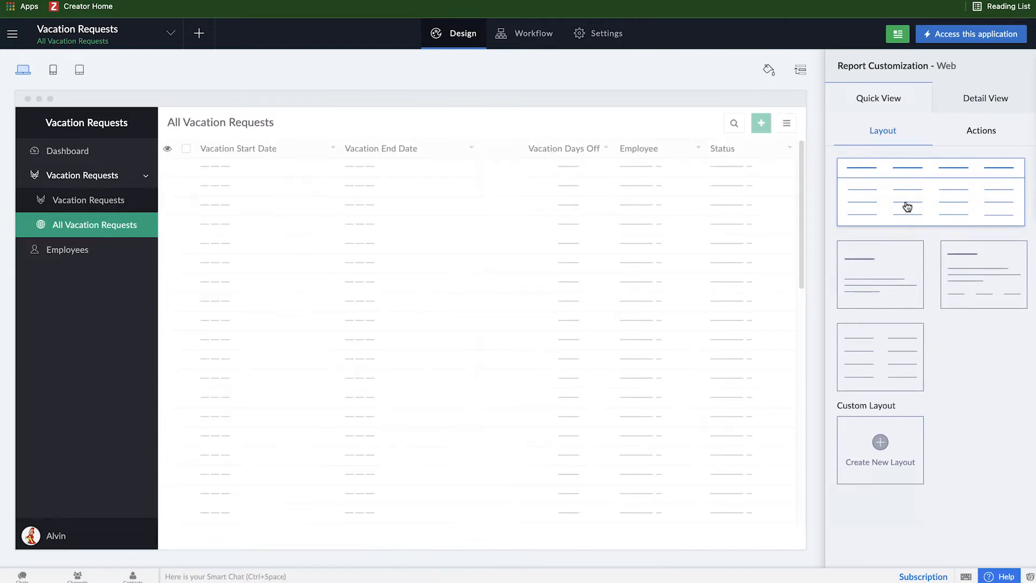
# Open Configure Fields from the Quick View layout and scroll Add Fields to Buttons.
pyautogui.click(907, 191)
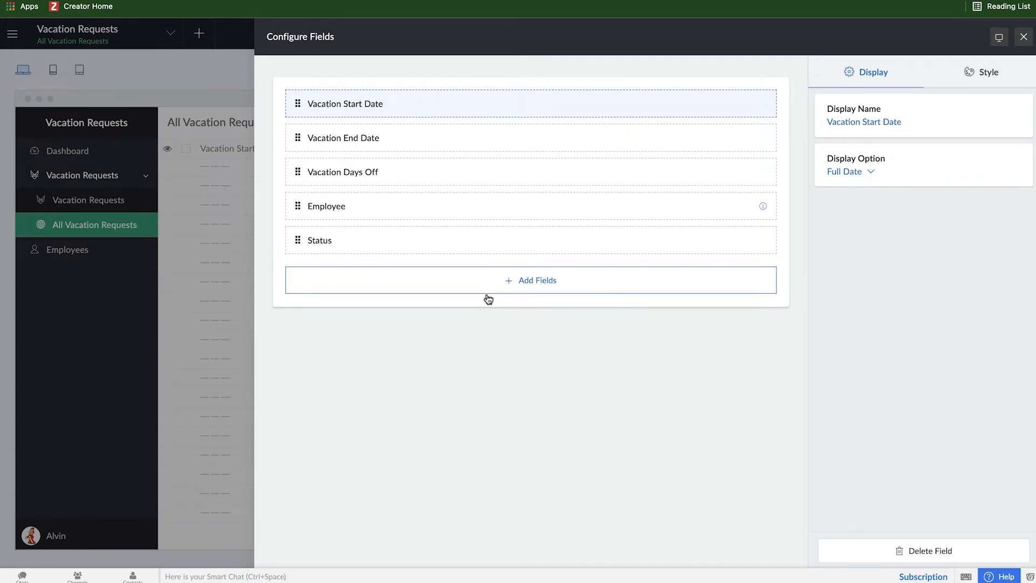
pyautogui.click(536, 280)
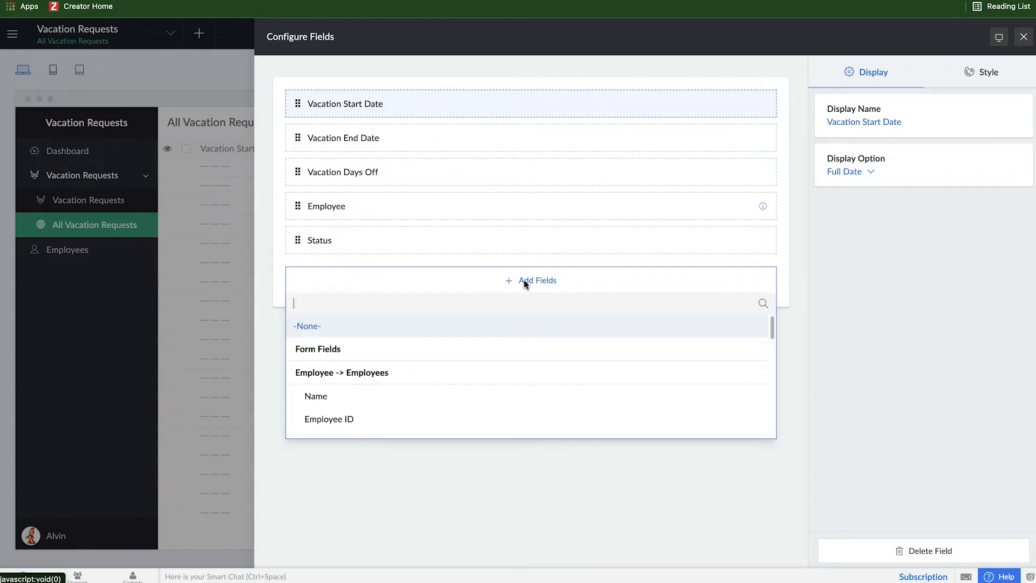
pyautogui.scroll(-3)
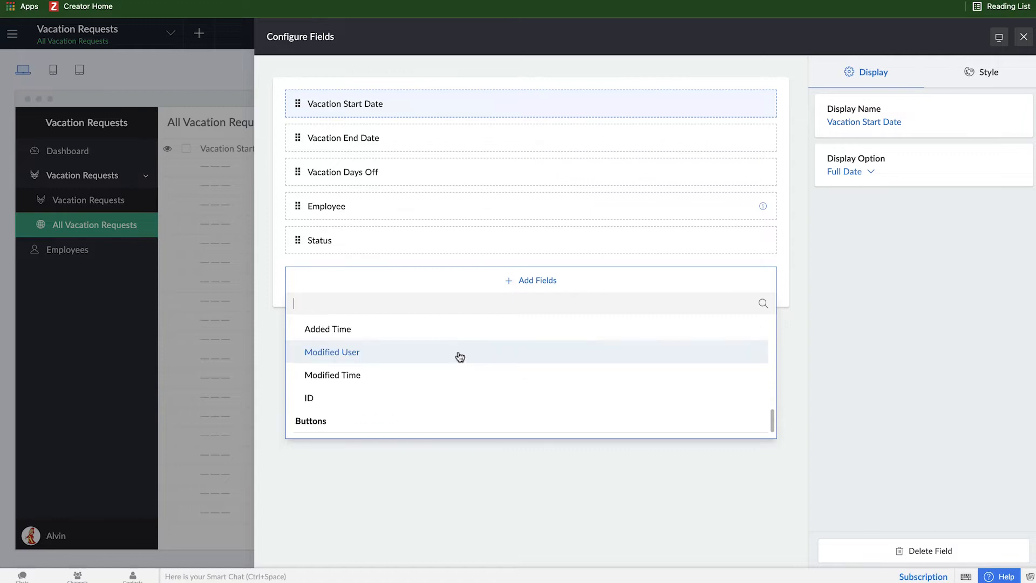
pyautogui.scroll(-3)
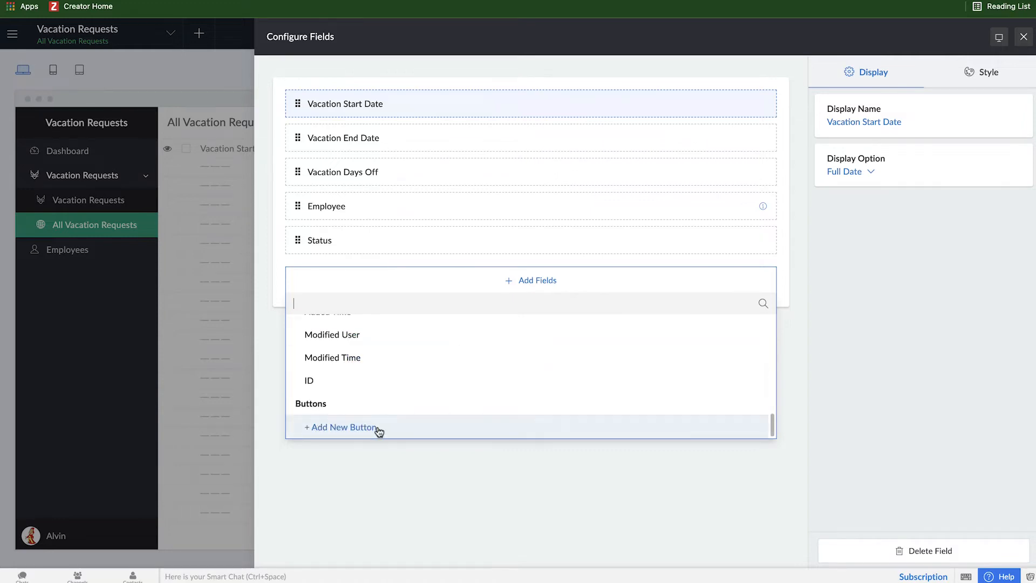
pyautogui.moveTo(330, 435)
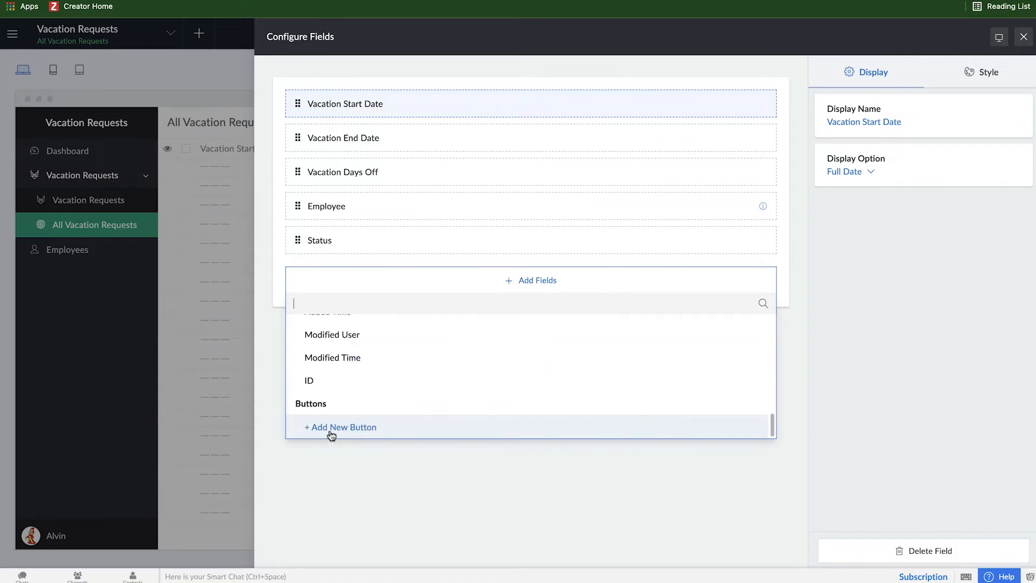
# Add a new report button named 'Approve Request'.
pyautogui.click(340, 427)
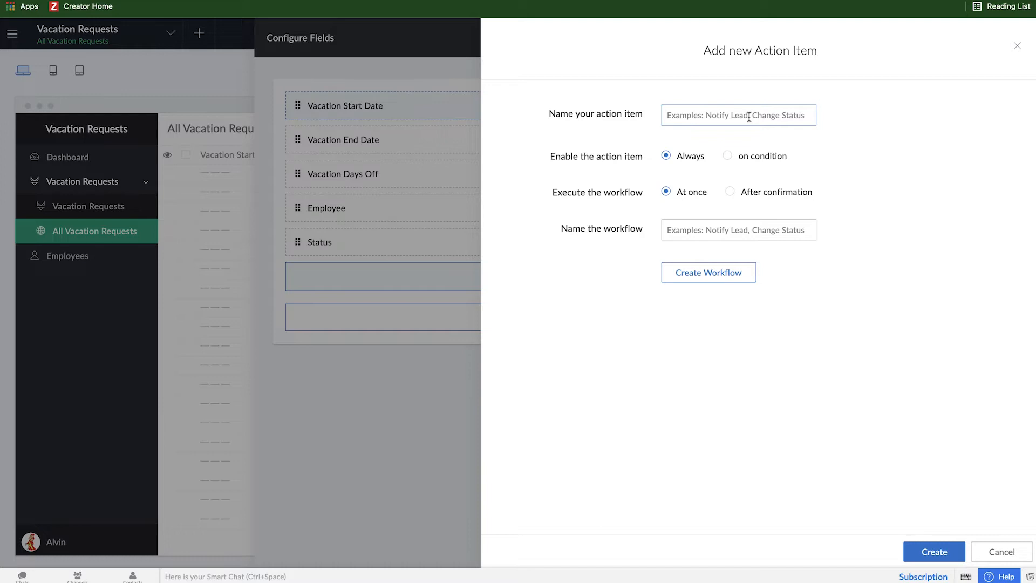
pyautogui.write('Appro')
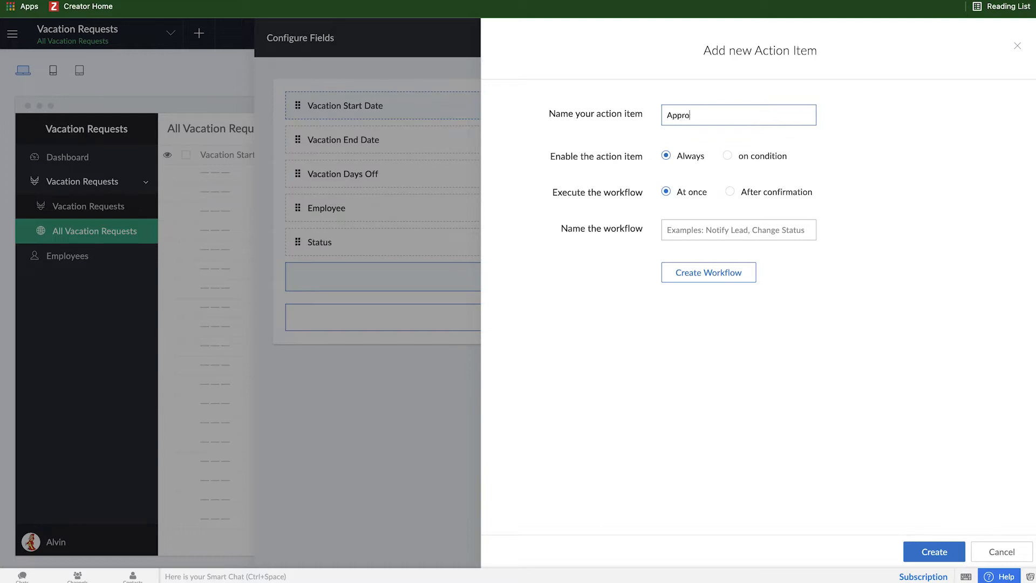
pyautogui.write('ve Request')
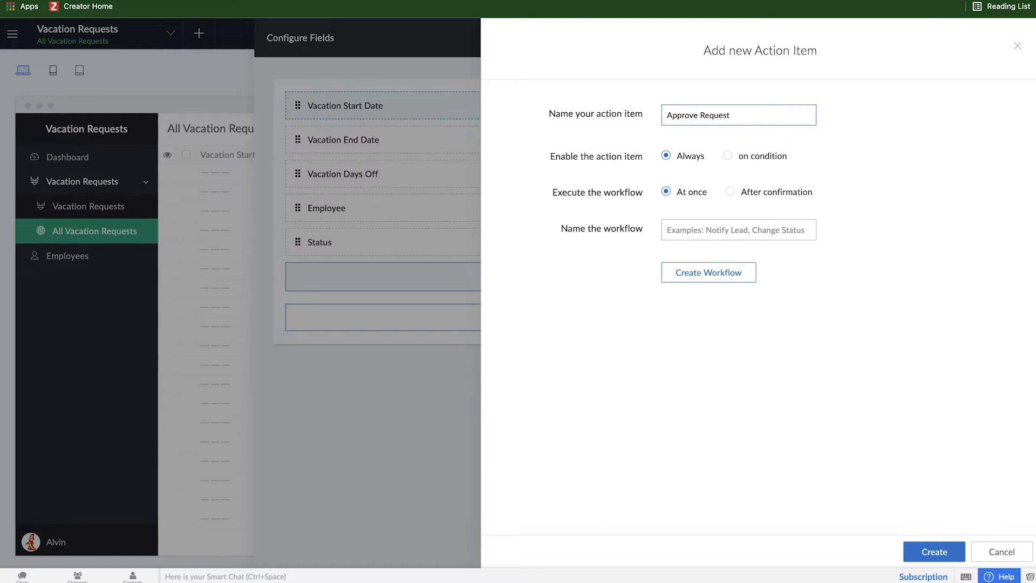
pyautogui.moveTo(657, 175)
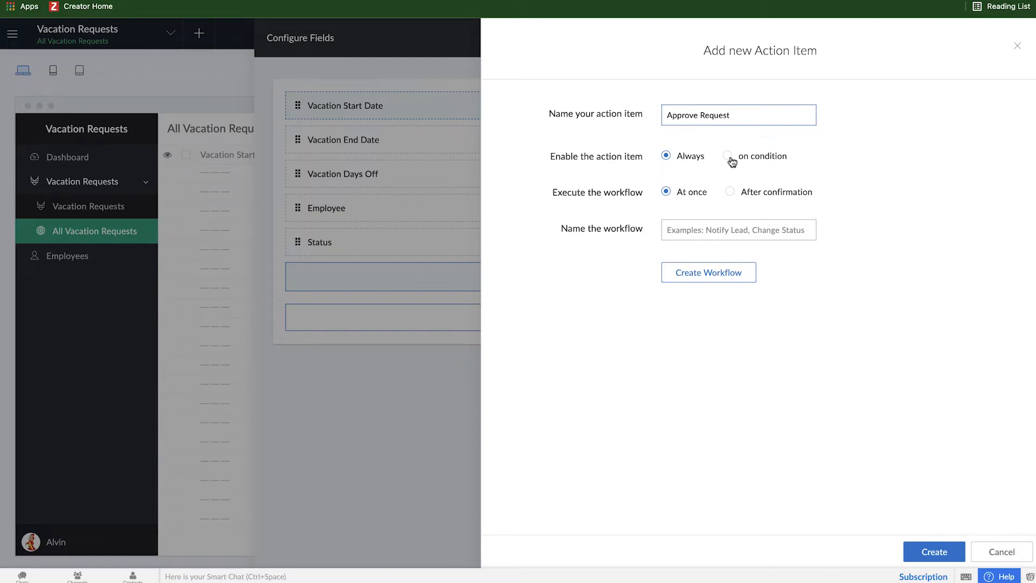
# Enable it only when Status equals Pending and name its workflow 'Approve'.
pyautogui.click(727, 156)
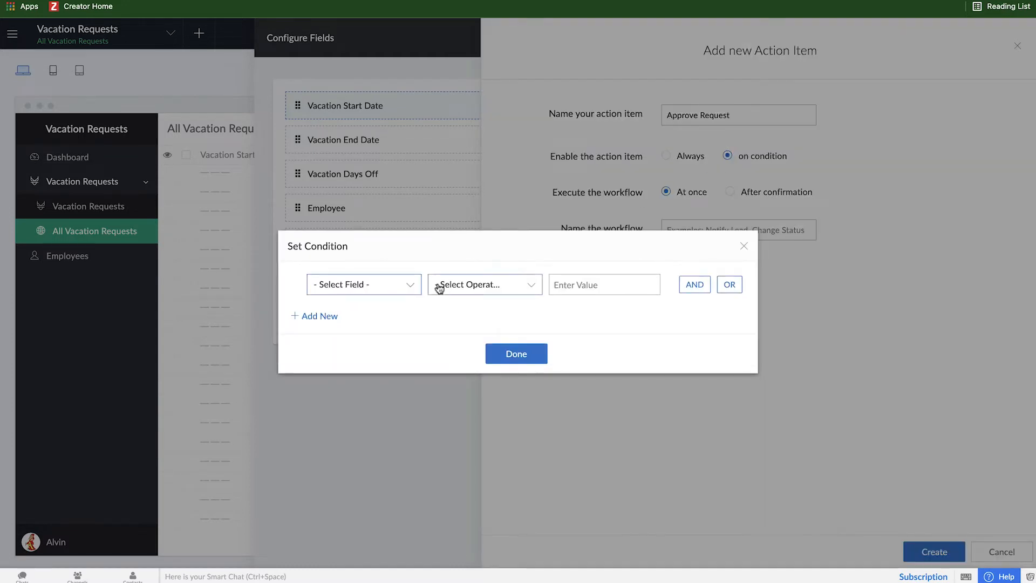
pyautogui.click(483, 284)
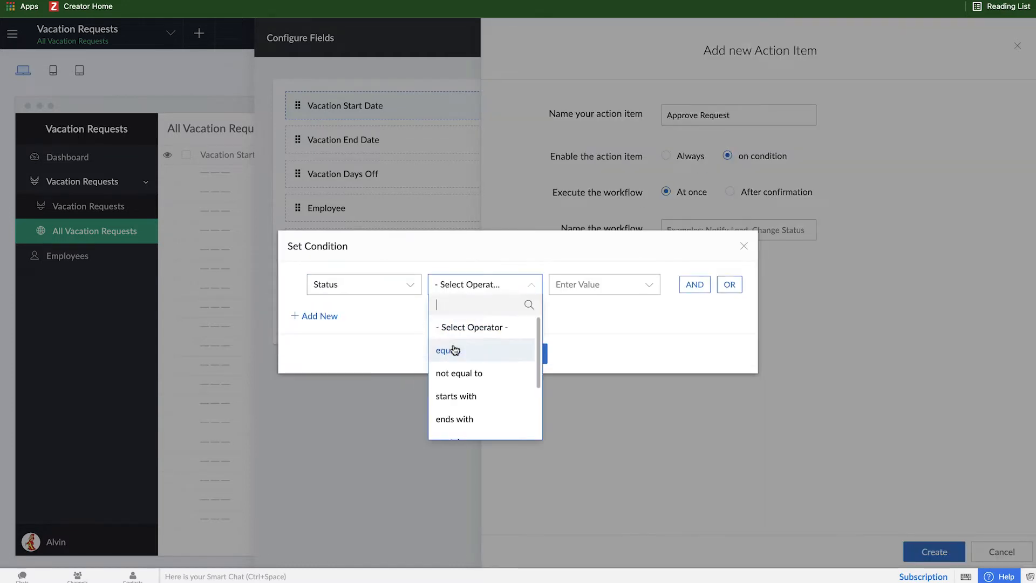
pyautogui.click(446, 350)
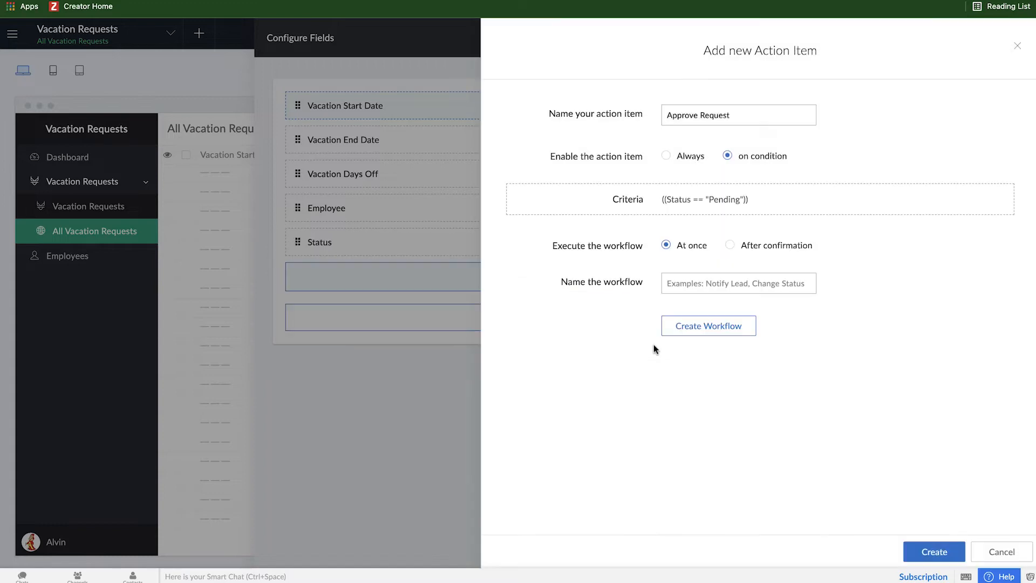
pyautogui.moveTo(544, 395)
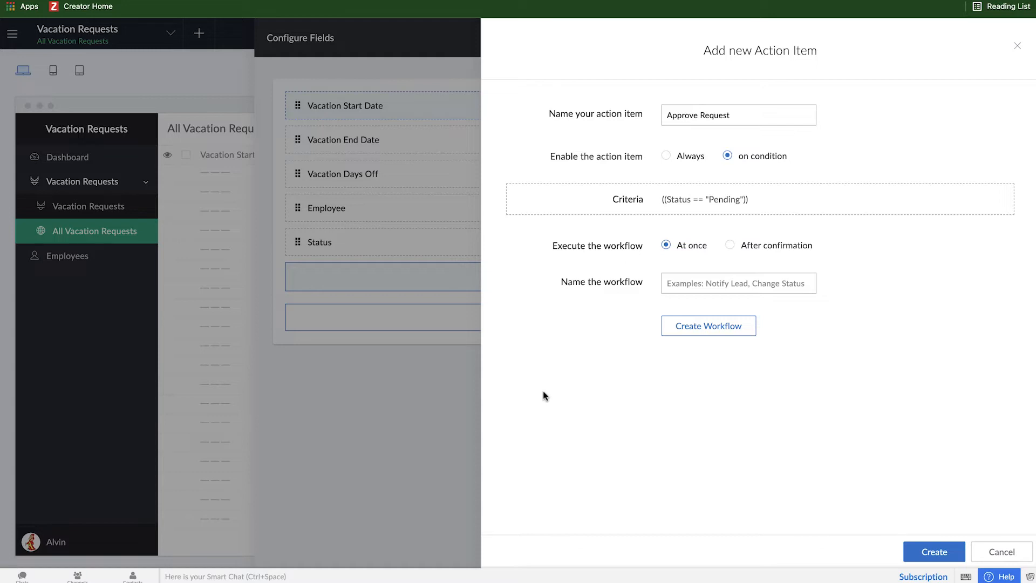
pyautogui.moveTo(553, 393)
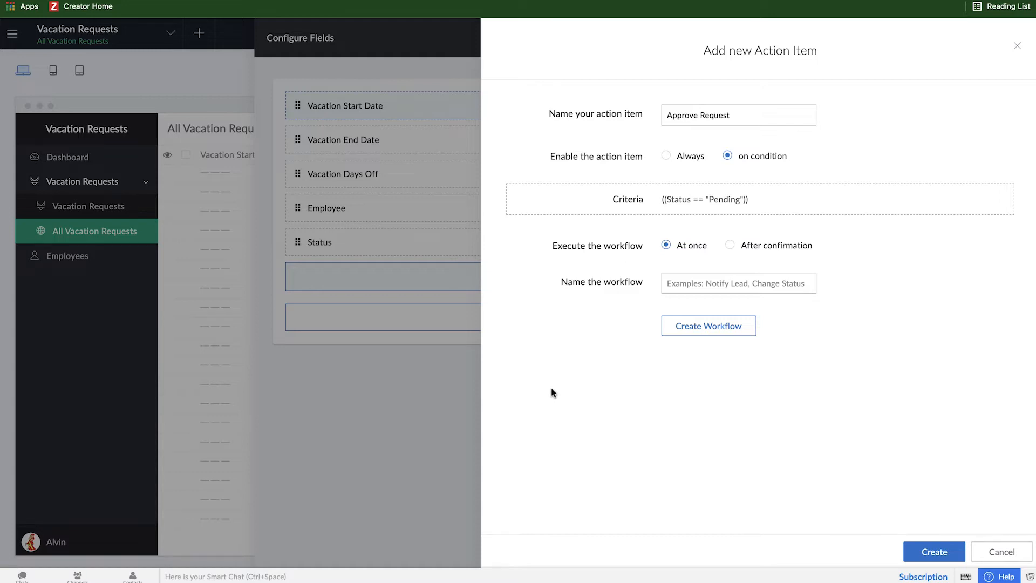
pyautogui.moveTo(667, 262)
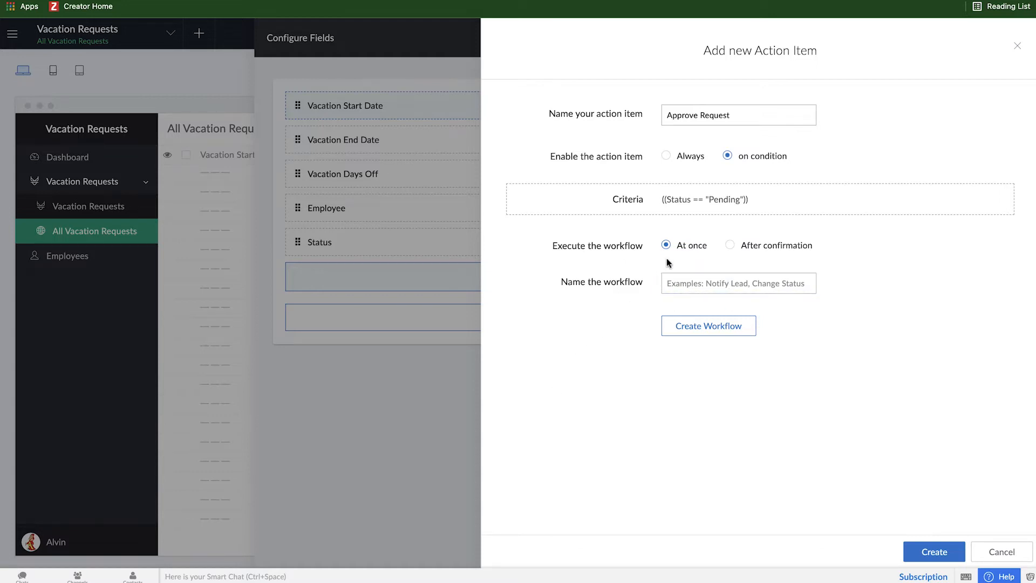
pyautogui.click(738, 283)
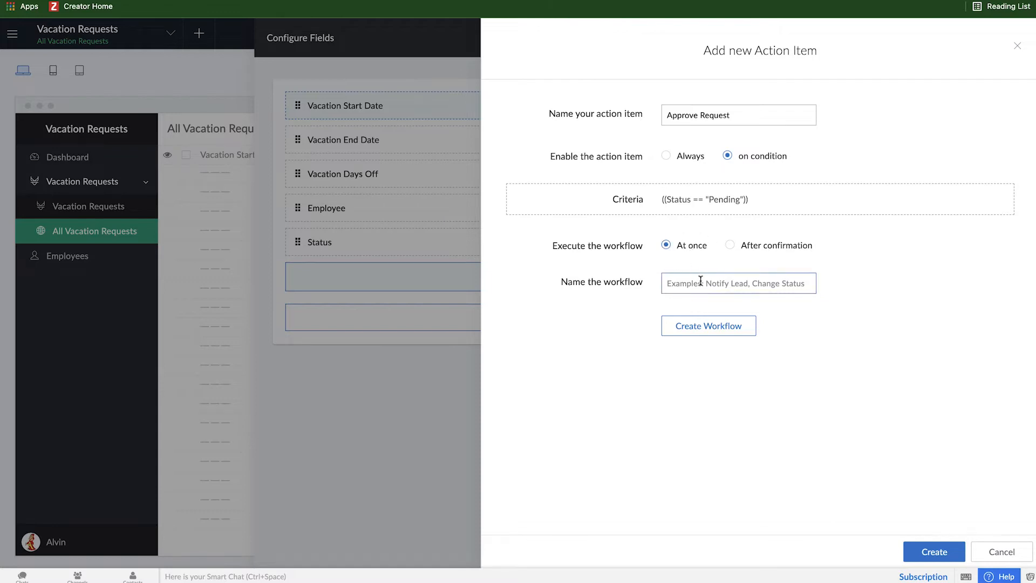
pyautogui.moveTo(675, 299)
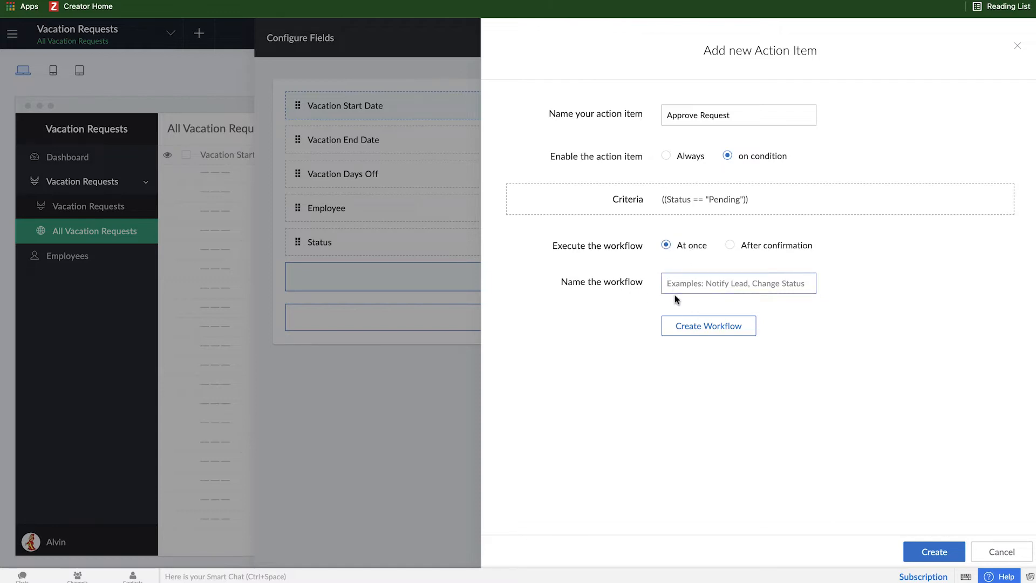
pyautogui.write('Approve')
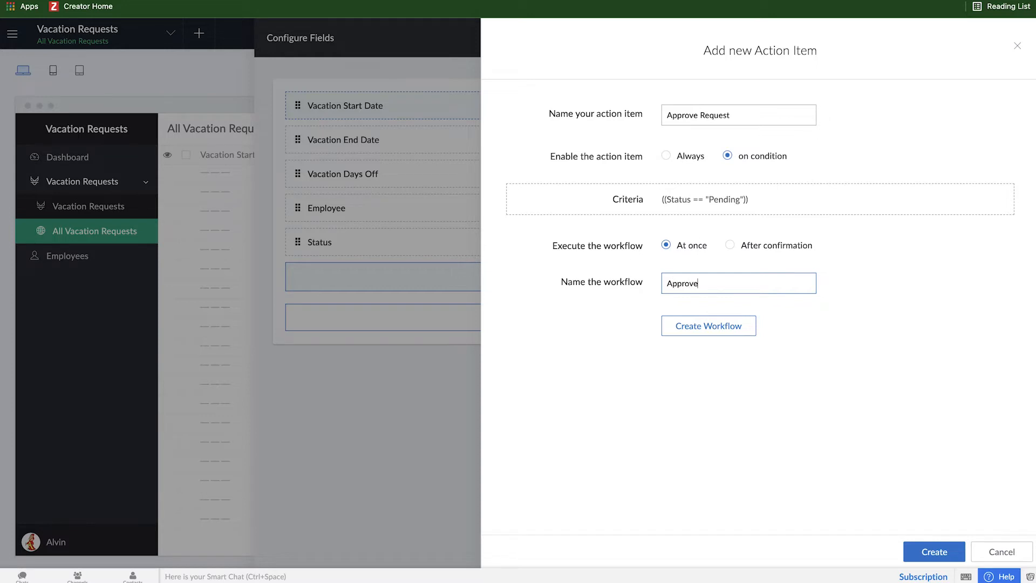
# Add a saved Data access Update Record action on Vacation Requests setting Status to Approved.
pyautogui.click(707, 324)
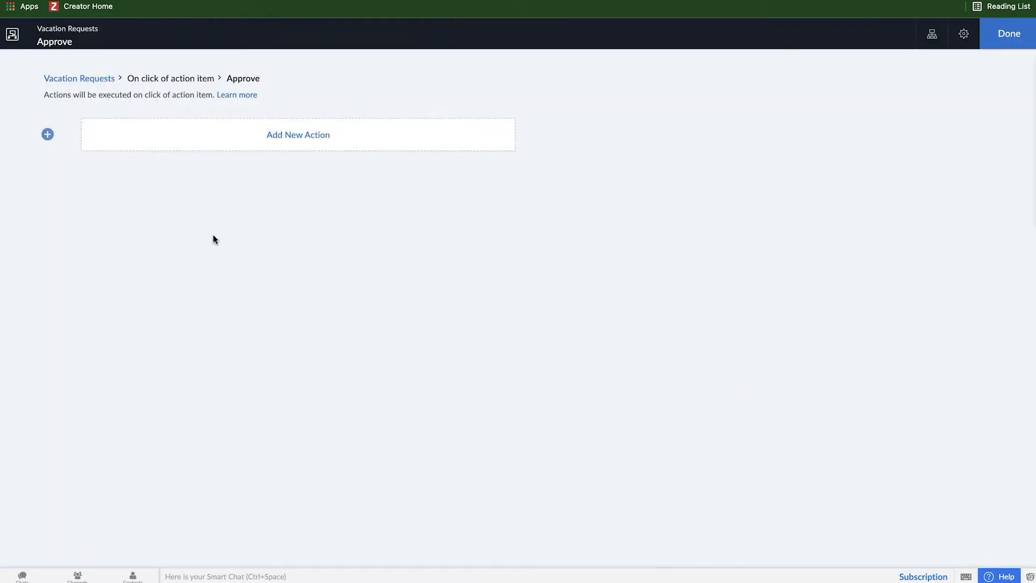
pyautogui.moveTo(325, 195)
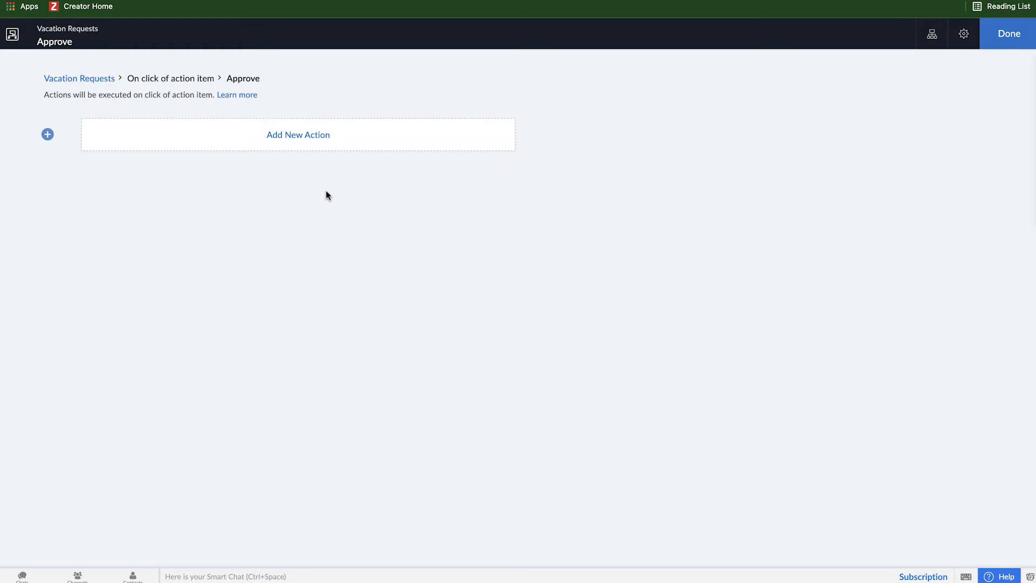
pyautogui.moveTo(316, 161)
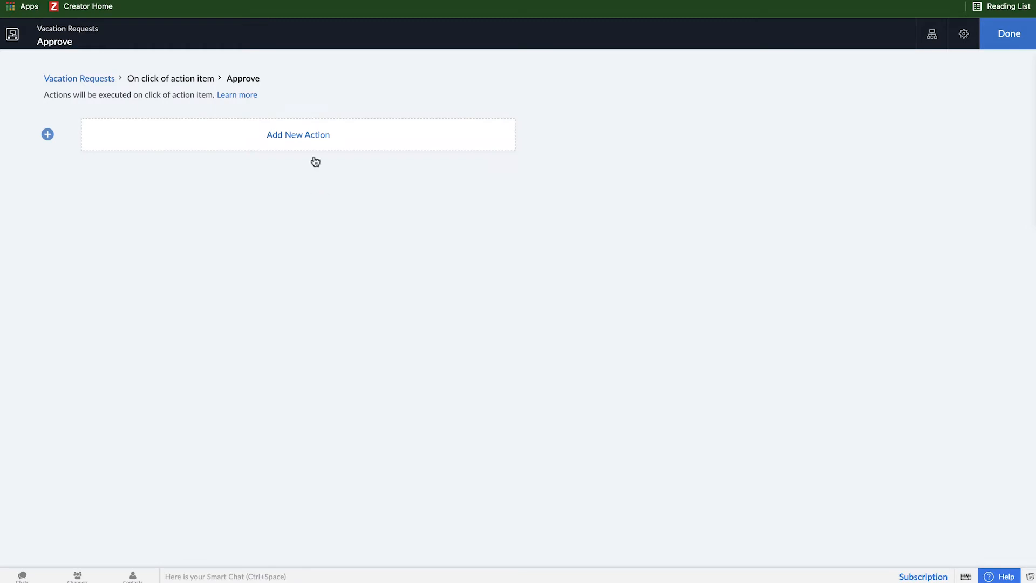
pyautogui.click(297, 135)
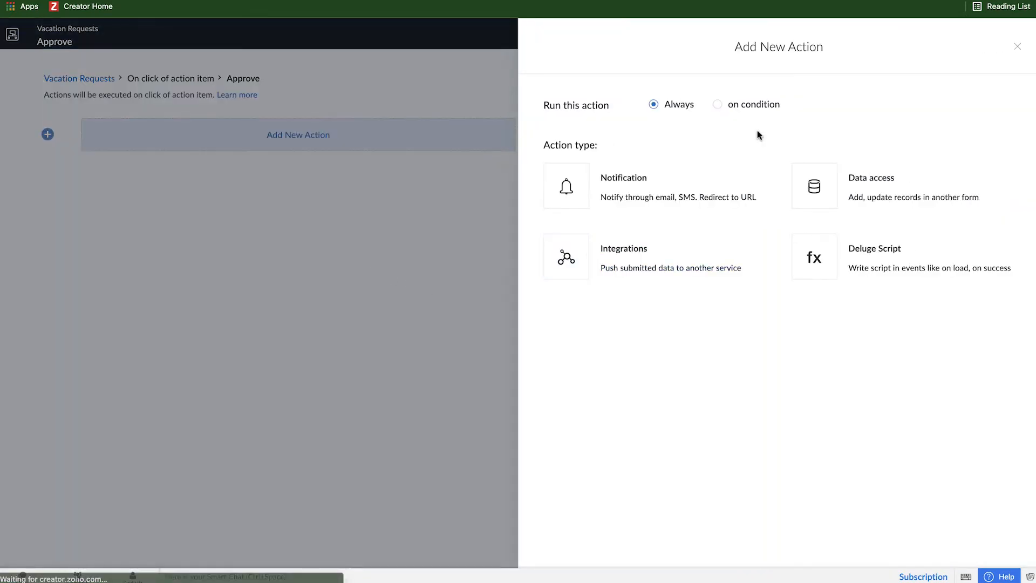
pyautogui.moveTo(809, 210)
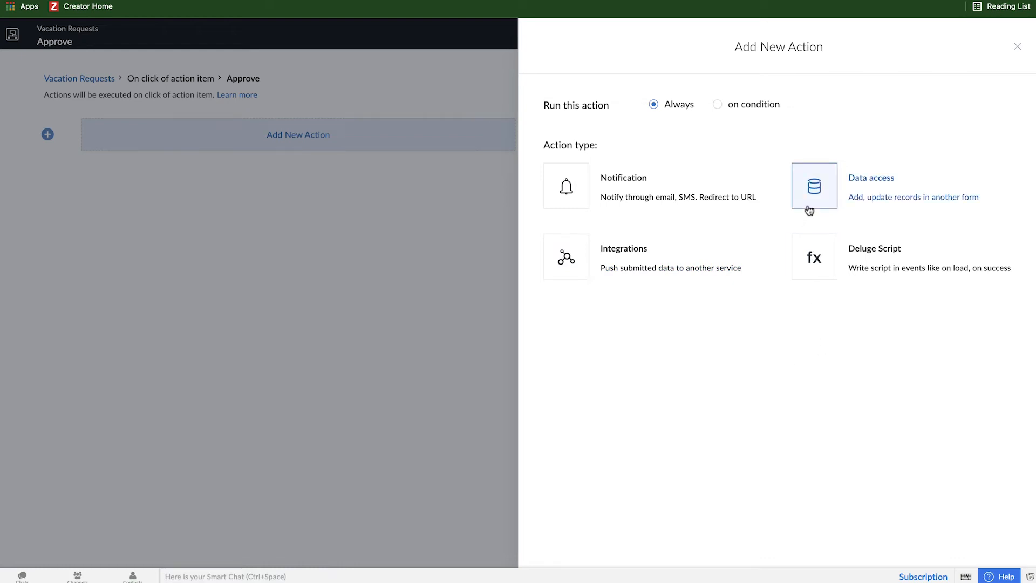
pyautogui.click(814, 185)
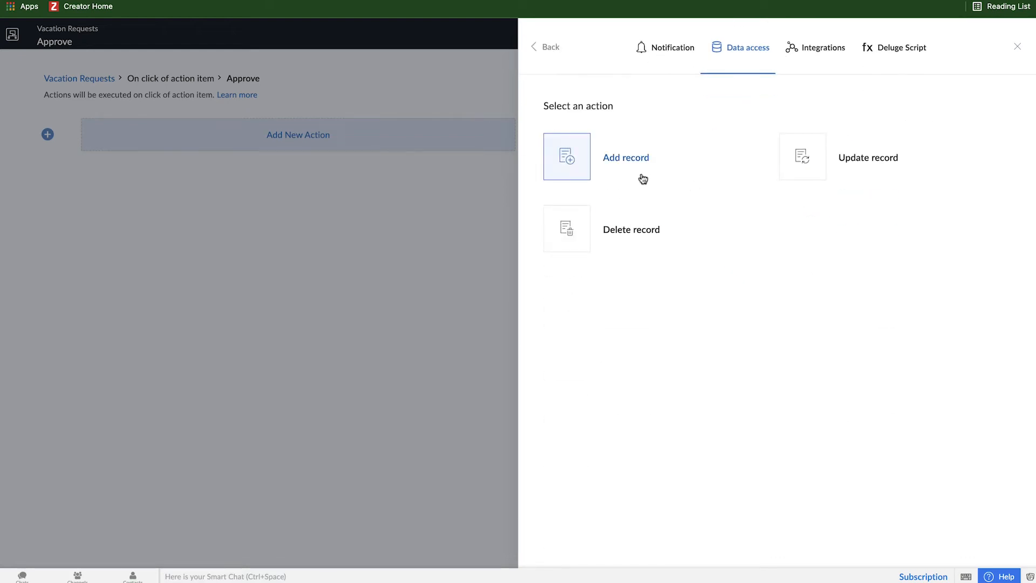
pyautogui.moveTo(802, 156)
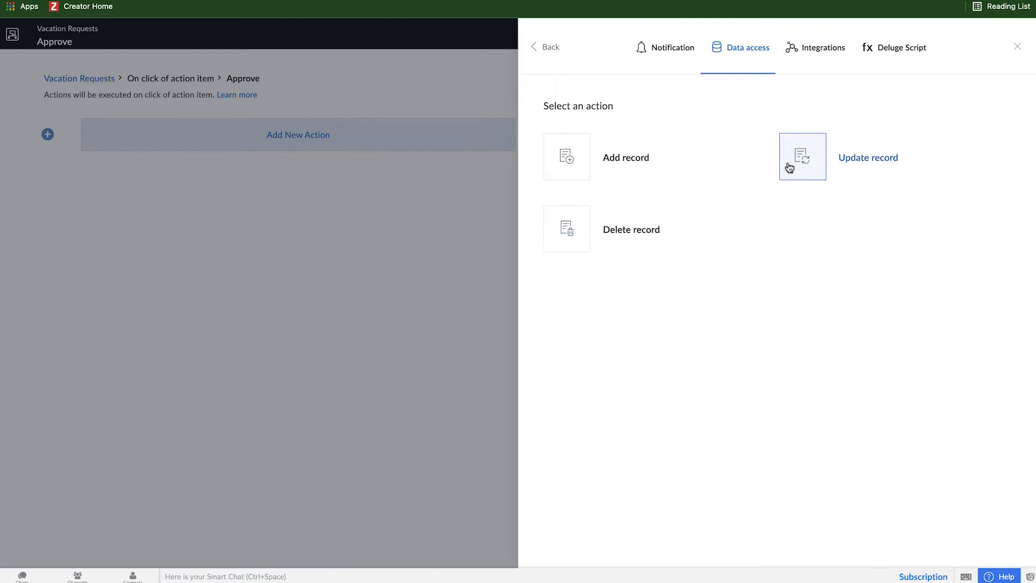
pyautogui.moveTo(794, 169)
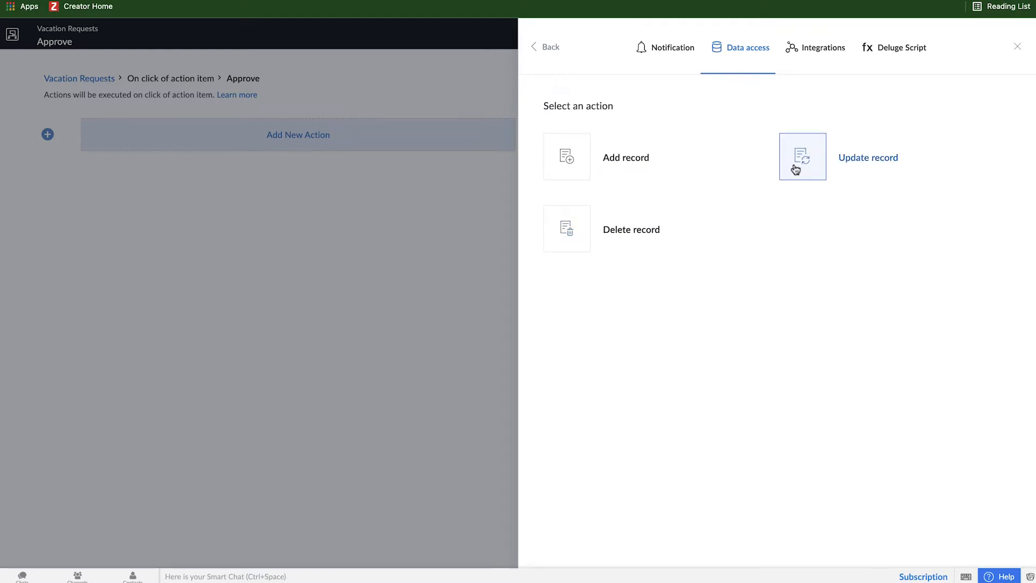
pyautogui.click(802, 156)
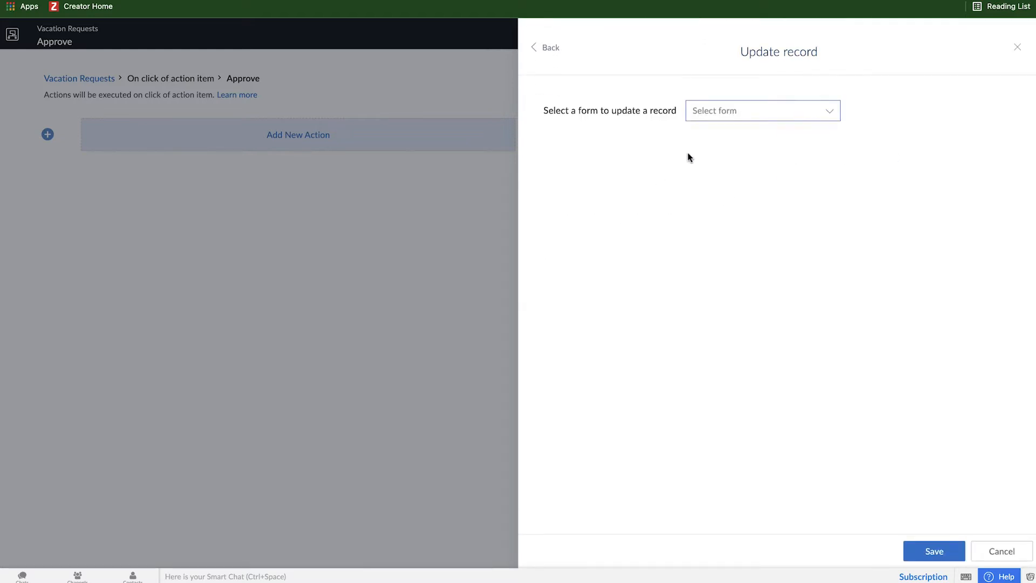
pyautogui.click(762, 110)
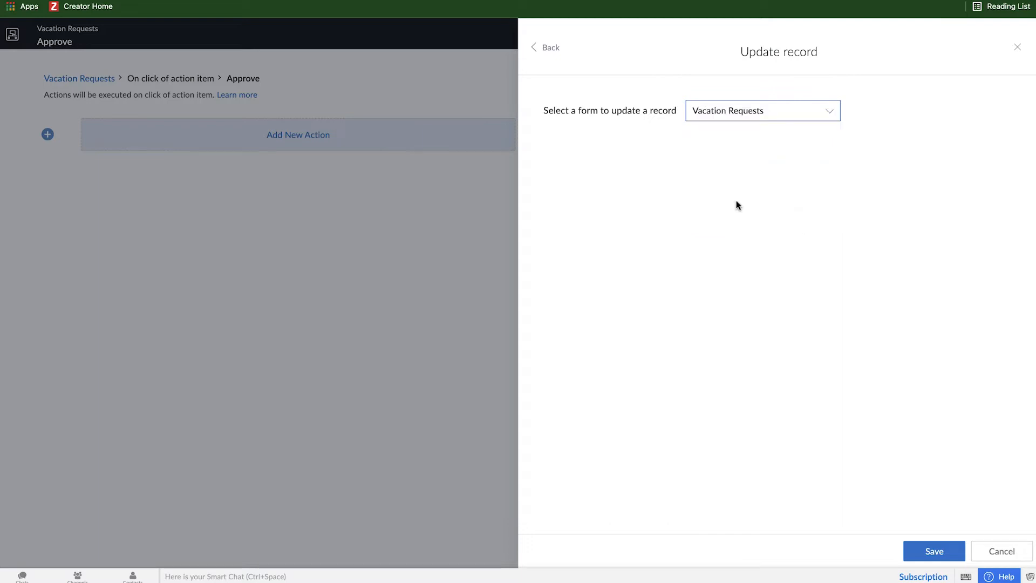
pyautogui.click(763, 110)
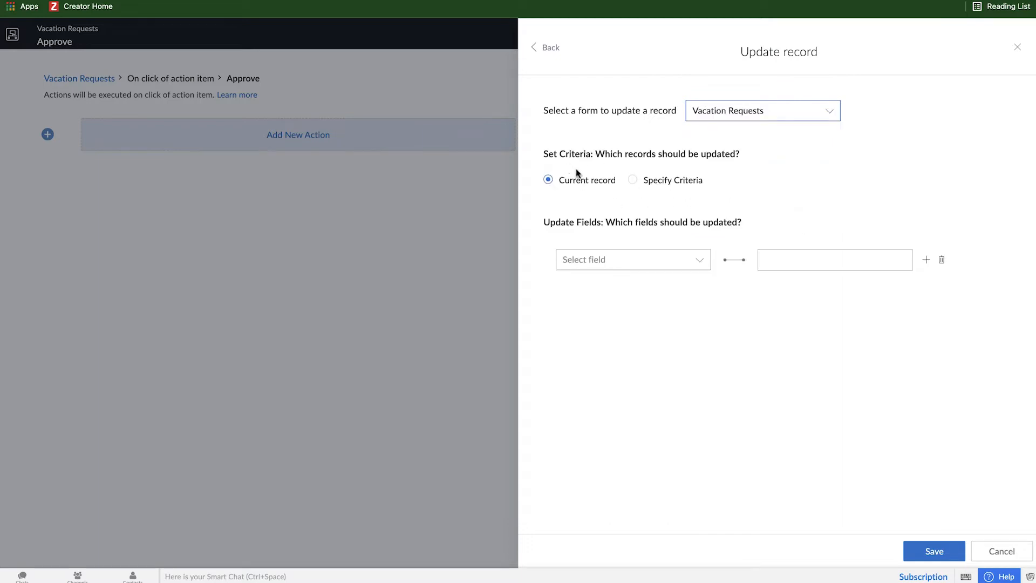
pyautogui.click(631, 259)
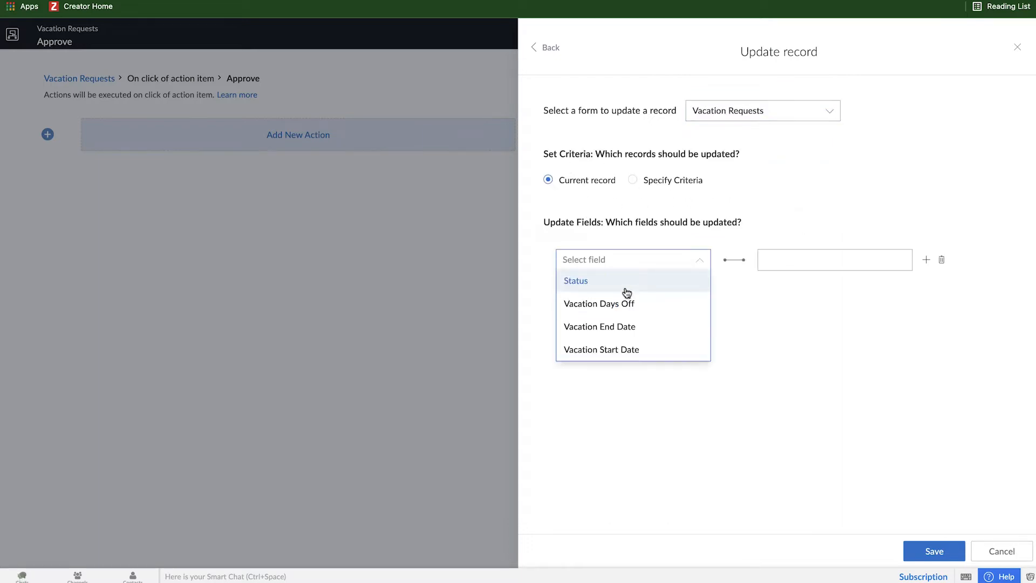
pyautogui.click(574, 280)
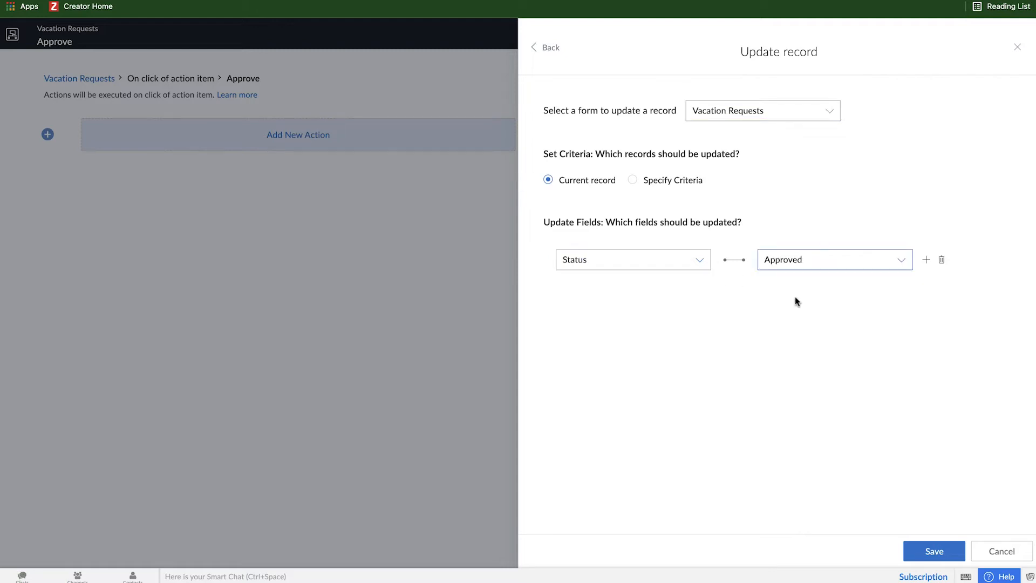
pyautogui.click(933, 550)
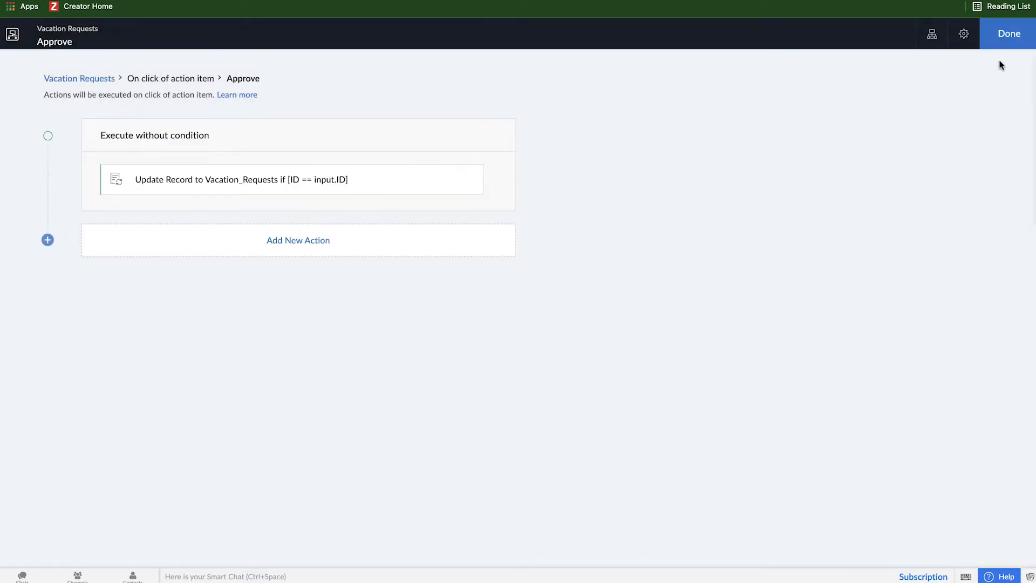
# Finish the workflow, create the Approve Request item, and close Configure Fields.
pyautogui.click(1009, 33)
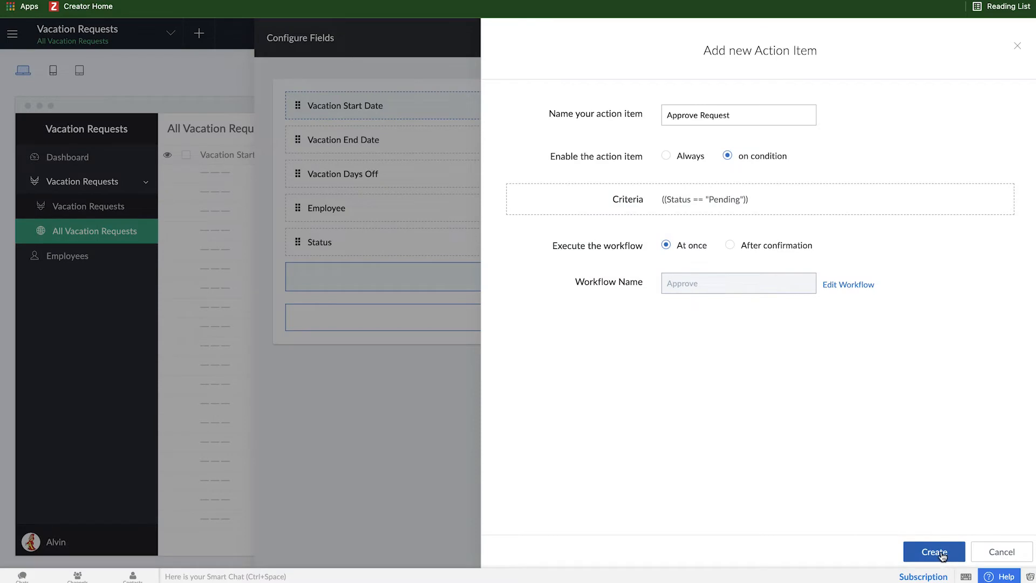
pyautogui.click(933, 552)
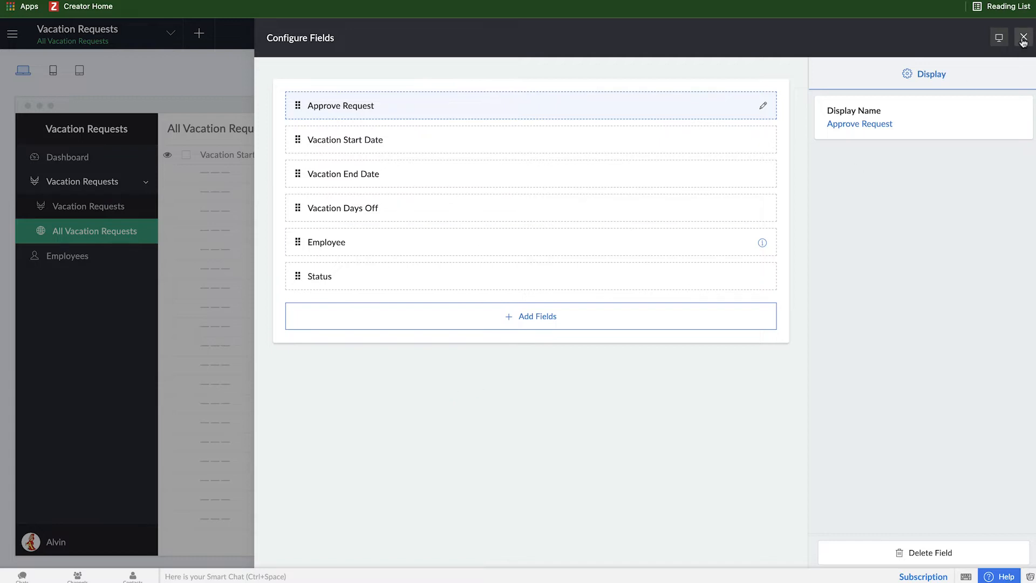
pyautogui.click(1024, 38)
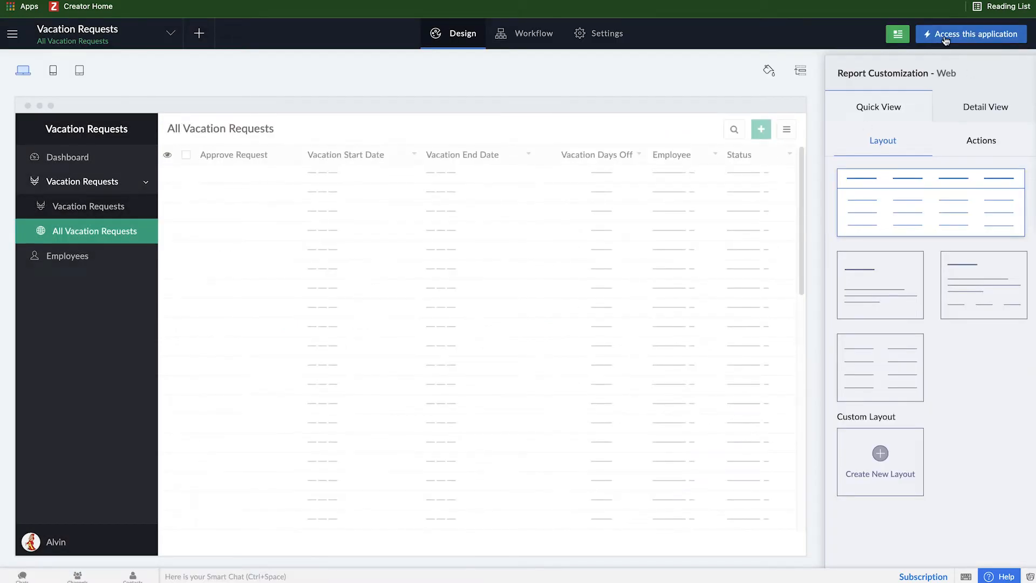
# In the live app, approve Dwight Schrute's request, check the Dashboard, then return to requests.
pyautogui.click(971, 34)
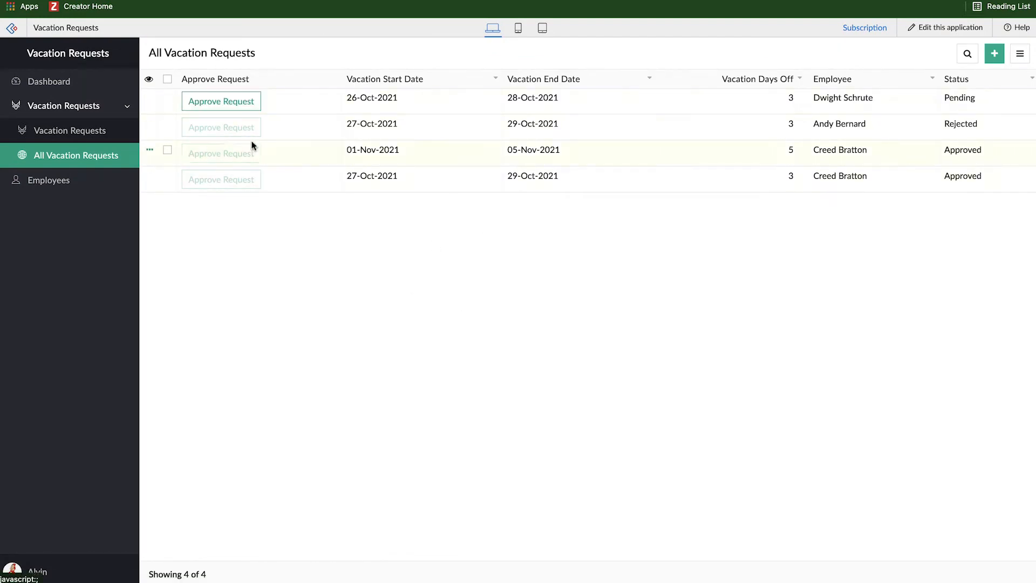
pyautogui.moveTo(943, 129)
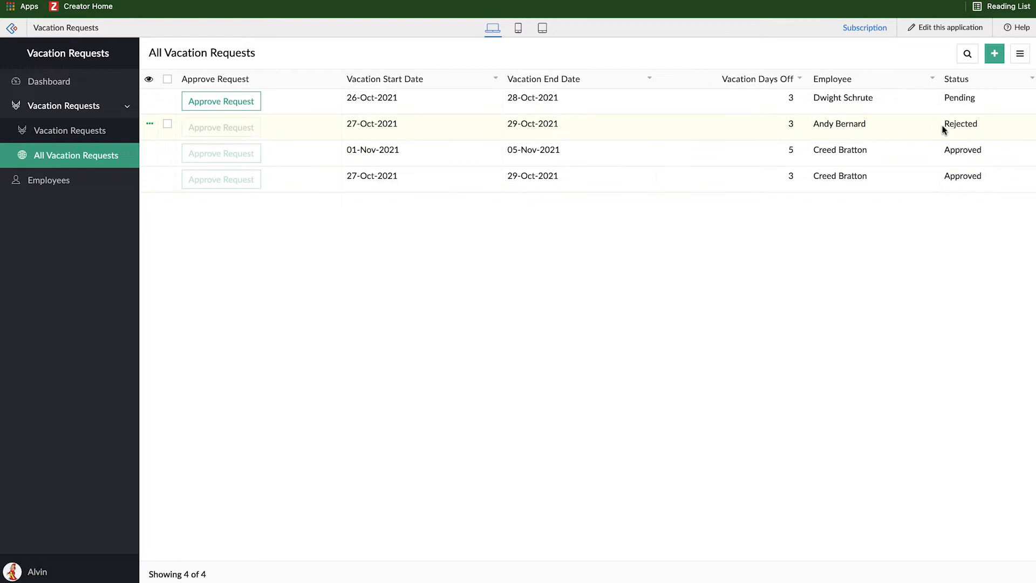
pyautogui.moveTo(341, 150)
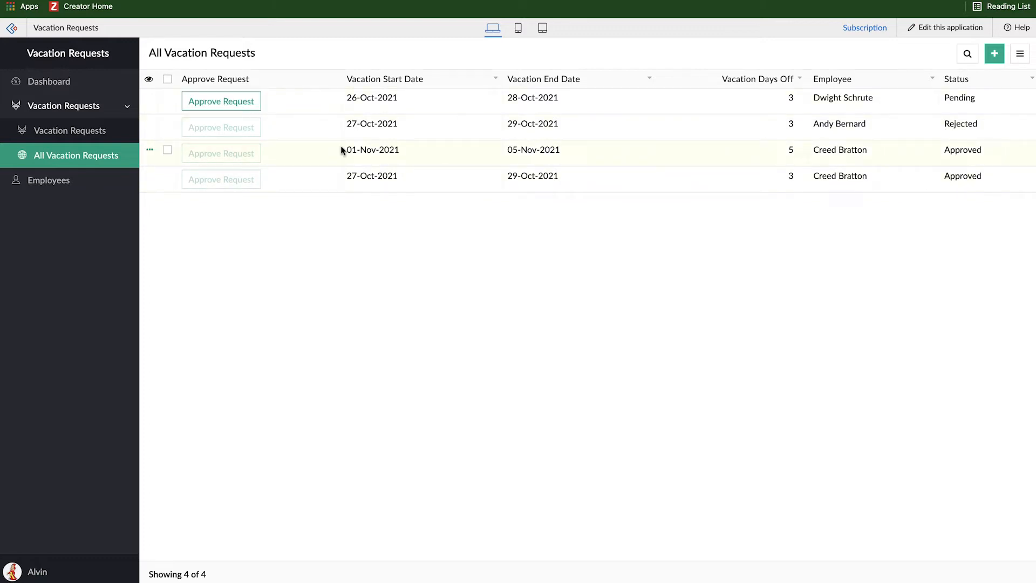
pyautogui.click(221, 101)
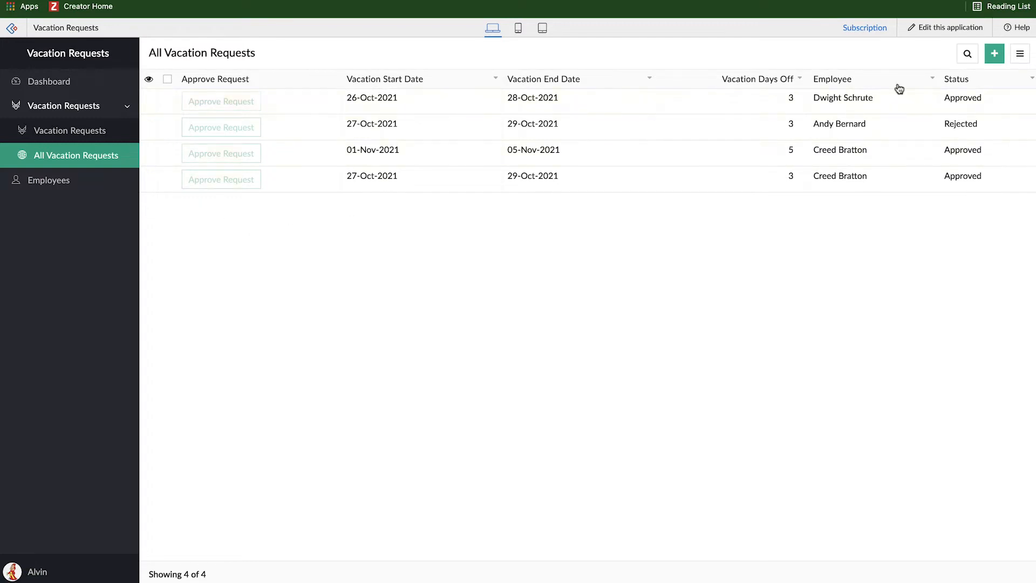
pyautogui.moveTo(48, 180)
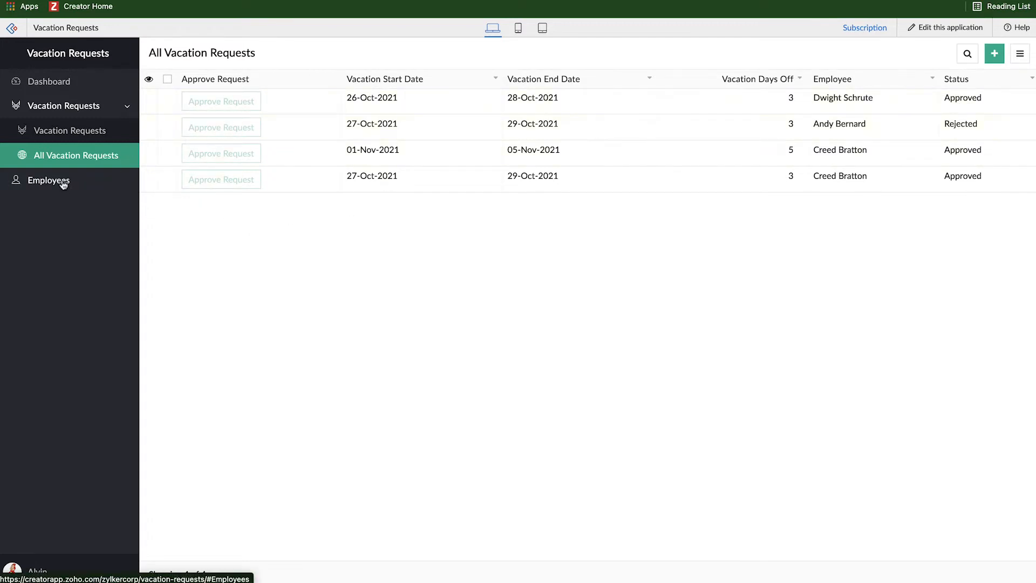
pyautogui.click(48, 82)
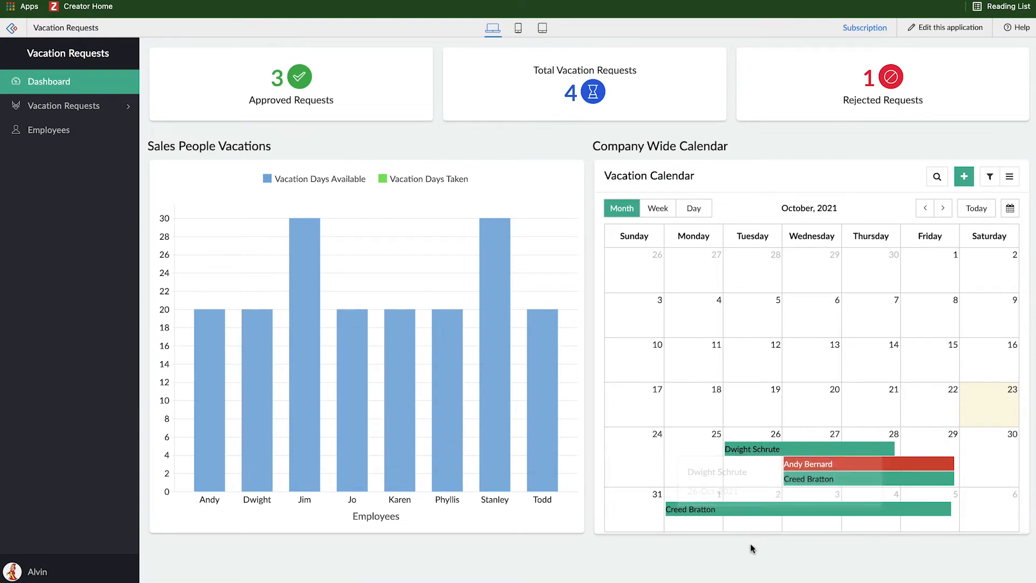
pyautogui.moveTo(64, 106)
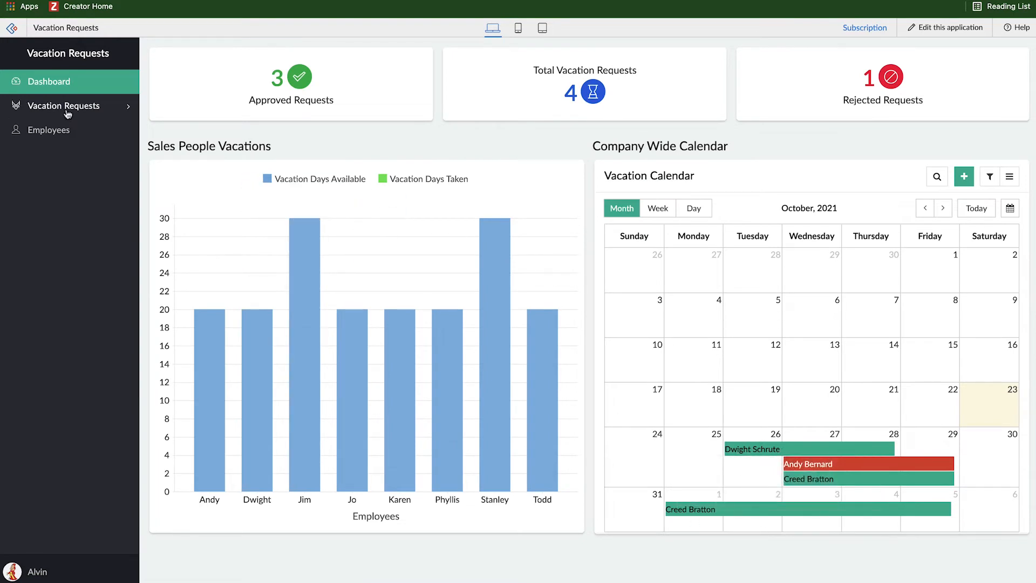
pyautogui.click(64, 106)
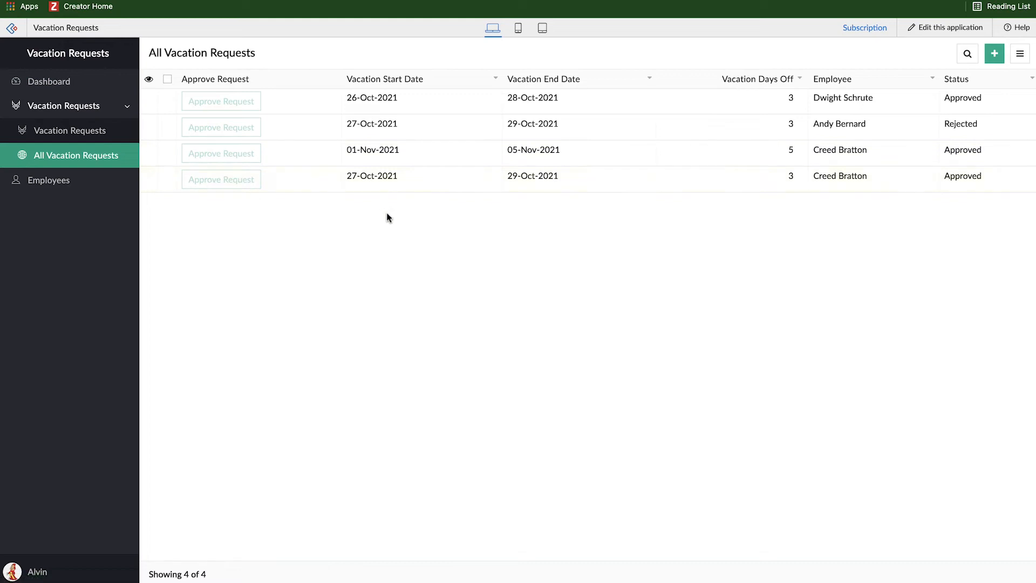
pyautogui.moveTo(127, 199)
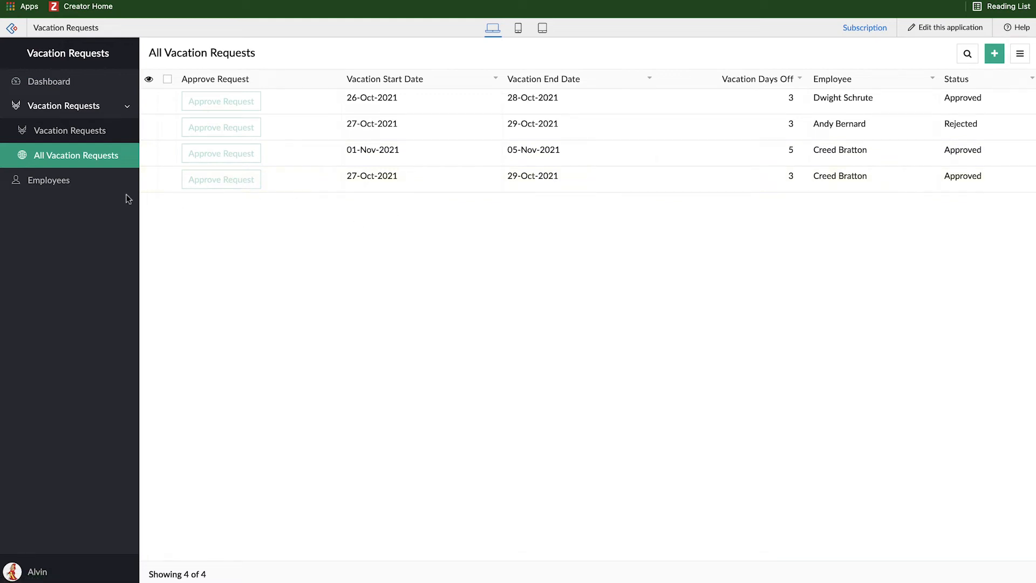
pyautogui.moveTo(70, 130)
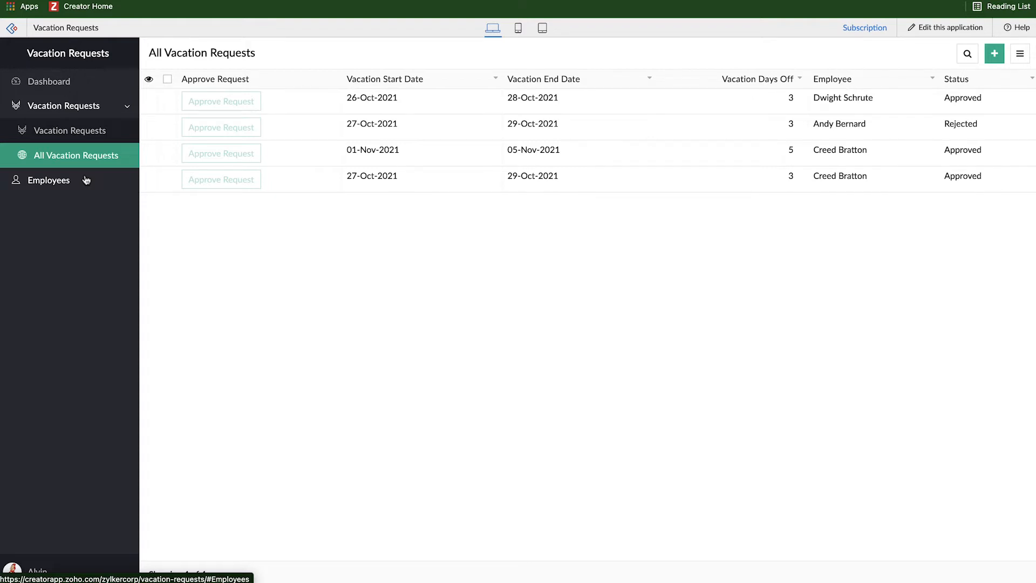
pyautogui.moveTo(497, 273)
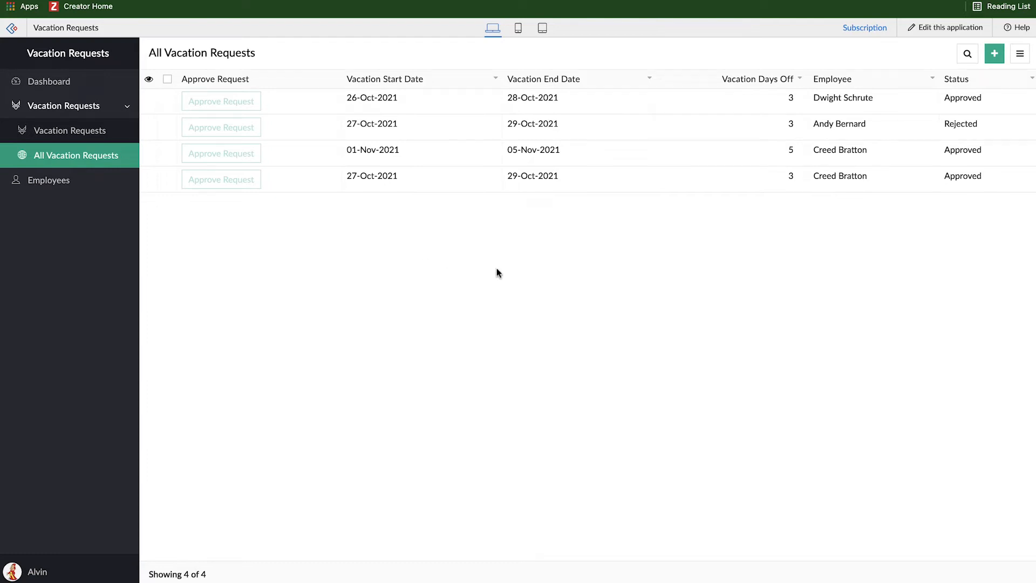
pyautogui.moveTo(949, 27)
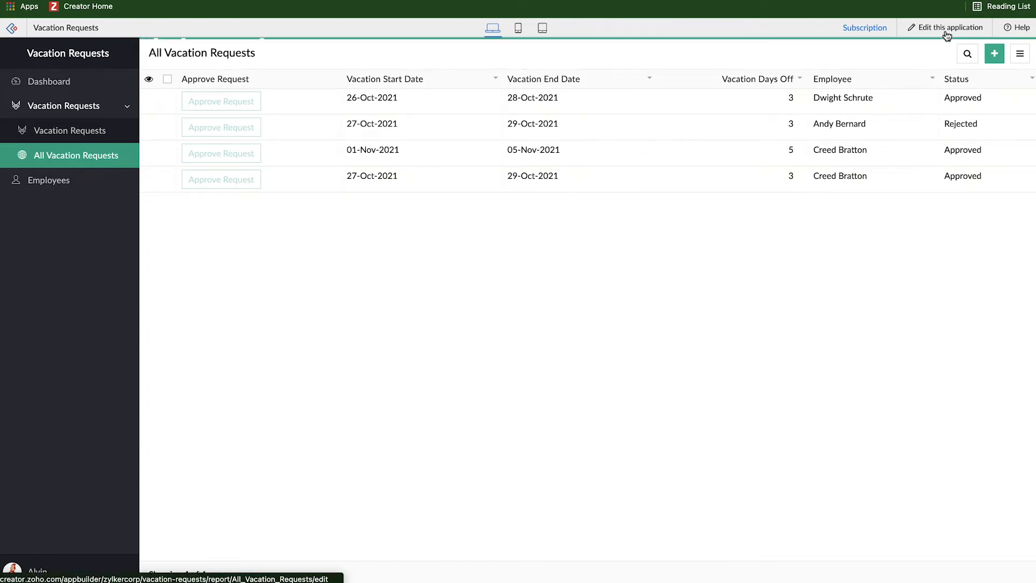
# In edit mode, open Configure Fields, edit Approve Request, and reopen its Approve workflow.
pyautogui.click(949, 27)
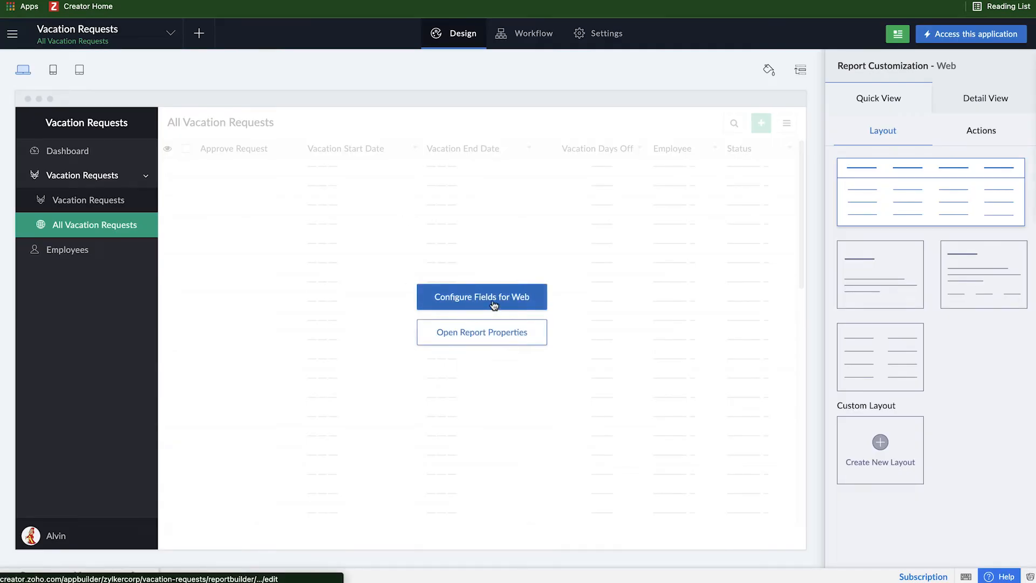
pyautogui.click(482, 297)
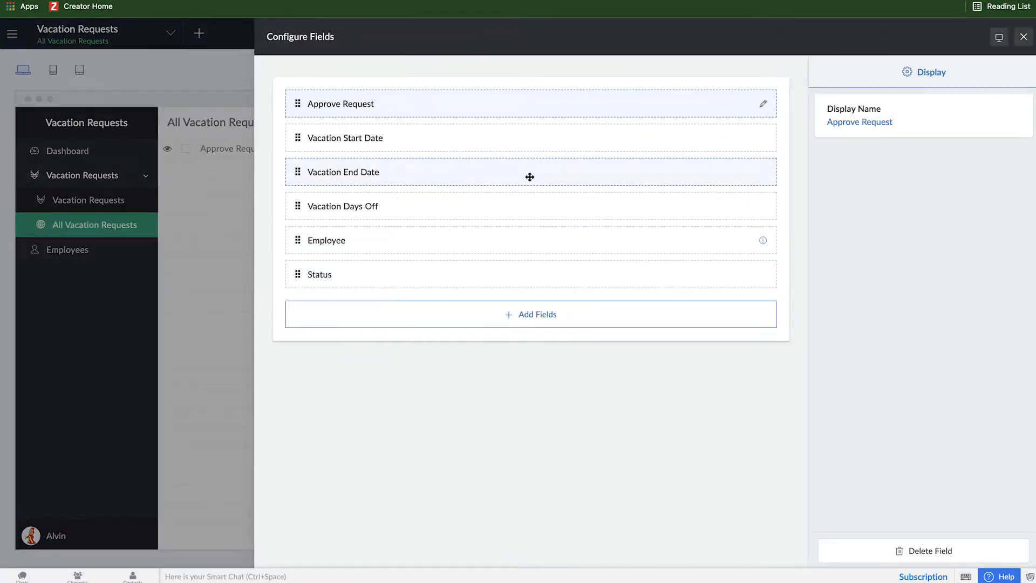
pyautogui.moveTo(800, 173)
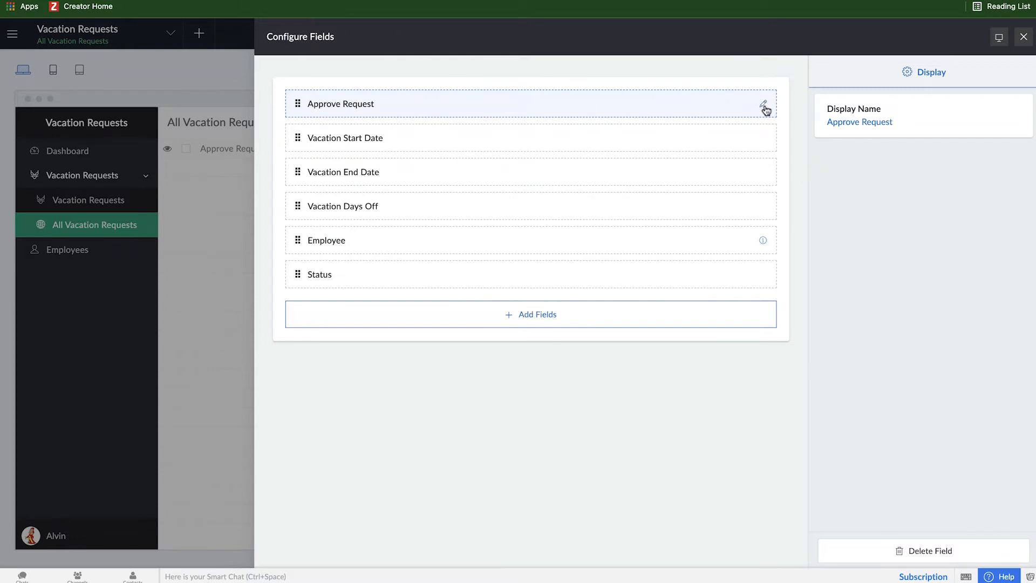
pyautogui.click(765, 107)
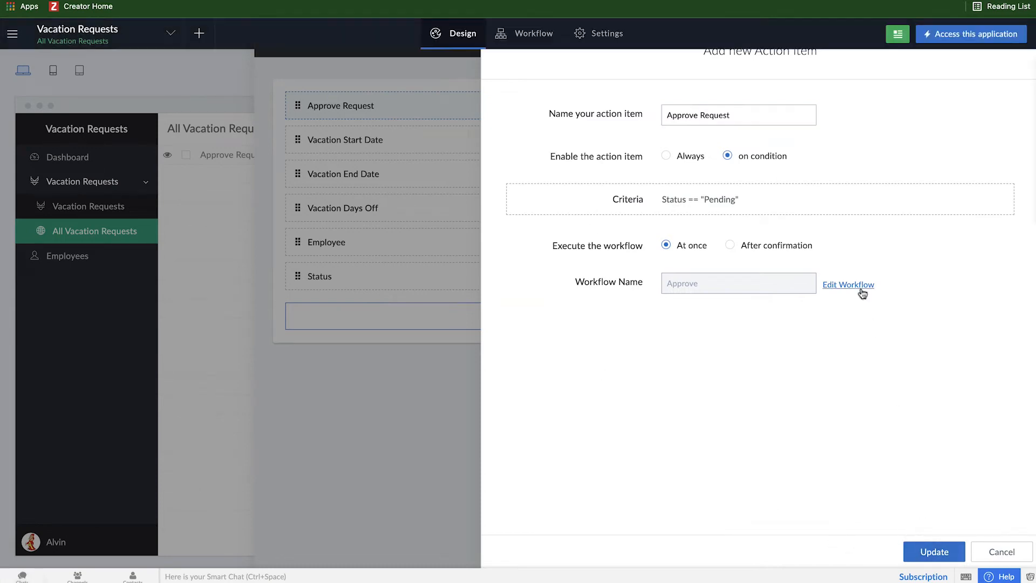
pyautogui.click(848, 284)
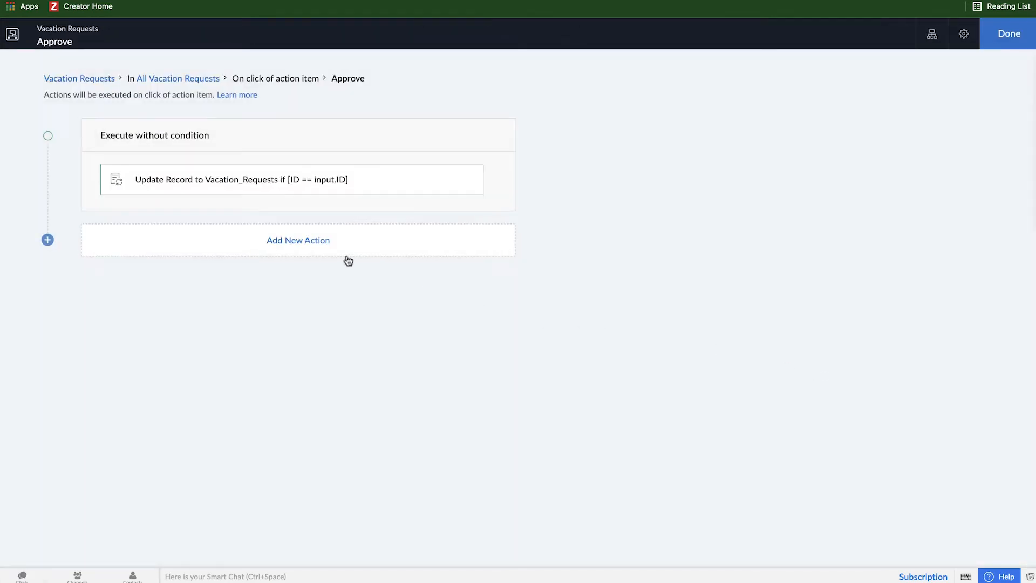
# Add a new Deluge Script action to the Approve workflow using Create your own.
pyautogui.click(298, 239)
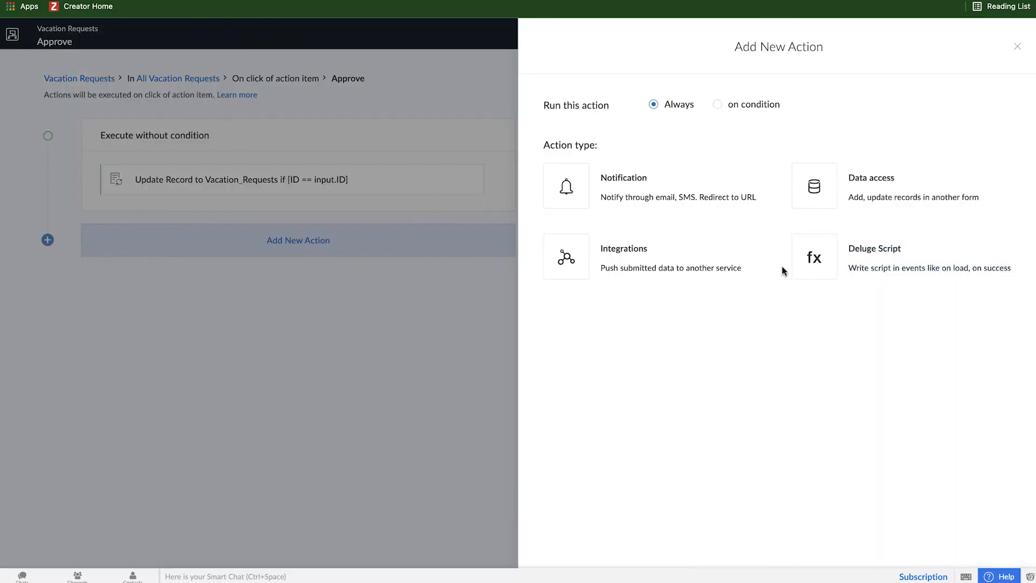
pyautogui.moveTo(842, 289)
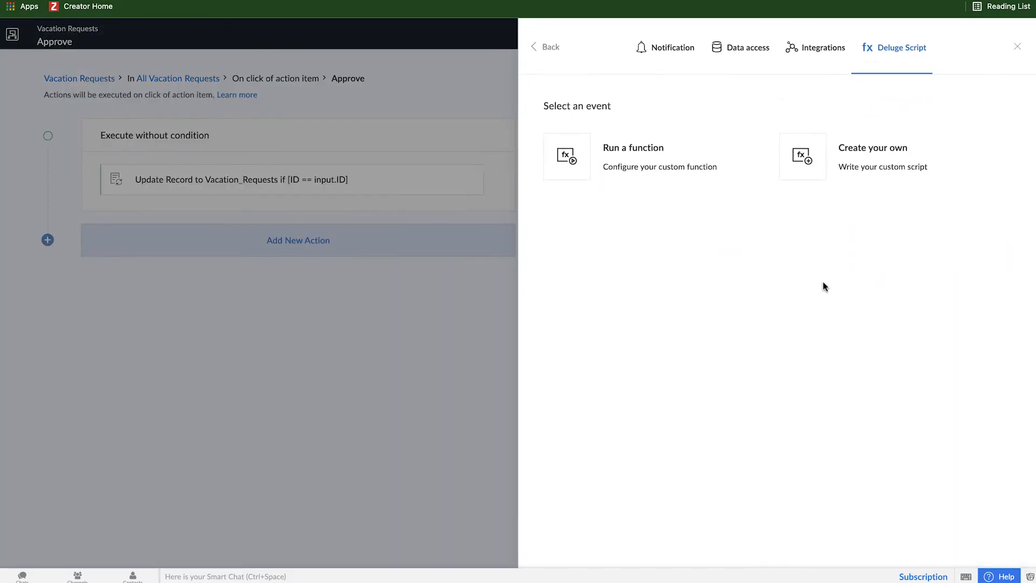
pyautogui.moveTo(668, 223)
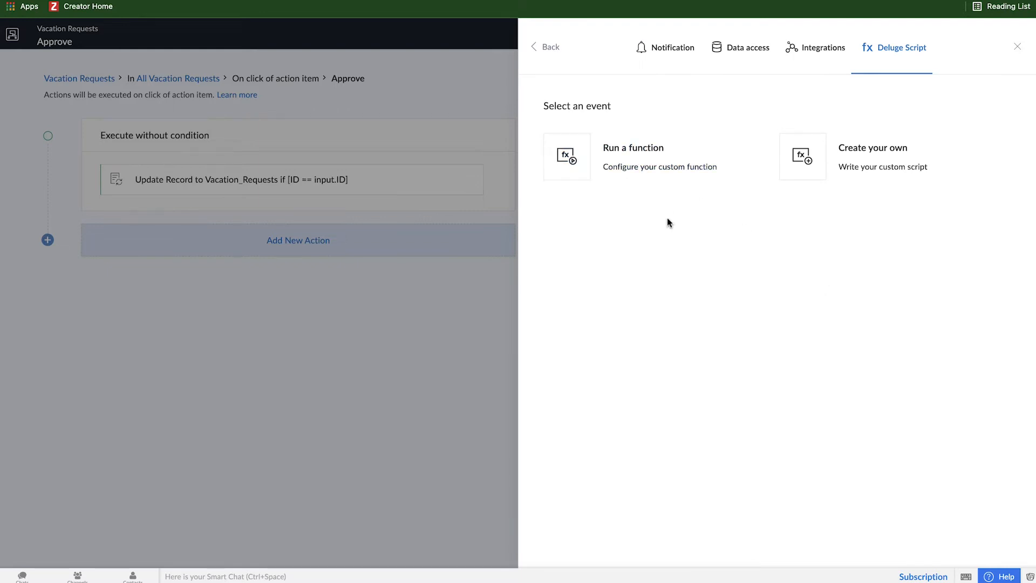
pyautogui.moveTo(802, 156)
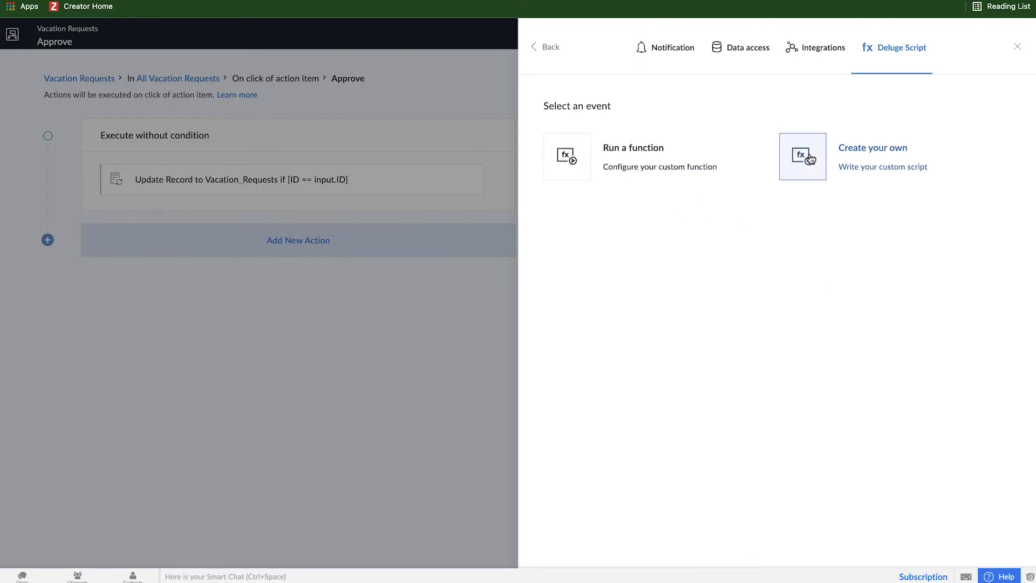
pyautogui.click(801, 156)
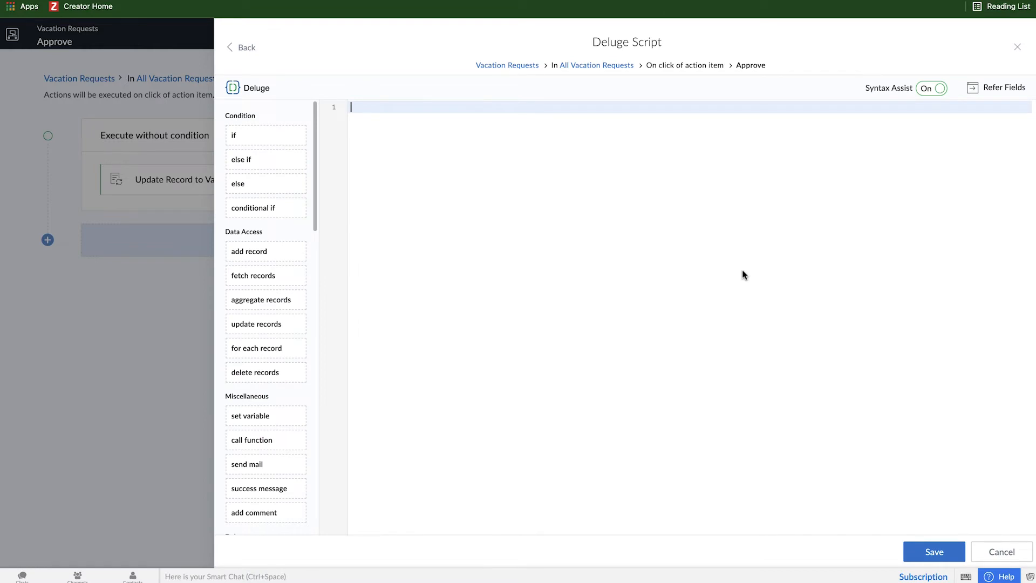
pyautogui.moveTo(654, 276)
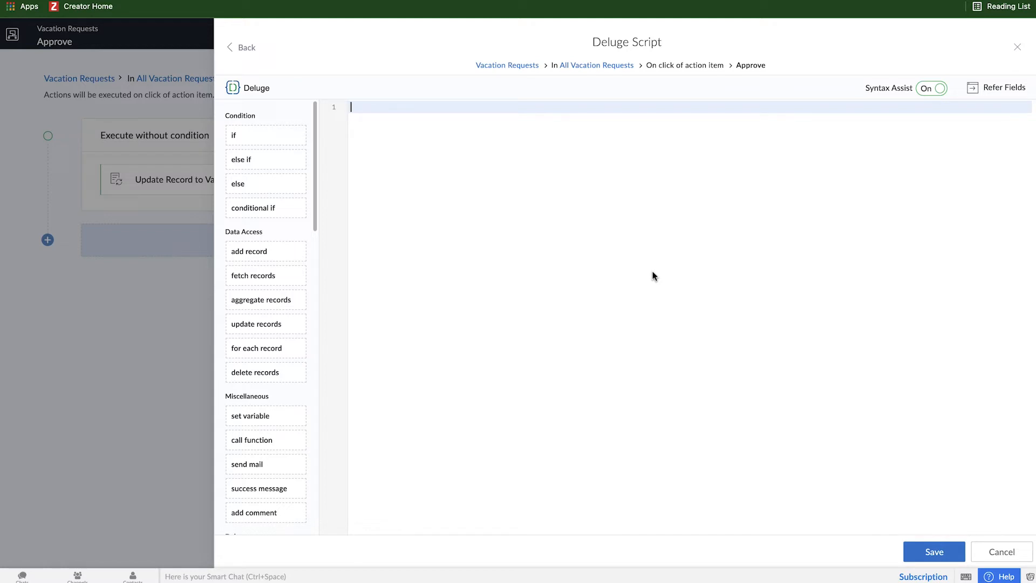
# Write comment 1: subtract vacation days taken from the number of vacation days allowed.
pyautogui.write('// 1.')
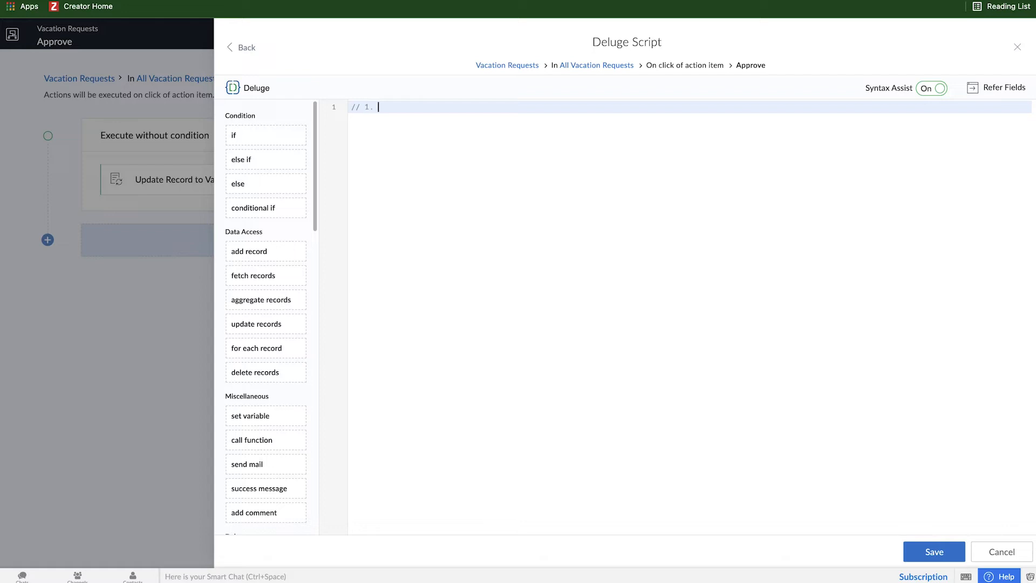
pyautogui.write('Suib')
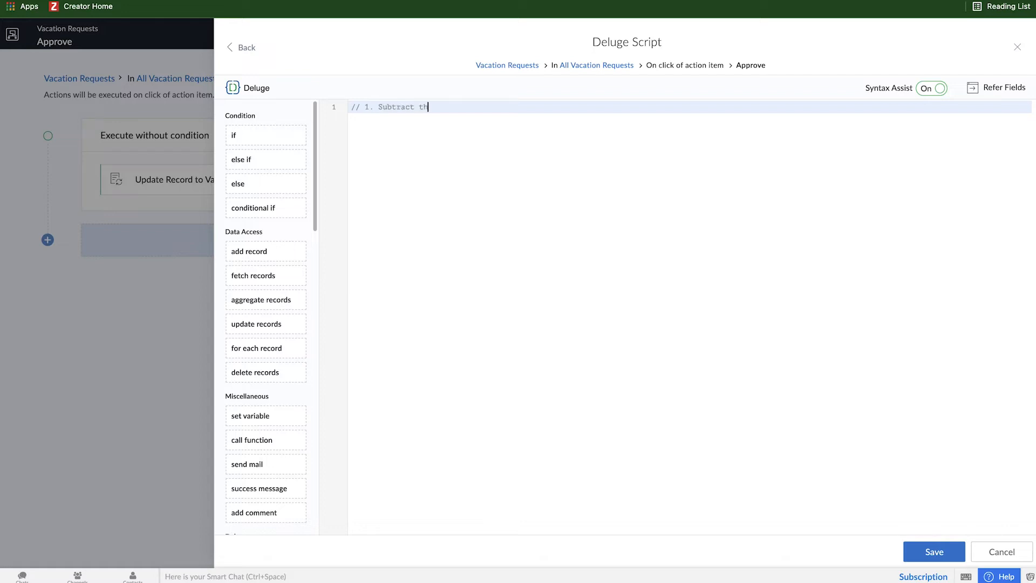
pyautogui.write('e number of')
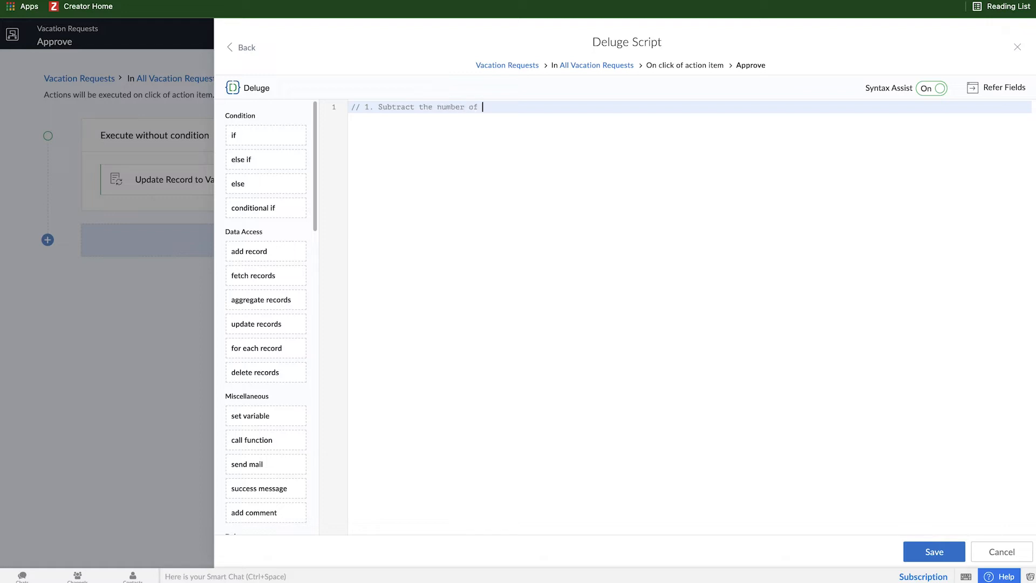
pyautogui.write('vacation days tak')
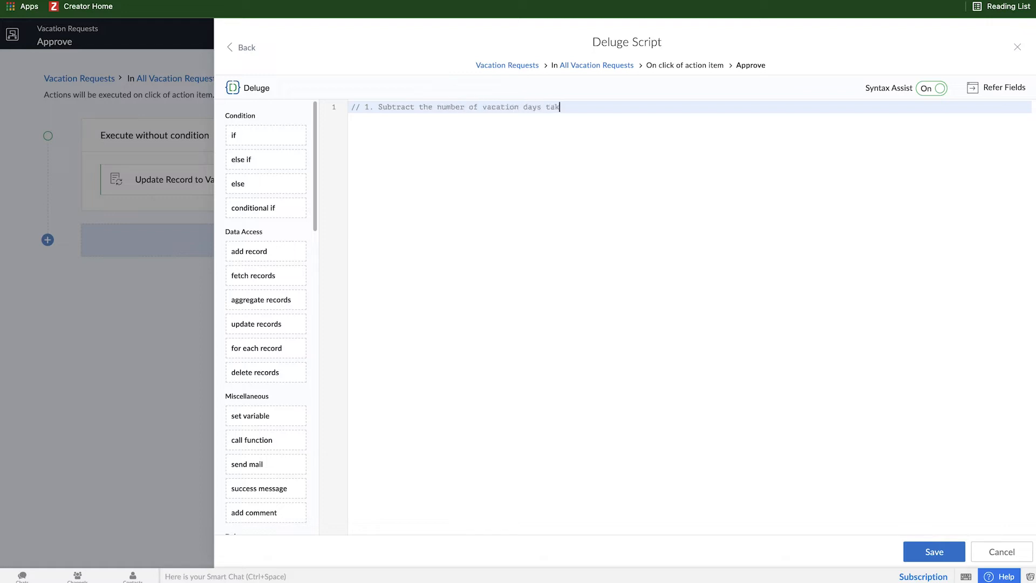
pyautogui.write('en from the number of')
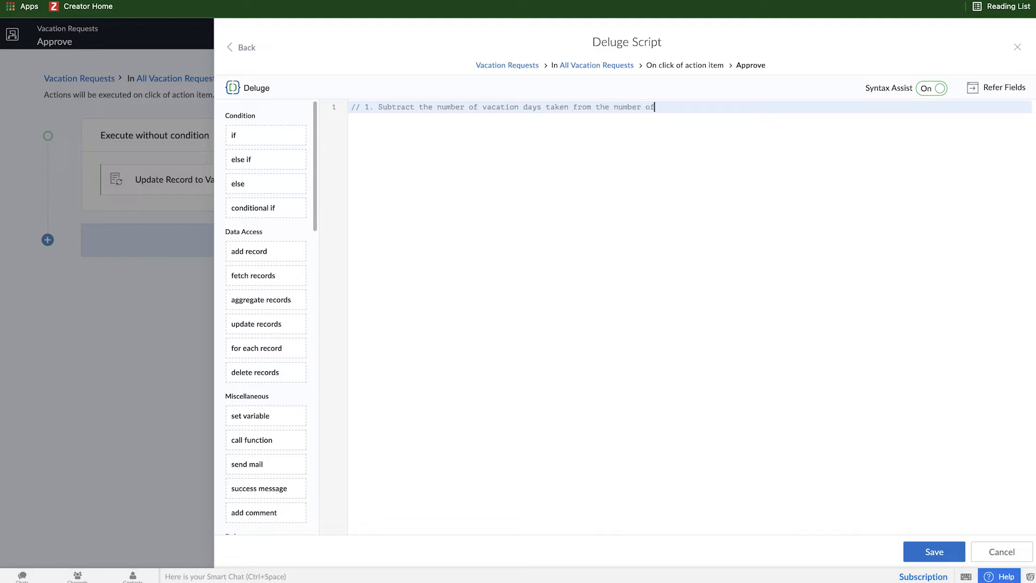
pyautogui.write('vacation days')
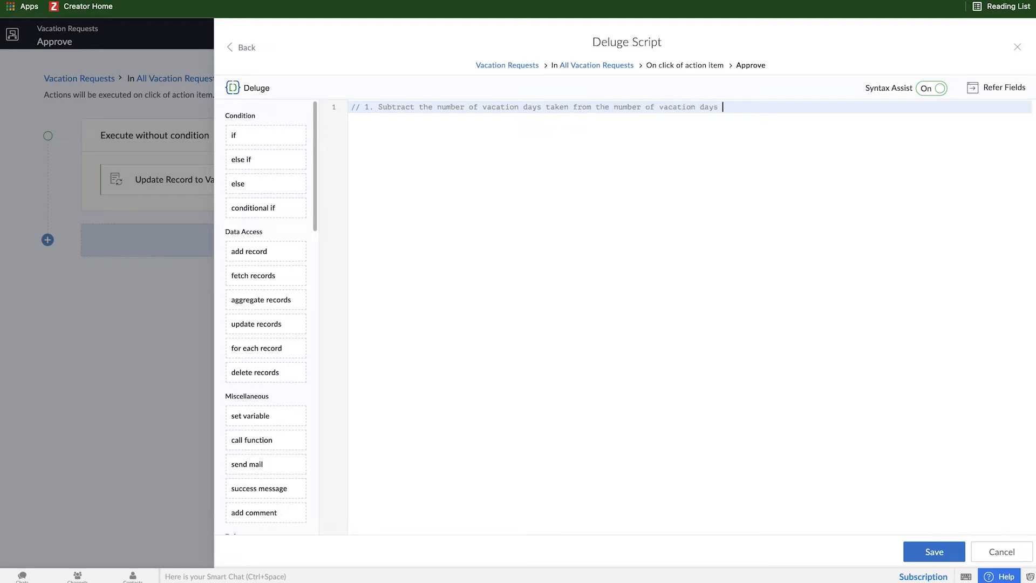
pyautogui.write('allowed.')
pyautogui.write('//')
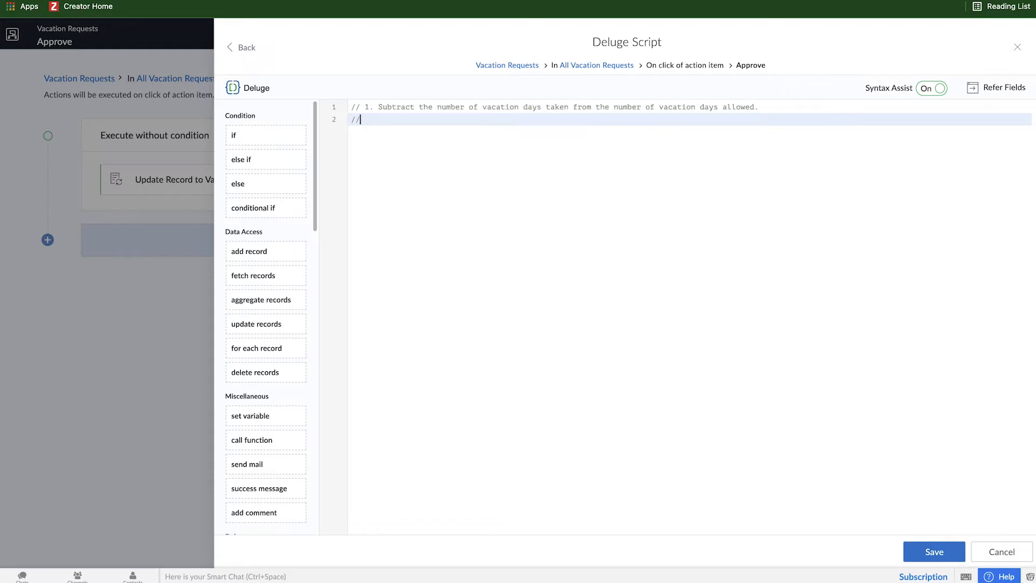
# Write comment 2: add the number of vacation days requested that were approved.
pyautogui.write('2. Add')
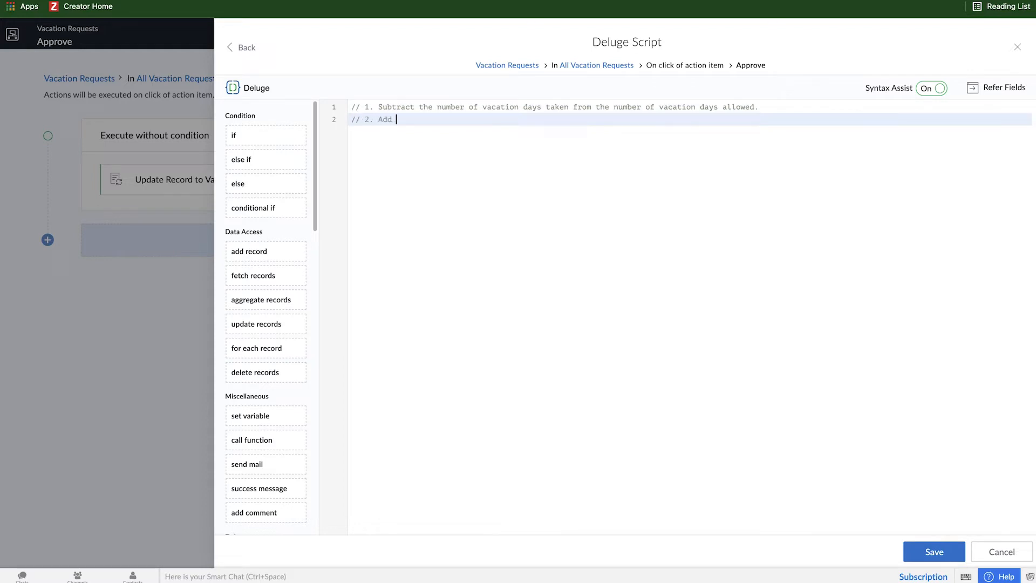
pyautogui.write('the numebr of vacation days taken to the number of vaca')
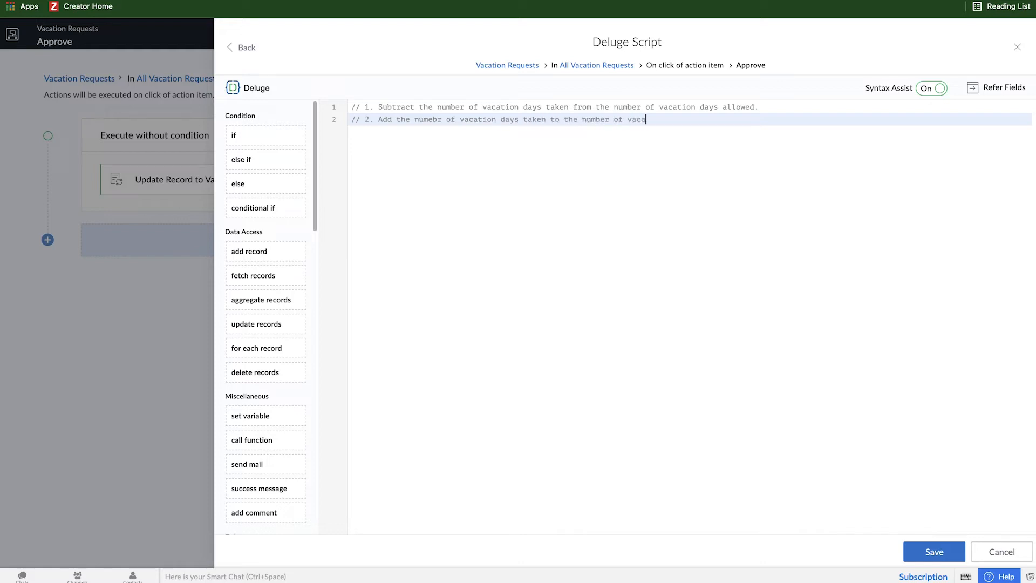
pyautogui.write('tion days taken')
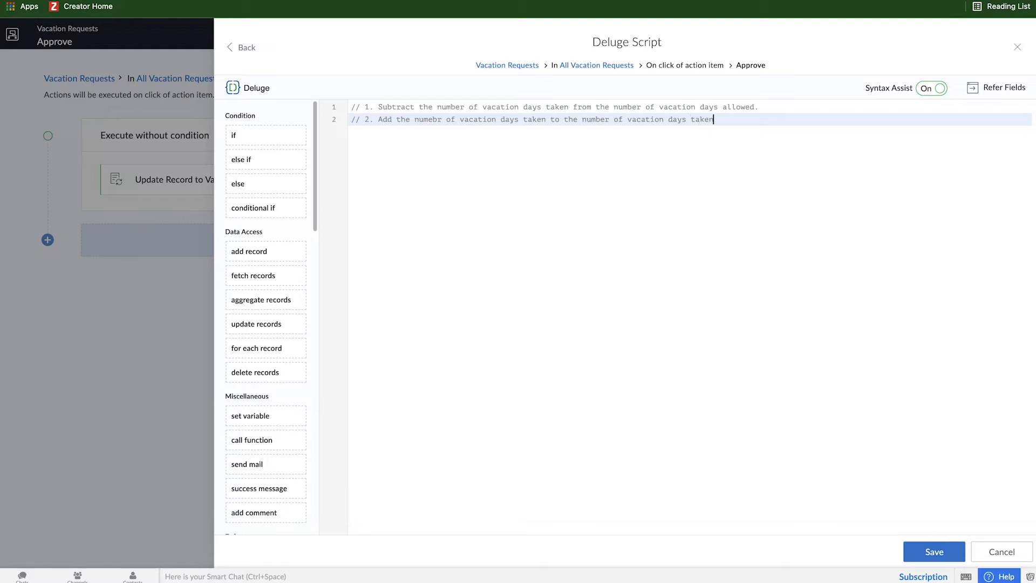
pyautogui.write('.')
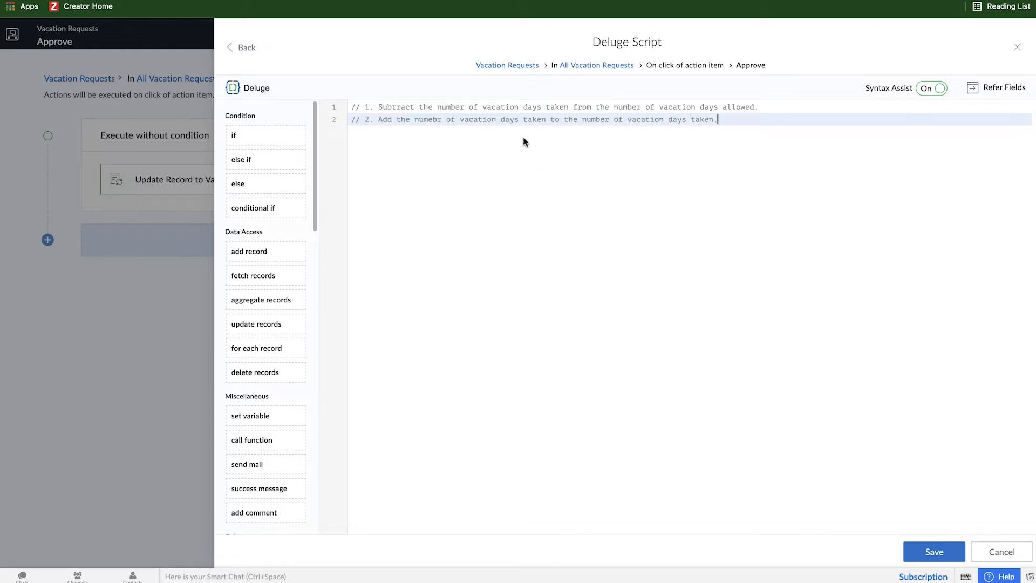
pyautogui.doubleClick(534, 120)
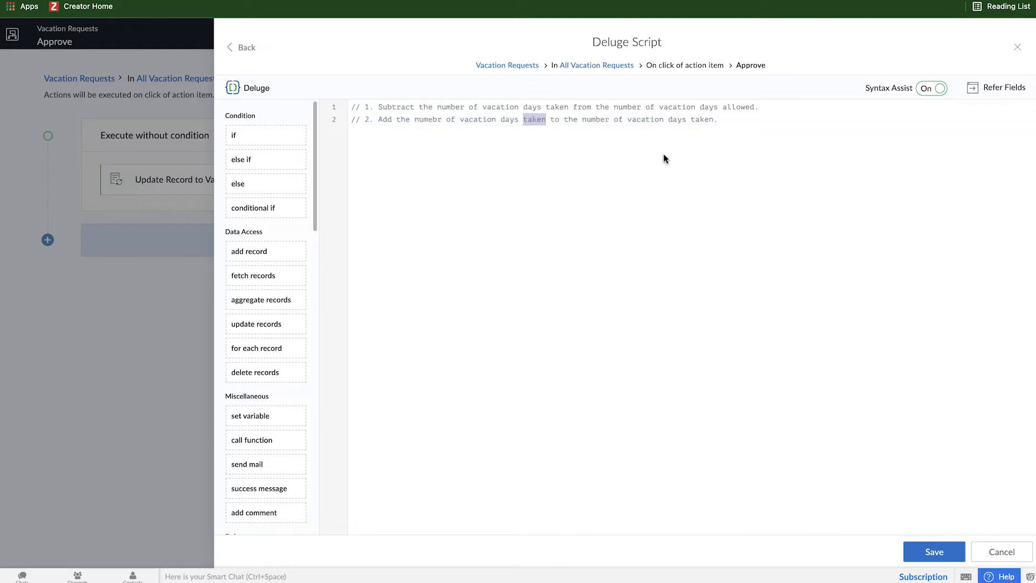
pyautogui.write('requested t')
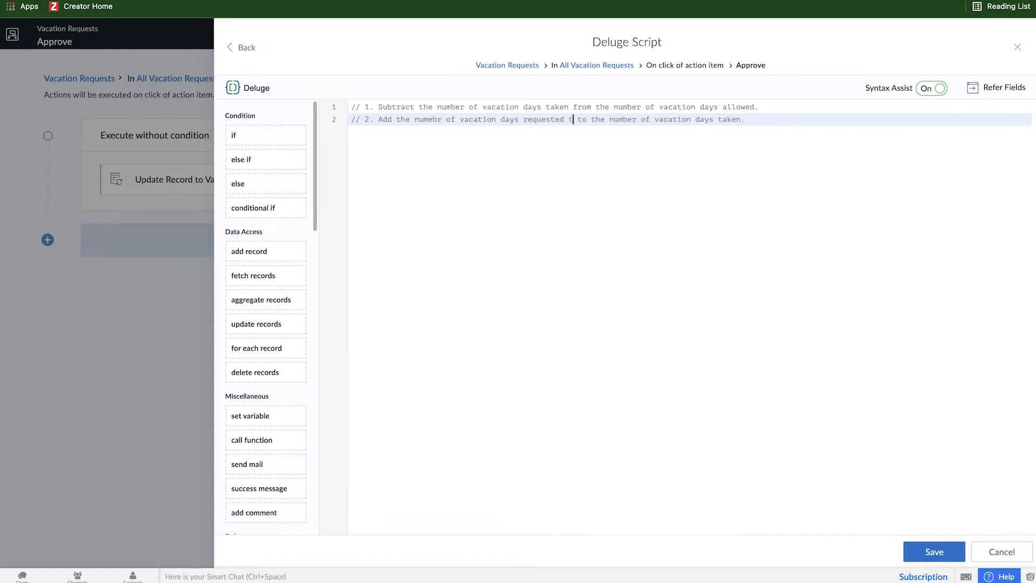
pyautogui.write('aht')
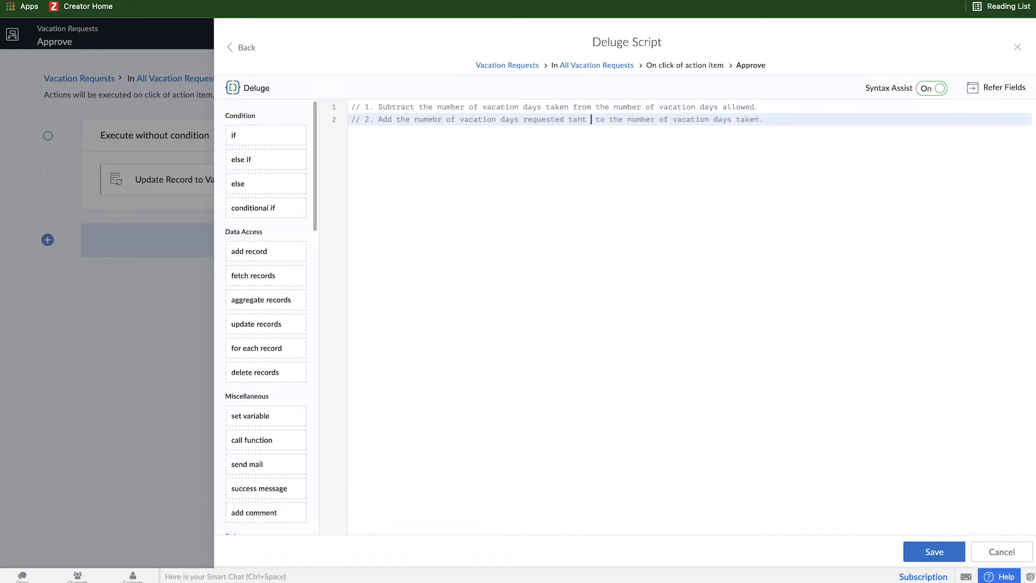
pyautogui.write('thate were approved')
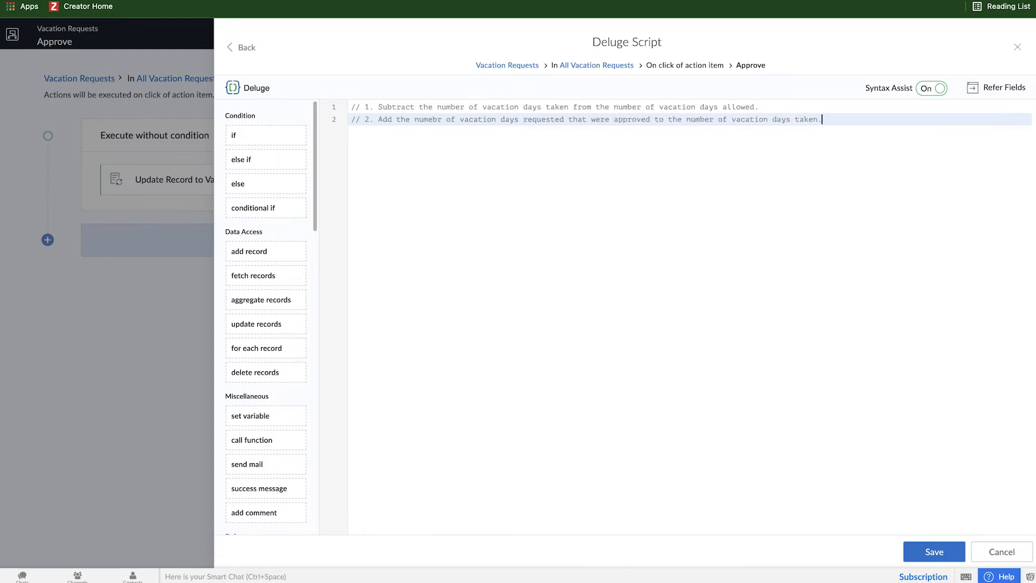
pyautogui.press('Enter')
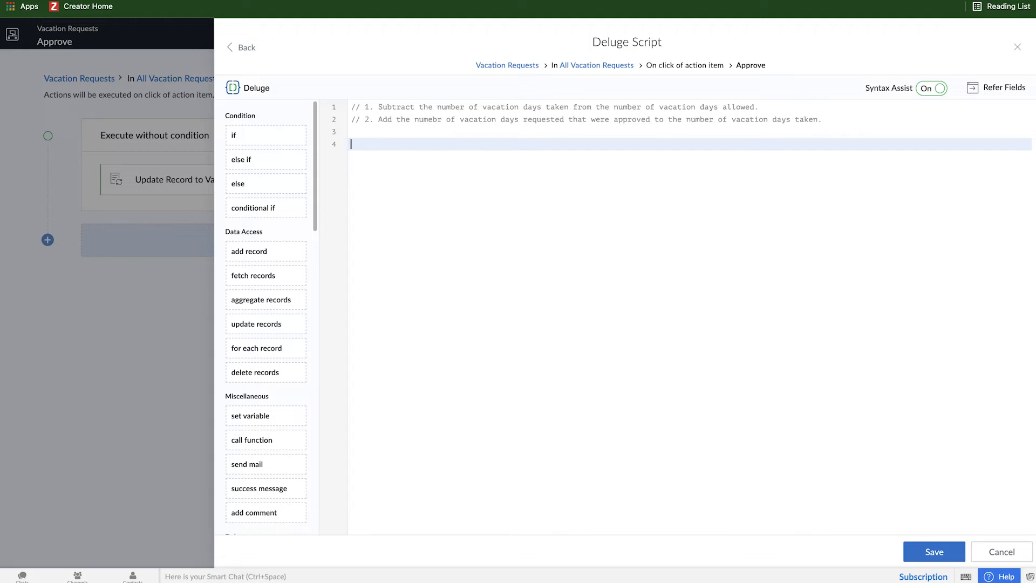
pyautogui.moveTo(584, 138)
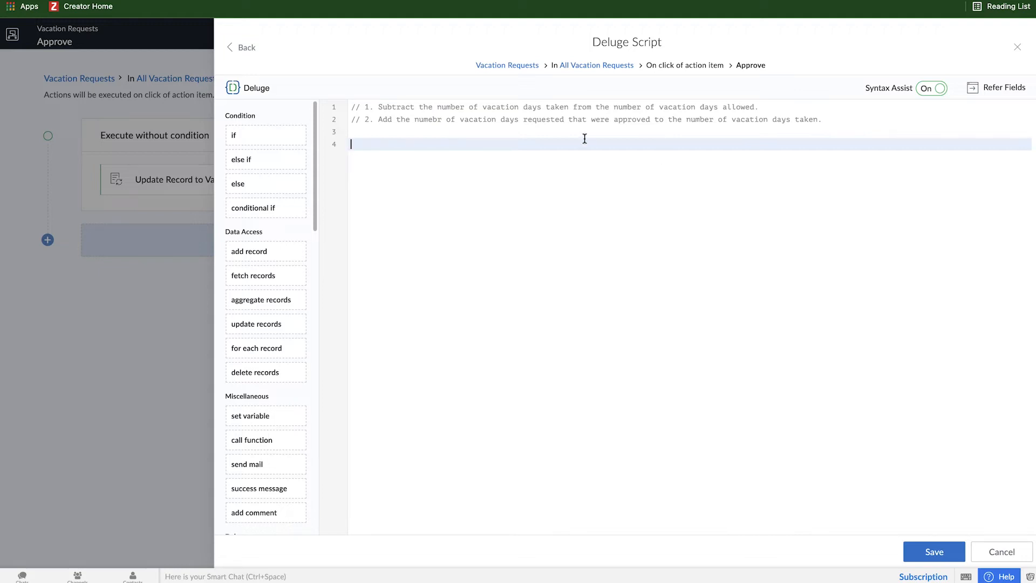
pyautogui.moveTo(253, 275)
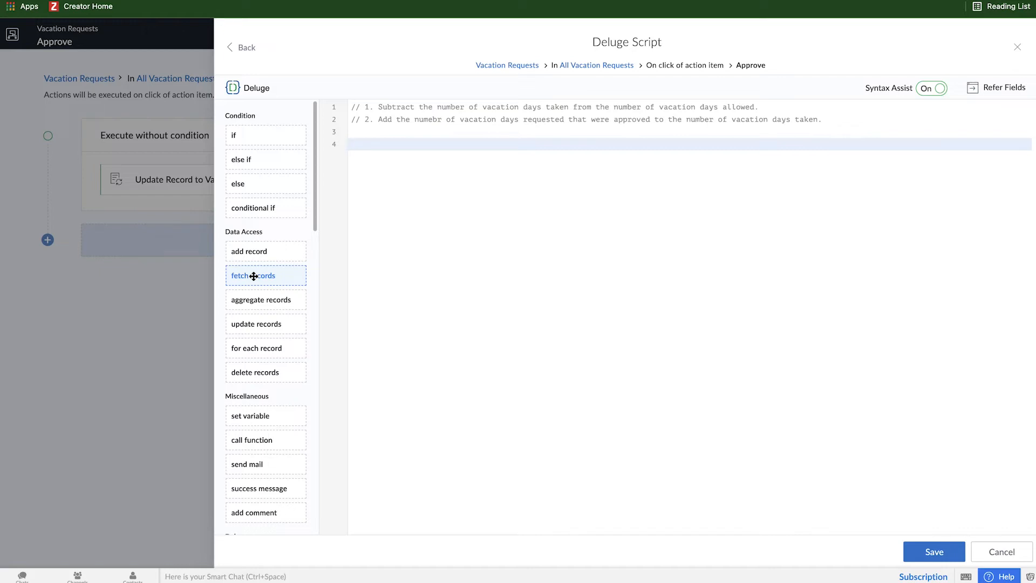
pyautogui.moveTo(253, 275)
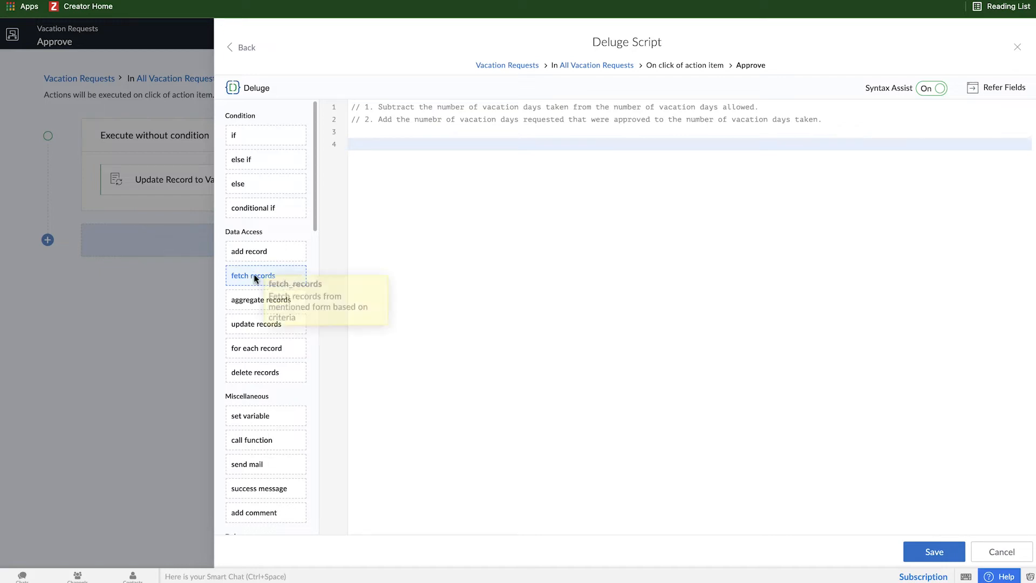
# Insert a fetch records template line and turn Syntax Assist off.
pyautogui.click(252, 276)
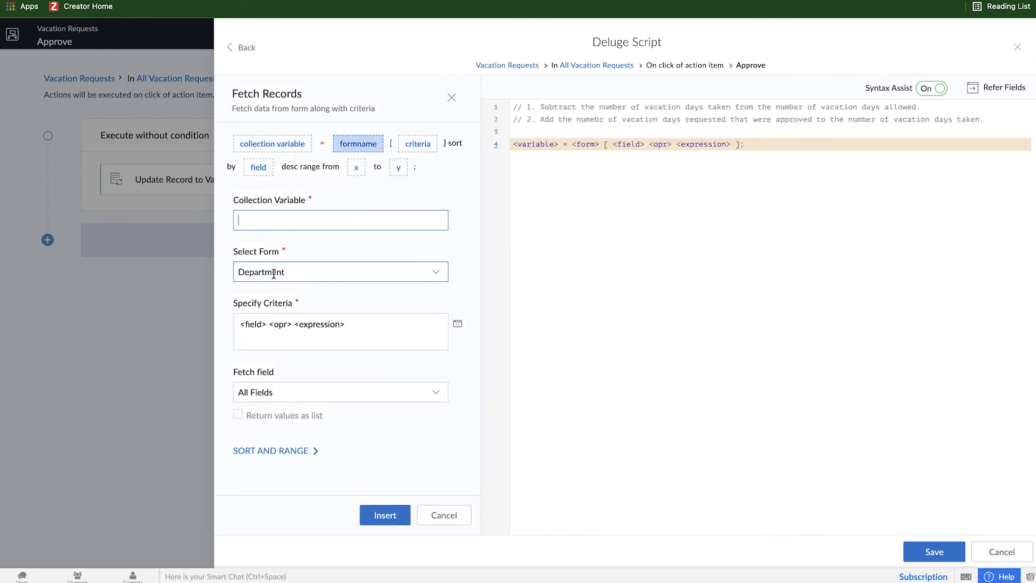
pyautogui.moveTo(362, 252)
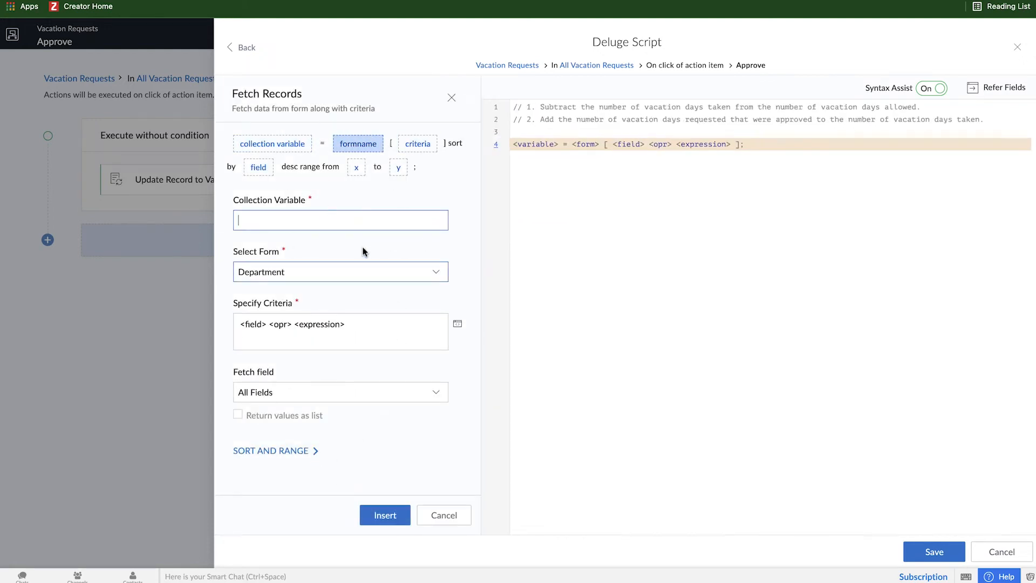
pyautogui.moveTo(349, 235)
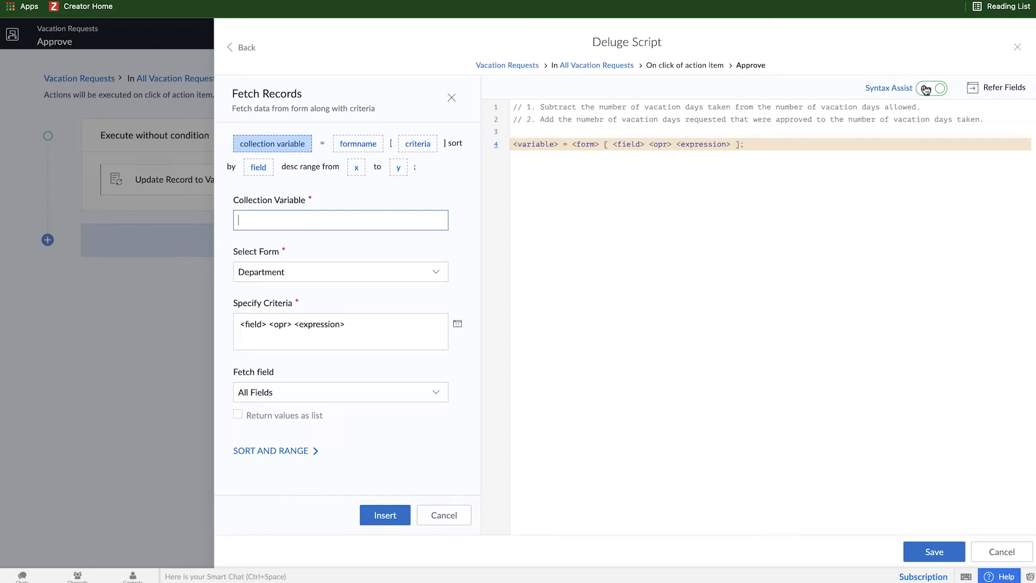
pyautogui.click(932, 88)
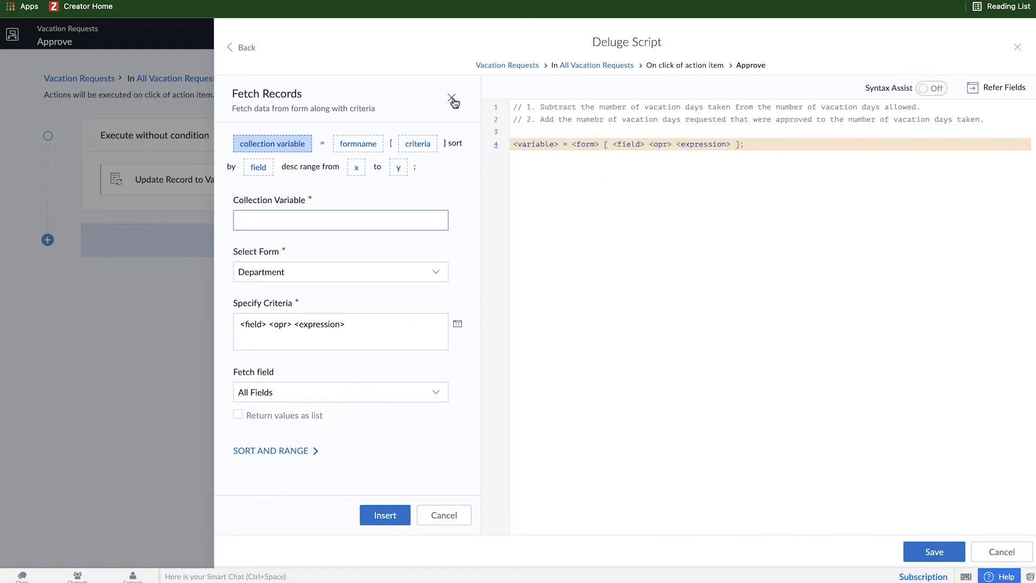
pyautogui.click(453, 100)
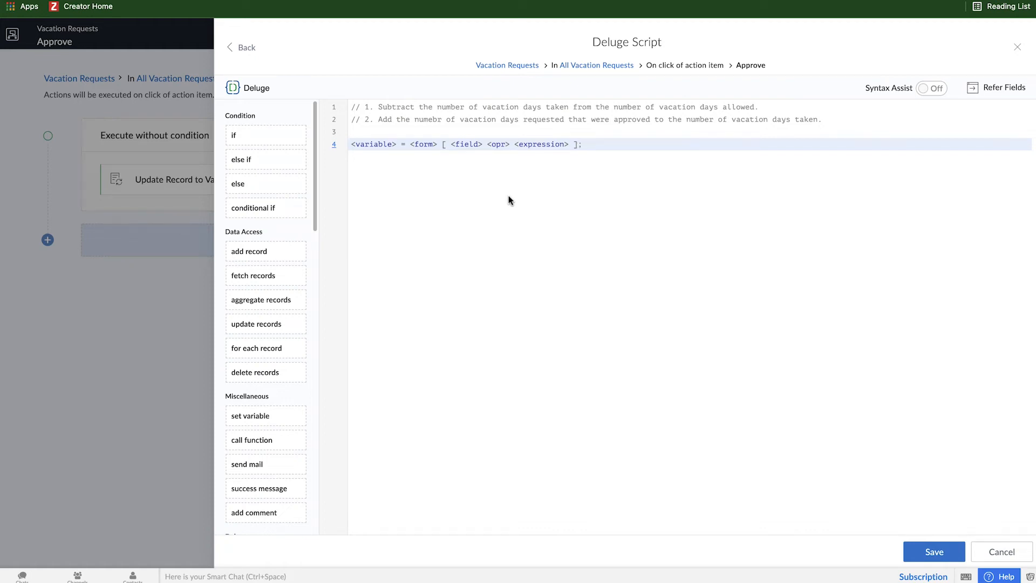
# Add the line 'EmployeeDetails = Employees [ ]', choosing the Employees form from autocomplete.
pyautogui.press('Return')
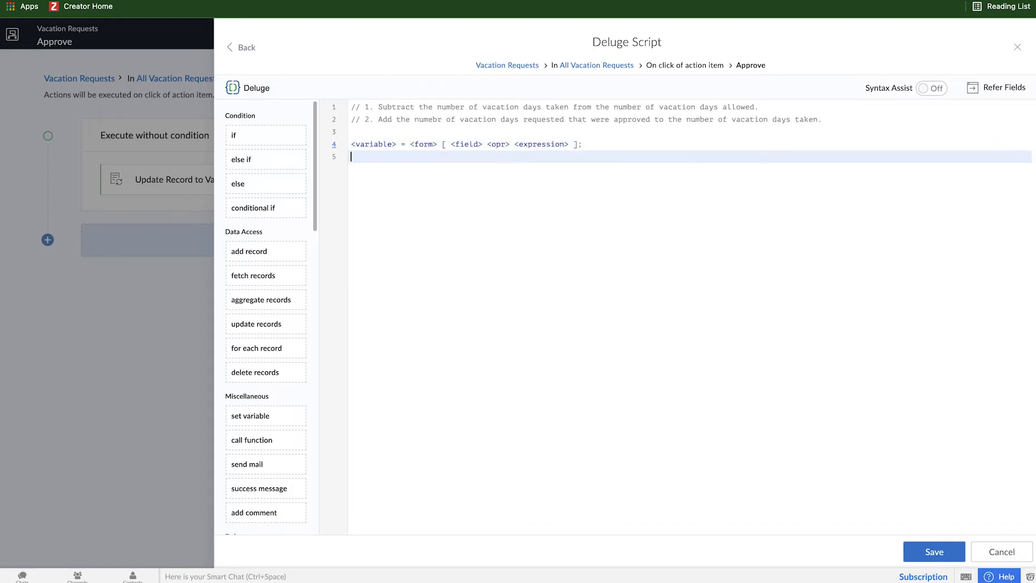
pyautogui.press('Return')
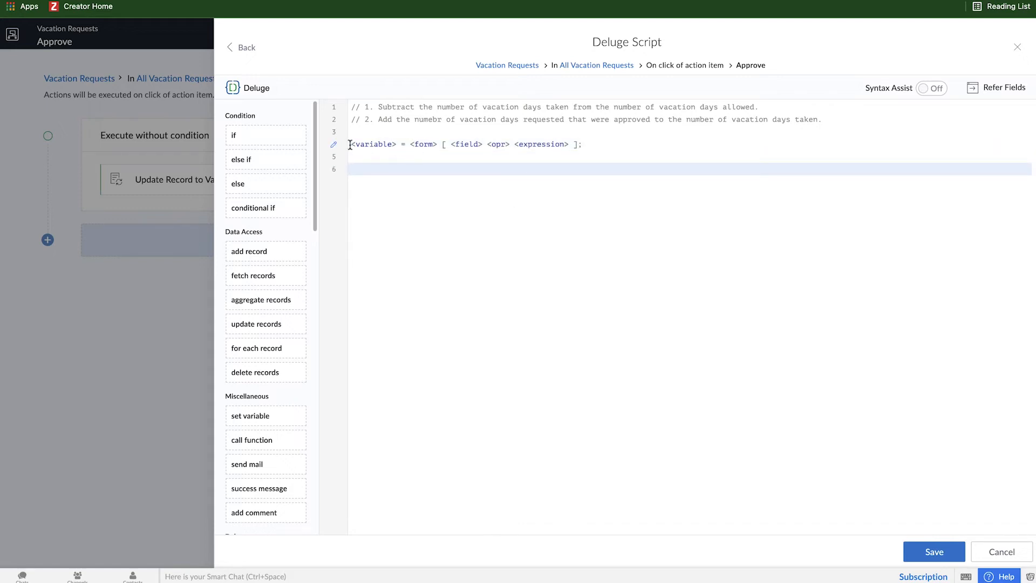
pyautogui.tripleClick(465, 144)
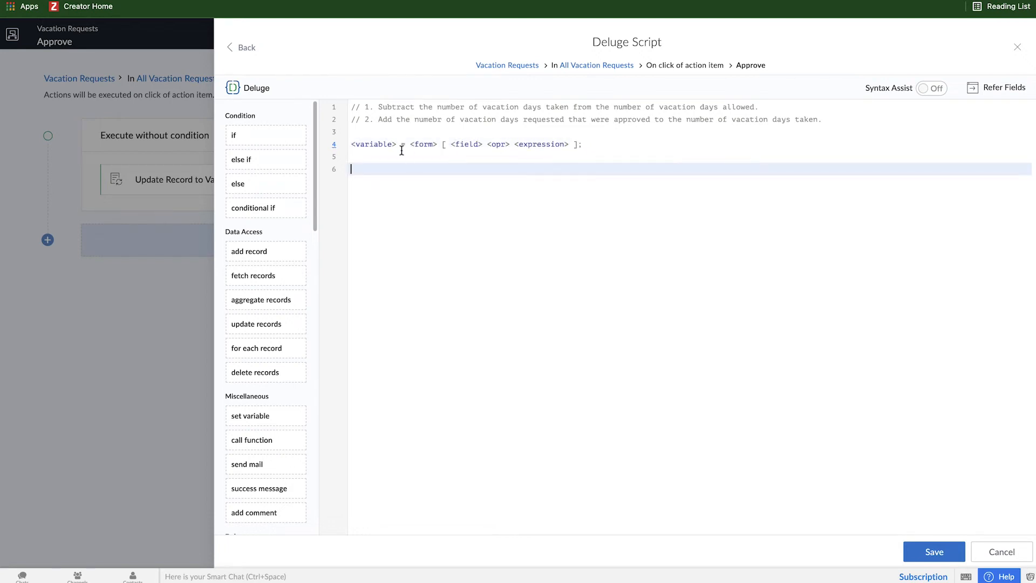
pyautogui.doubleClick(373, 144)
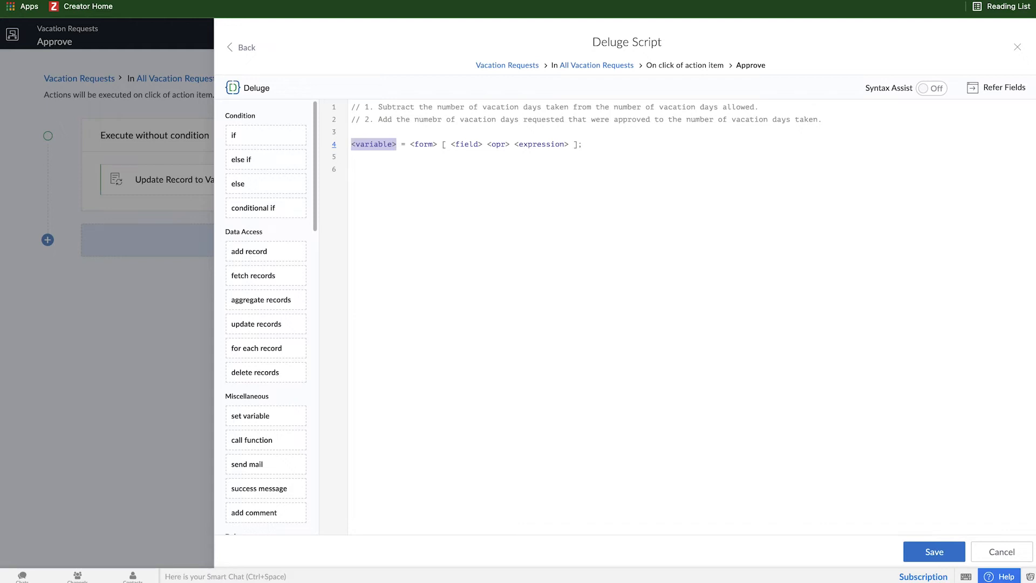
pyautogui.write('EmployeeDetails =')
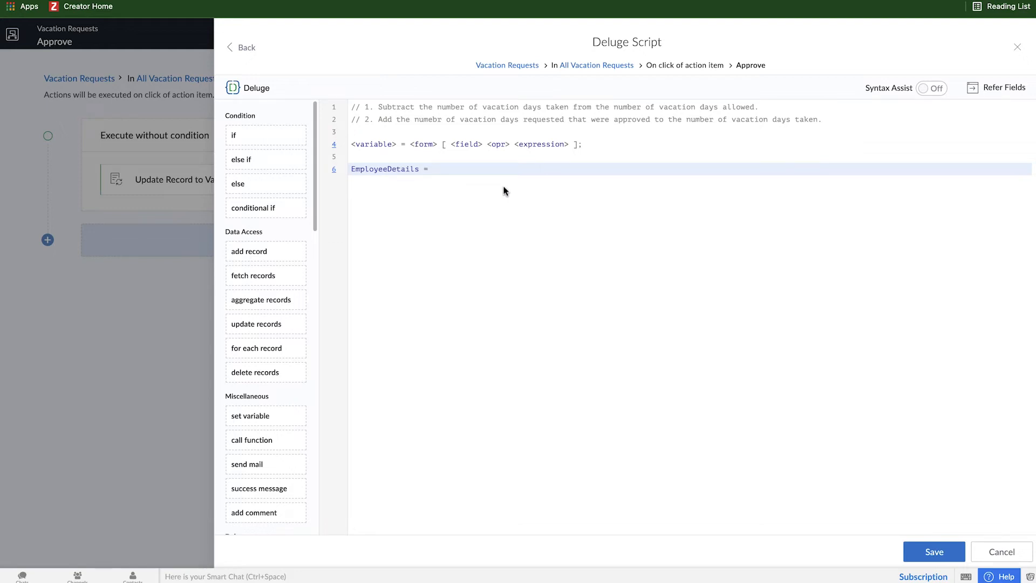
pyautogui.write('E')
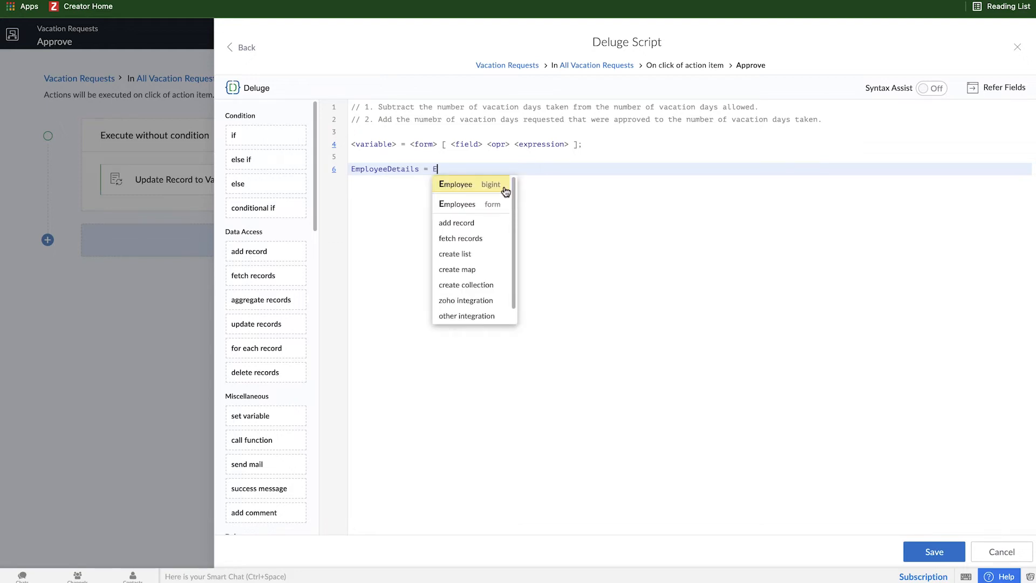
pyautogui.moveTo(491, 194)
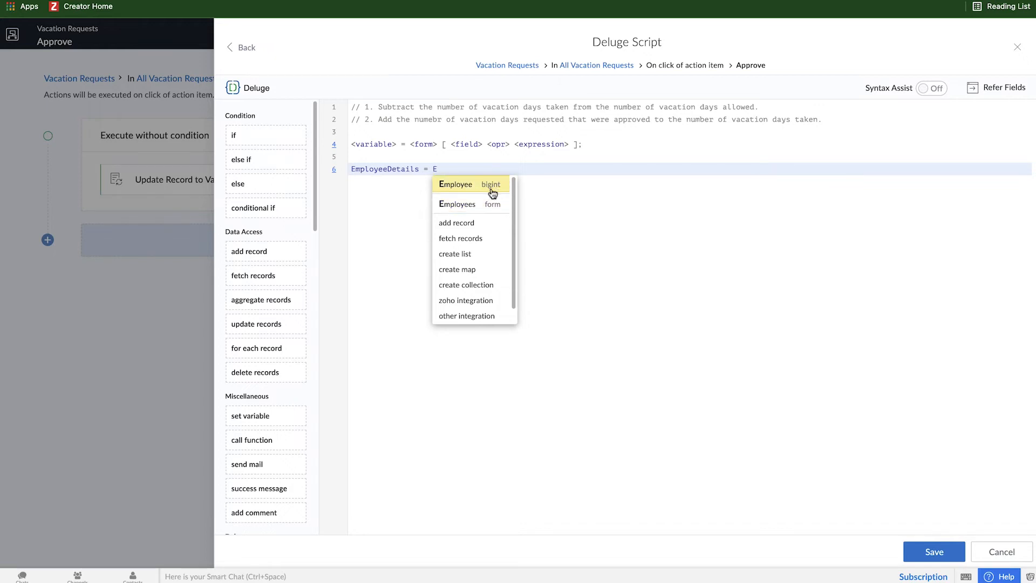
pyautogui.moveTo(473, 207)
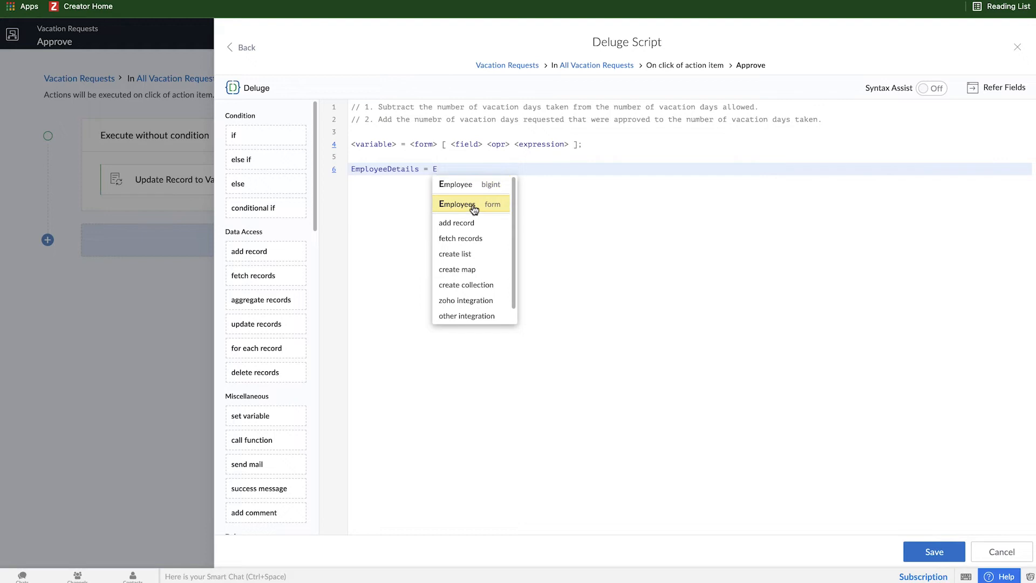
pyautogui.click(457, 203)
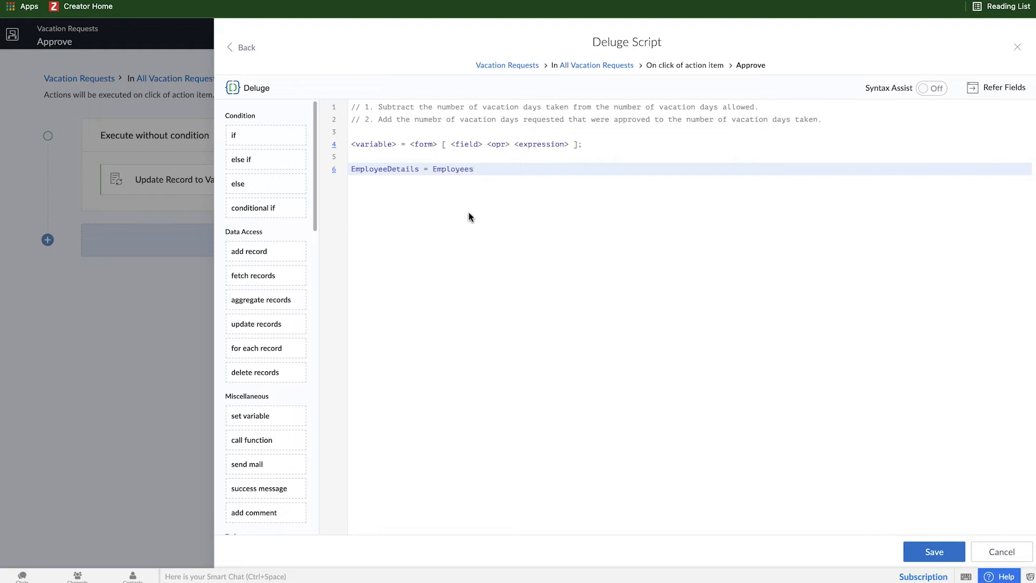
pyautogui.click(477, 169)
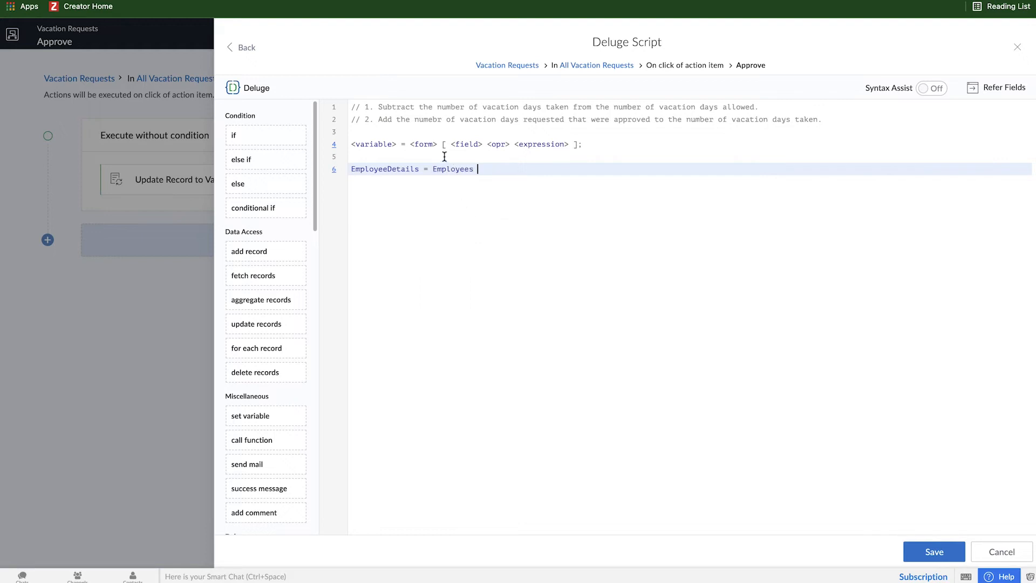
pyautogui.write('[ ]')
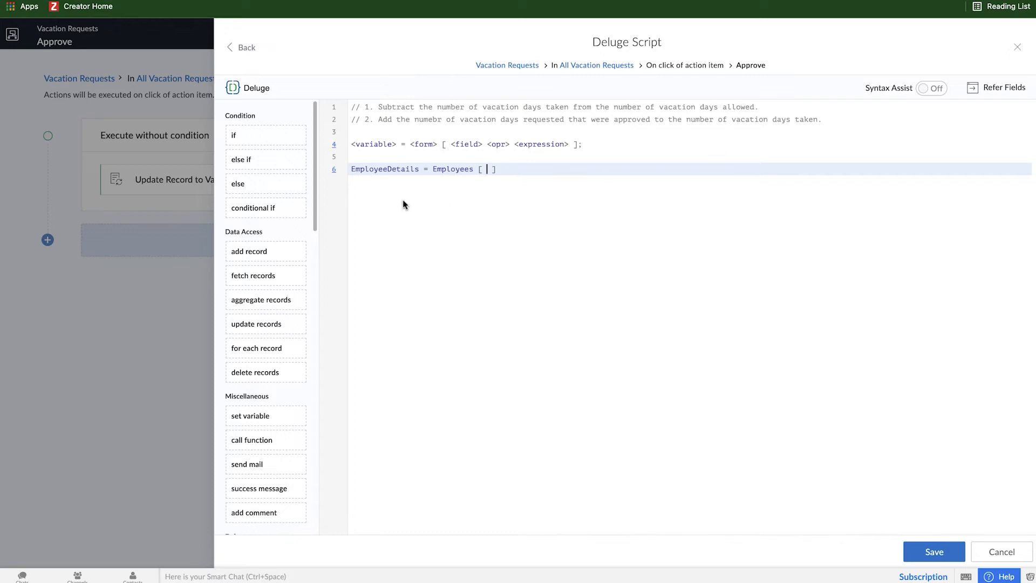
pyautogui.moveTo(455, 169)
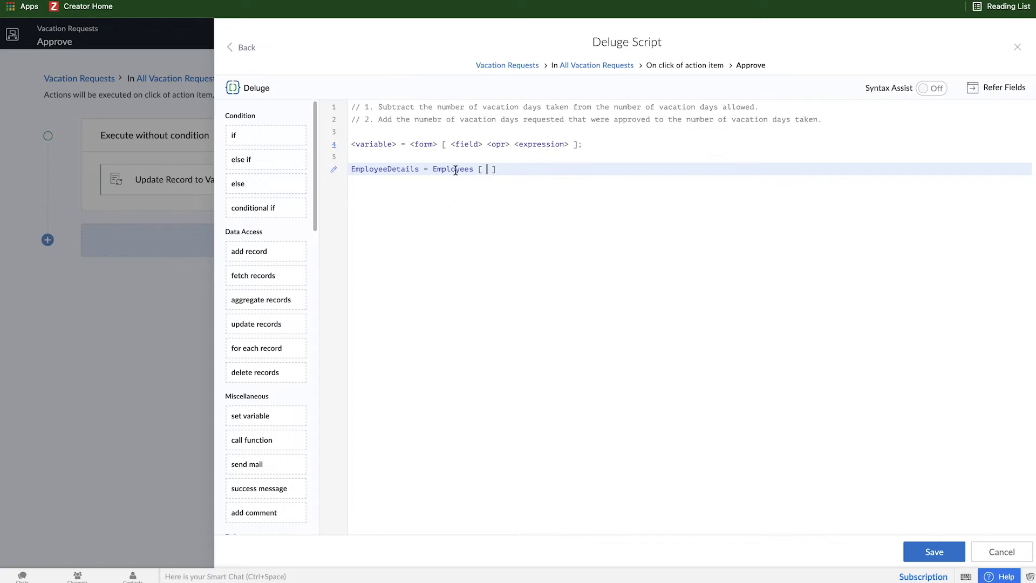
pyautogui.doubleClick(453, 168)
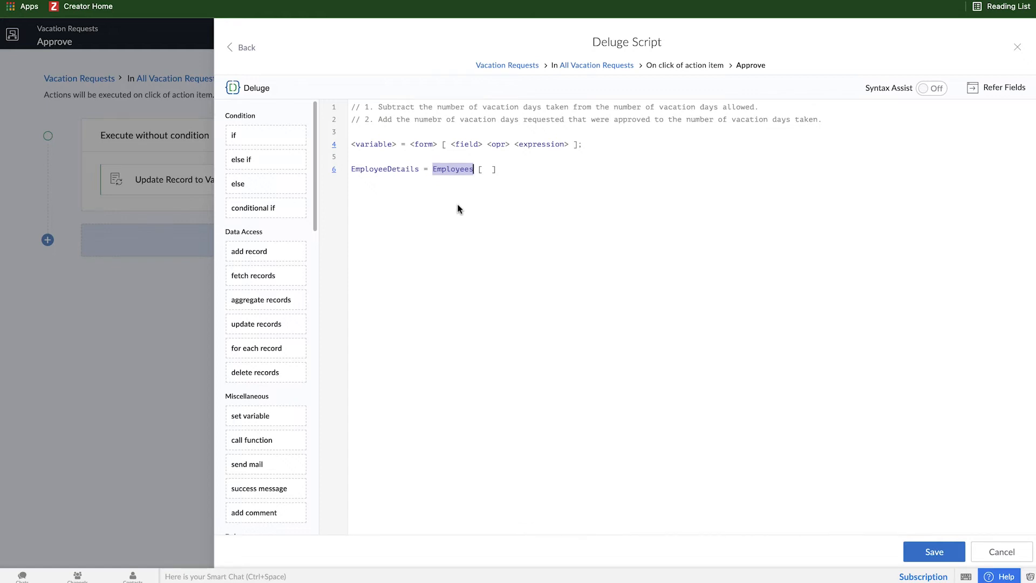
pyautogui.moveTo(472, 200)
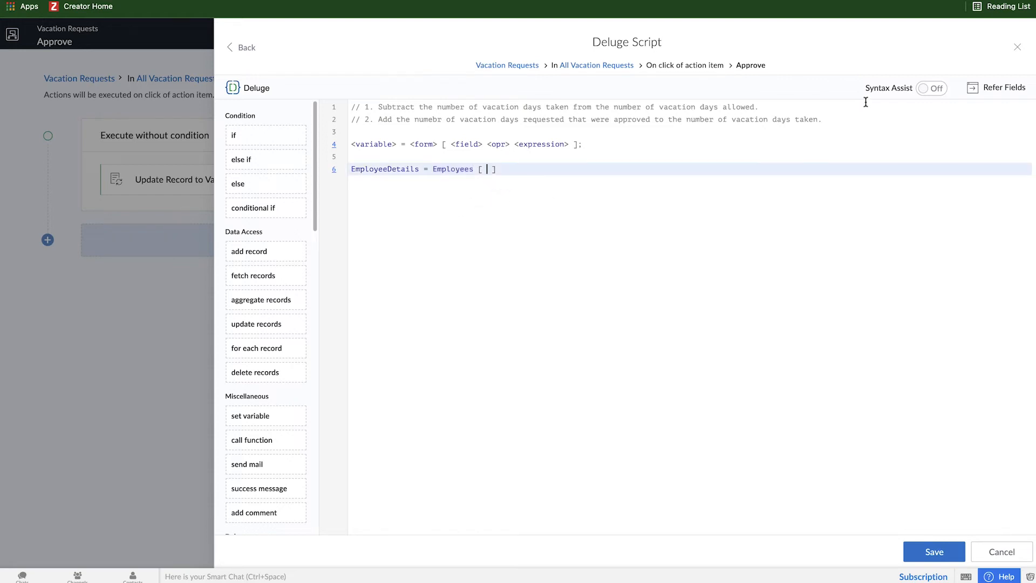
# Fill the criteria to read 'EmployeeDetails = Employees [ ID = Employee ];' using Refer Fields.
pyautogui.click(1003, 88)
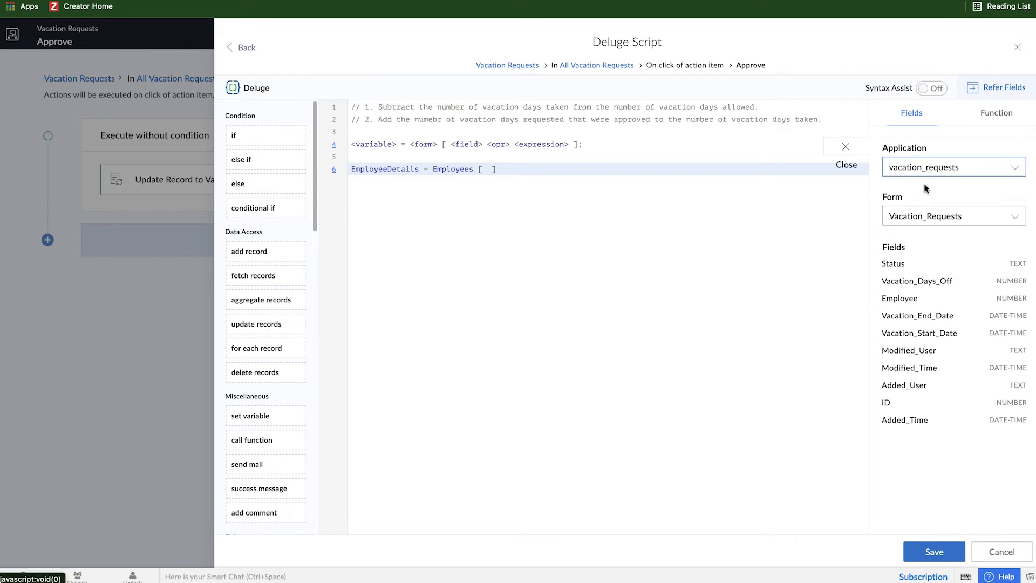
pyautogui.click(954, 215)
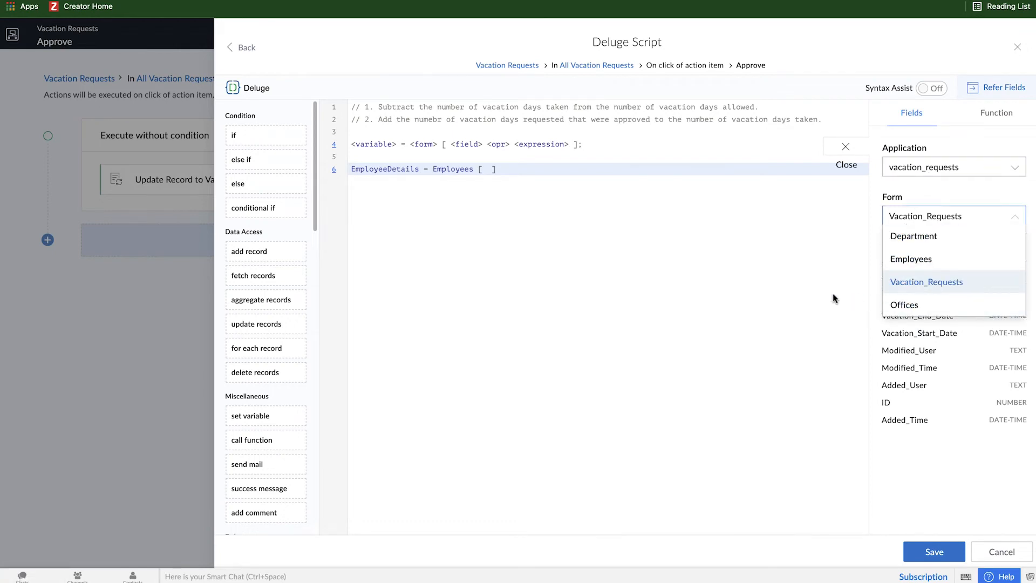
pyautogui.click(926, 282)
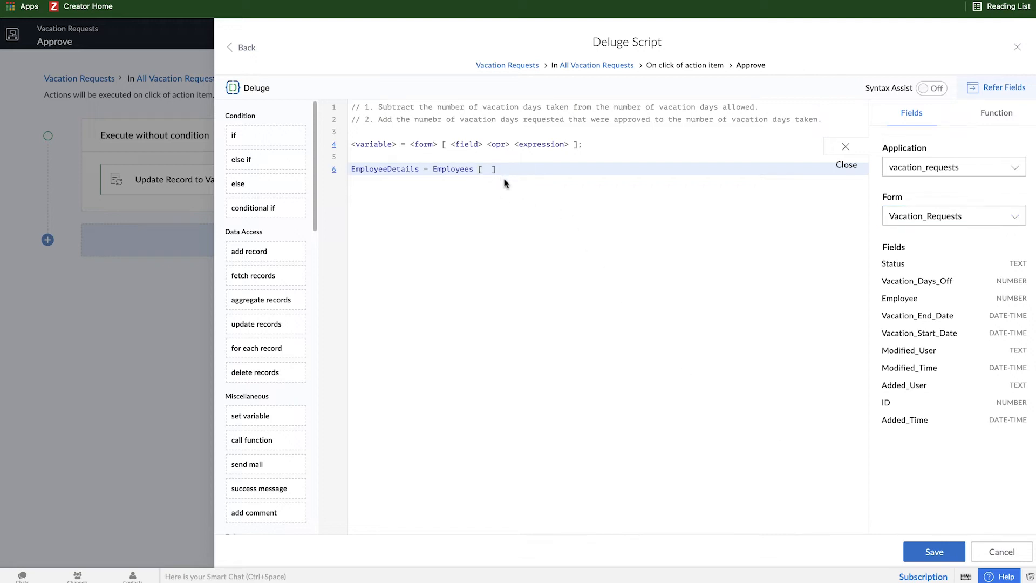
pyautogui.moveTo(889, 406)
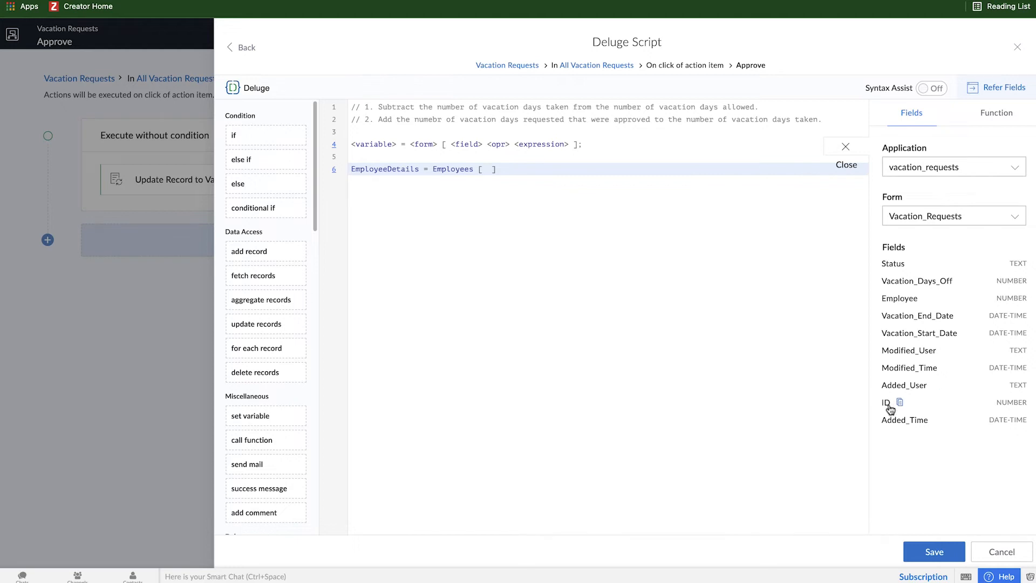
pyautogui.click(488, 169)
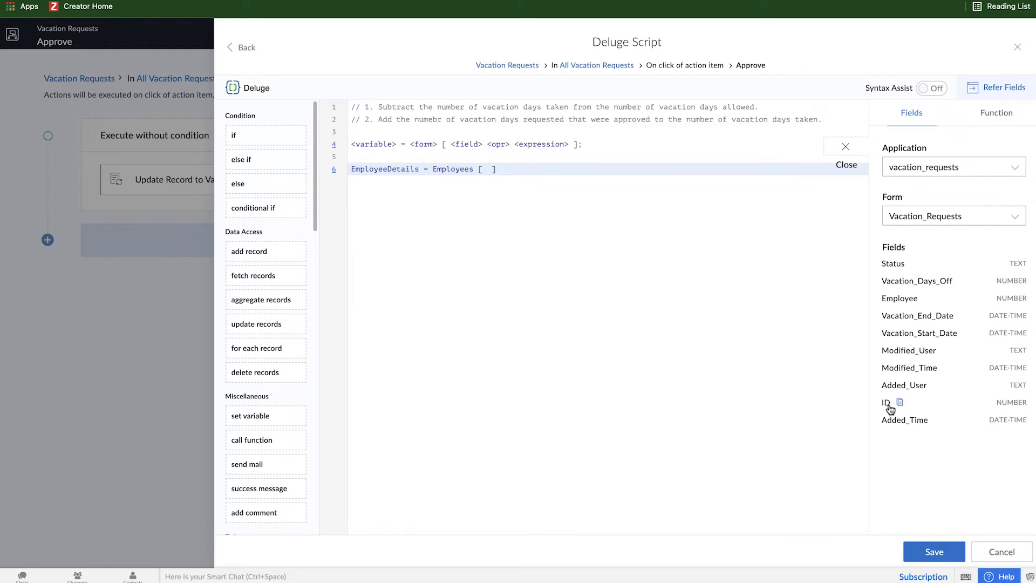
pyautogui.moveTo(918, 264)
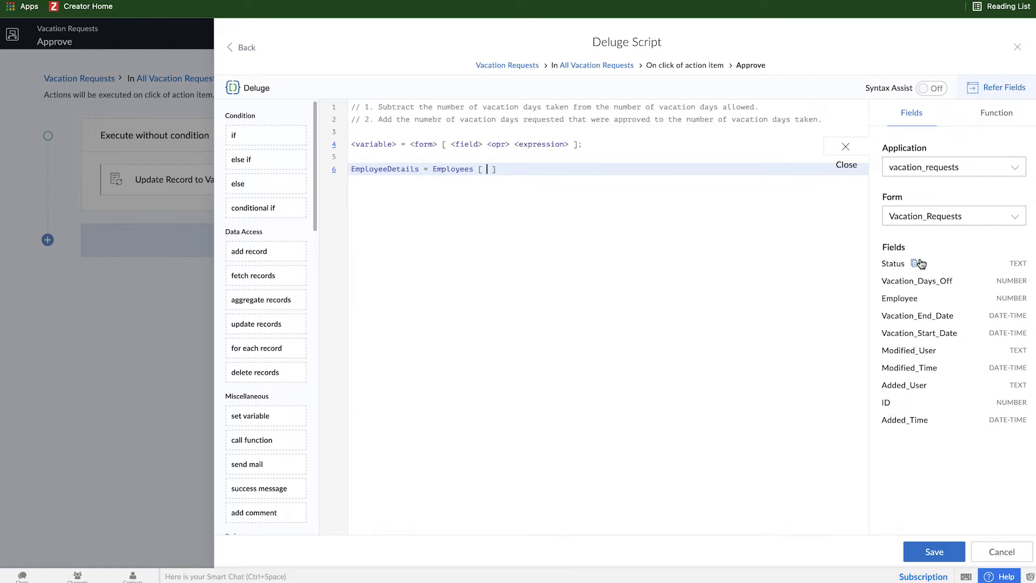
pyautogui.click(951, 216)
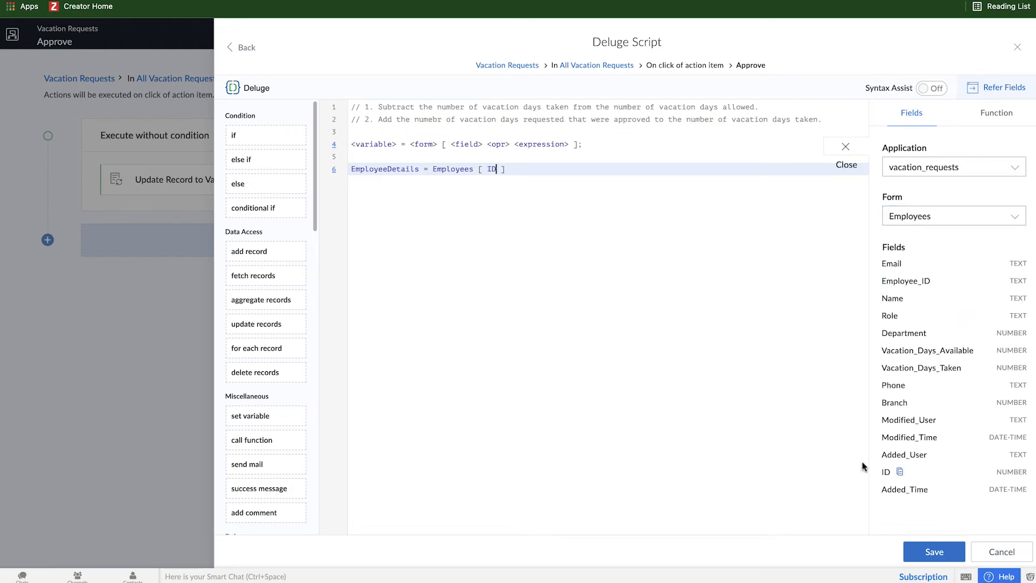
pyautogui.write('=')
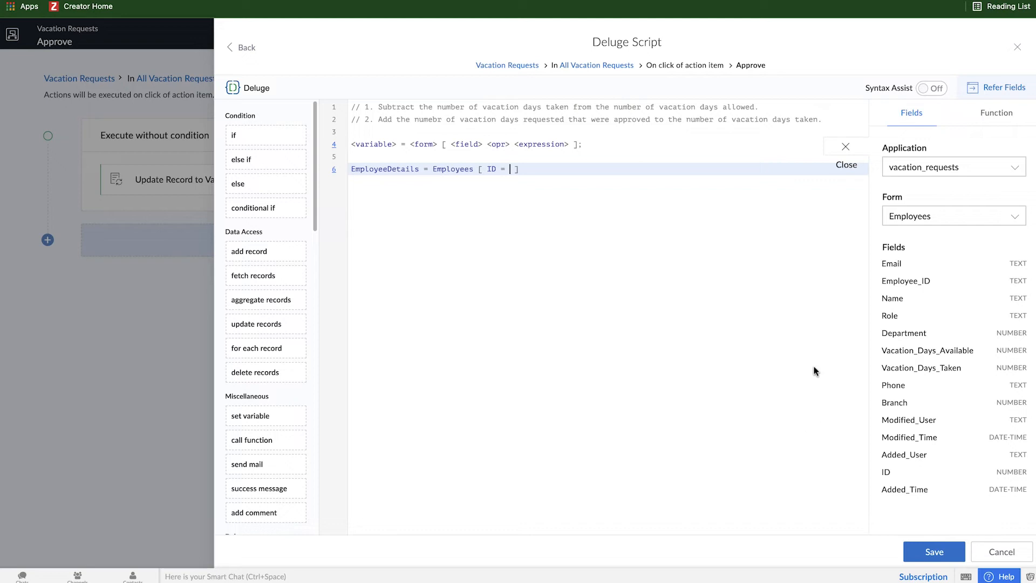
pyautogui.click(953, 216)
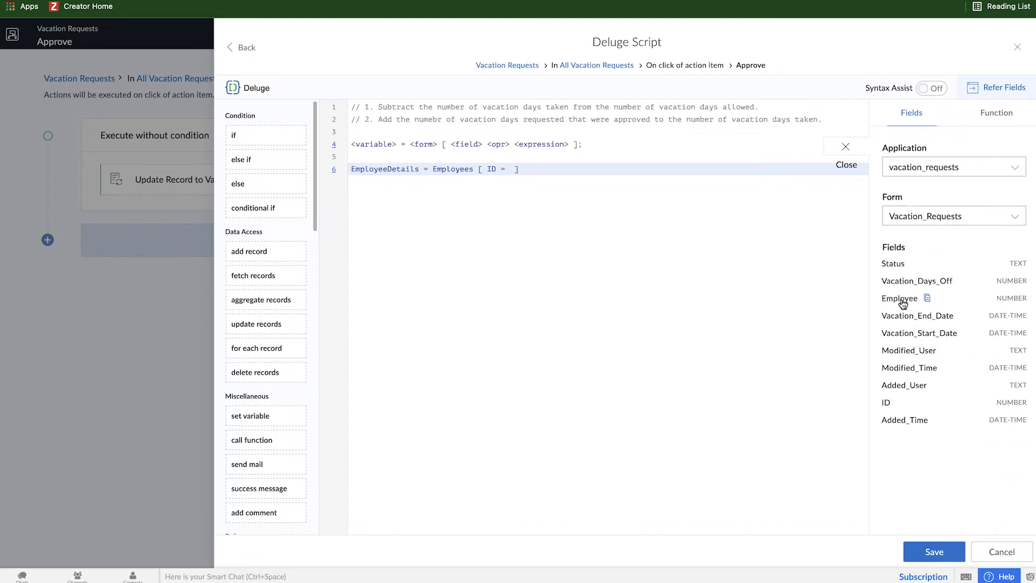
pyautogui.click(899, 298)
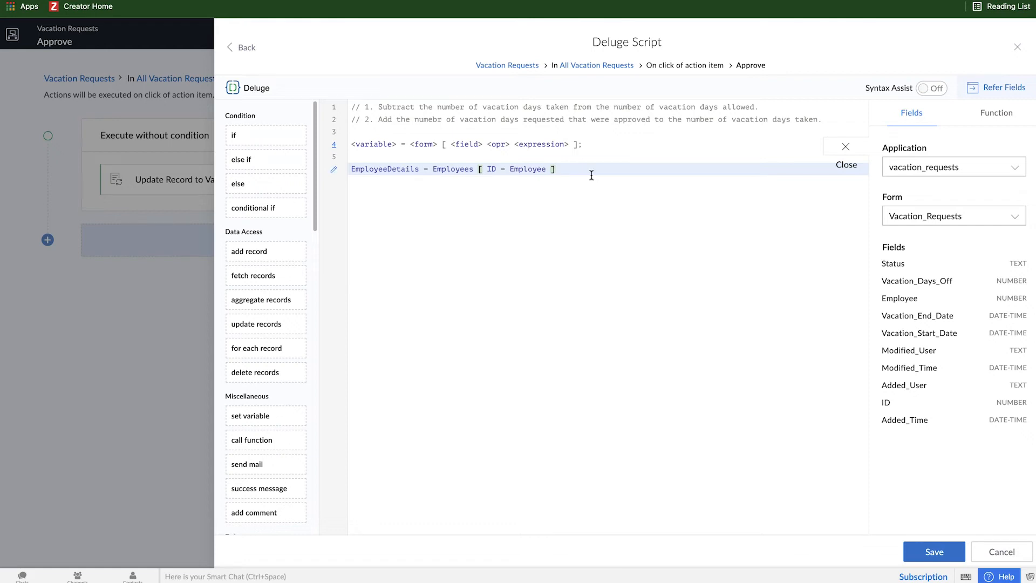
pyautogui.write(';')
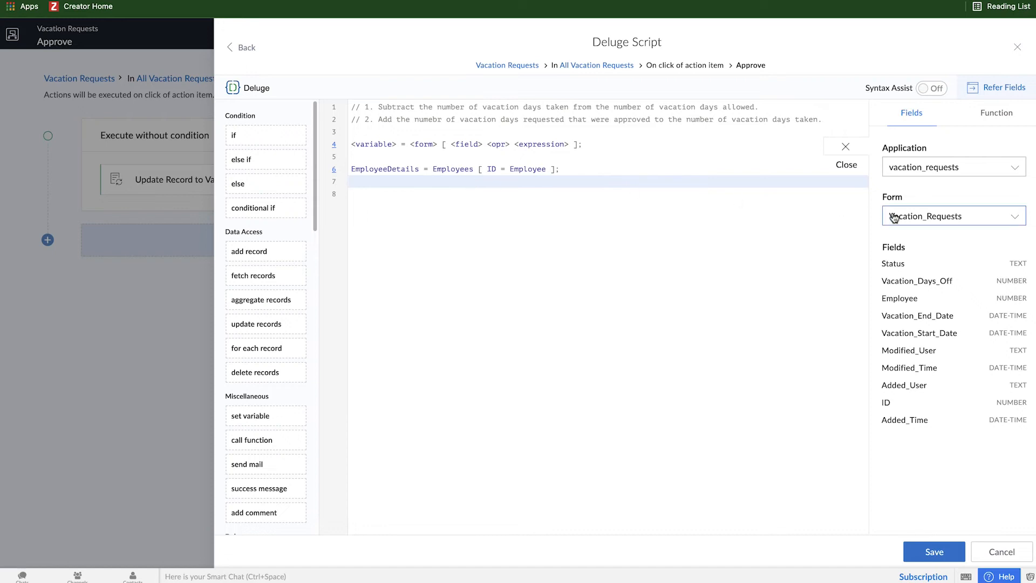
# Write 'EmployeeDetails.Vacation_Days_Taken = EmployeeDetails.Vacation_Days_Taken + Vacation_Days_Off;'.
pyautogui.click(952, 215)
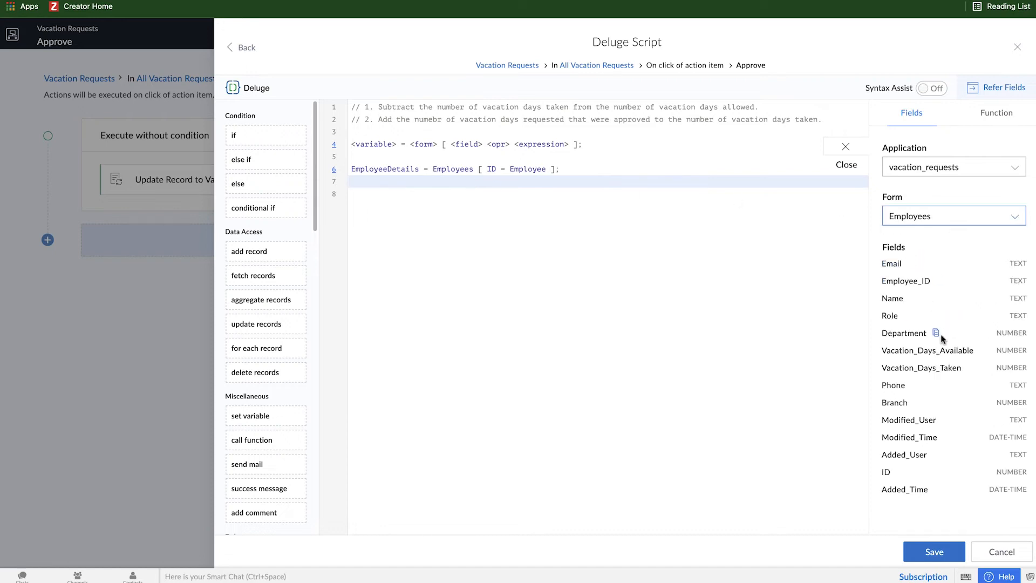
pyautogui.moveTo(896, 356)
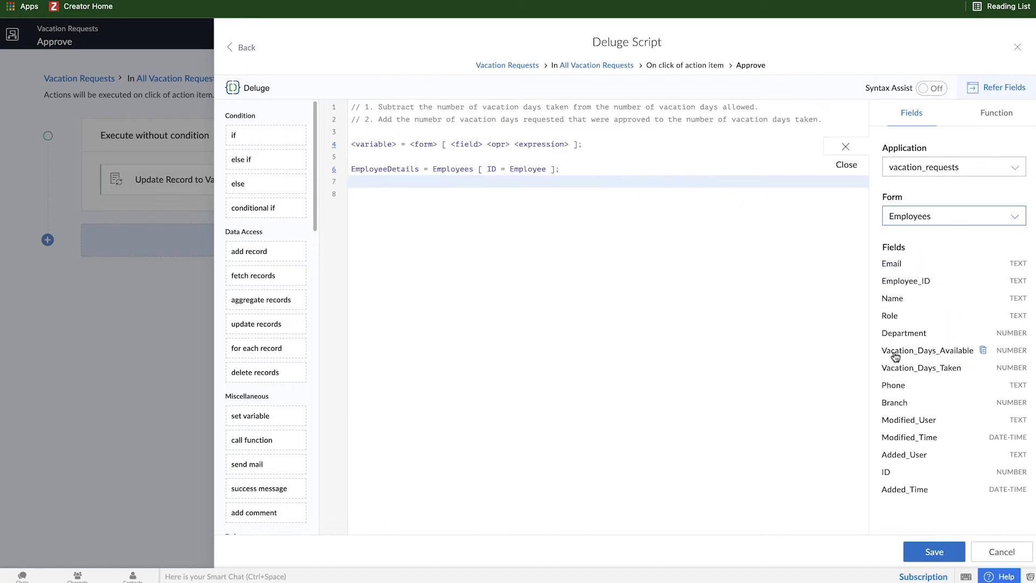
pyautogui.moveTo(948, 371)
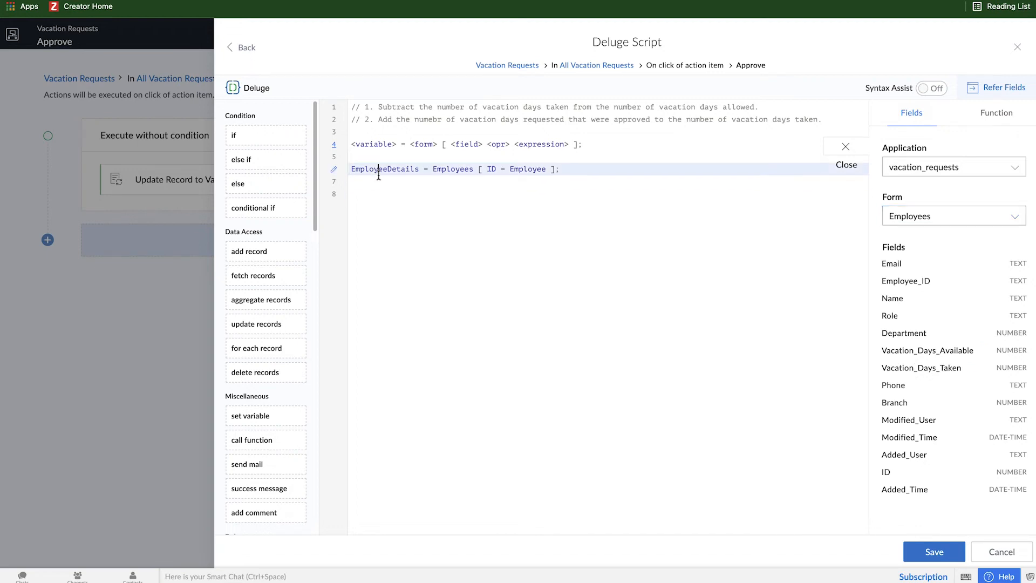
pyautogui.doubleClick(385, 168)
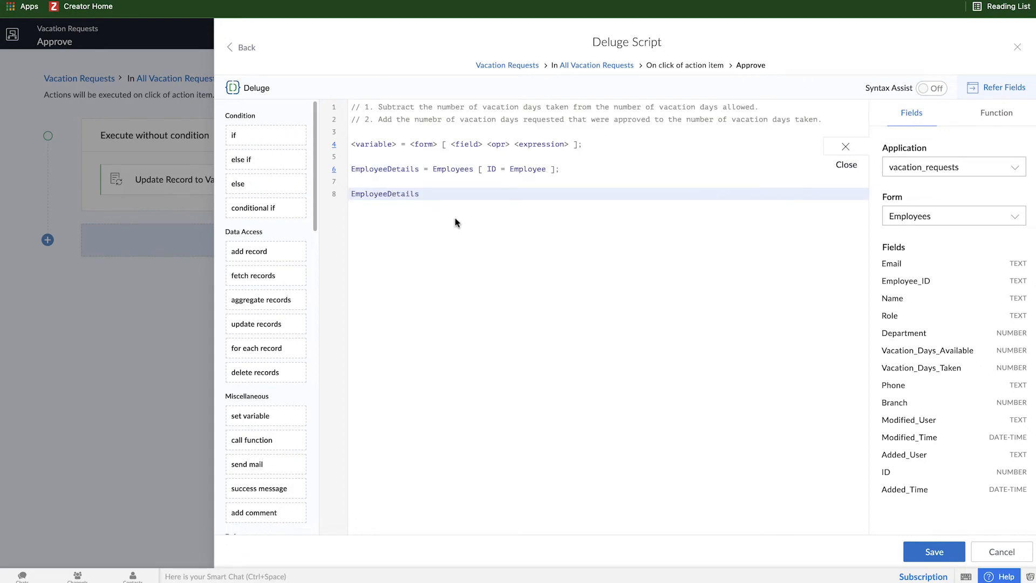
pyautogui.write('.')
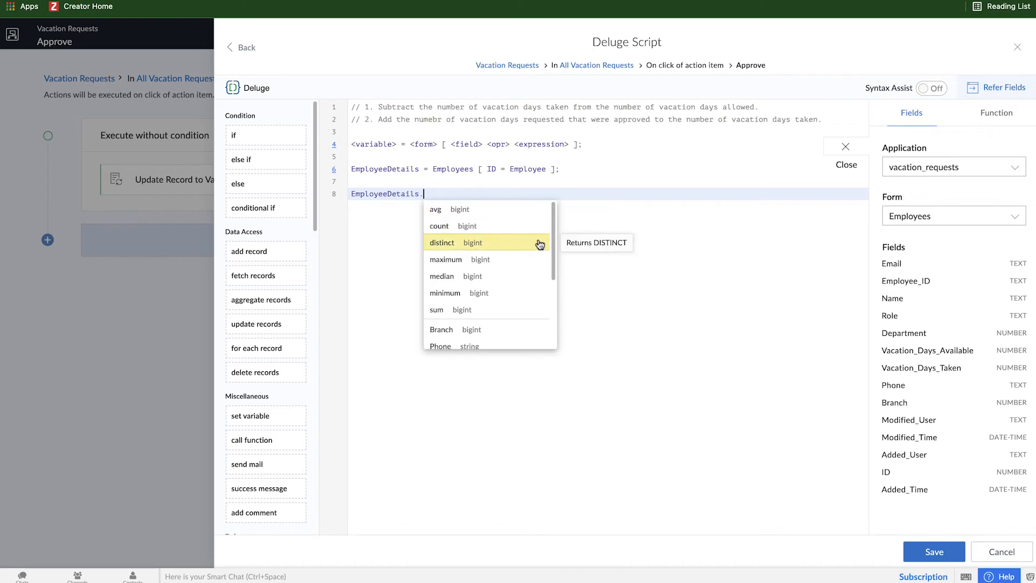
pyautogui.scroll(-3)
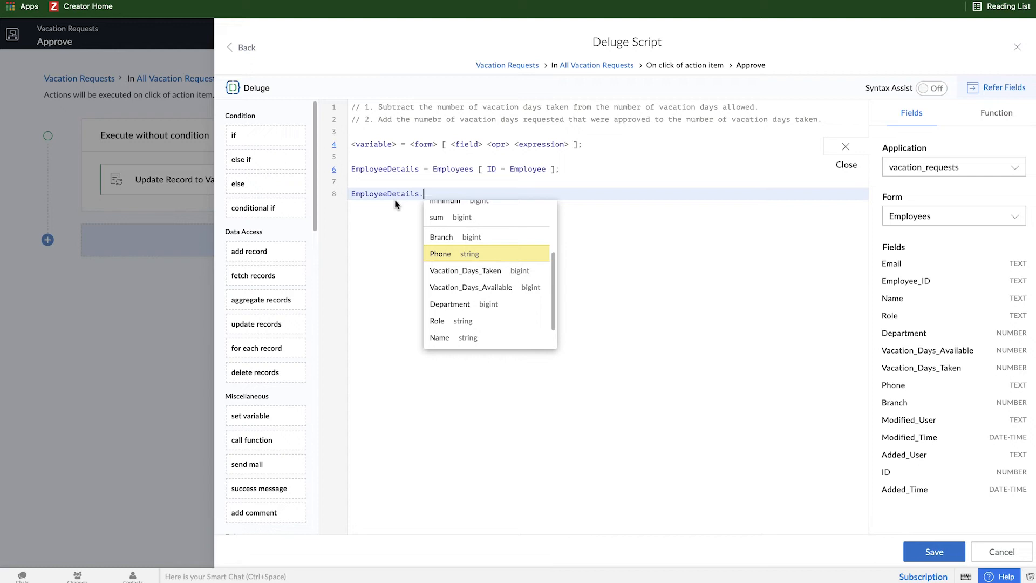
pyautogui.click(465, 270)
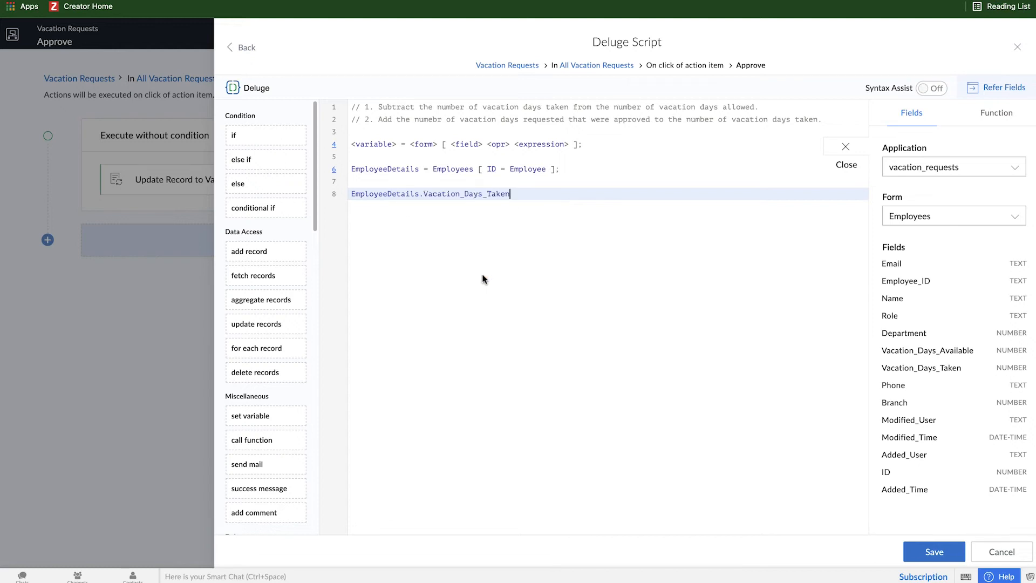
pyautogui.moveTo(480, 276)
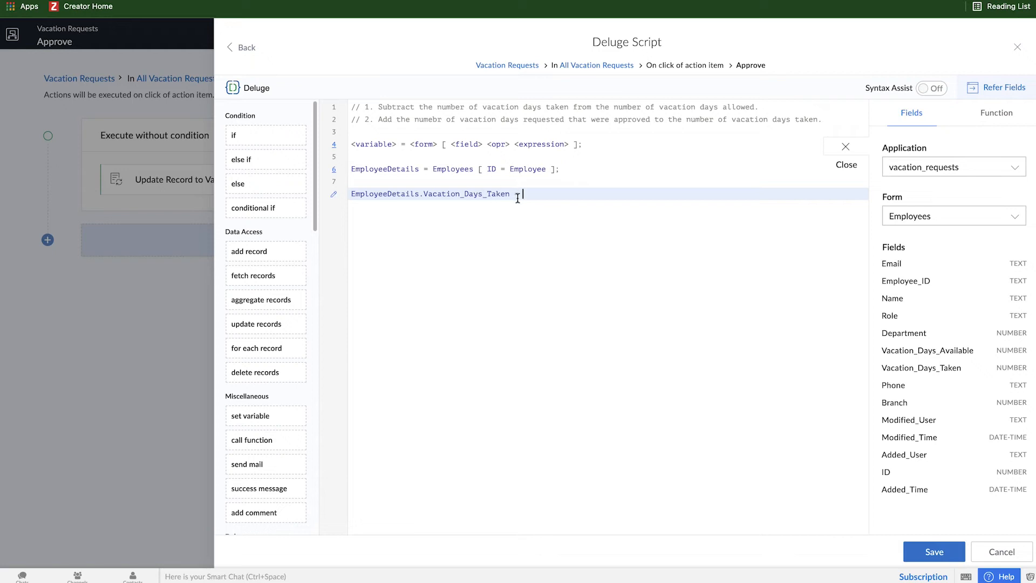
pyautogui.write('=')
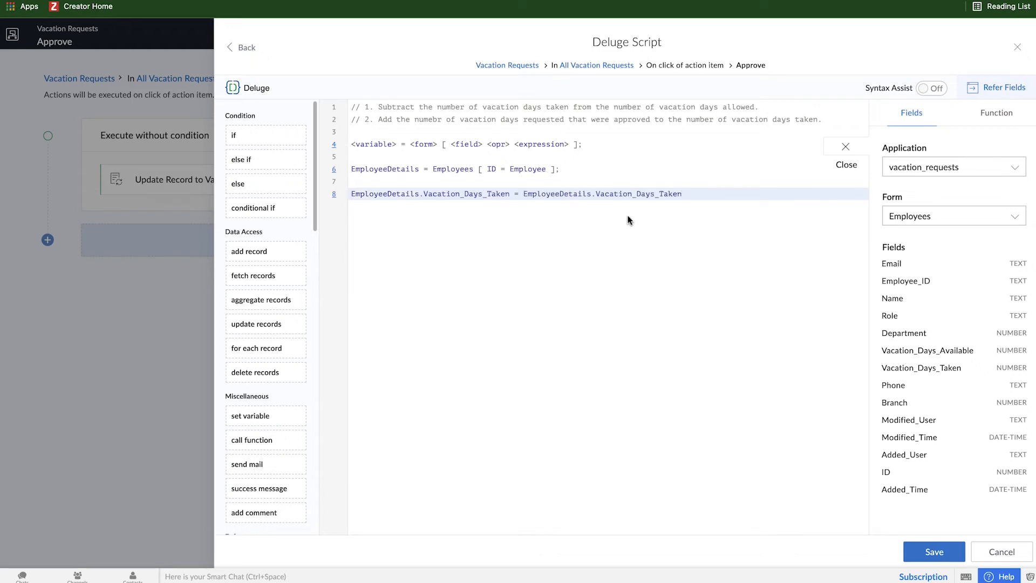
pyautogui.write('+')
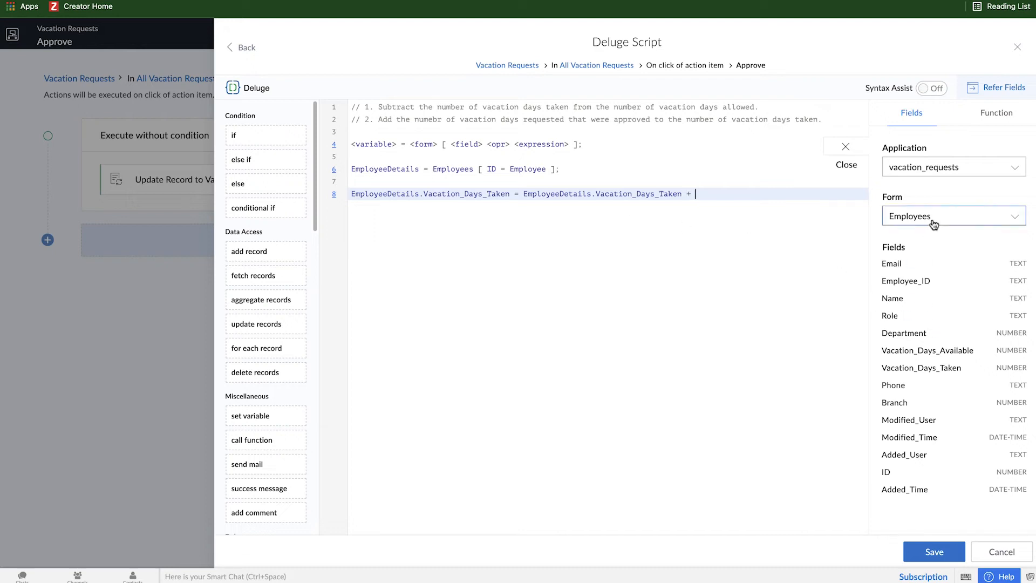
pyautogui.click(951, 215)
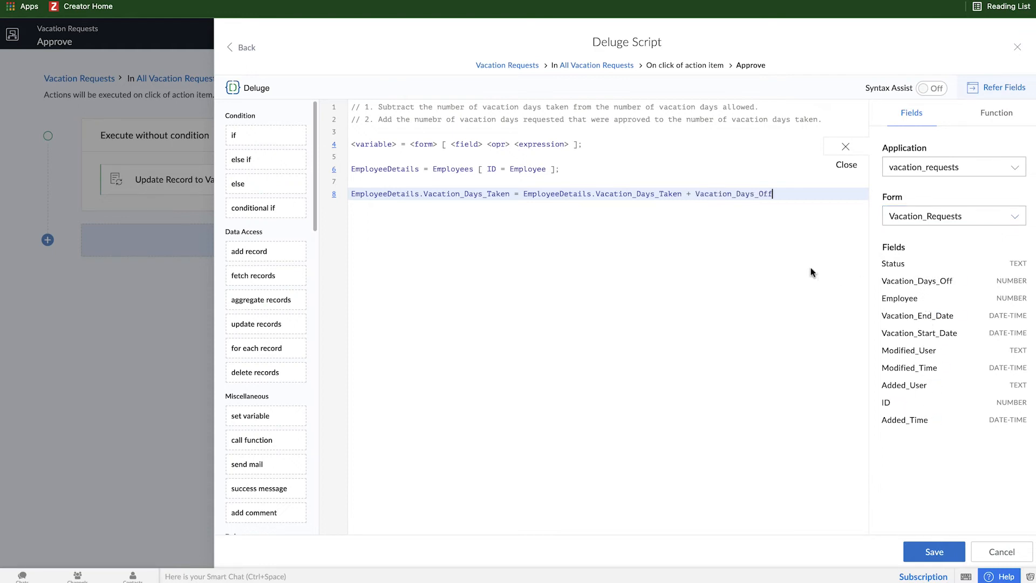
pyautogui.write(';')
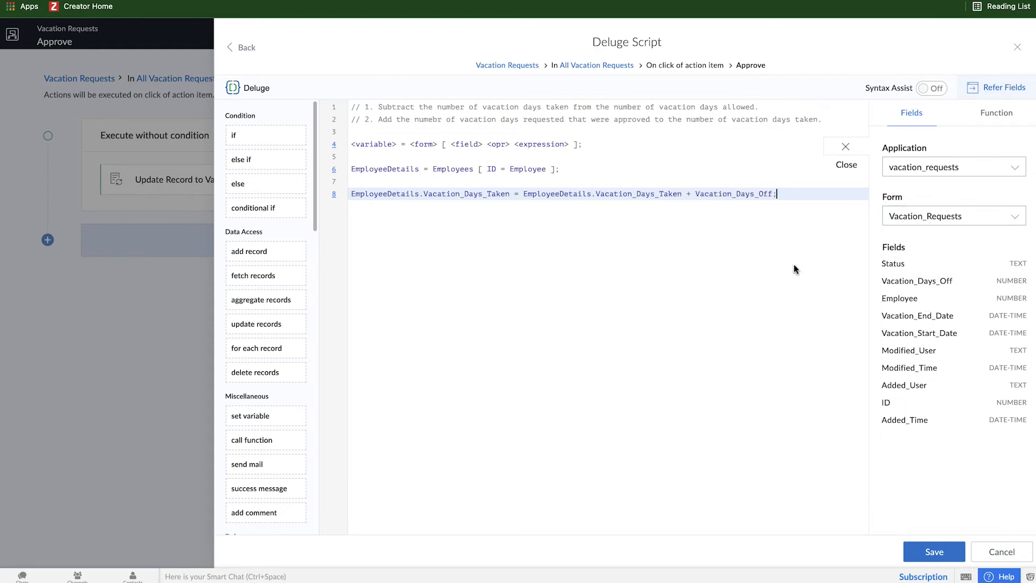
pyautogui.moveTo(560, 233)
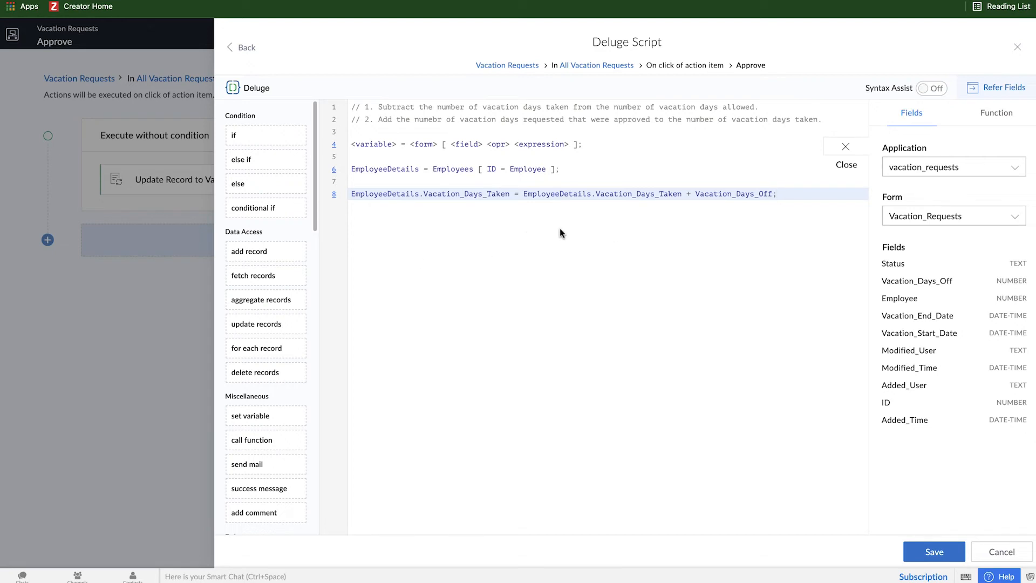
pyautogui.moveTo(738, 212)
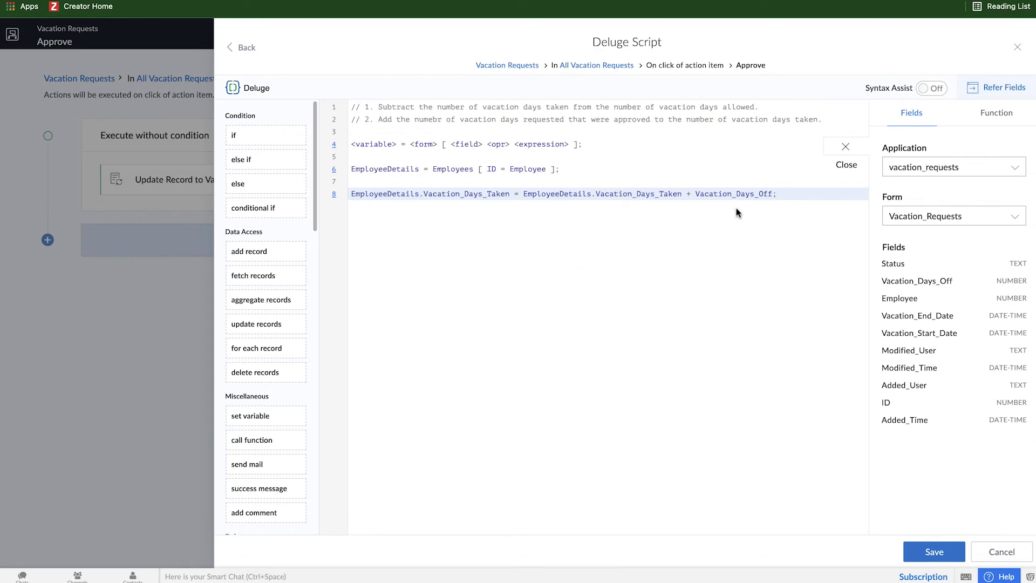
pyautogui.click(951, 216)
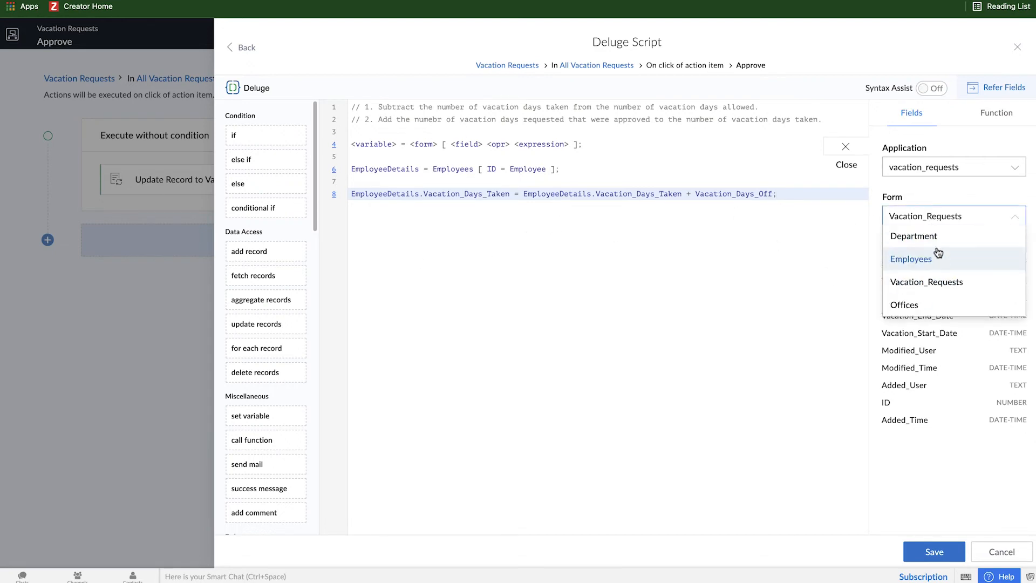
# Add a duplicate line using the Vacation_Days_Available field with Vacation_Days_Off.
pyautogui.click(910, 259)
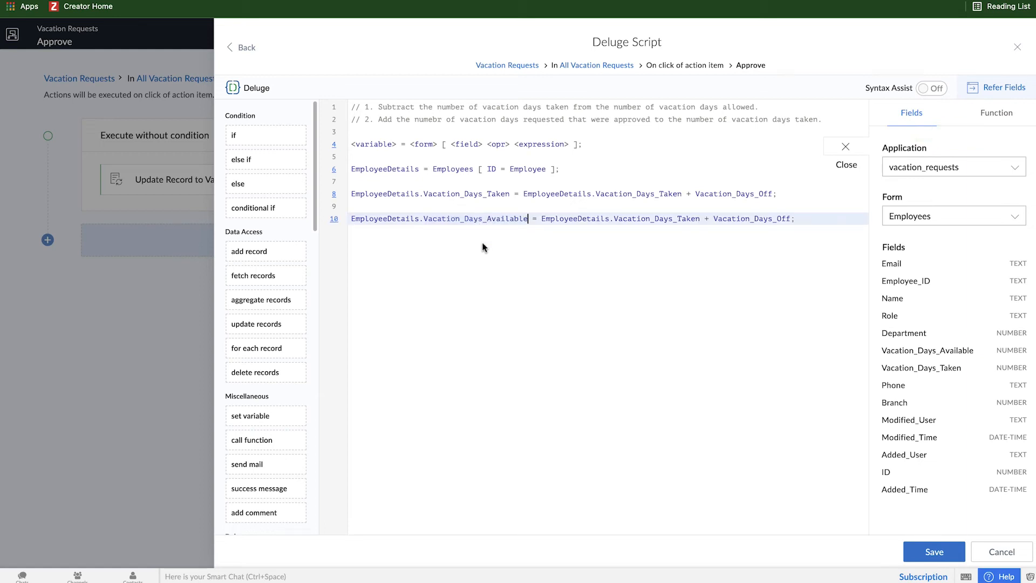
pyautogui.write('Vacation_Days_Available')
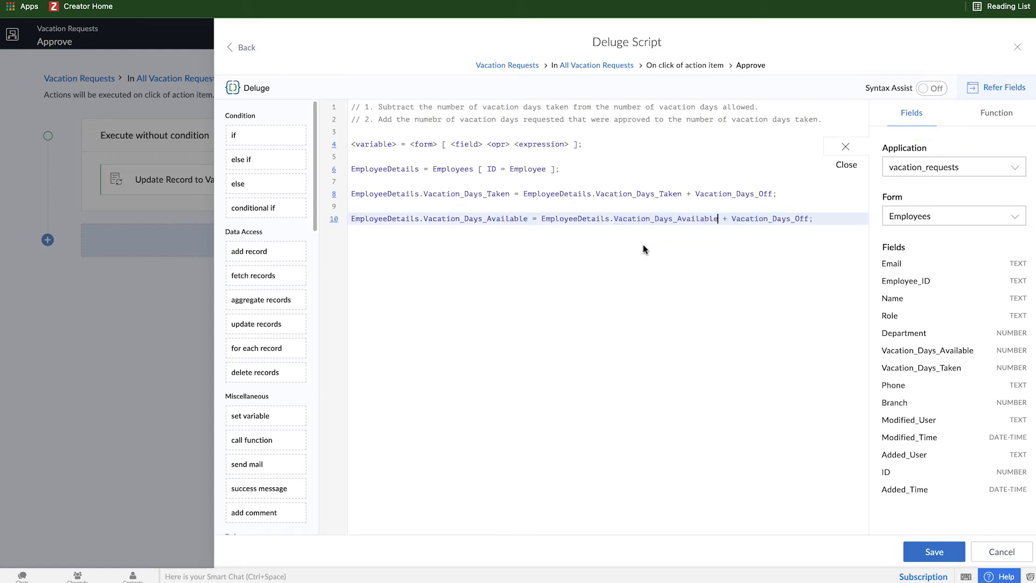
pyautogui.moveTo(751, 214)
pyautogui.write('-')
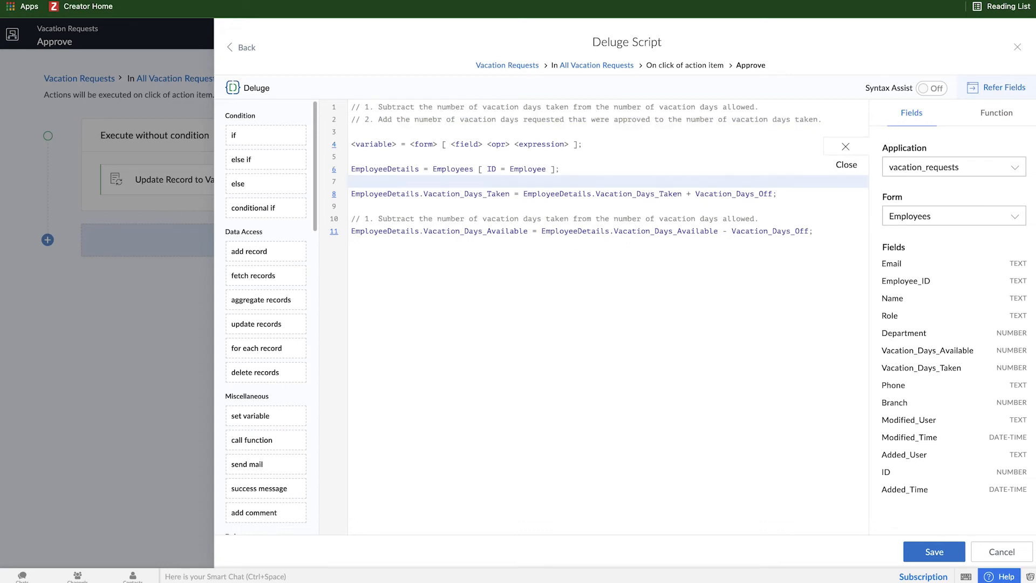
# Add a '//Lookup the employee' comment above the Employees fetch line.
pyautogui.press('enter')
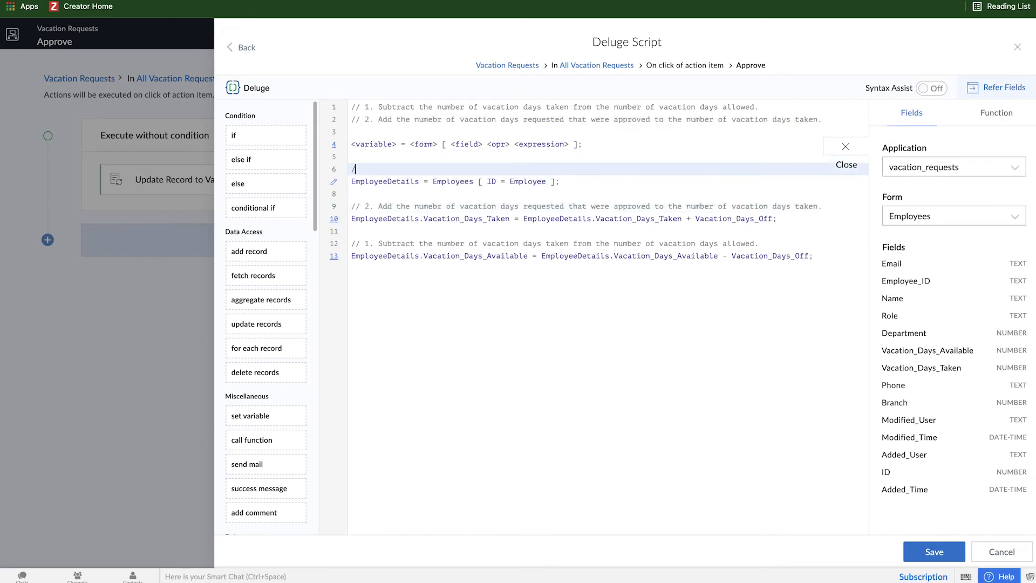
pyautogui.write('//Lookup th')
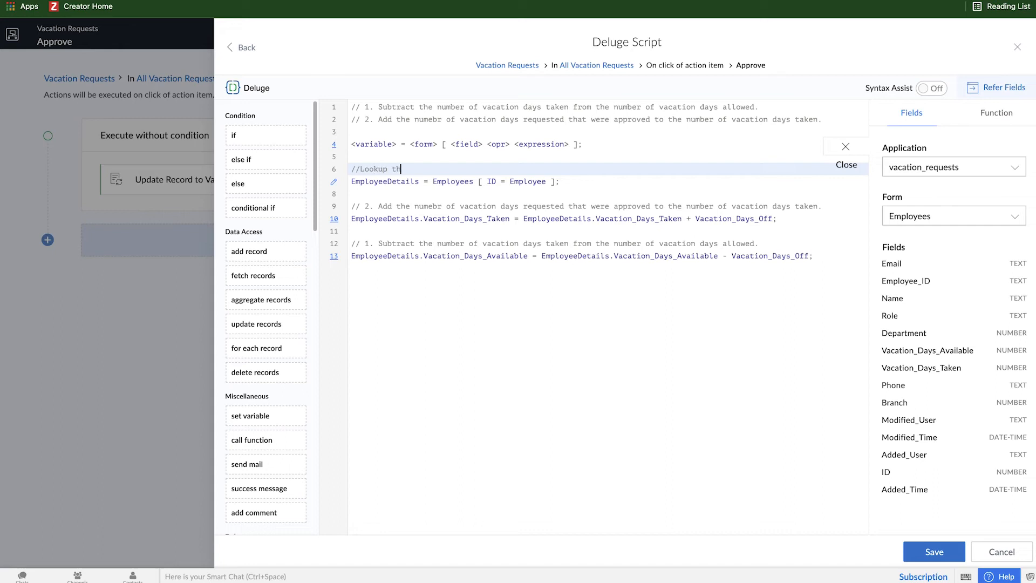
pyautogui.write('e employee associated with the current vacation request')
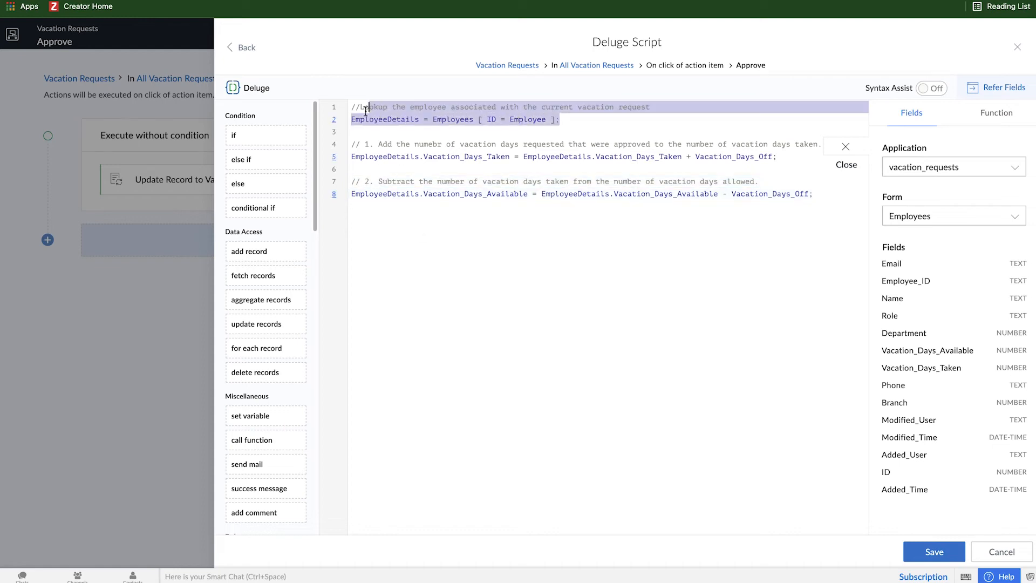
pyautogui.click(584, 157)
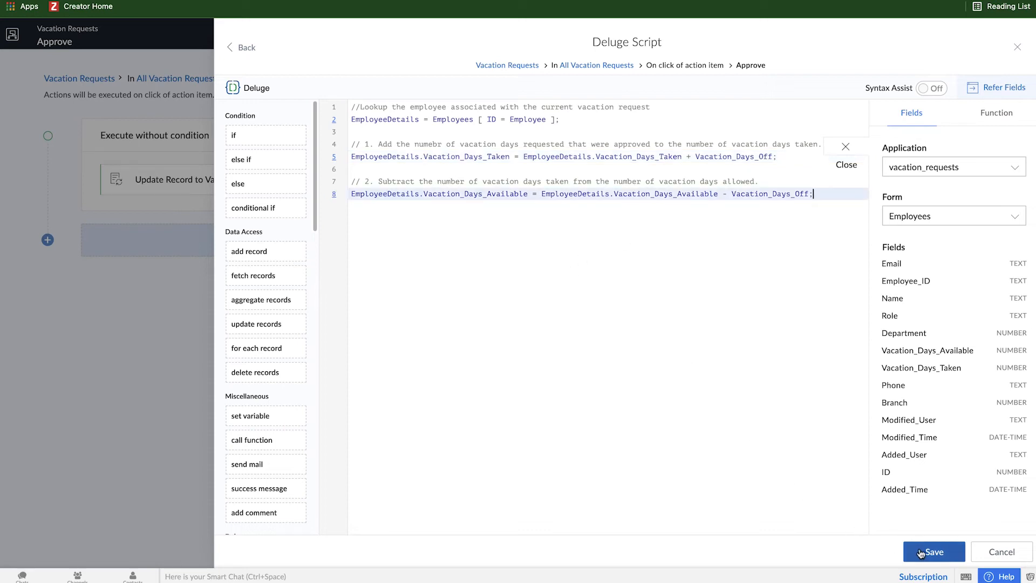
# Save the Approve Request action script and launch the live application.
pyautogui.click(932, 551)
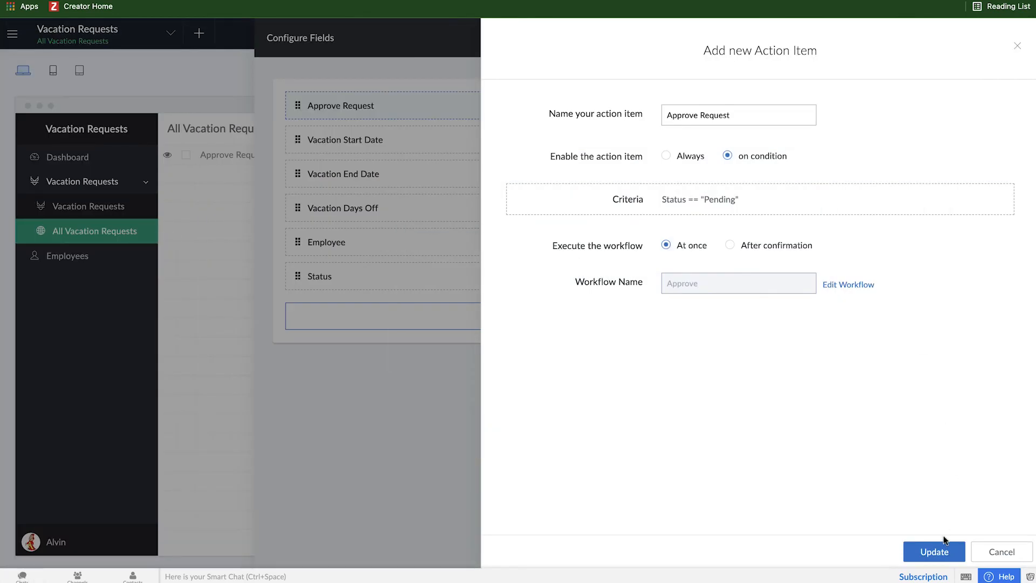
pyautogui.click(933, 552)
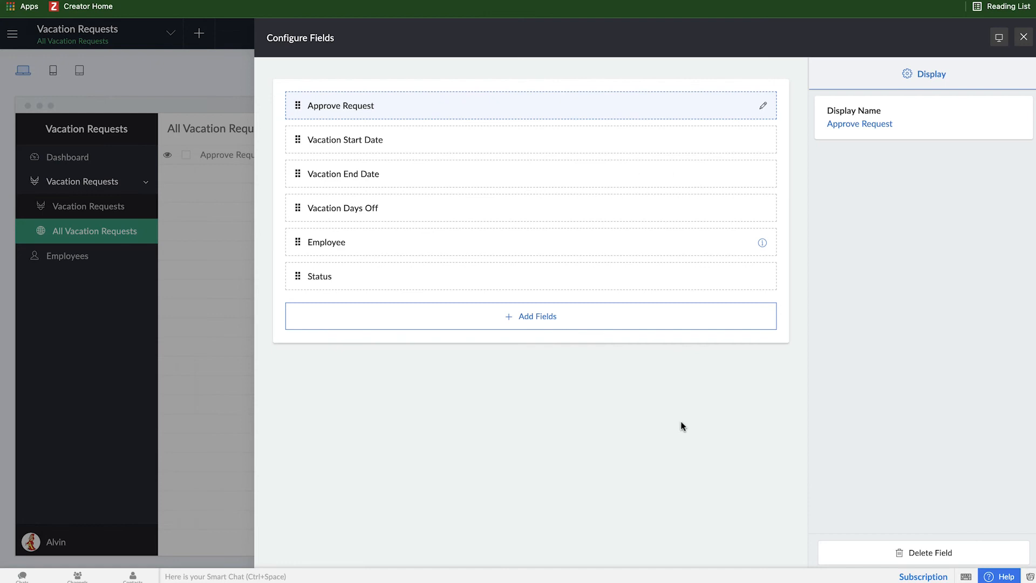
pyautogui.click(1024, 36)
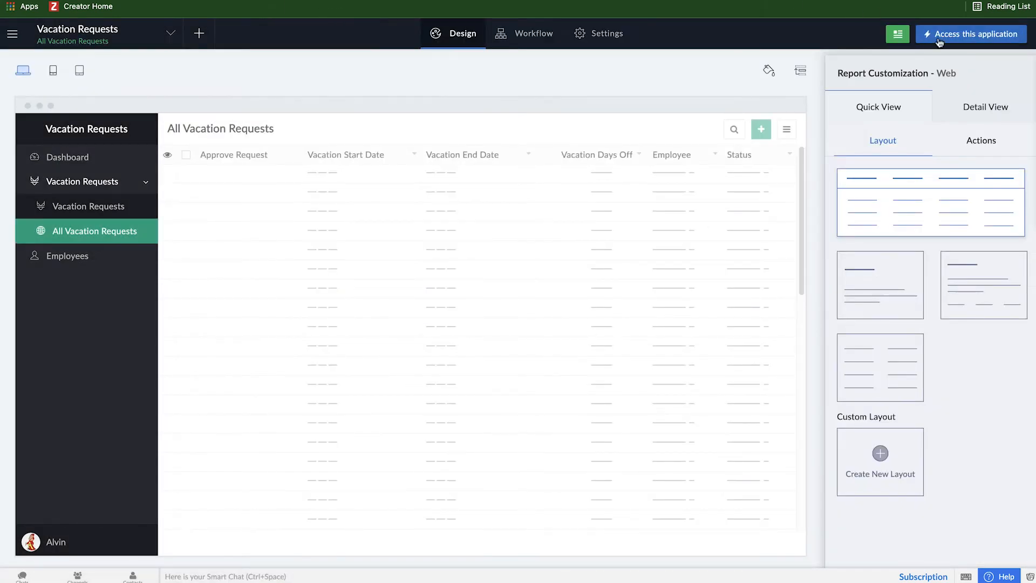
pyautogui.click(970, 34)
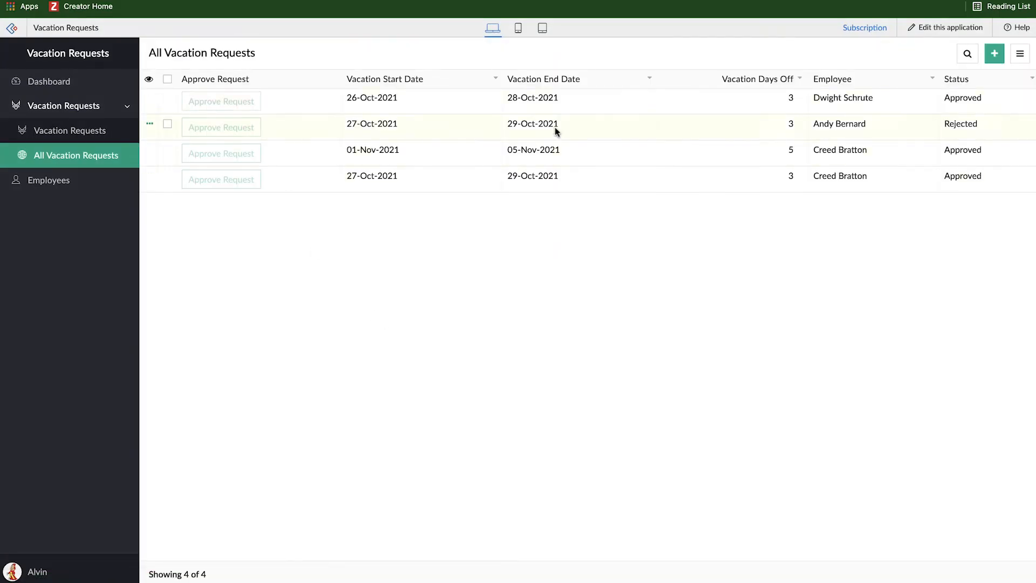
# Submit a vacation request for Toby Flenderson, 27–29 Oct 2021, 3 days off.
pyautogui.click(70, 130)
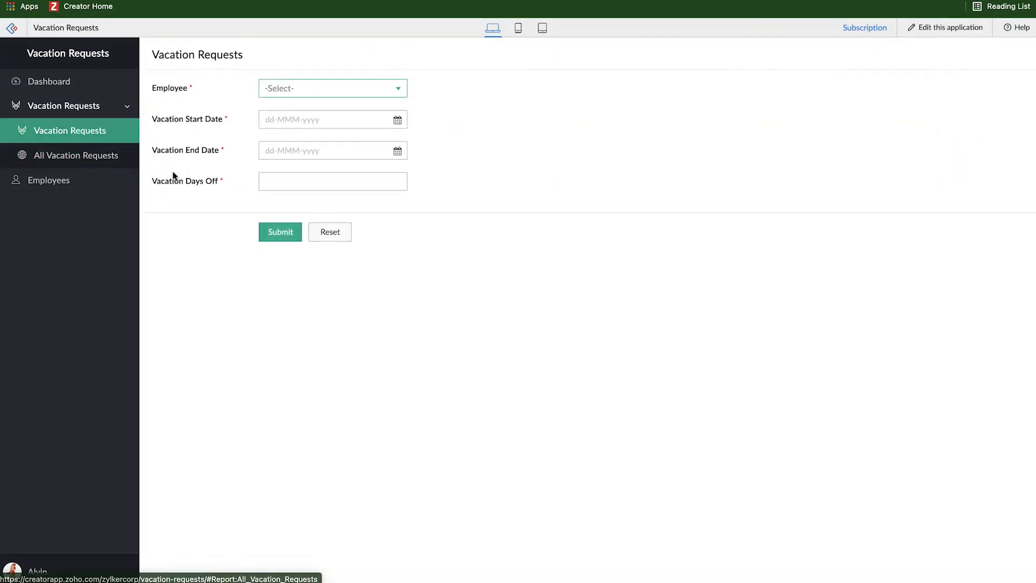
pyautogui.click(331, 88)
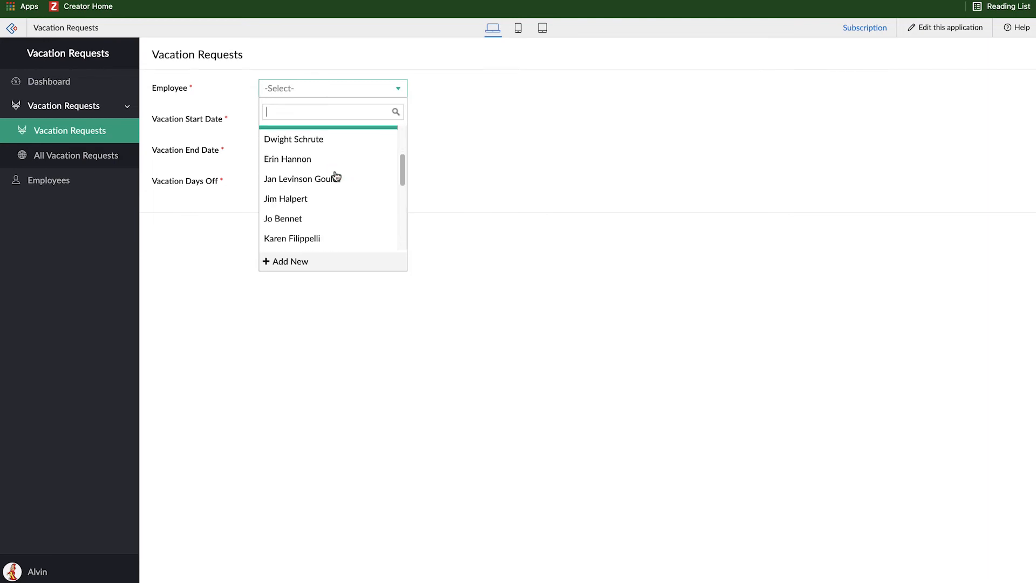
pyautogui.scroll(-3)
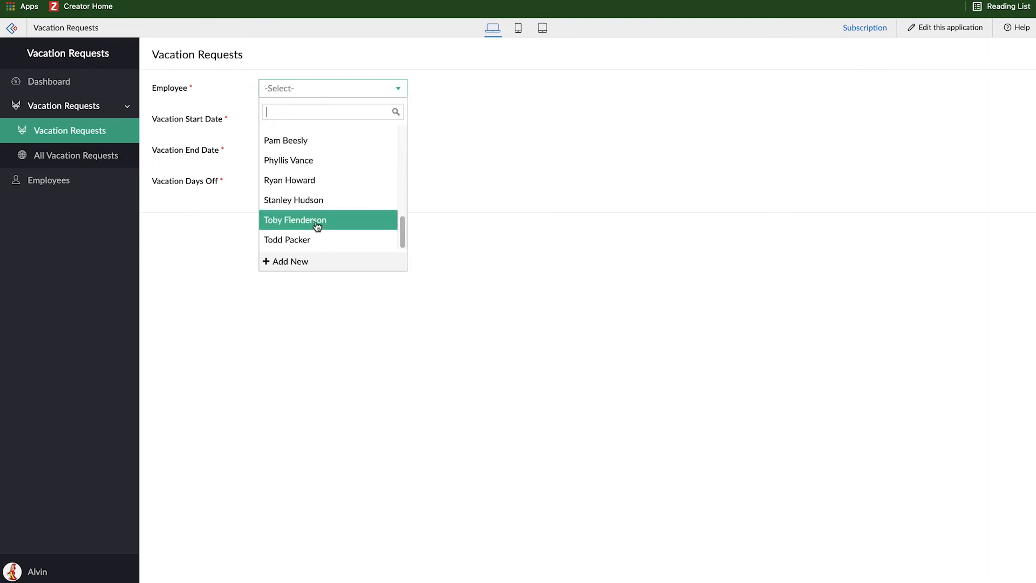
pyautogui.click(294, 220)
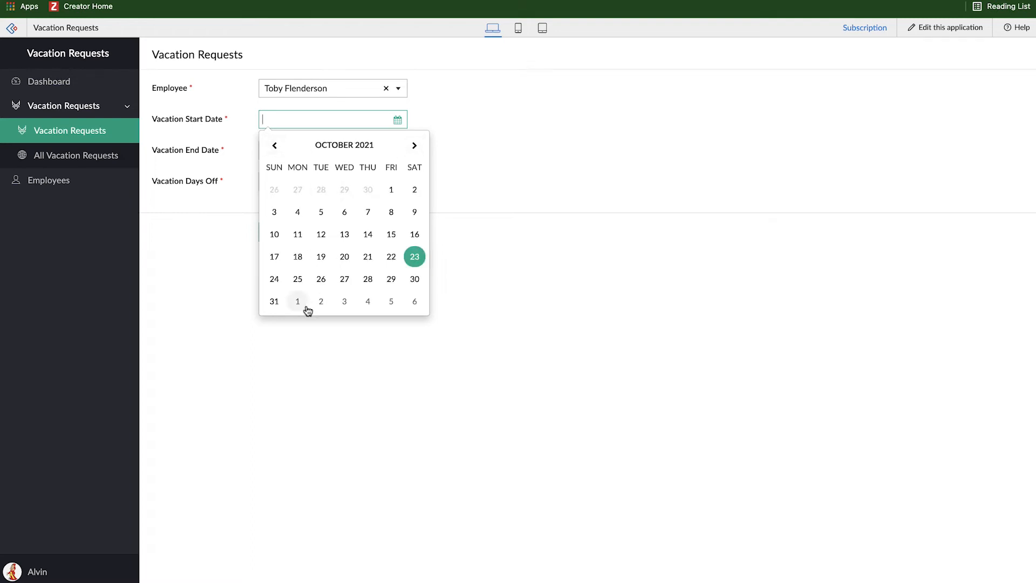
pyautogui.click(343, 278)
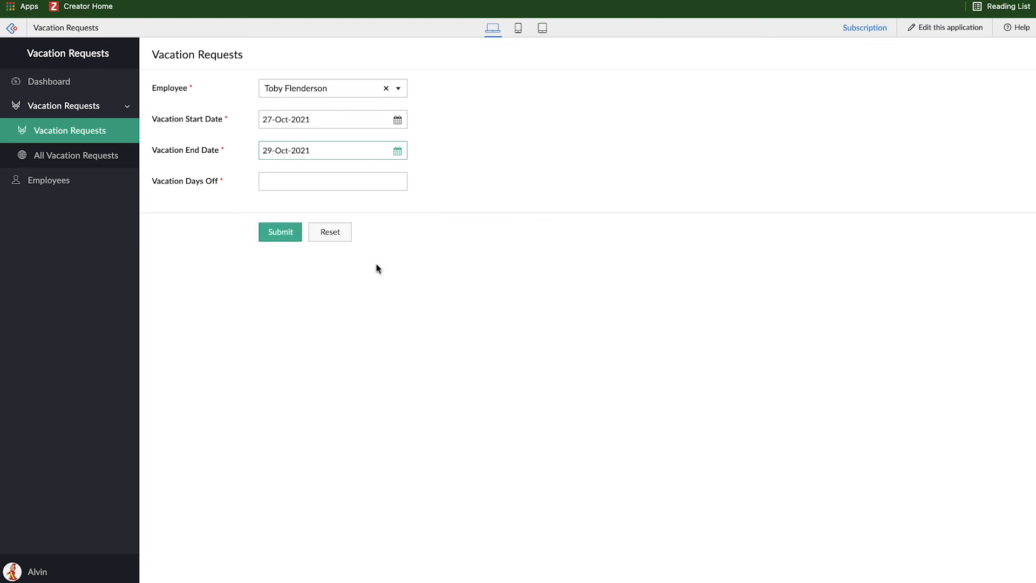
pyautogui.write('6')
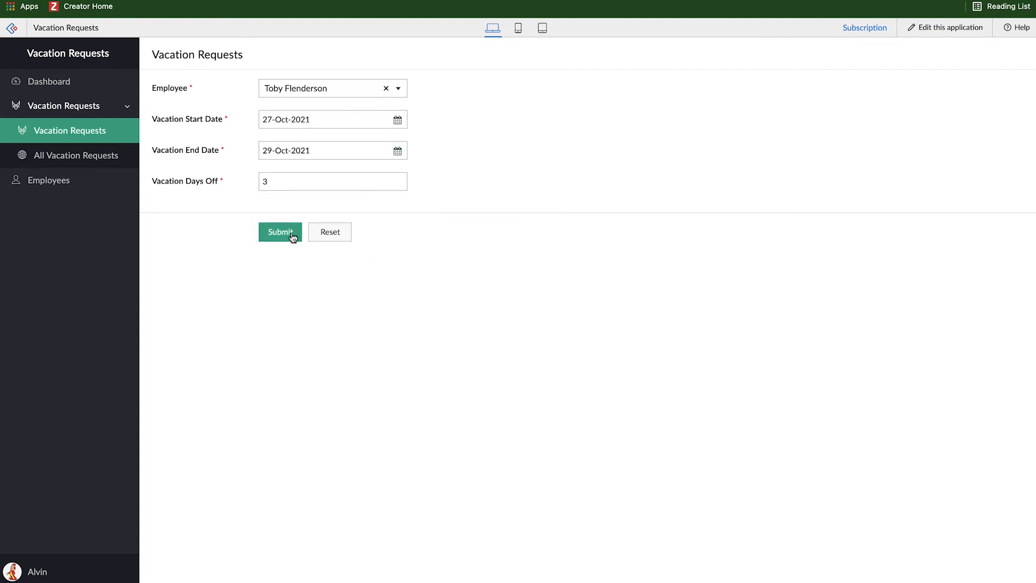
pyautogui.click(279, 232)
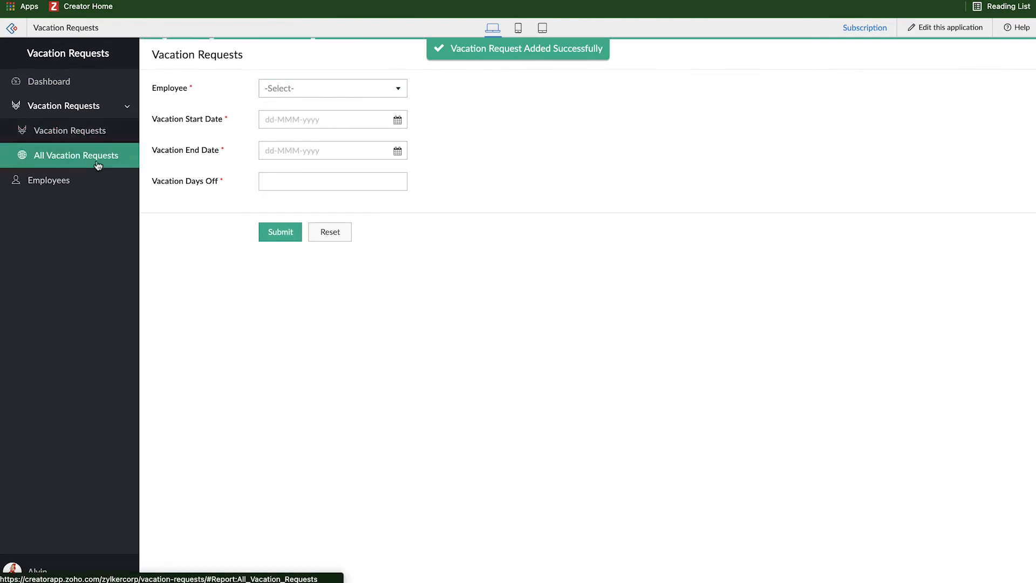
# Approve Toby Flenderson's pending 27–29 October request in the All Vacation Requests list.
pyautogui.click(76, 155)
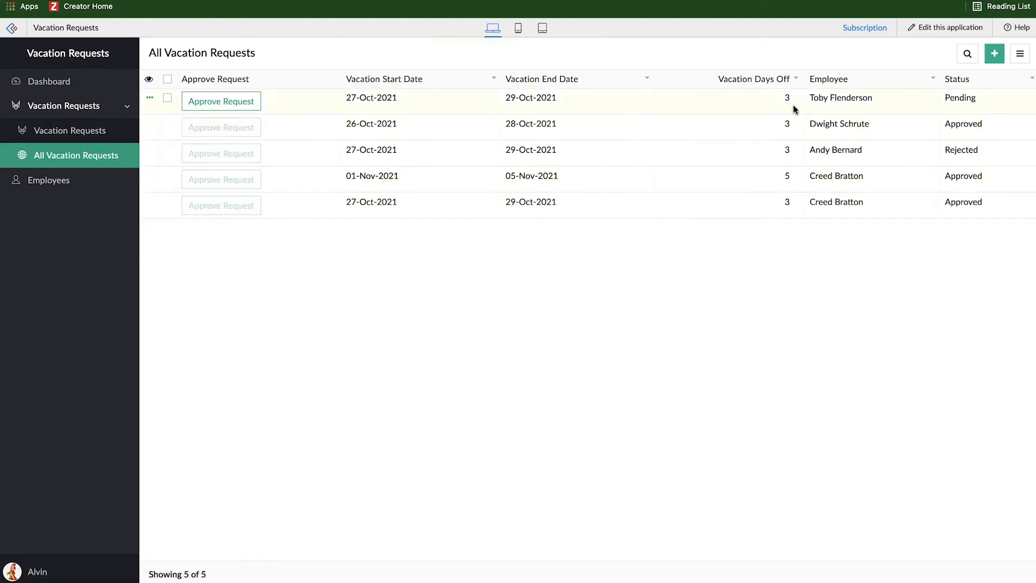
pyautogui.moveTo(550, 108)
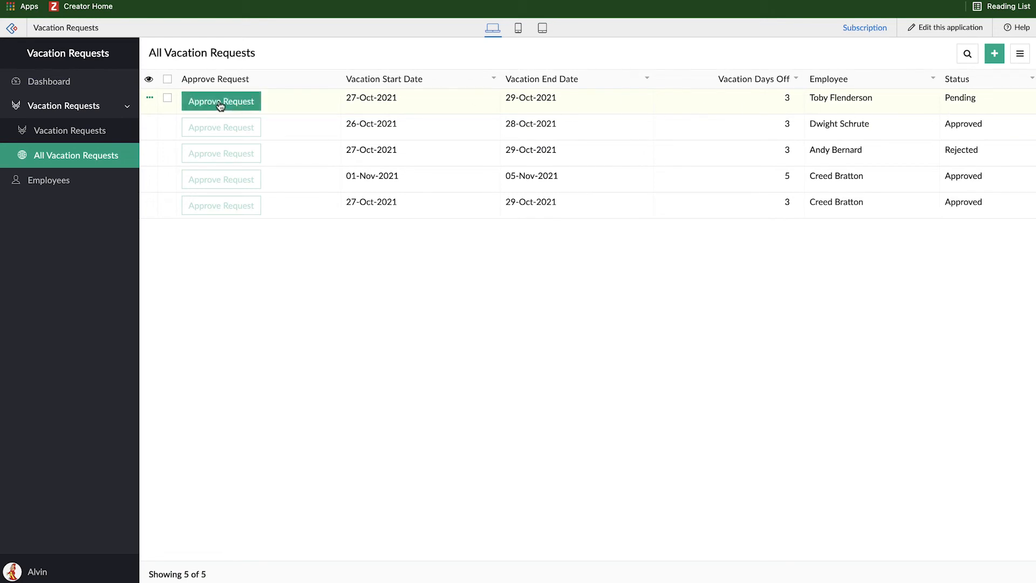
pyautogui.click(221, 101)
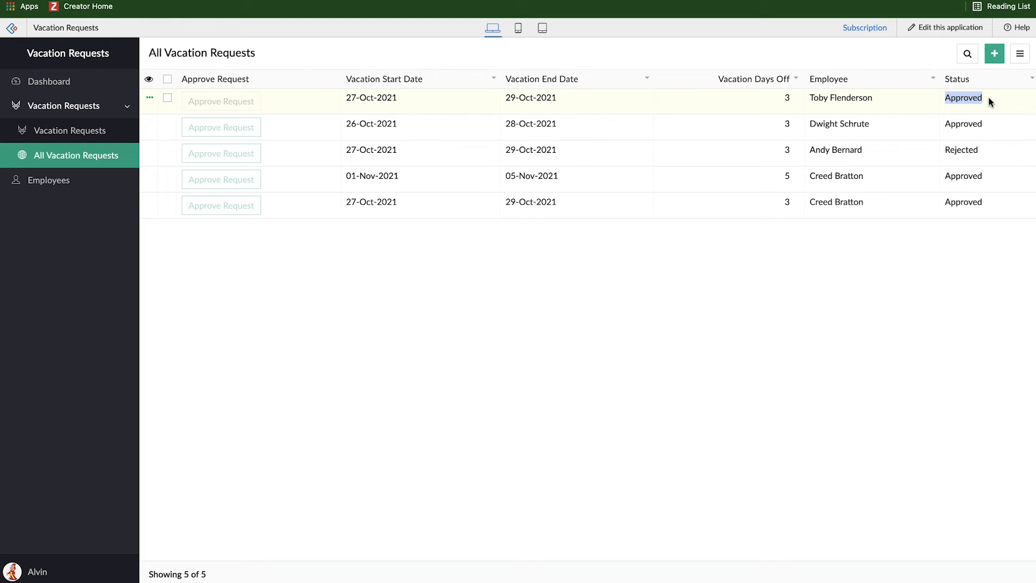
pyautogui.click(49, 179)
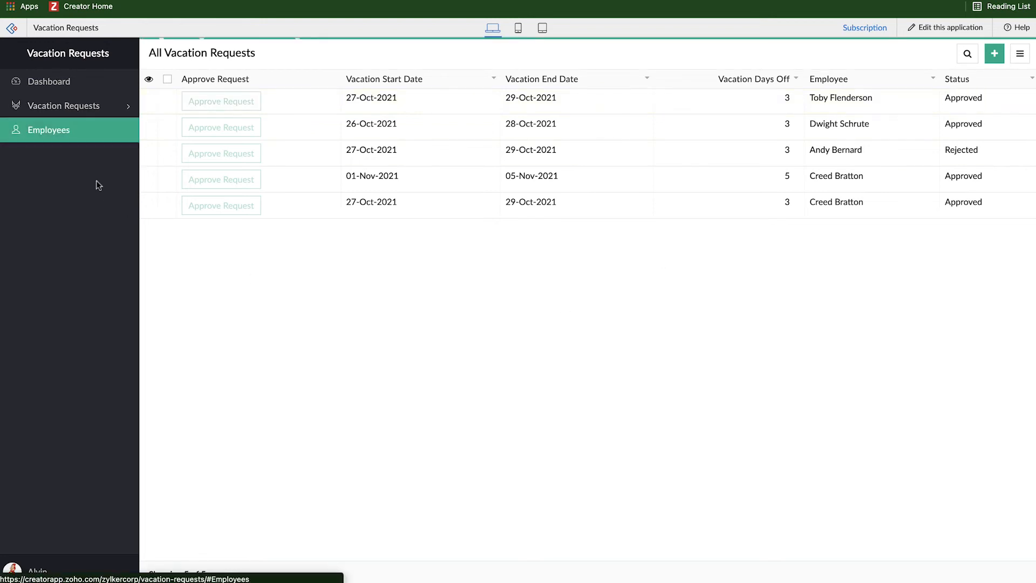
# Search Employees by Name for 'toby' to see his 3 days taken and 17 available.
pyautogui.click(49, 130)
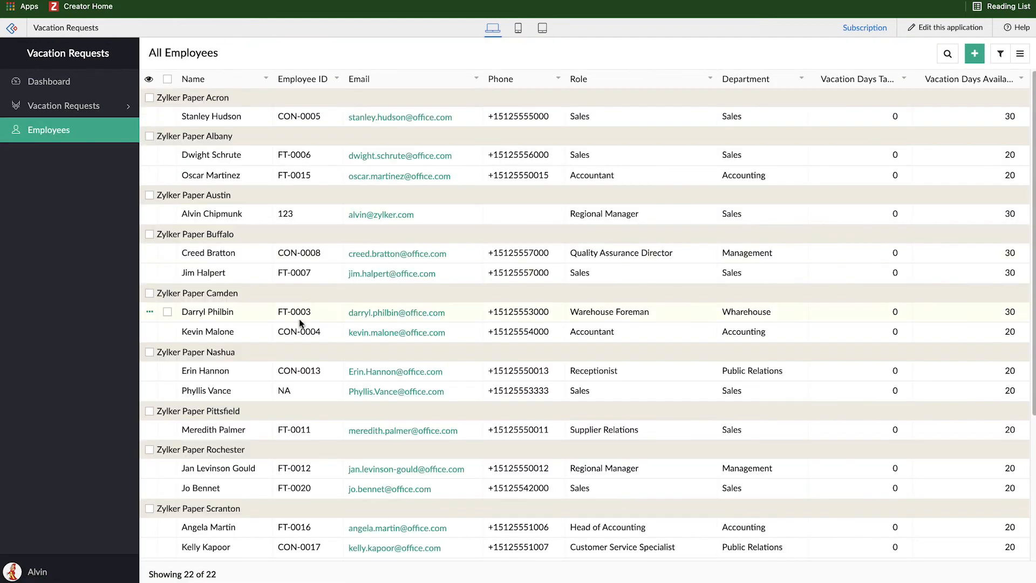
pyautogui.click(946, 54)
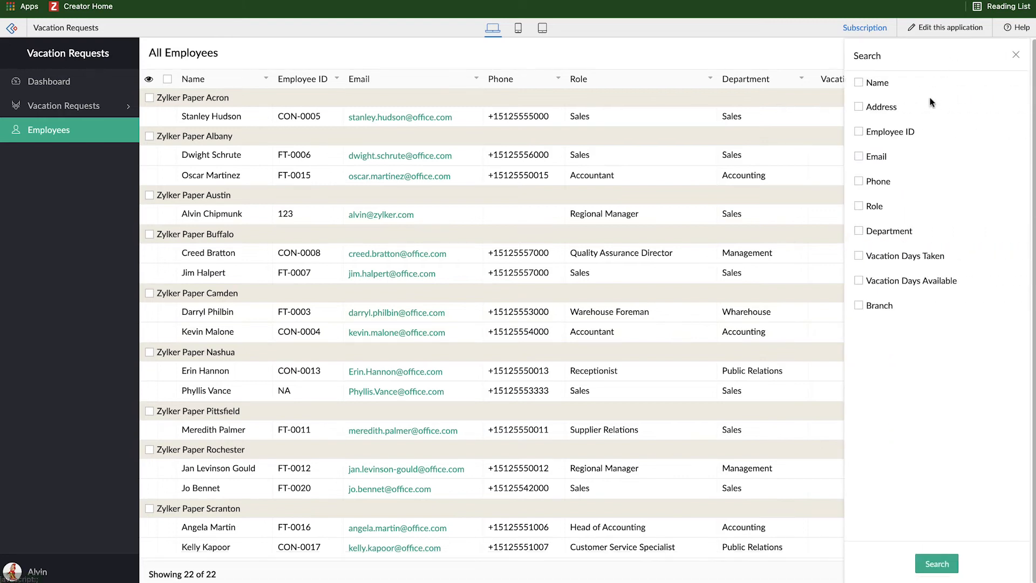
pyautogui.click(859, 82)
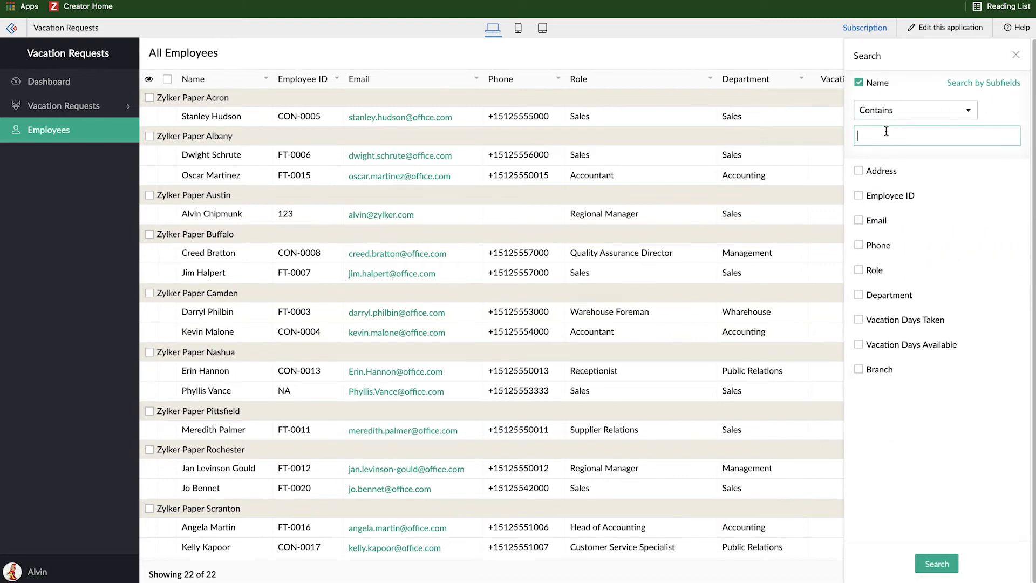
pyautogui.write('toby')
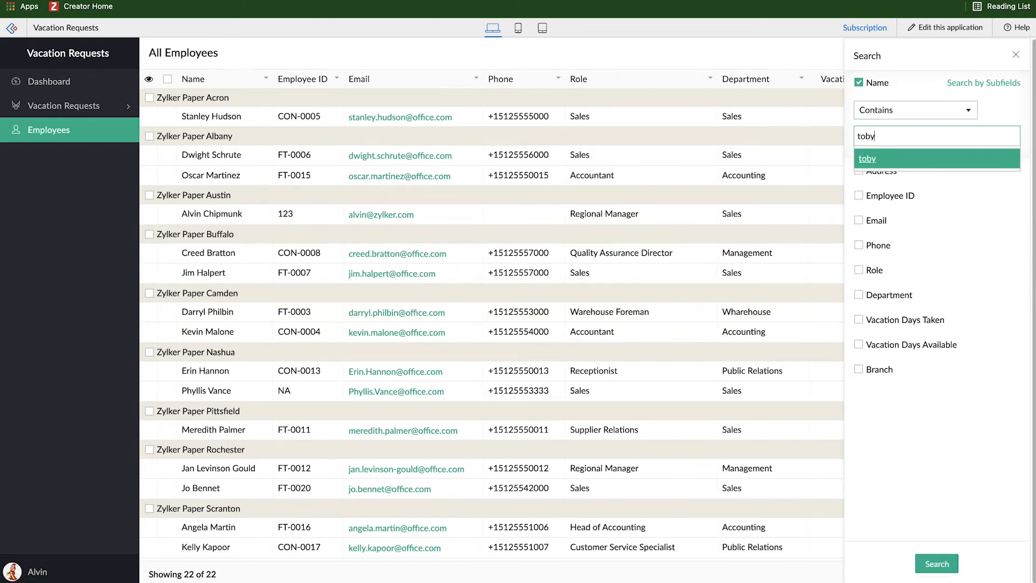
pyautogui.click(936, 563)
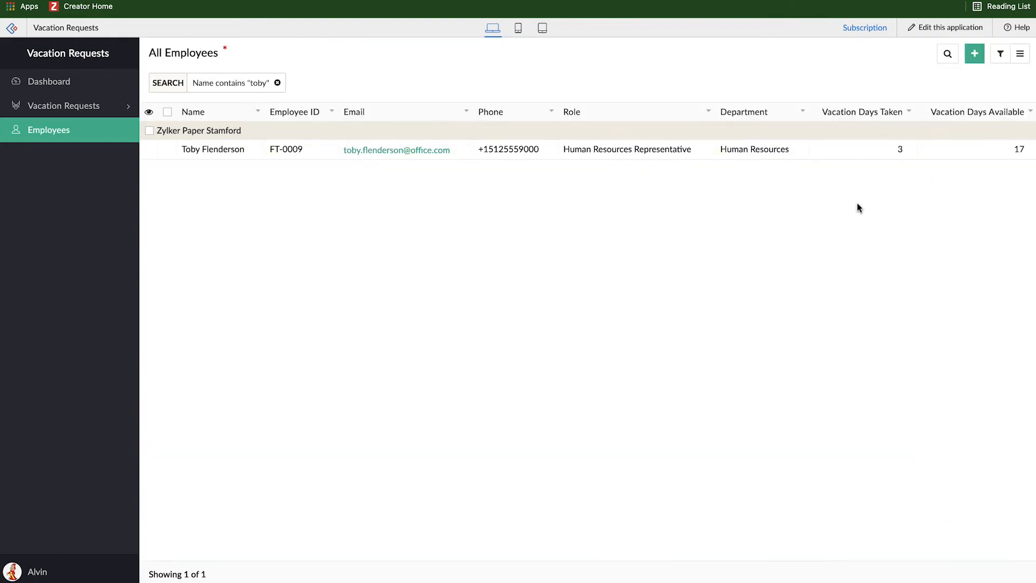
pyautogui.moveTo(890, 141)
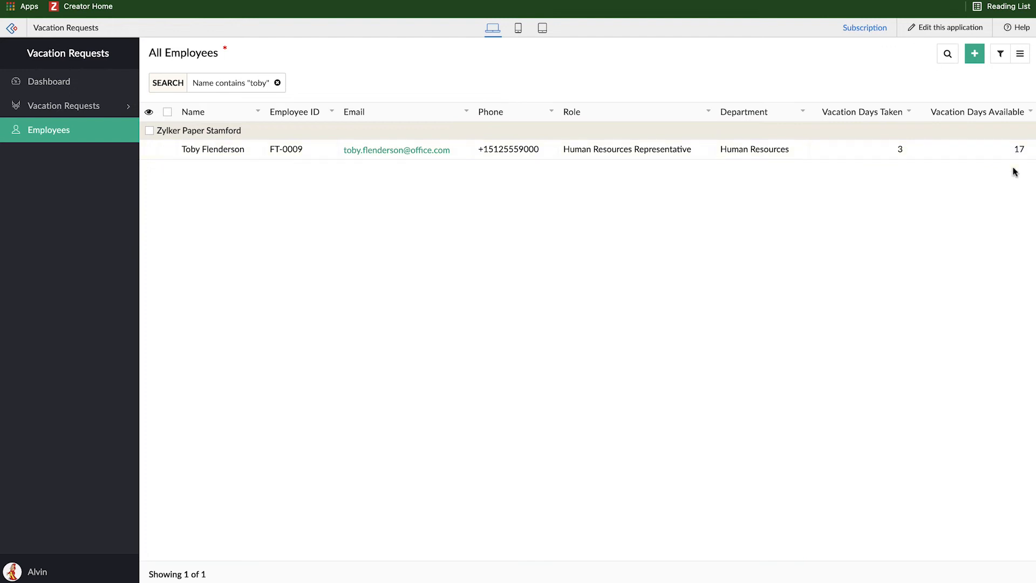
pyautogui.moveTo(825, 142)
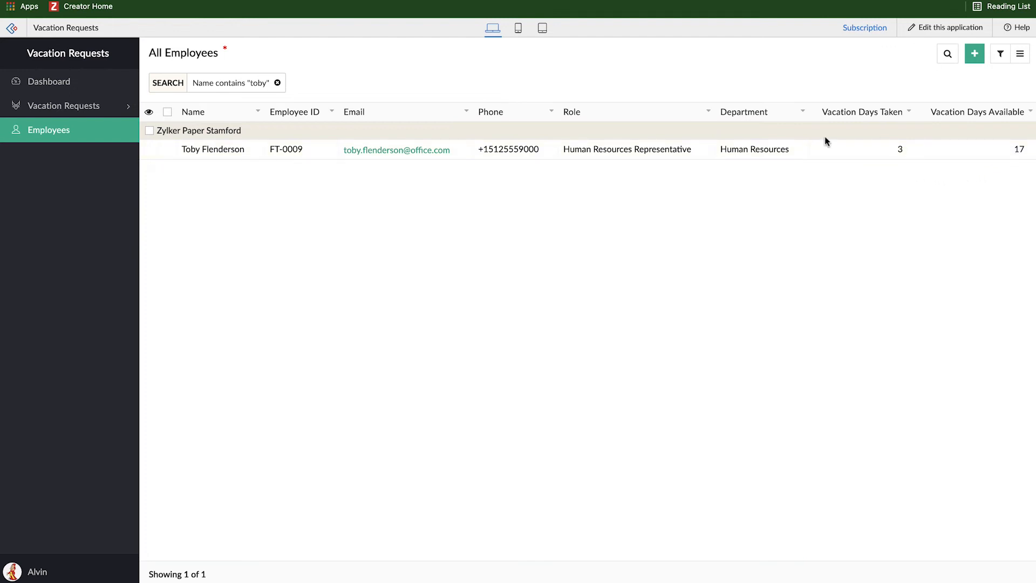
pyautogui.click(64, 106)
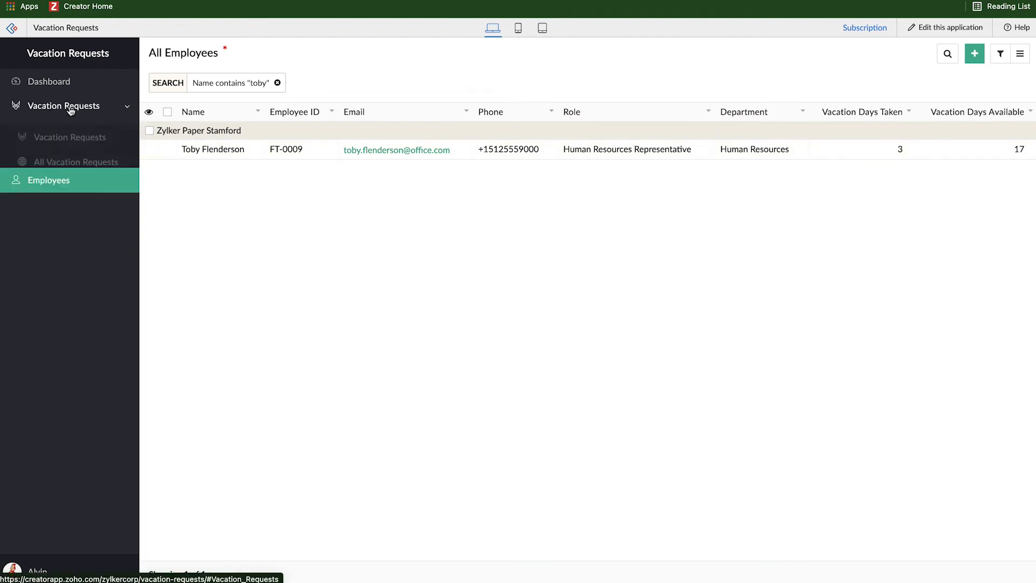
# Submit Toby's second vacation request with 5 November as the end date.
pyautogui.click(70, 130)
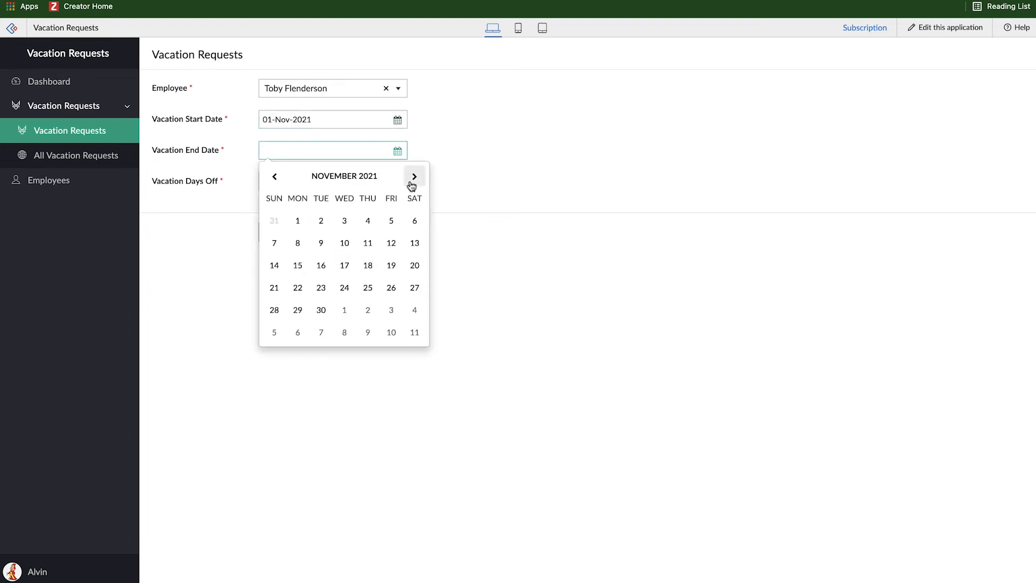
pyautogui.click(390, 221)
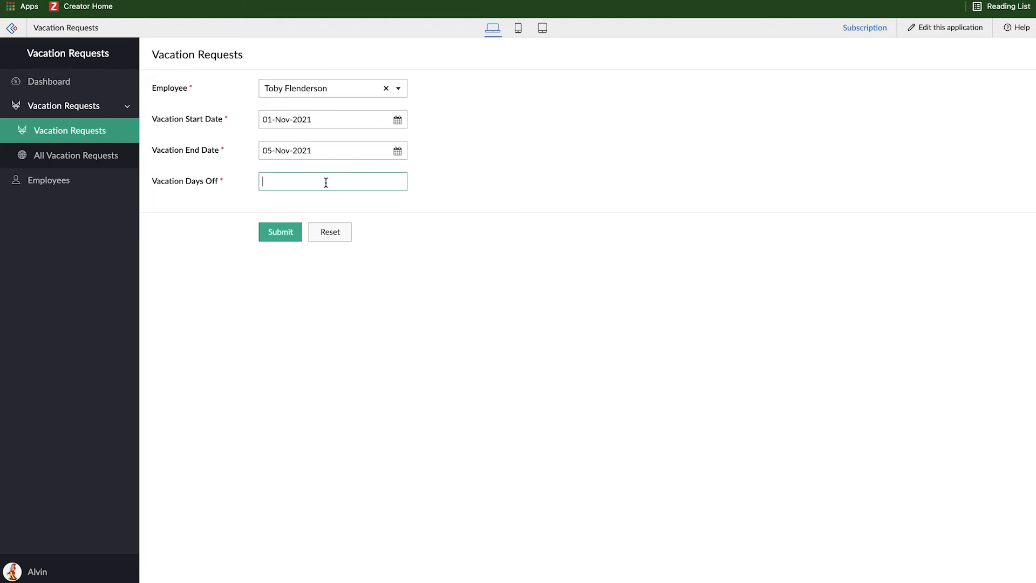
pyautogui.click(280, 232)
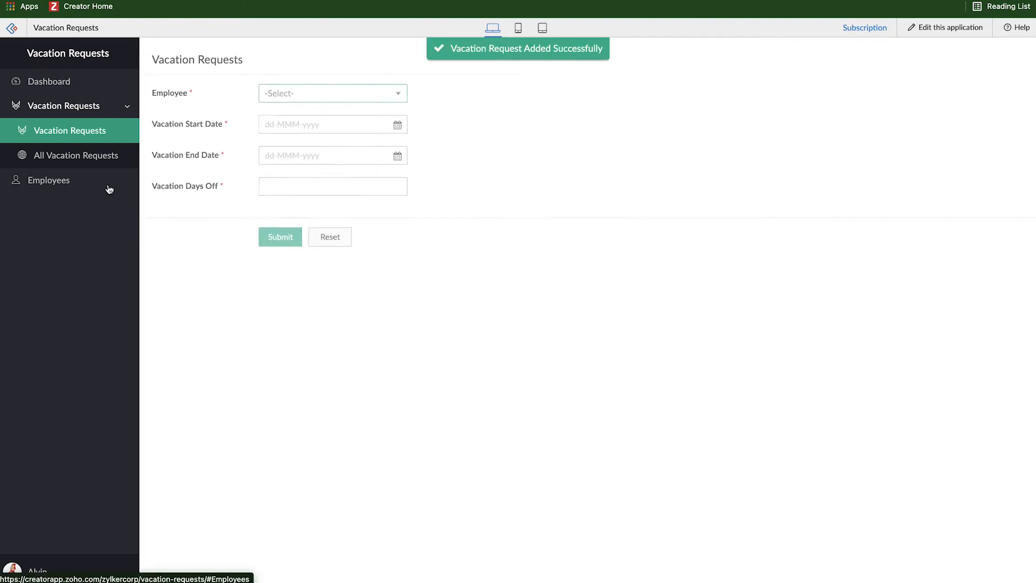
# Approve Toby's 1–5 November request and check his taken days rise to 8.
pyautogui.click(75, 155)
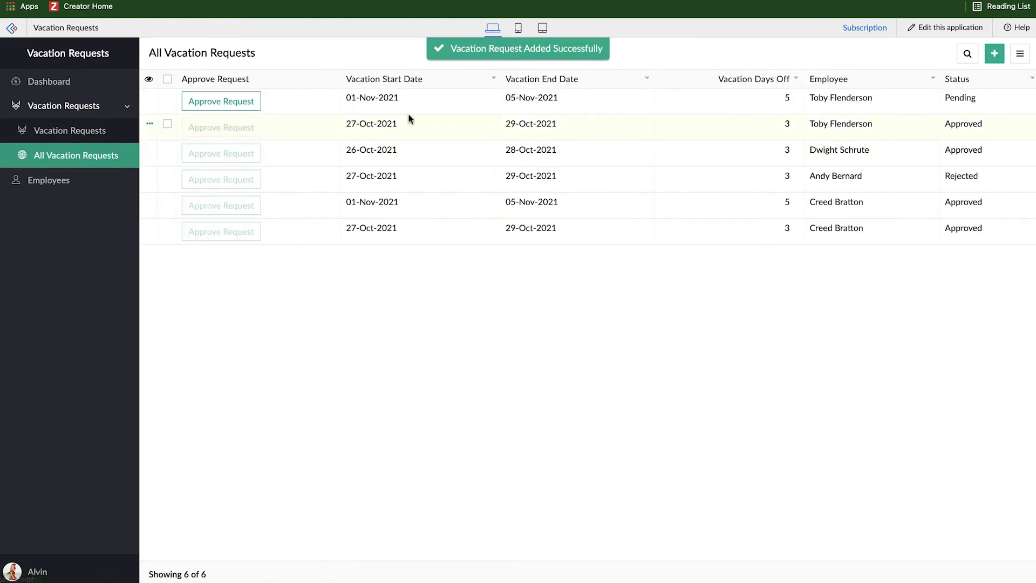
pyautogui.click(220, 100)
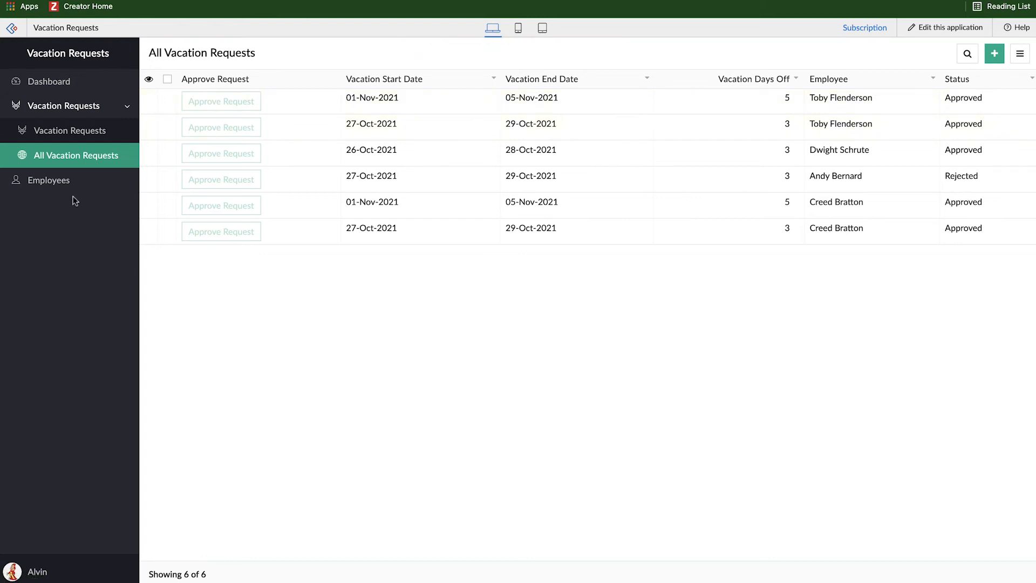
pyautogui.click(49, 180)
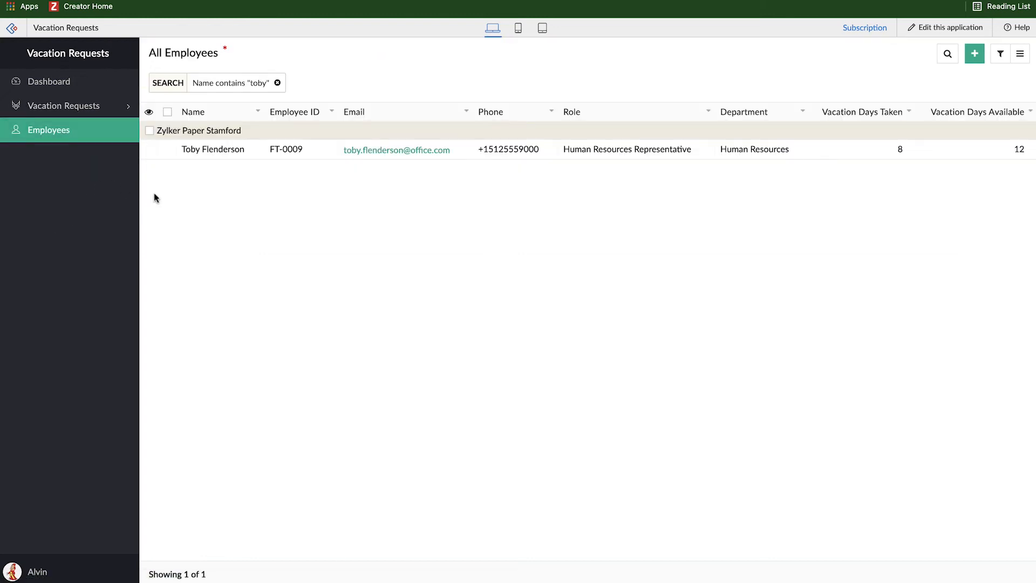
pyautogui.moveTo(1027, 161)
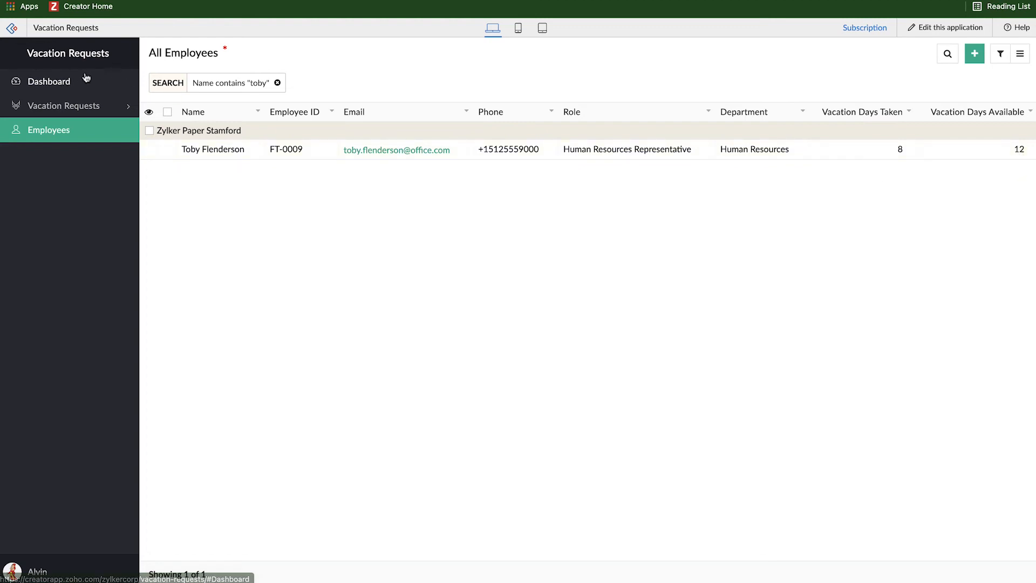
# Check the dashboard's five approved requests, then open the new vacation request form.
pyautogui.click(48, 81)
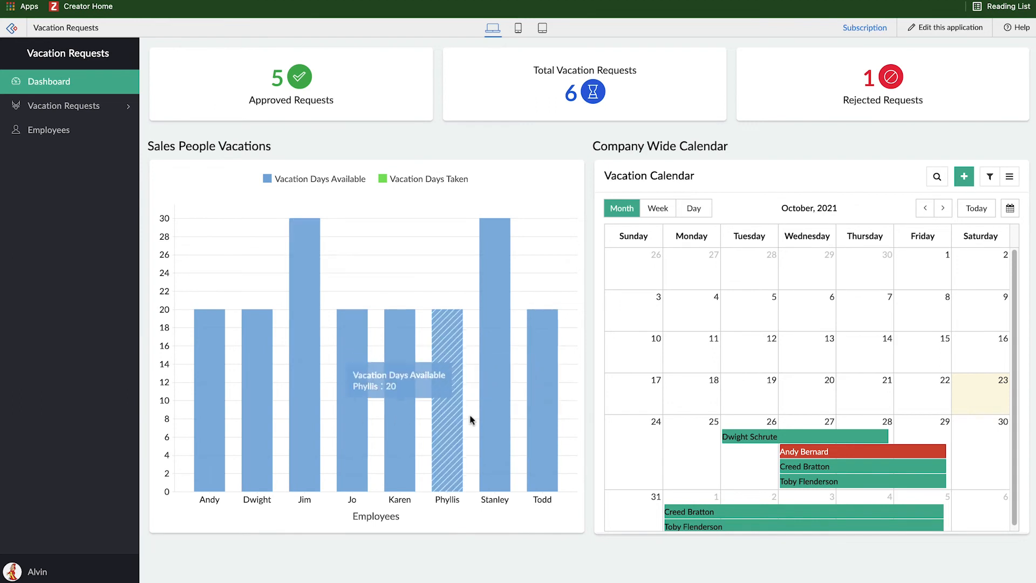
pyautogui.click(64, 105)
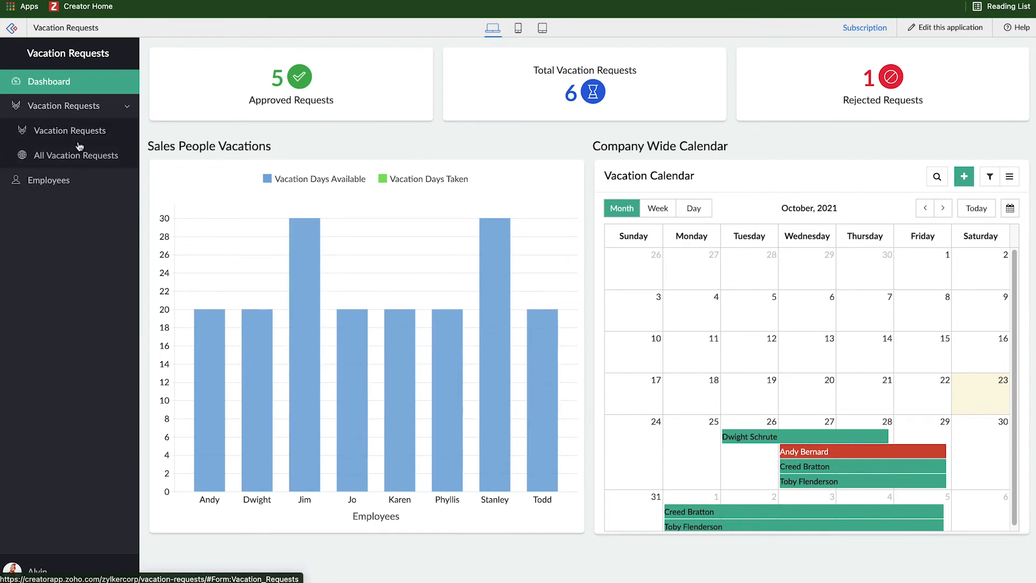
pyautogui.click(69, 130)
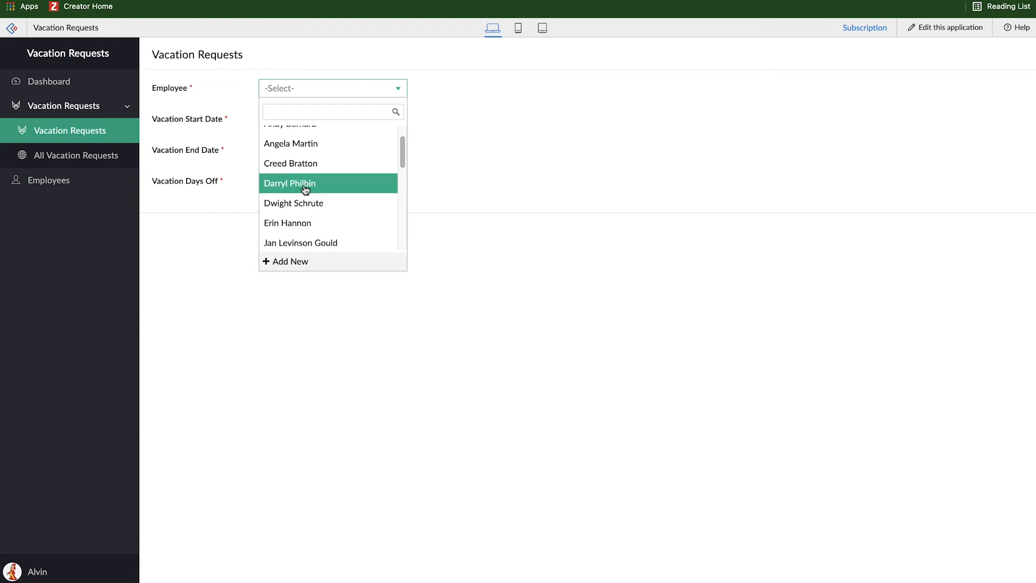
# Submit and approve Stanley Hudson's 5-day request for 25–29 October 2021.
pyautogui.write('stan')
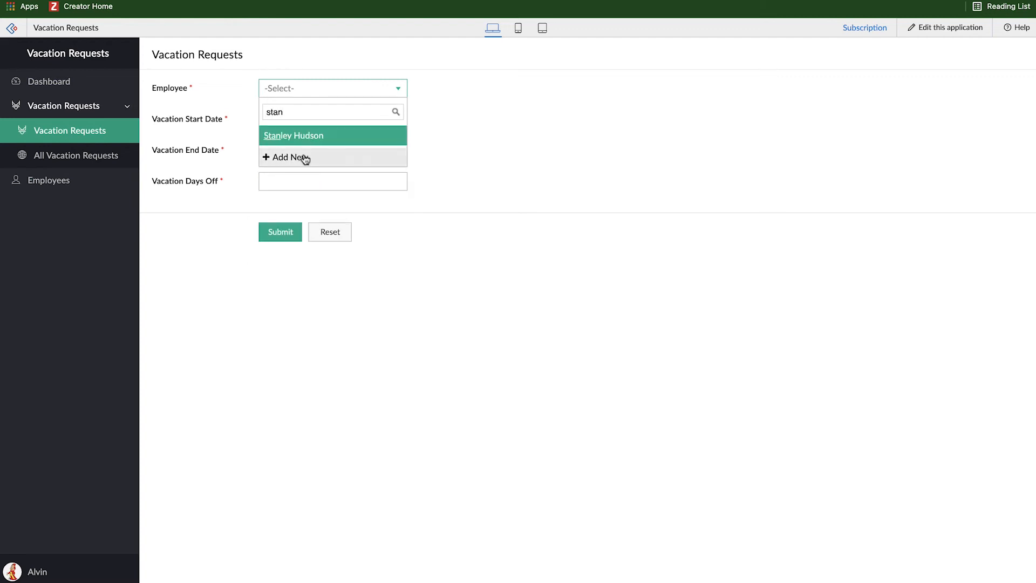
pyautogui.click(293, 135)
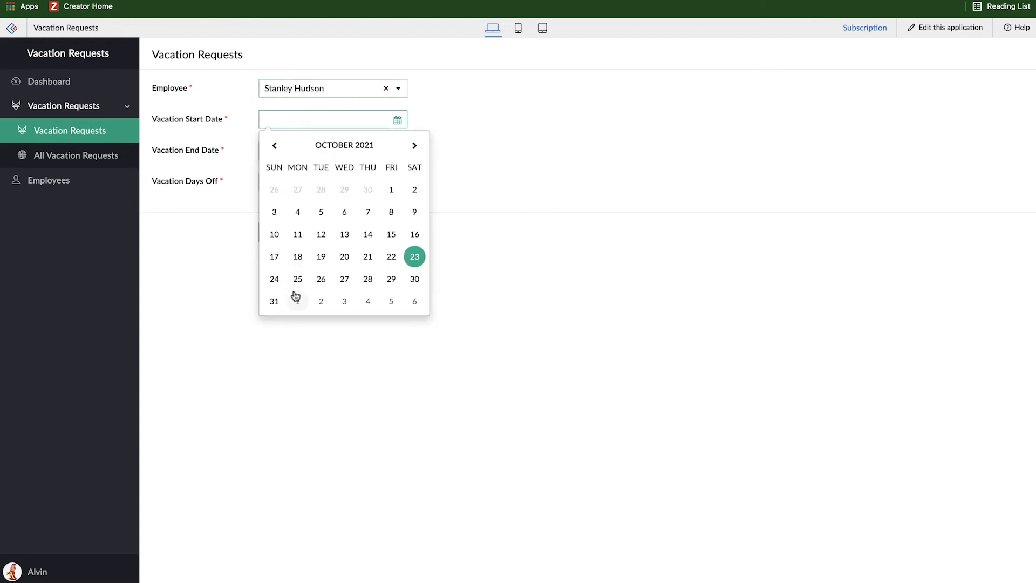
pyautogui.click(297, 278)
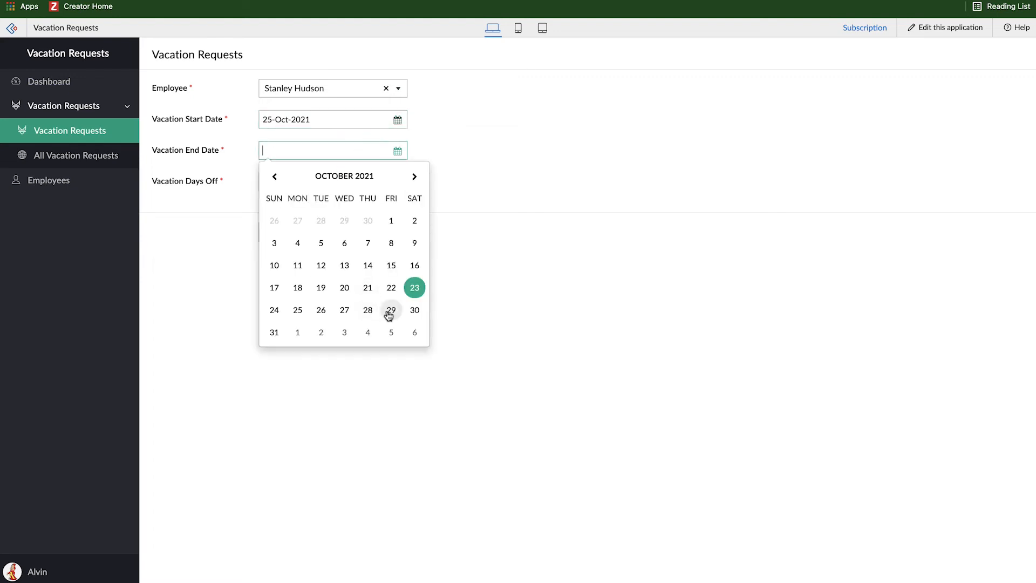
pyautogui.click(391, 310)
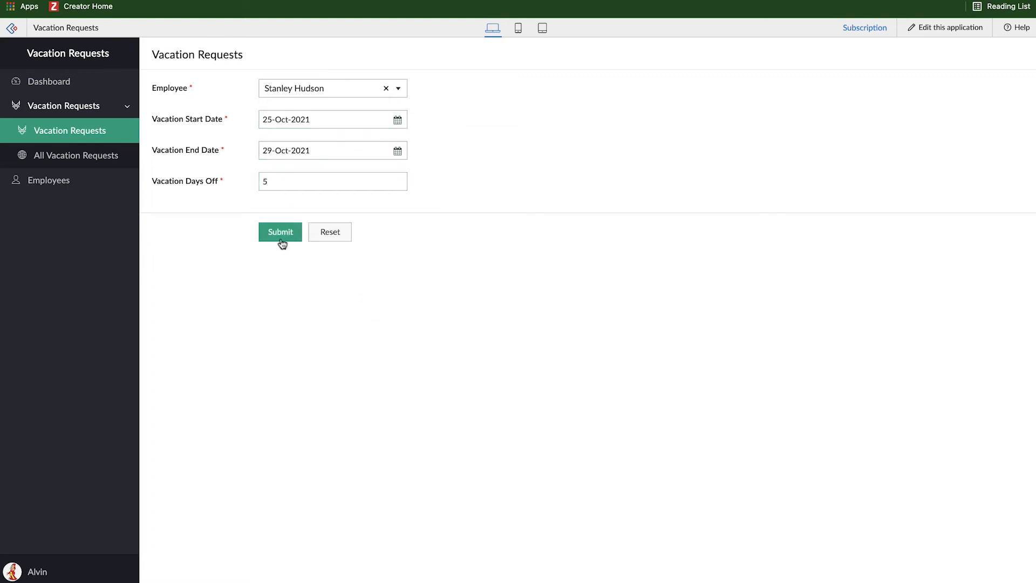
pyautogui.click(280, 232)
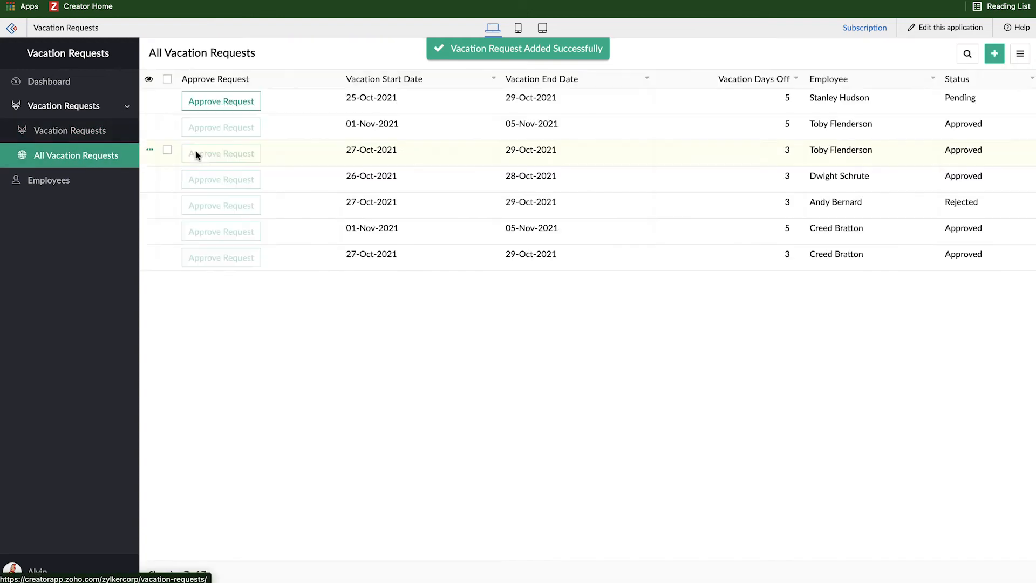
pyautogui.click(220, 101)
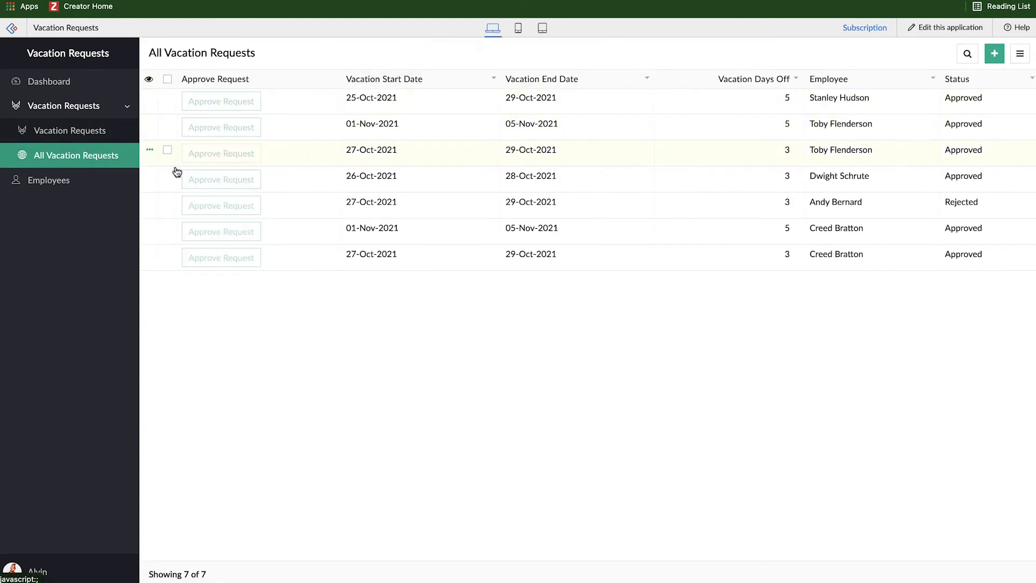
pyautogui.click(48, 180)
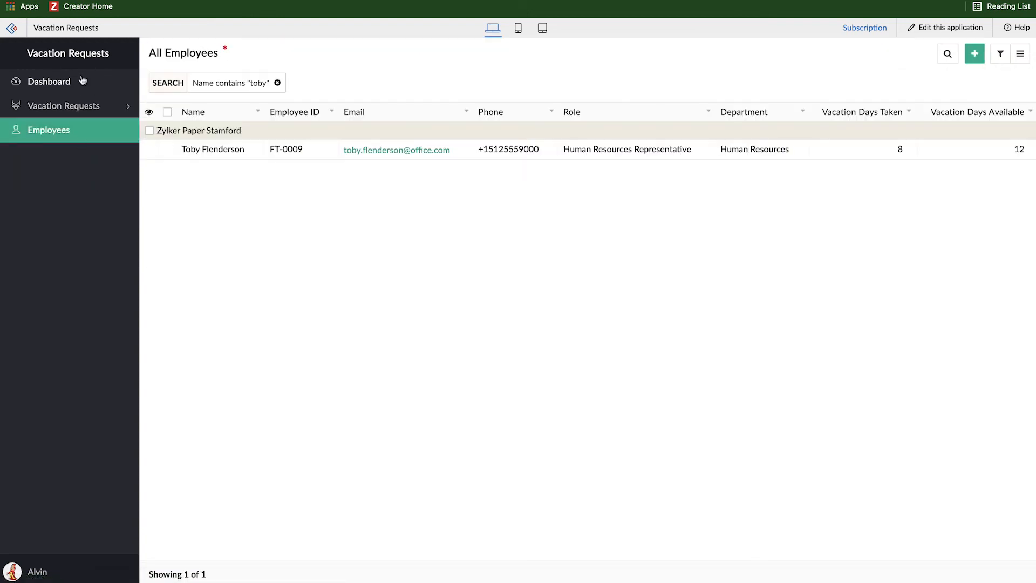
# Clear the 'toby' filter to see Stanley's 5 taken days, then view the dashboard.
pyautogui.click(278, 82)
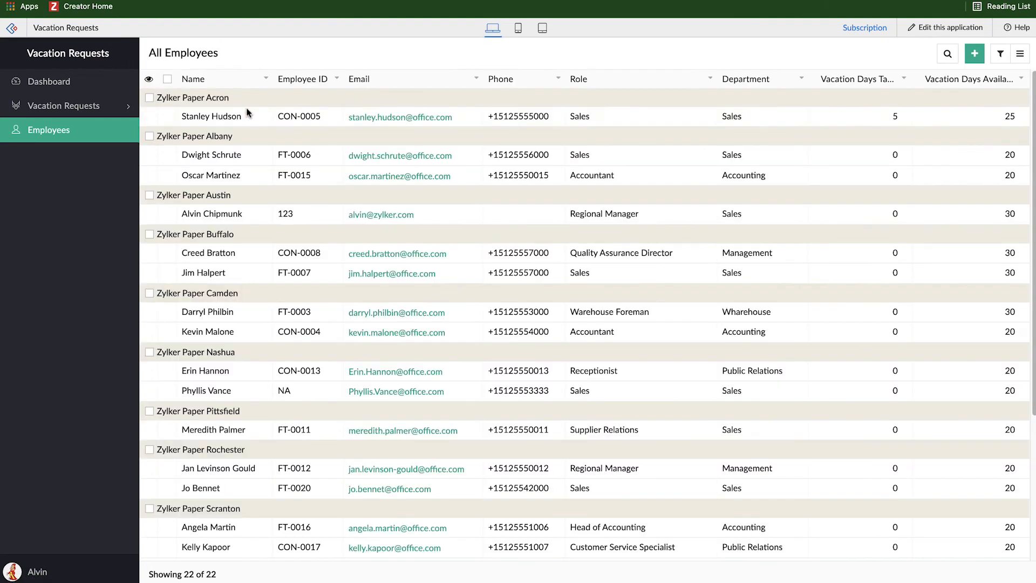
pyautogui.moveTo(904, 118)
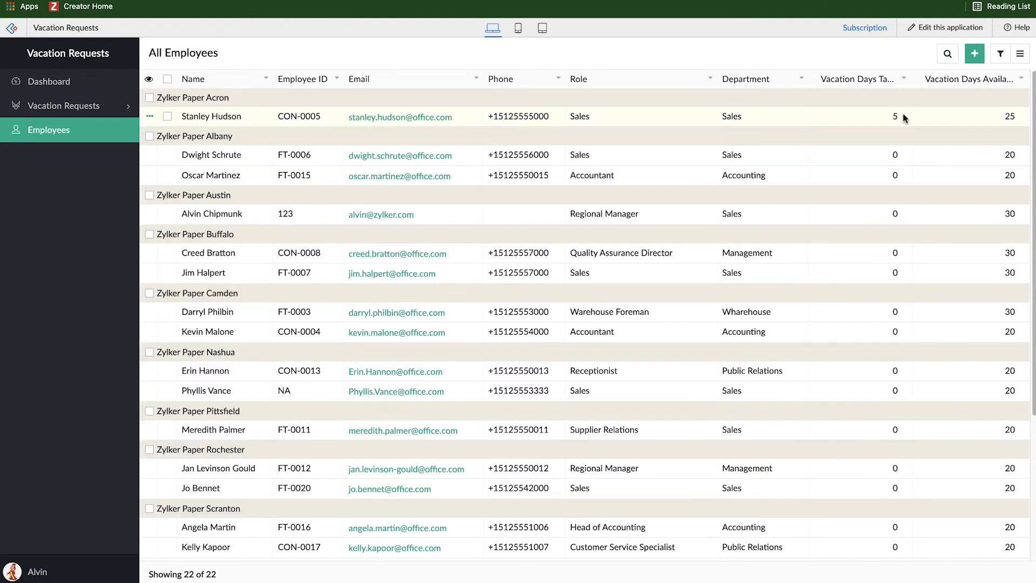
pyautogui.moveTo(1029, 118)
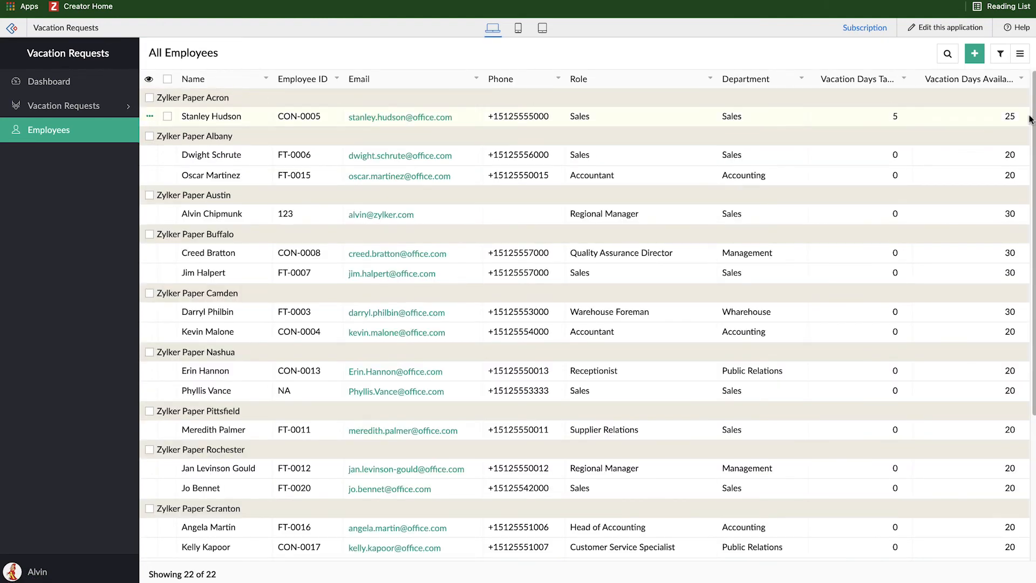
pyautogui.click(48, 82)
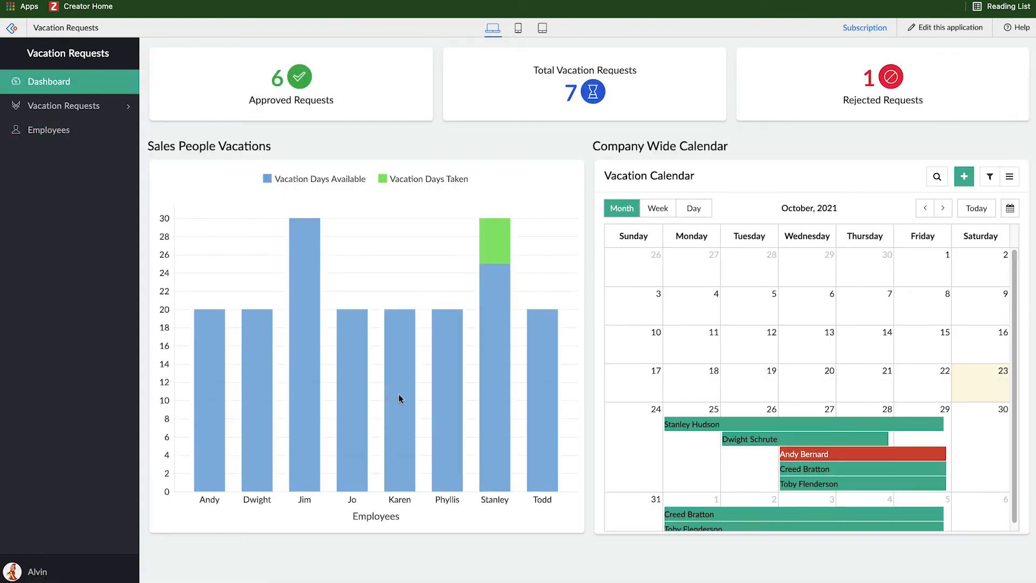
pyautogui.moveTo(497, 246)
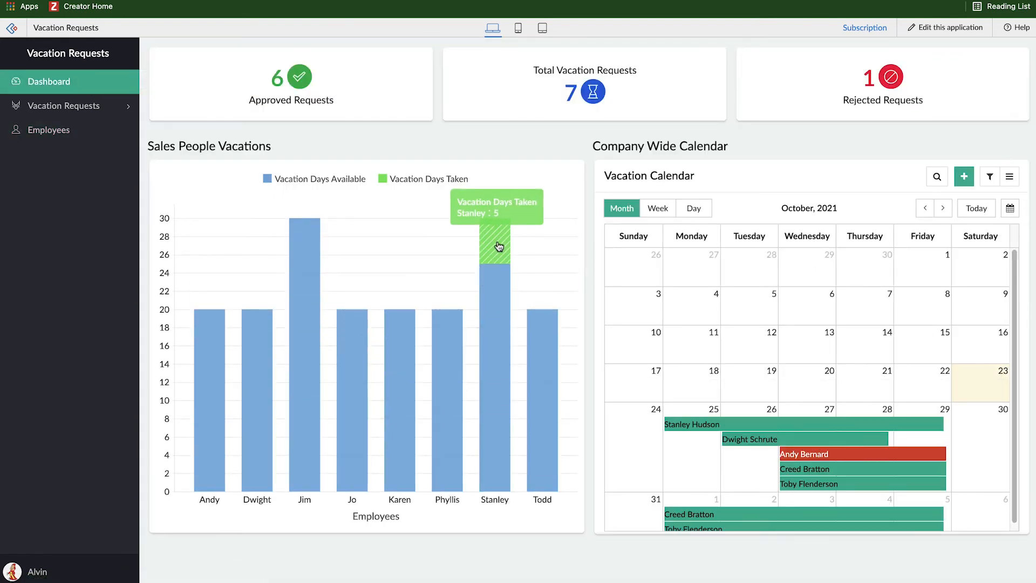
pyautogui.moveTo(505, 330)
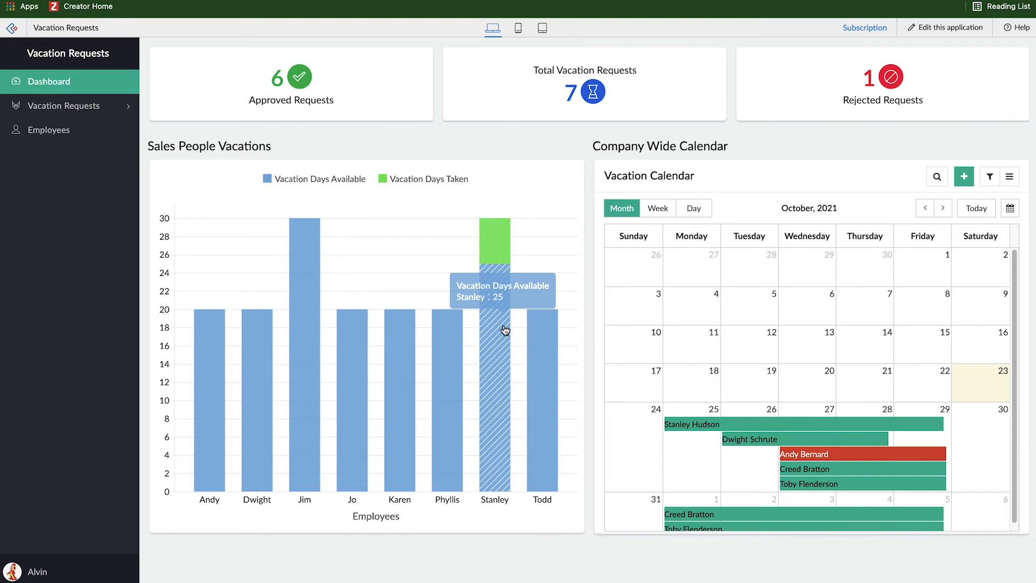
pyautogui.click(64, 106)
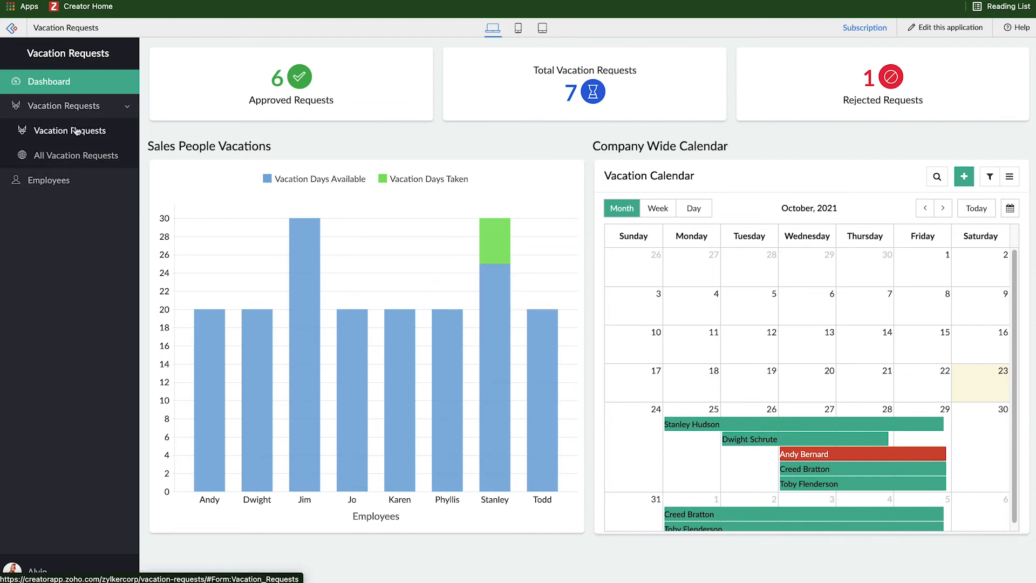
# Duplicate Stanley Hudson's approved request and confirm the dashboard shows 7 approved of 8.
pyautogui.click(76, 155)
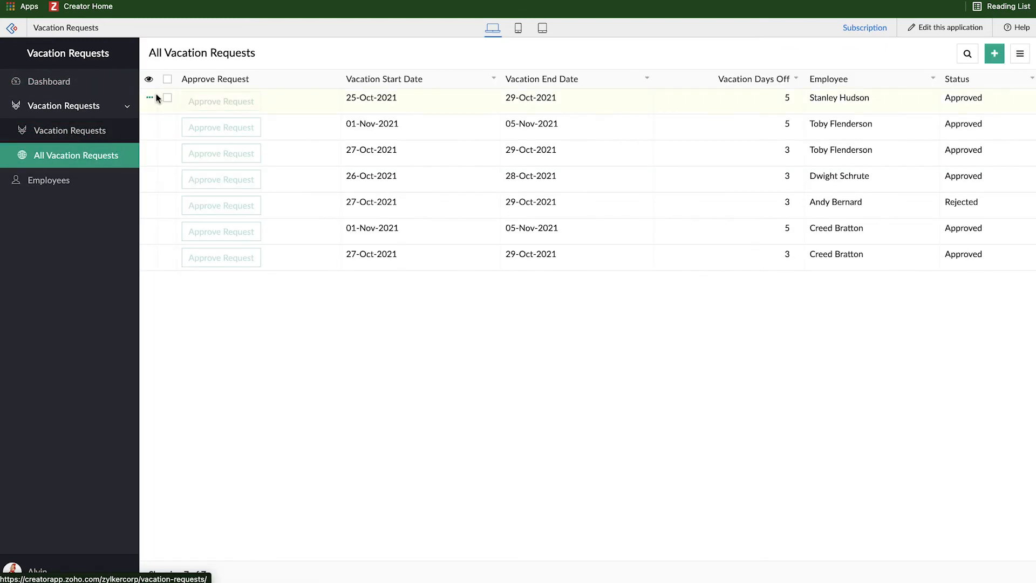
pyautogui.click(224, 53)
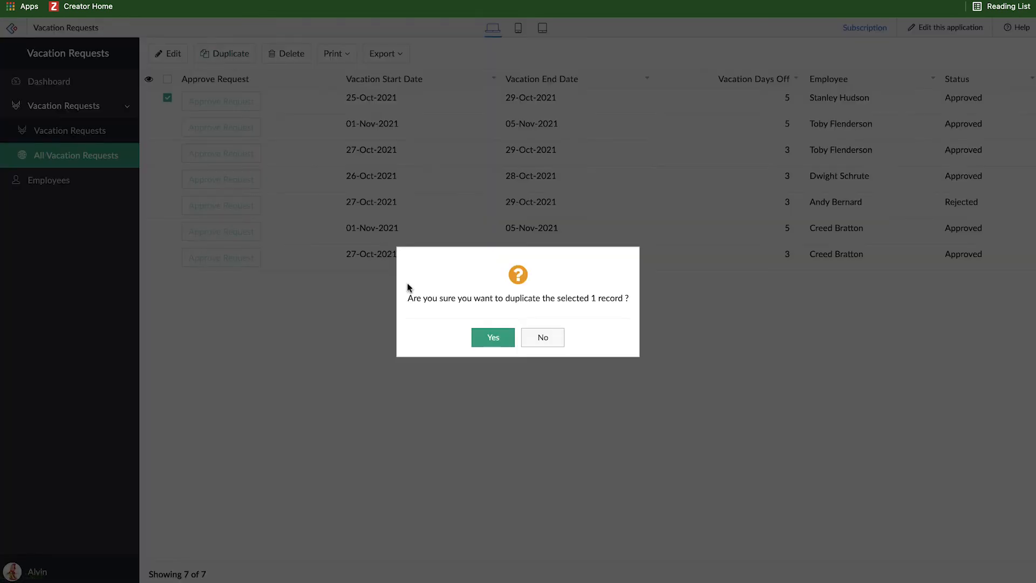
pyautogui.click(492, 337)
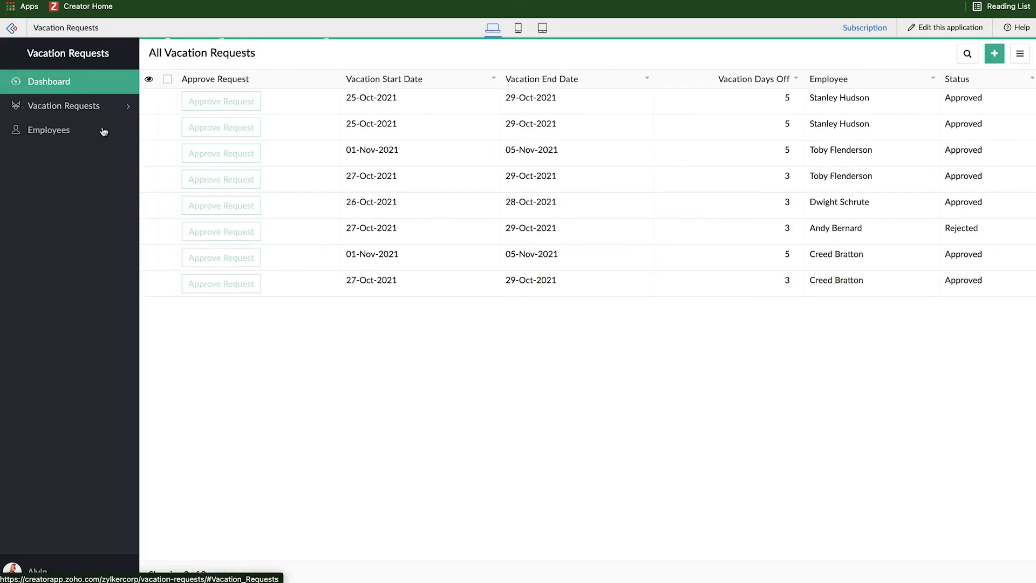
pyautogui.click(48, 81)
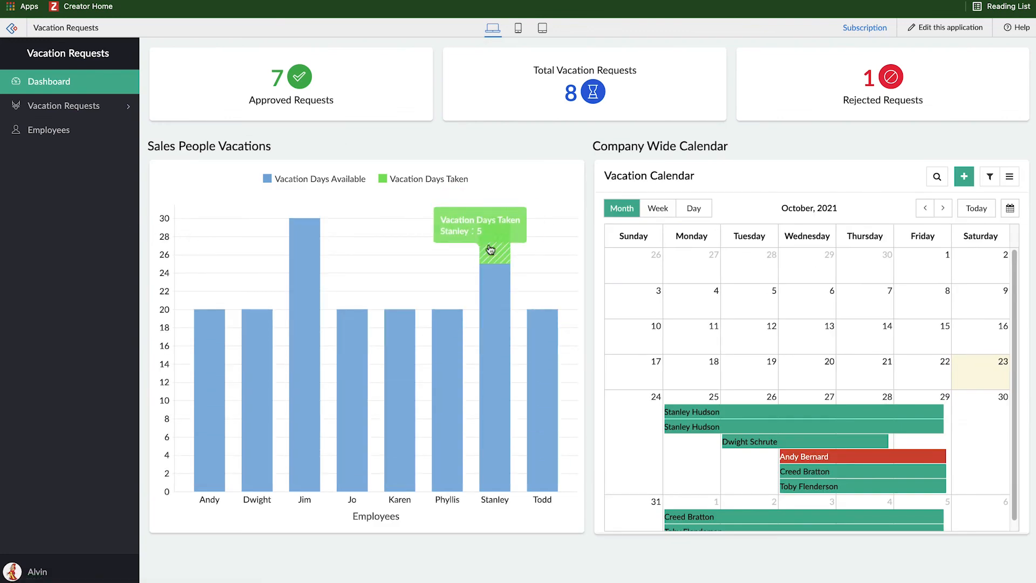
pyautogui.moveTo(492, 272)
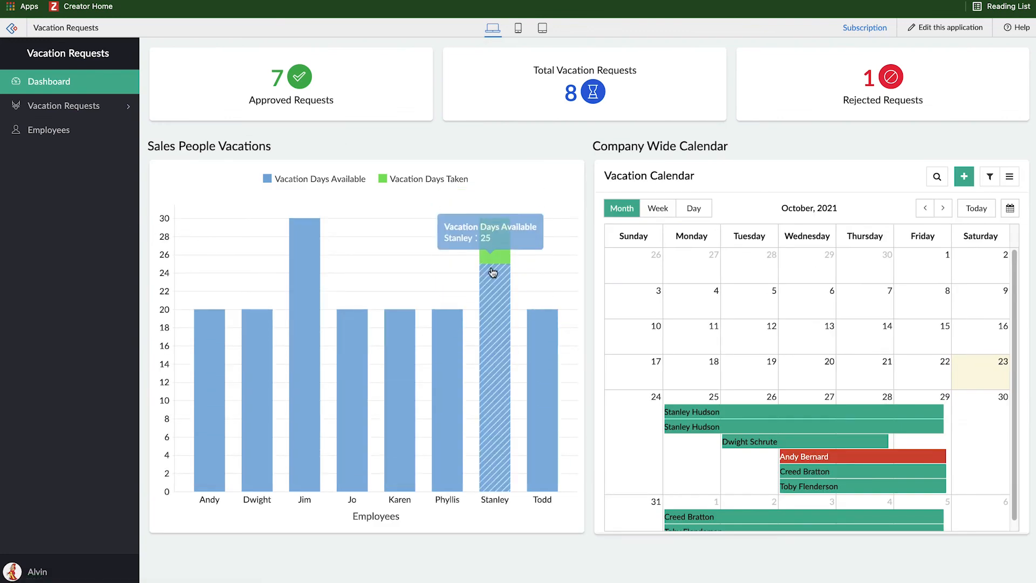
pyautogui.moveTo(492, 251)
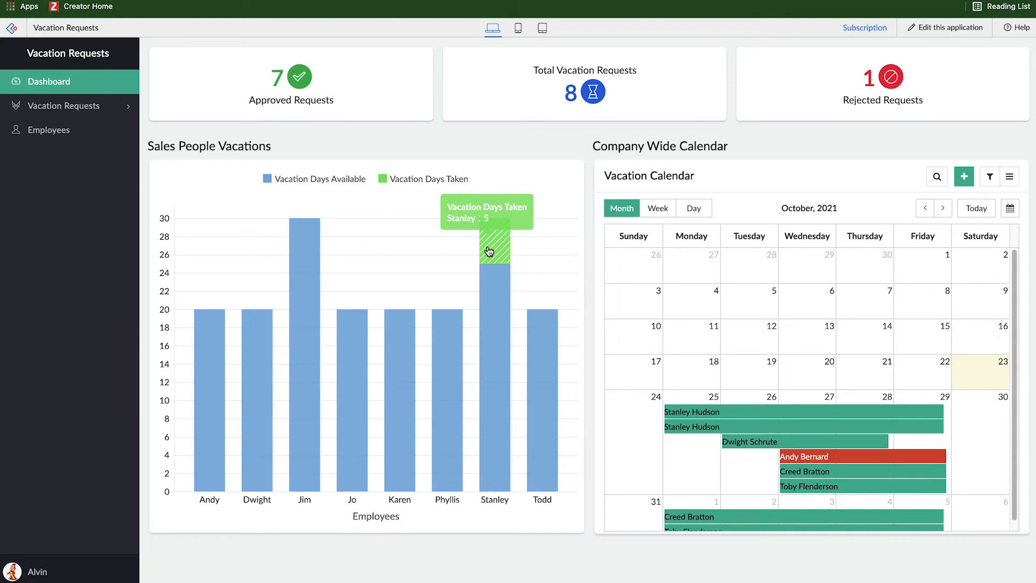
pyautogui.moveTo(504, 318)
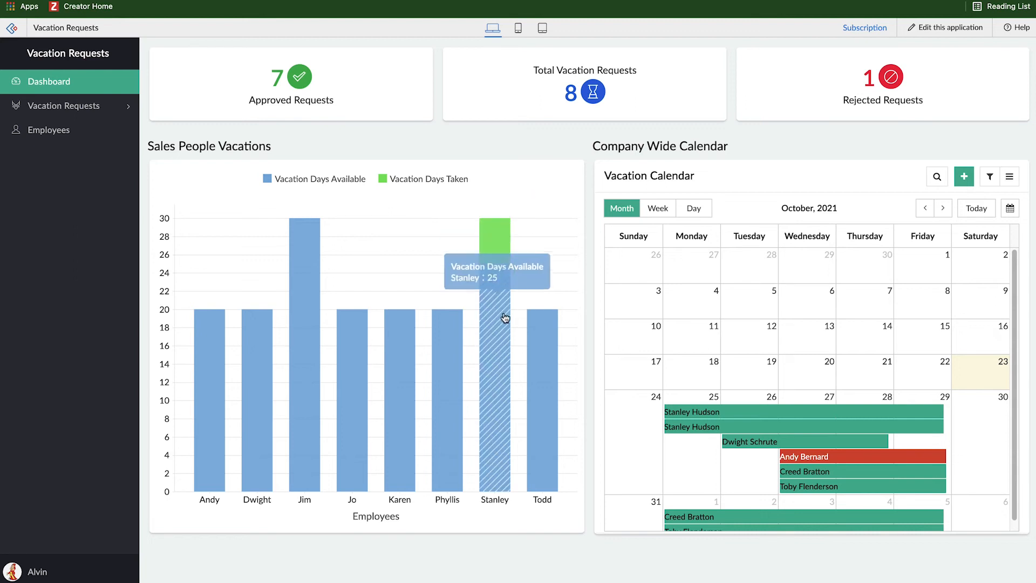
pyautogui.click(64, 105)
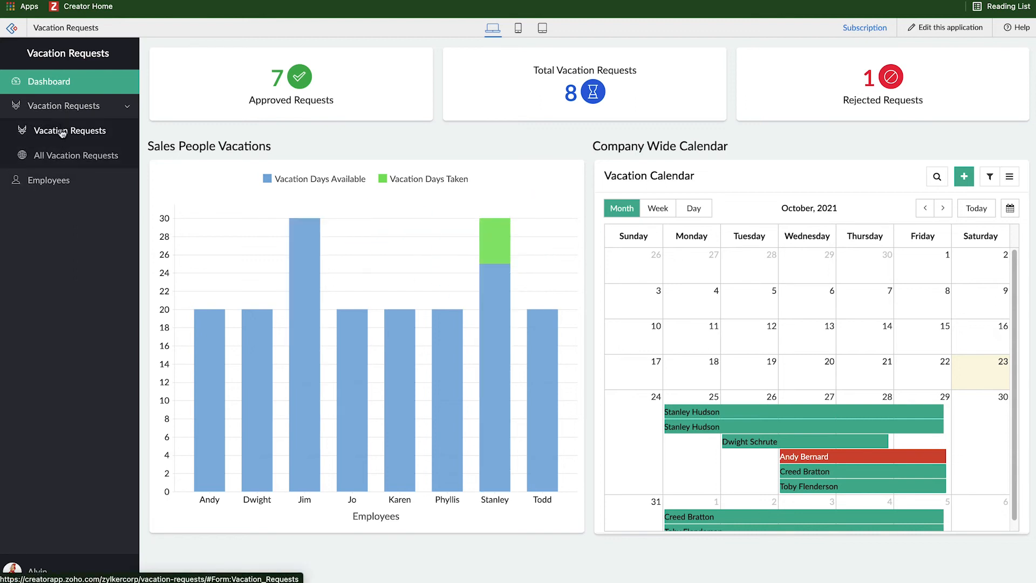
pyautogui.click(75, 155)
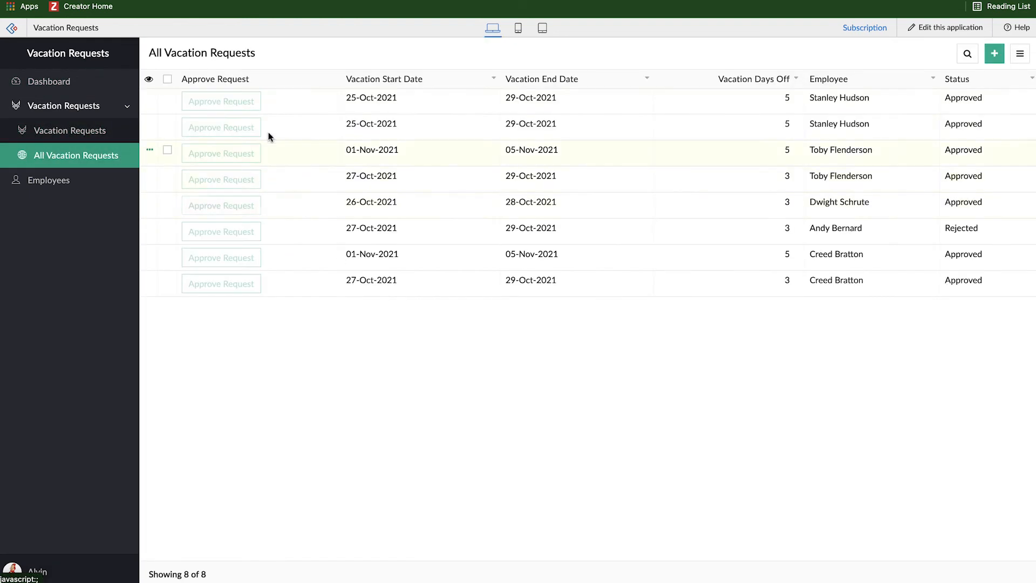
pyautogui.moveTo(927, 37)
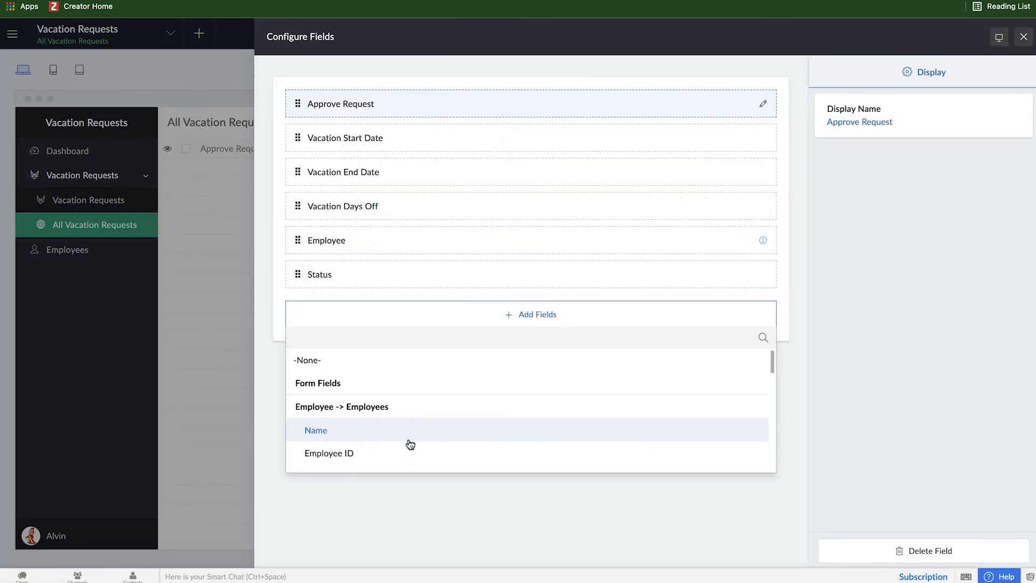
# Add a Reject Request action item, enabled when Status equals Pending, running workflow 'Reject'.
pyautogui.click(315, 430)
pyautogui.write('Reject Request')
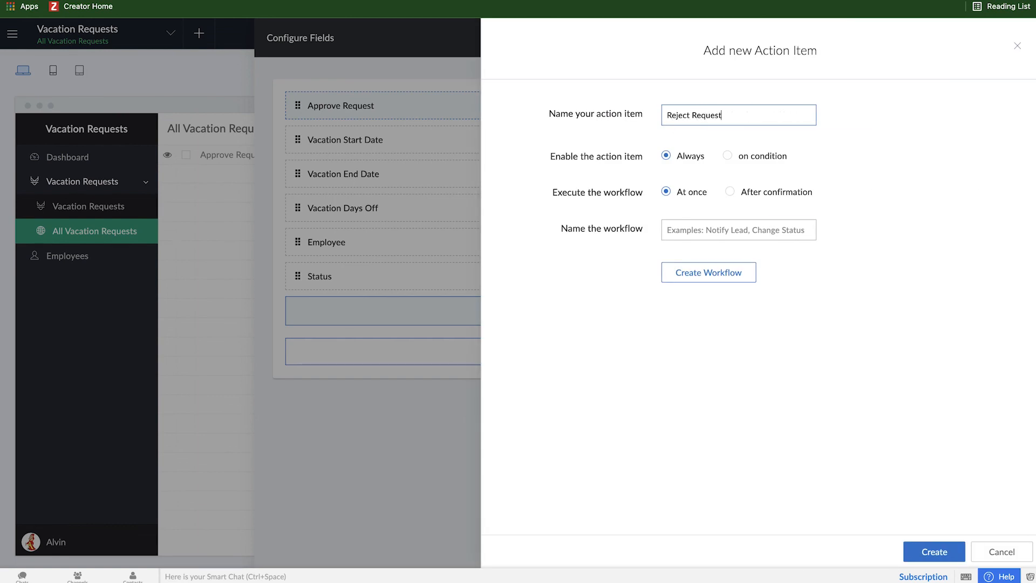
pyautogui.click(726, 155)
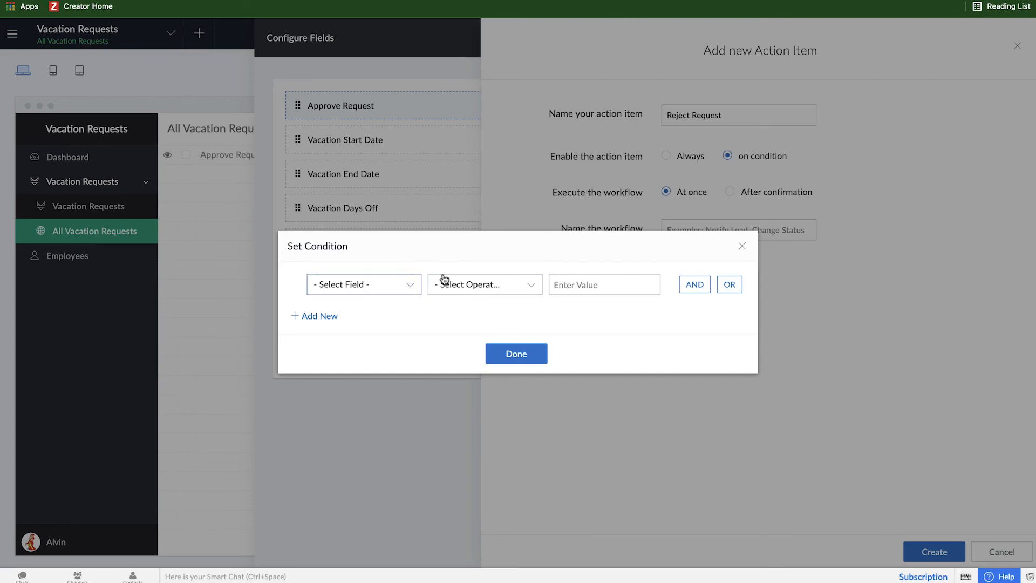
pyautogui.click(483, 284)
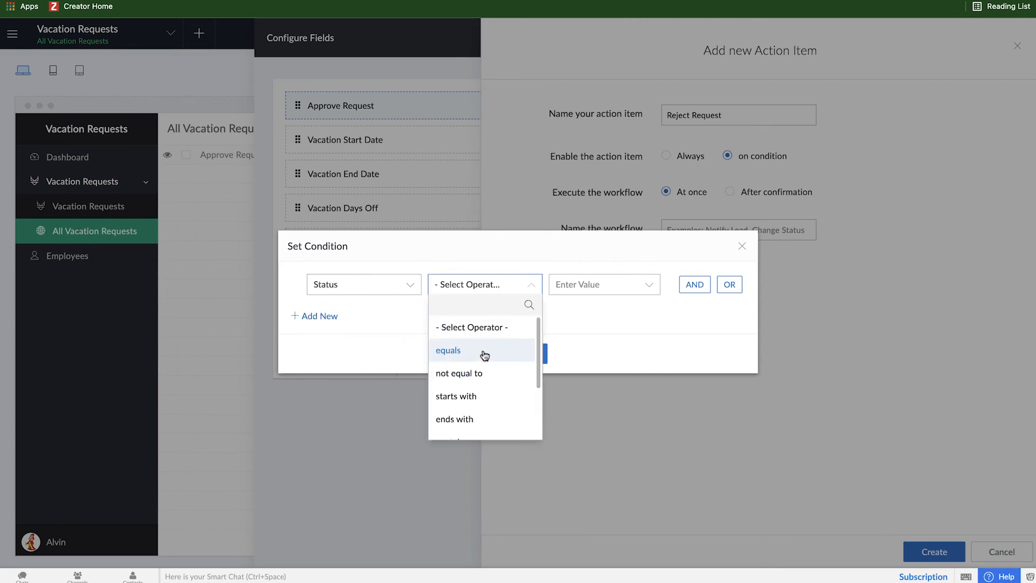
pyautogui.click(448, 350)
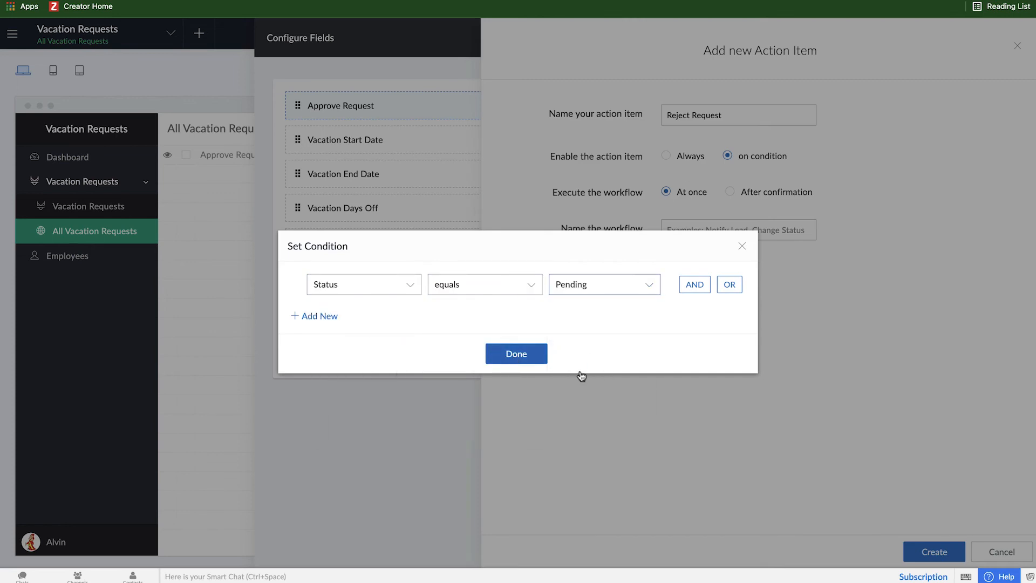
pyautogui.click(516, 353)
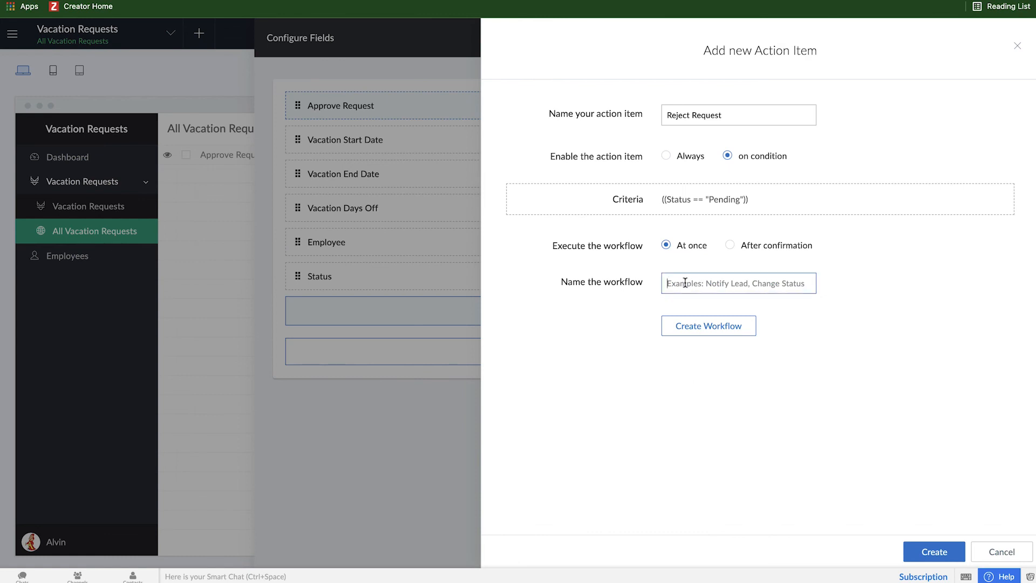
pyautogui.write('Reject')
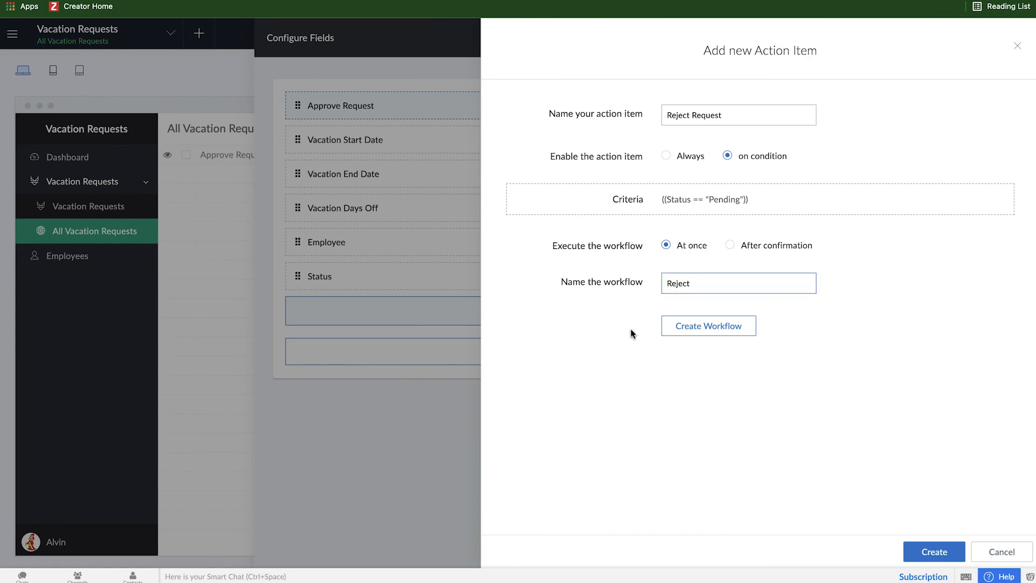
pyautogui.click(707, 325)
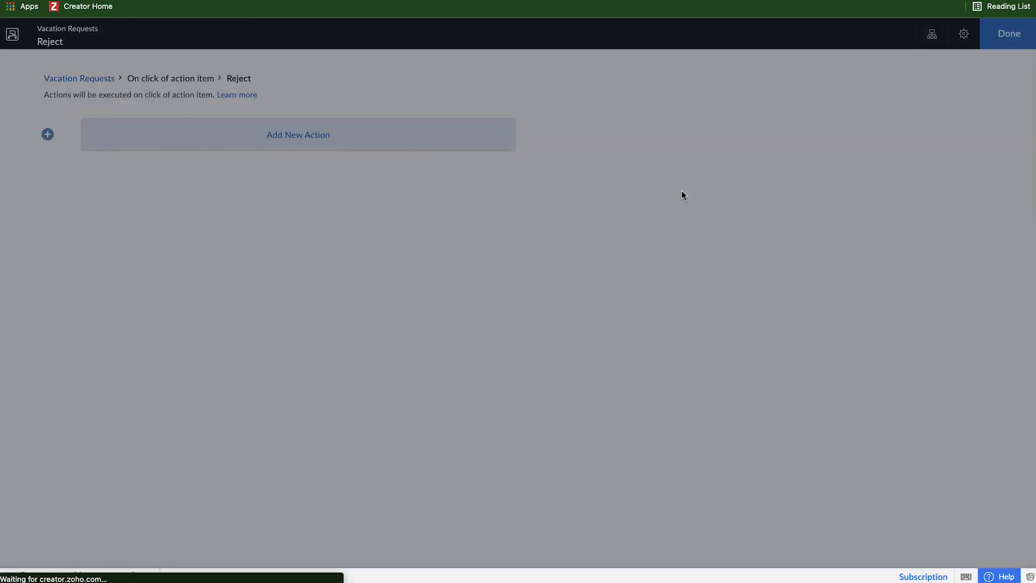
# Add an Update record action setting the current Vacation Request's Status to Rejected, and save.
pyautogui.click(297, 135)
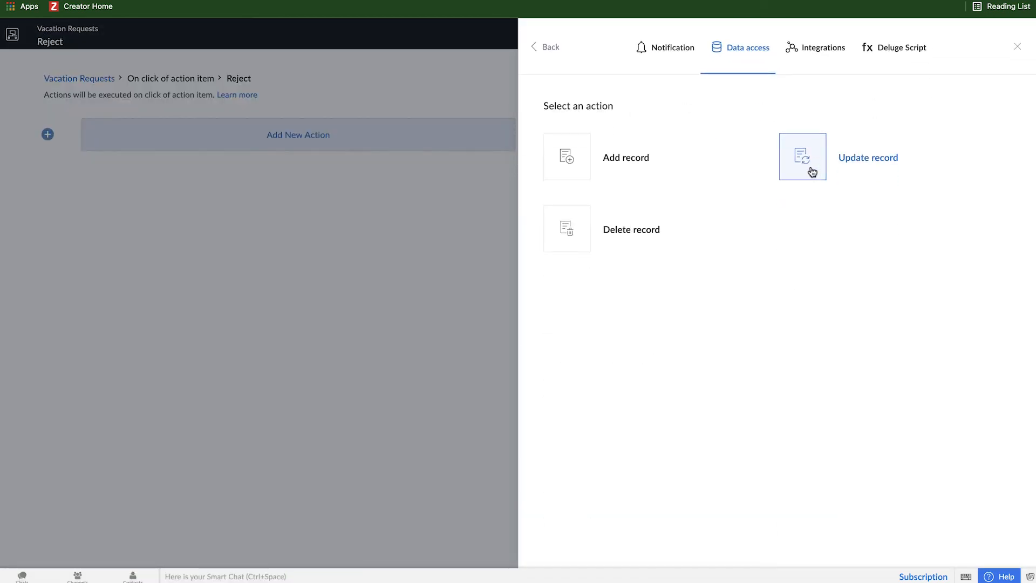
pyautogui.click(803, 156)
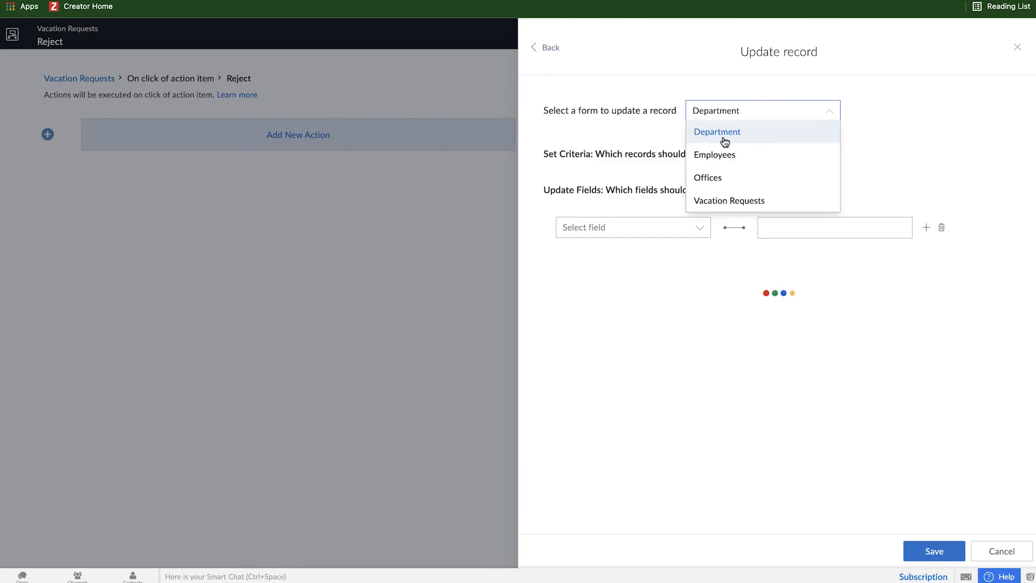
pyautogui.click(728, 200)
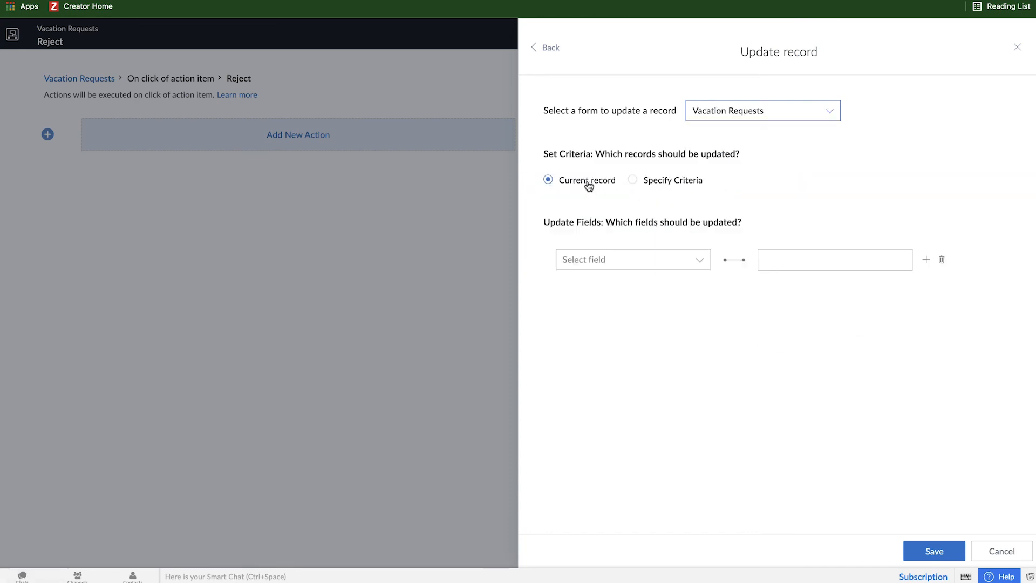
pyautogui.click(631, 259)
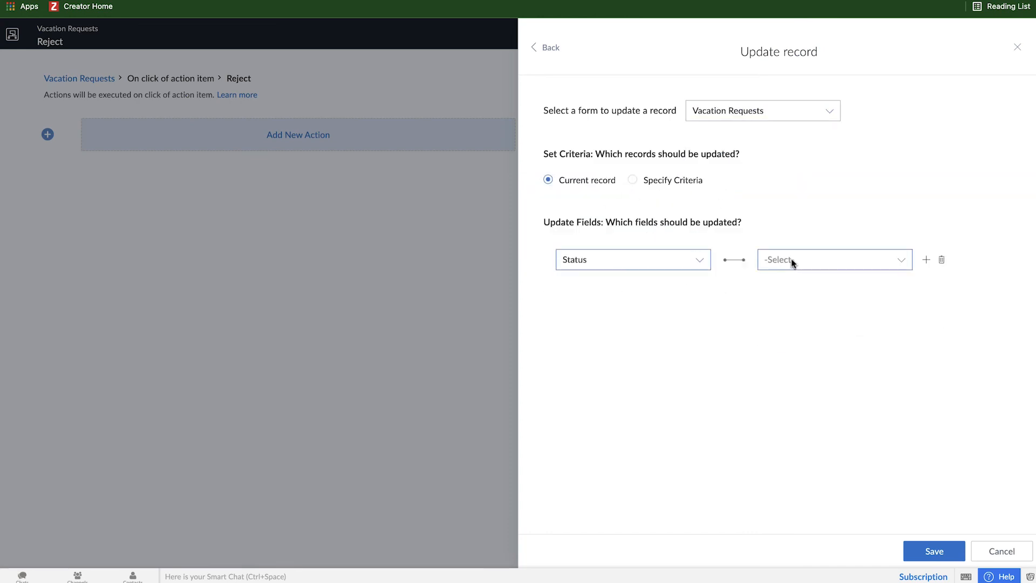
pyautogui.click(833, 259)
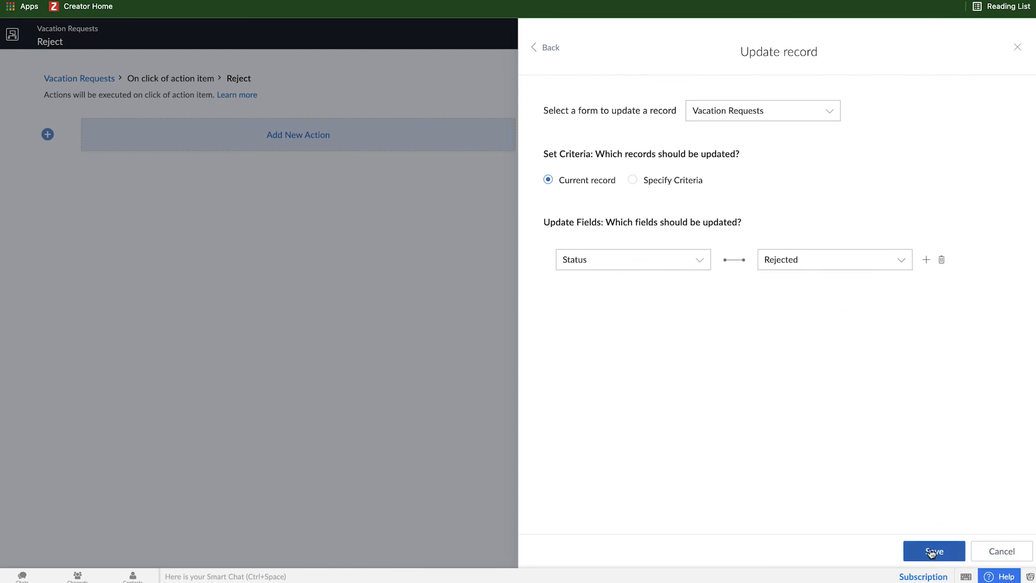
pyautogui.click(933, 550)
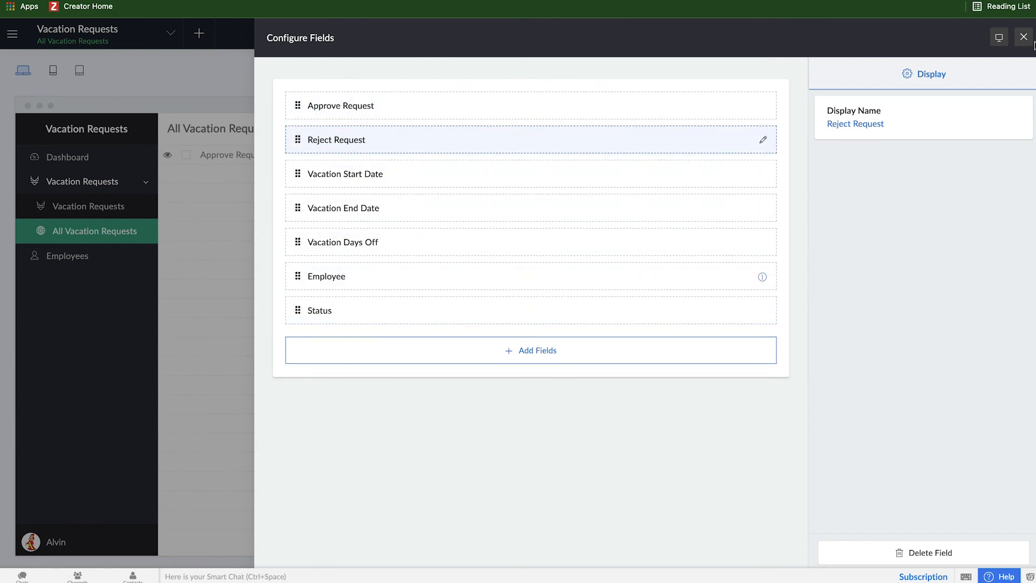
pyautogui.click(1025, 36)
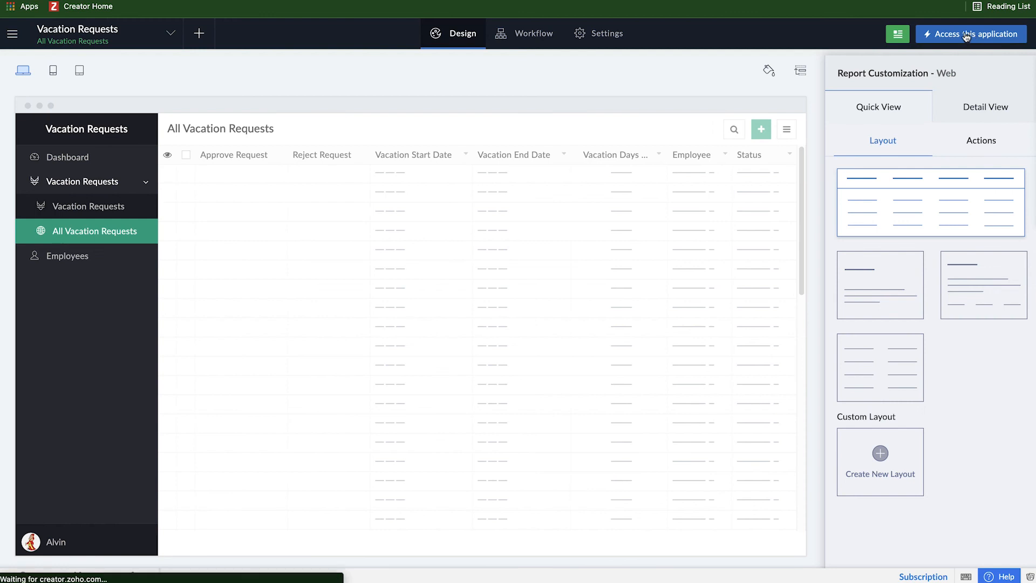
# Delete the duplicate Stanley Hudson request in the live app.
pyautogui.click(971, 33)
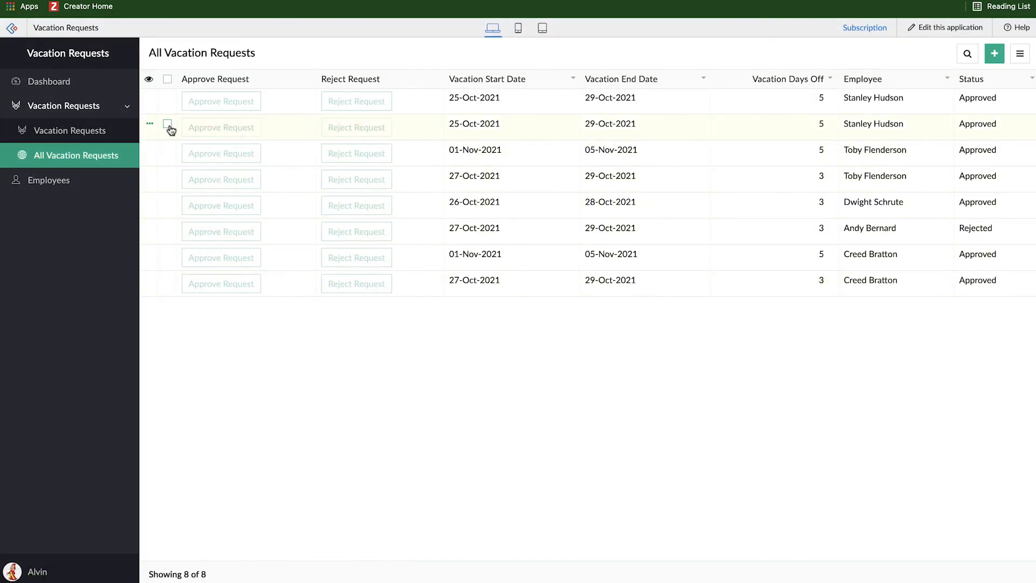
pyautogui.click(168, 127)
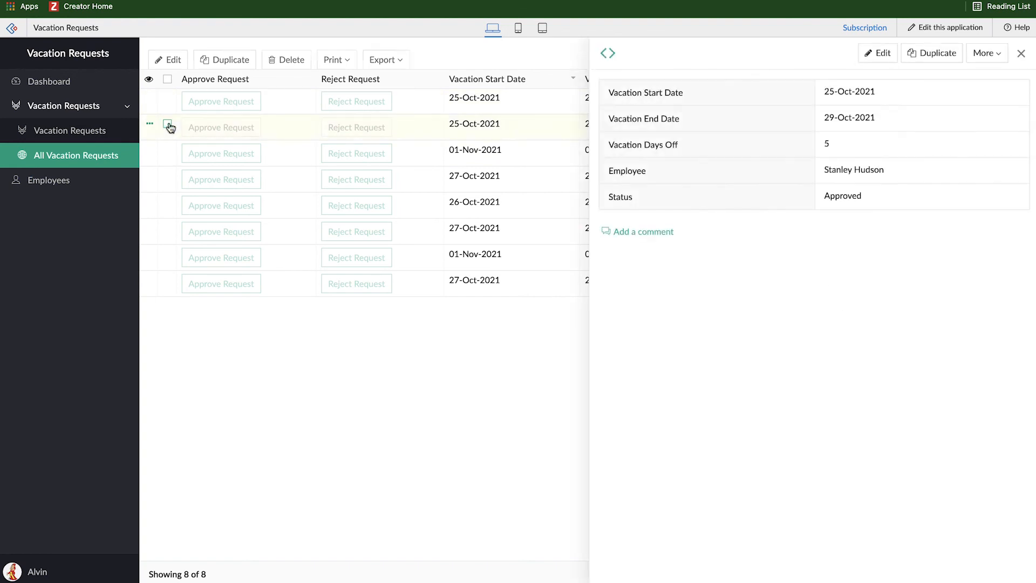
pyautogui.click(285, 54)
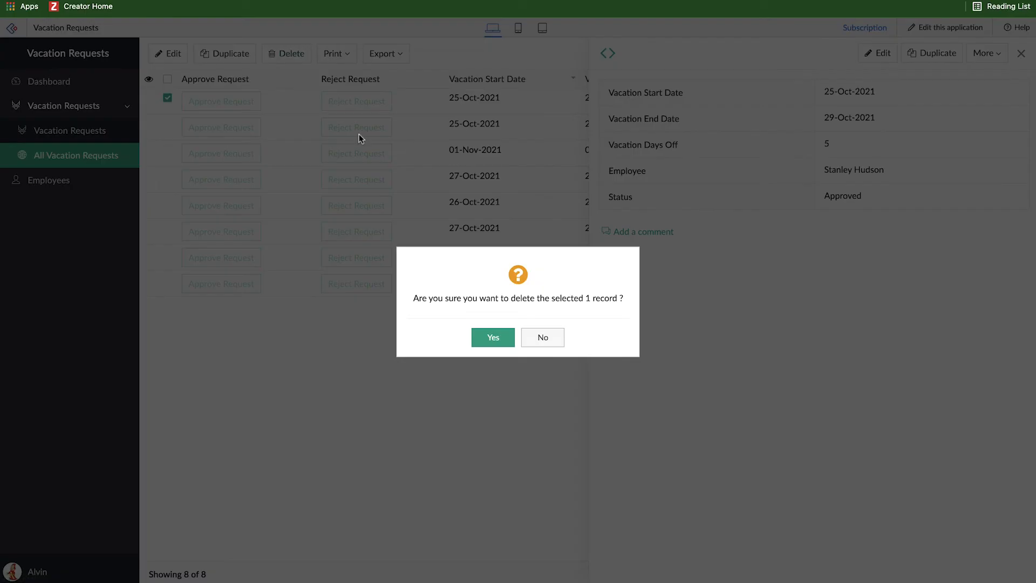
pyautogui.click(492, 337)
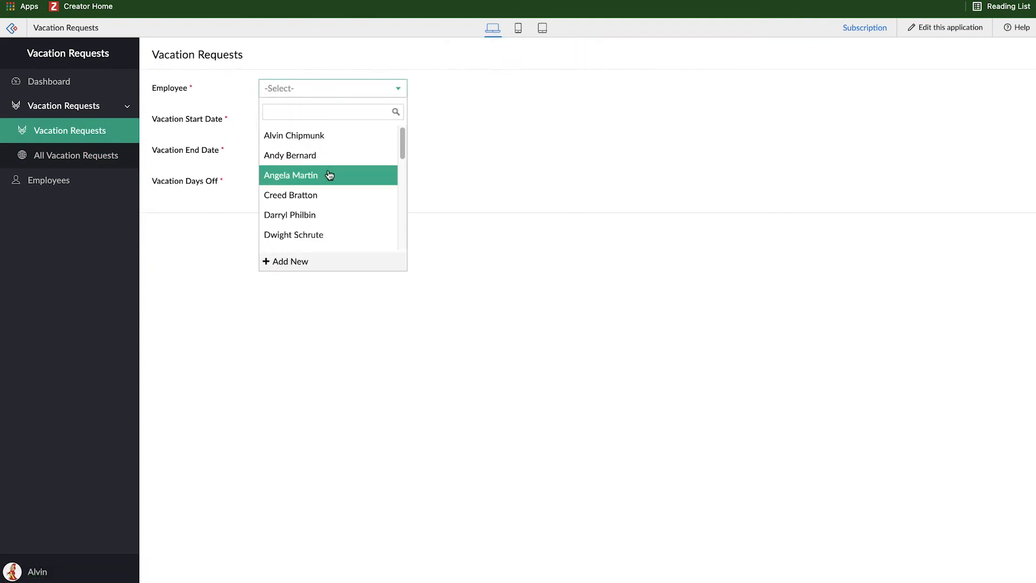
# Submit a 2-day request for Dwight Schrute from 28 to 29 October 2021.
pyautogui.click(293, 235)
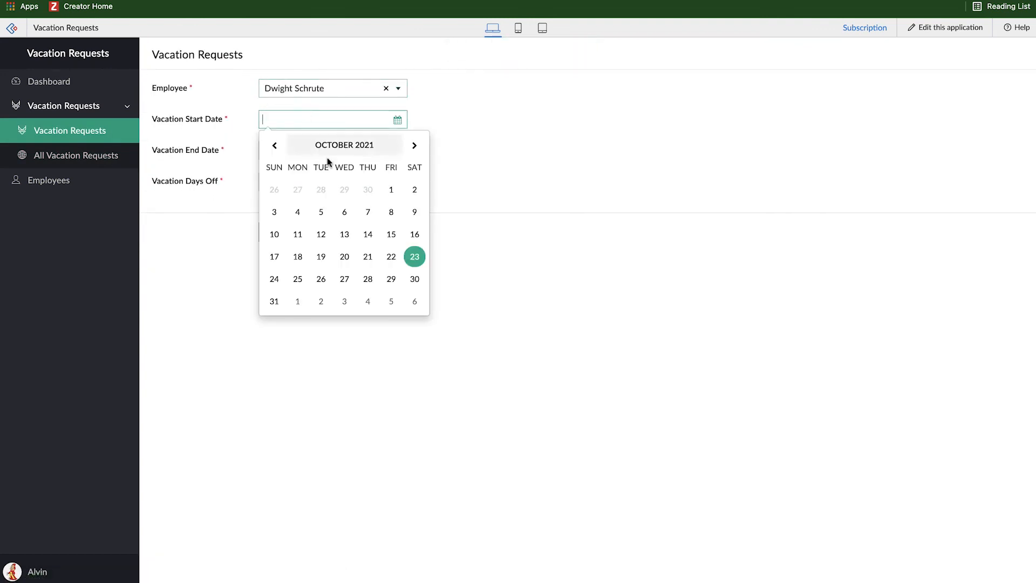
pyautogui.click(368, 278)
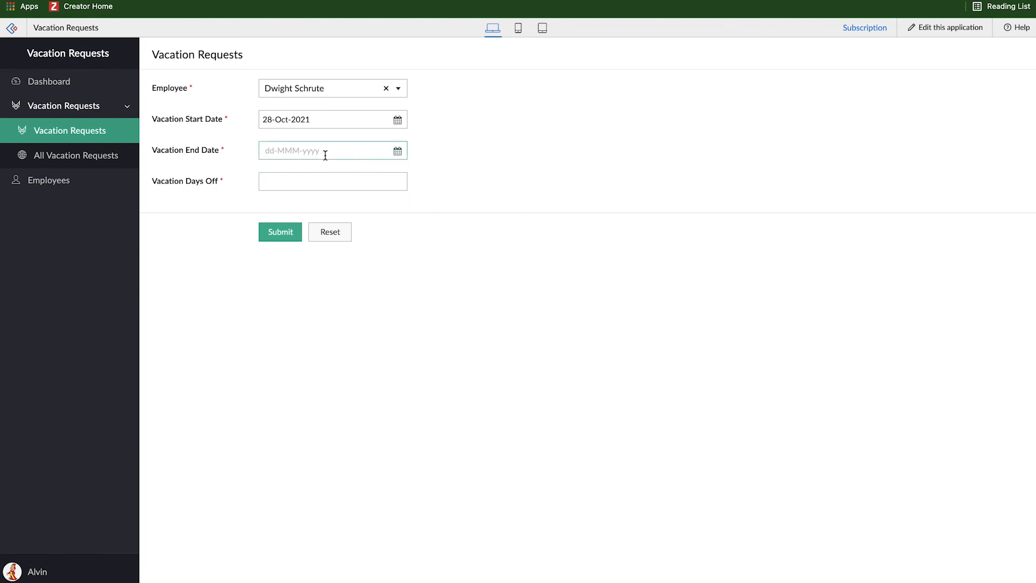
pyautogui.write('29-Oct-2021')
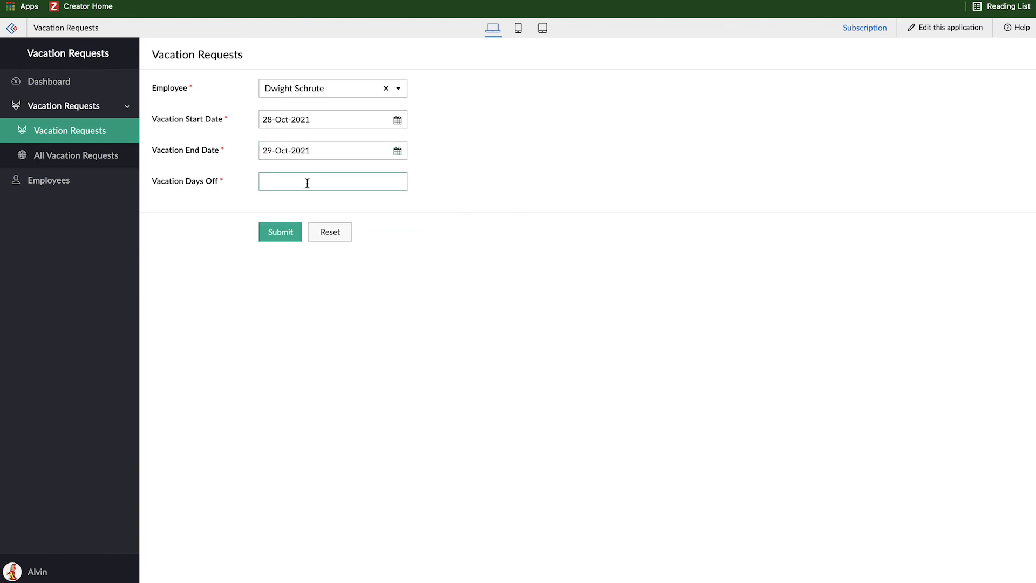
pyautogui.write('2')
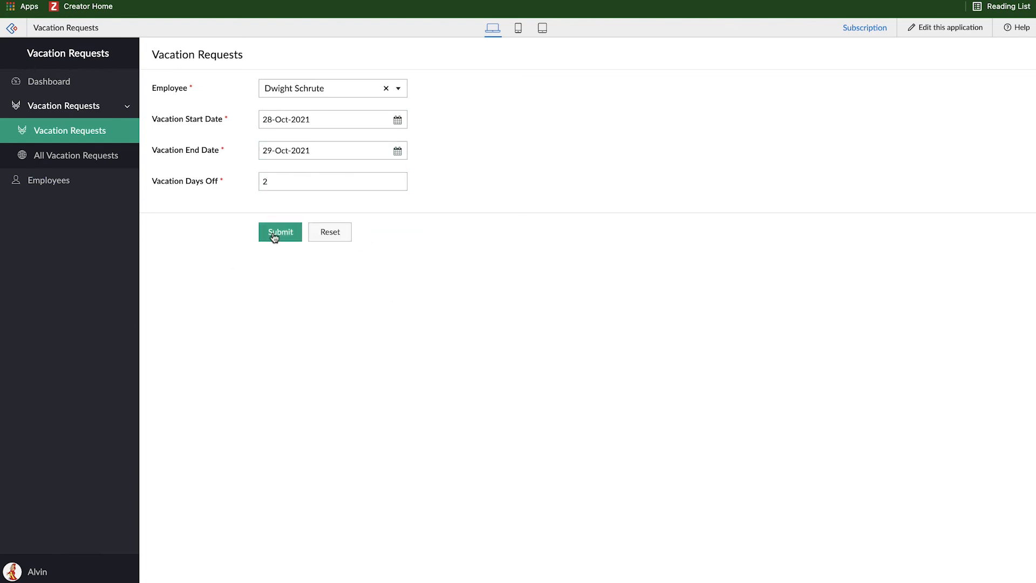
pyautogui.click(280, 232)
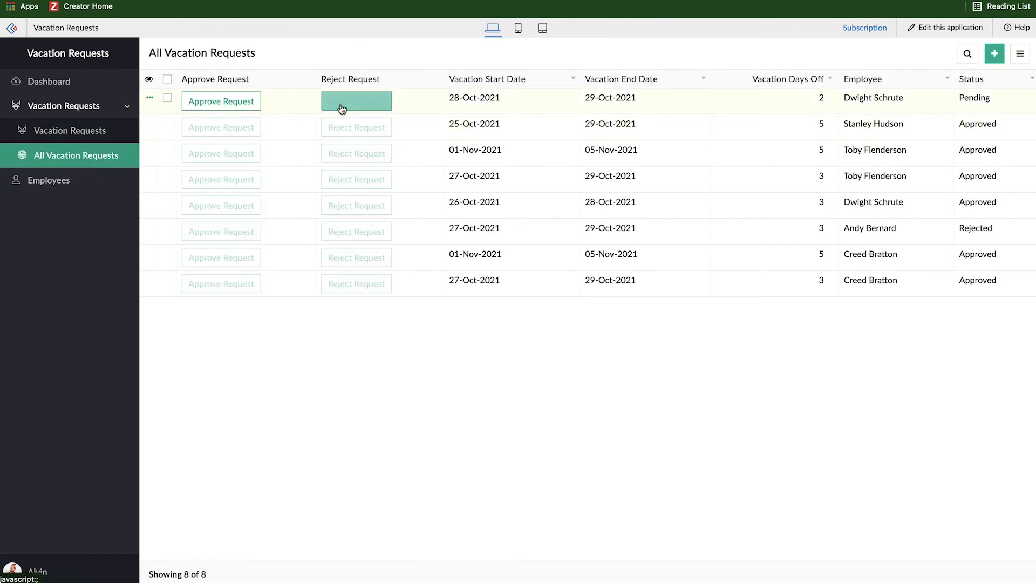
# Reject Dwight Schrute's request and confirm the dashboard shows 6 approved, 2 rejected.
pyautogui.click(356, 100)
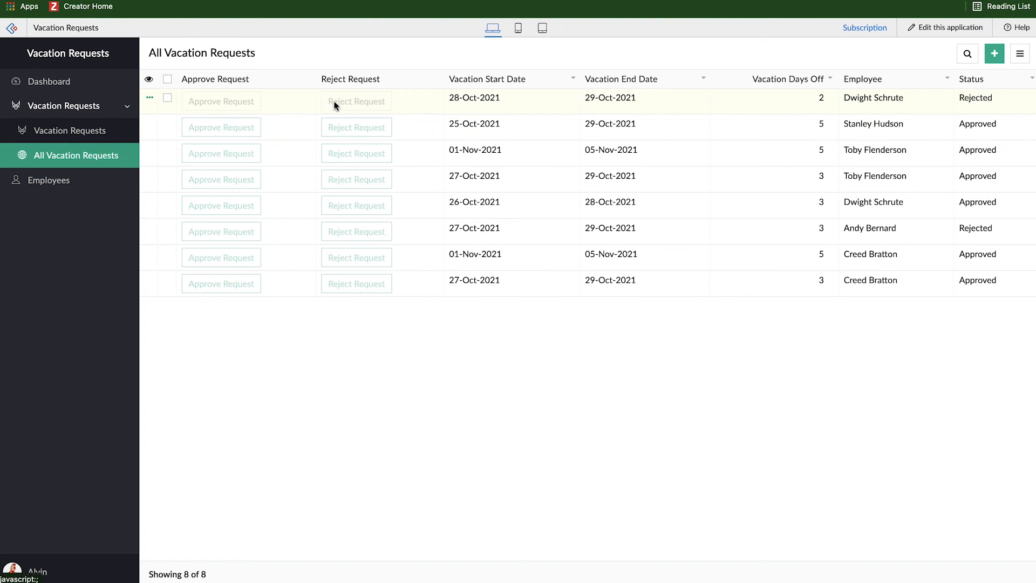
pyautogui.moveTo(868, 100)
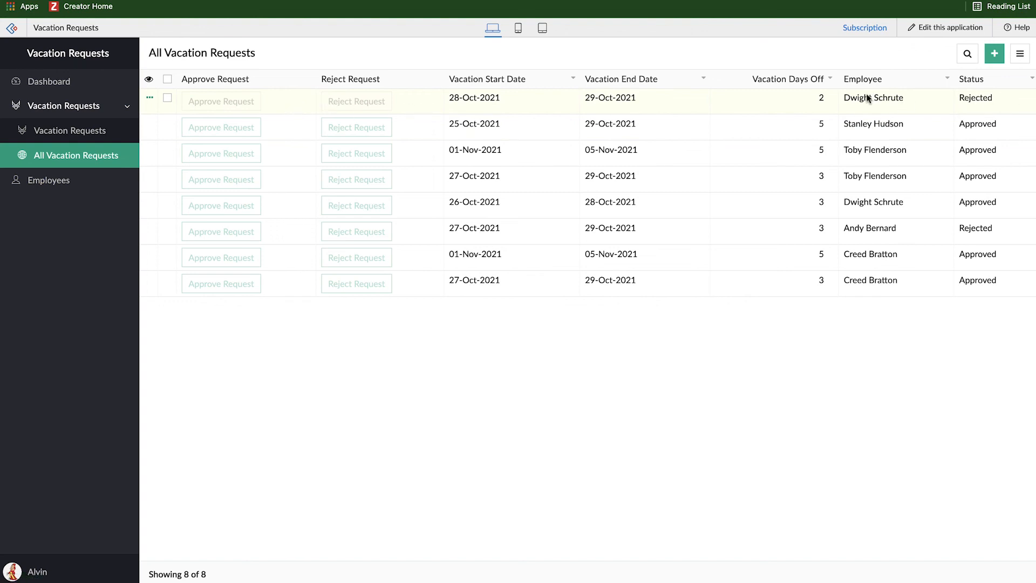
pyautogui.moveTo(790, 101)
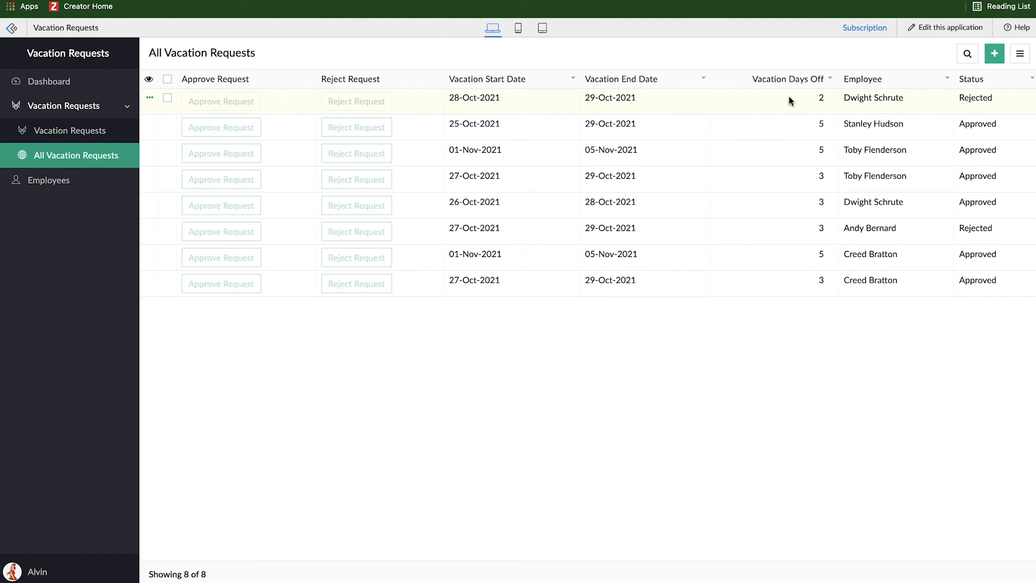
pyautogui.click(48, 180)
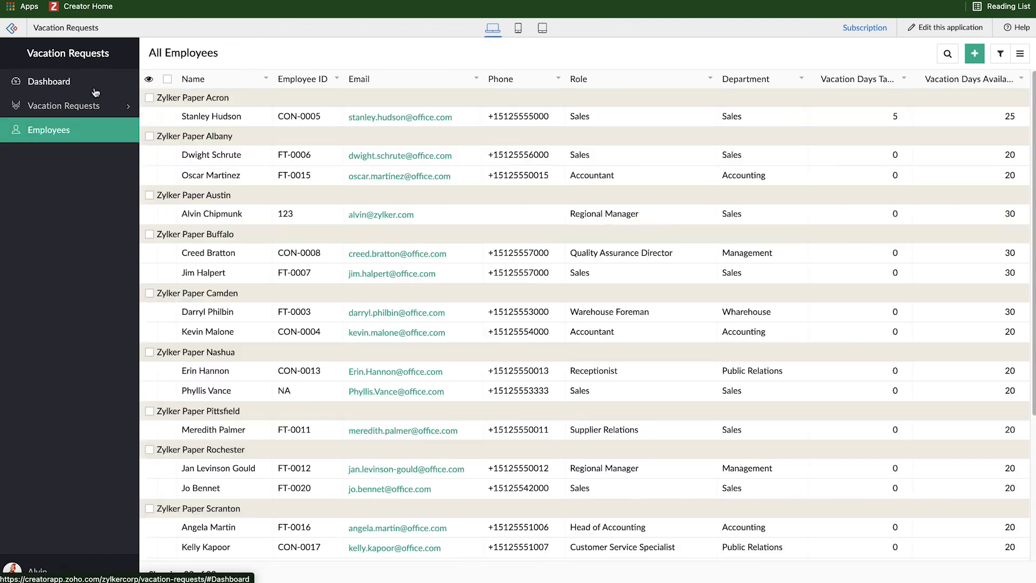
pyautogui.click(48, 82)
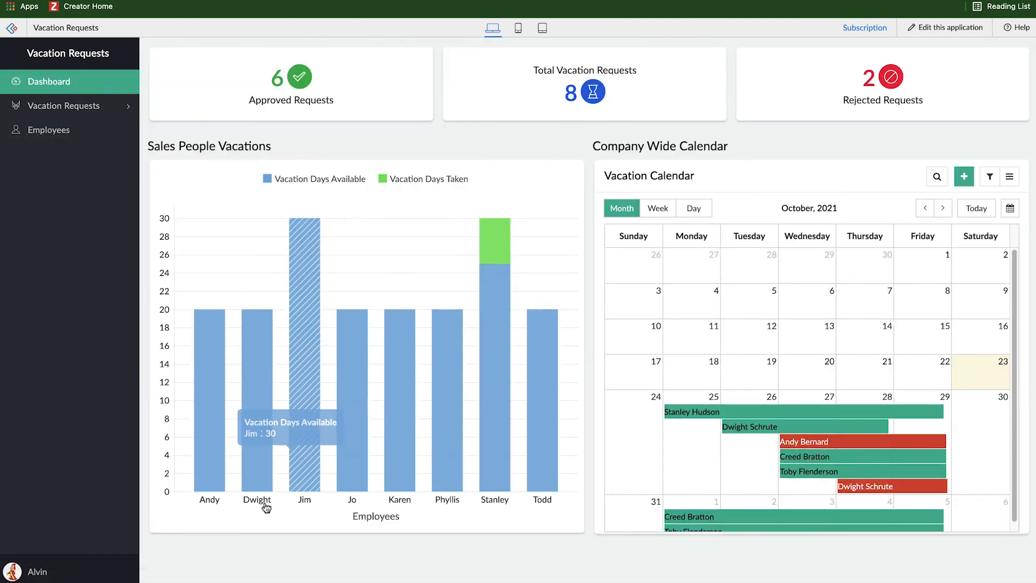
pyautogui.moveTo(236, 415)
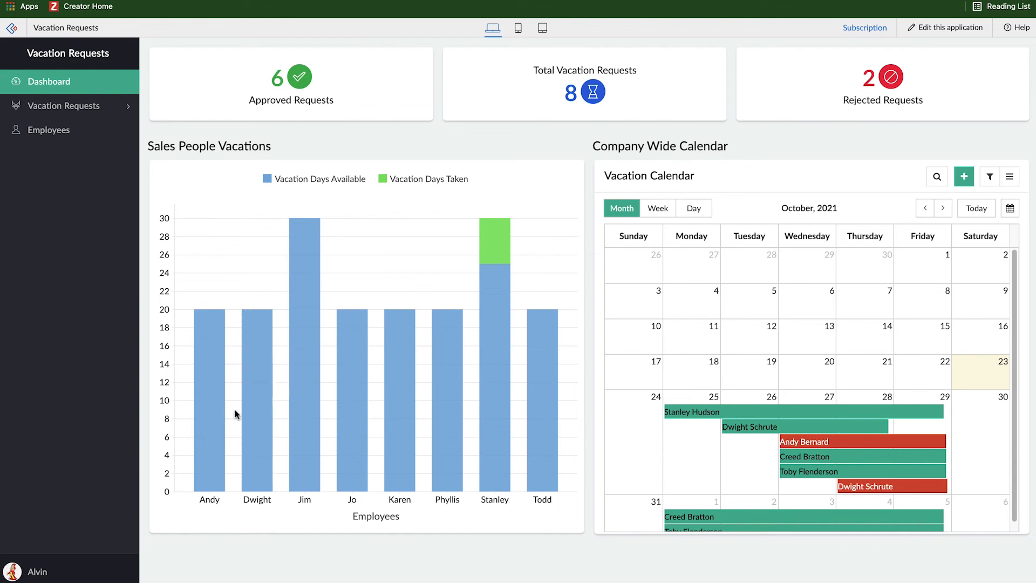
pyautogui.moveTo(966, 47)
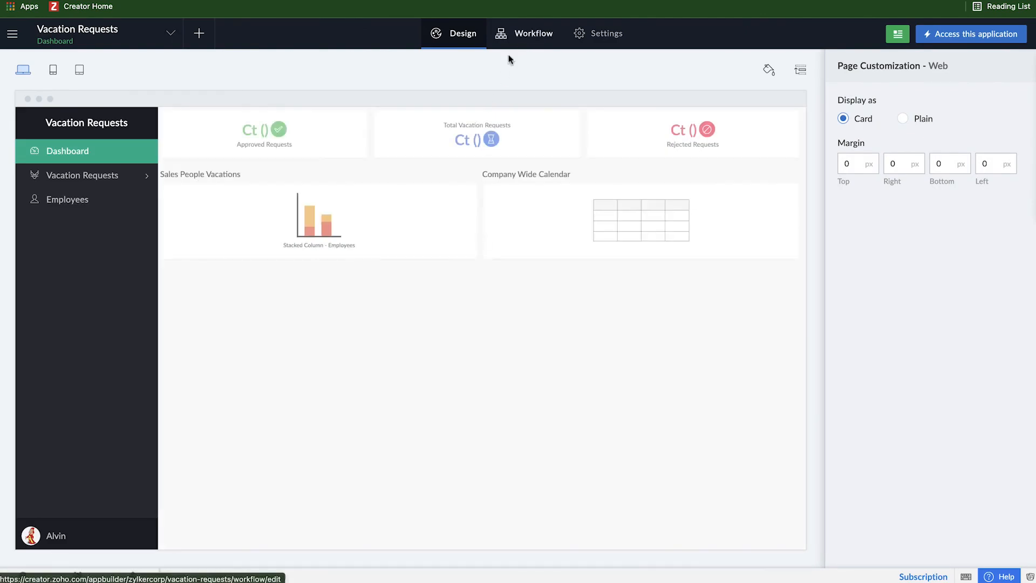
# In All Vacation Requests, add a Redirect to Page action targeting Dashboard to the Approve workflow.
pyautogui.click(83, 175)
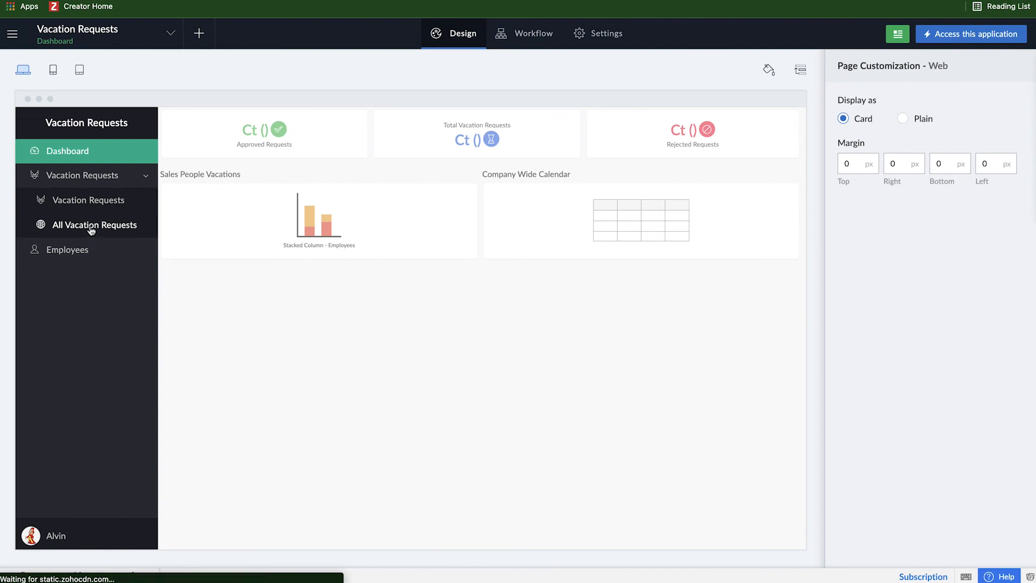
pyautogui.click(91, 224)
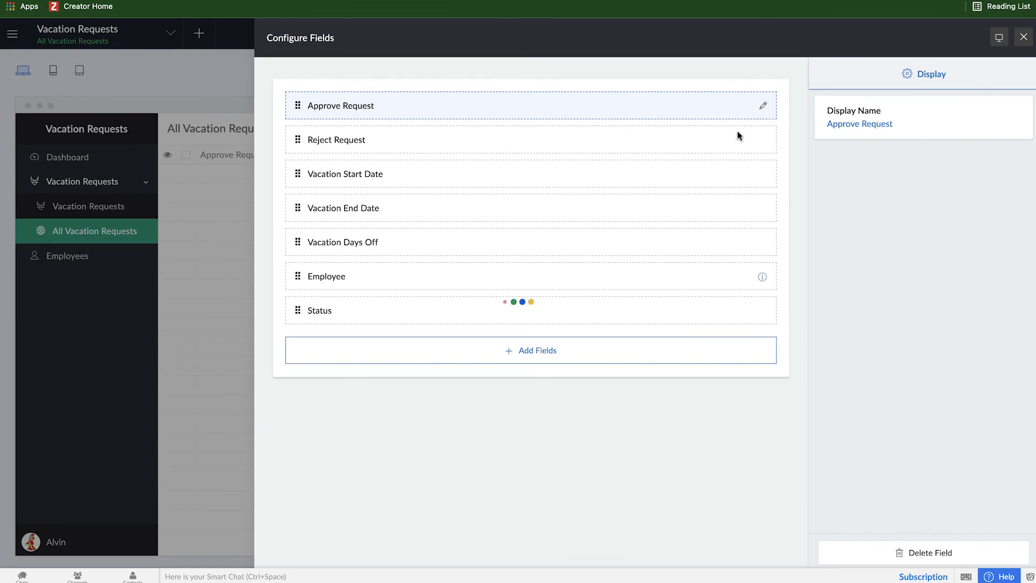
pyautogui.click(762, 105)
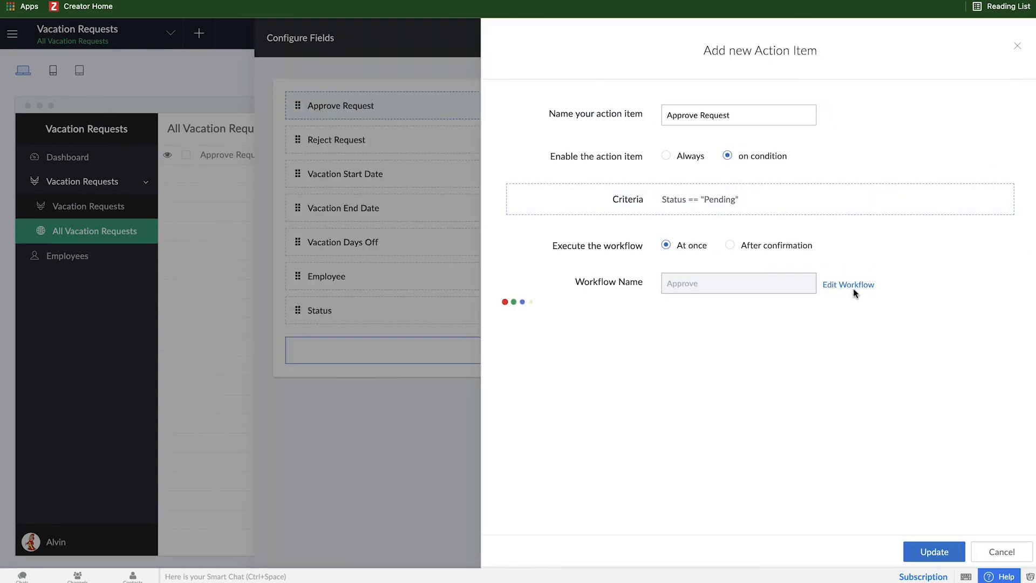
pyautogui.click(848, 284)
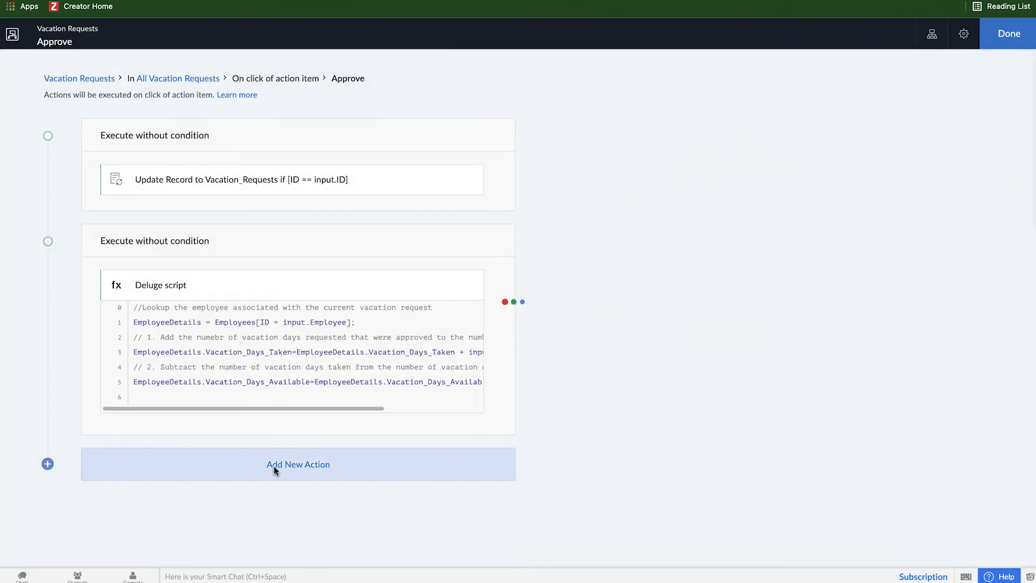
pyautogui.click(298, 464)
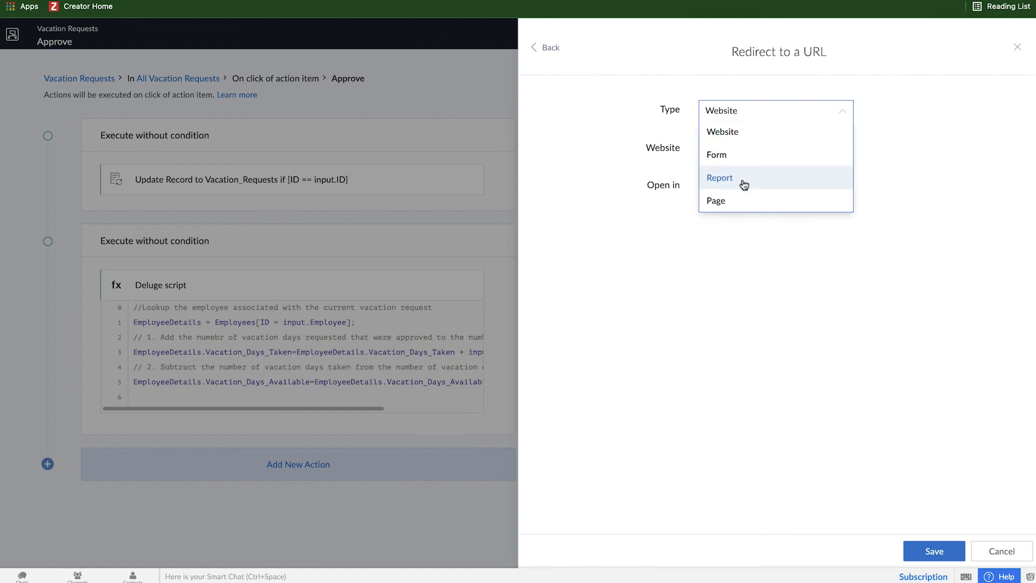
pyautogui.click(715, 201)
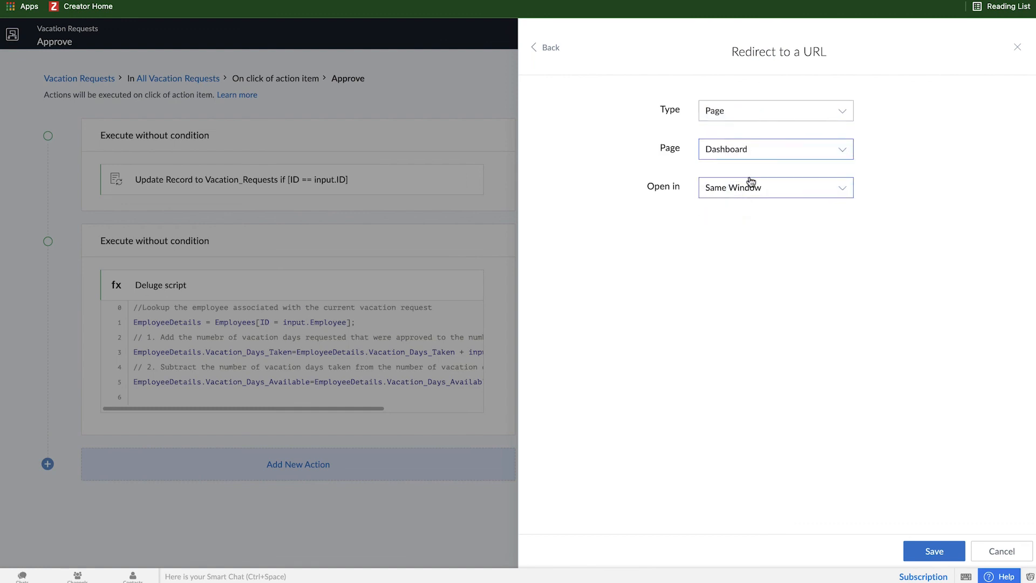
pyautogui.click(933, 550)
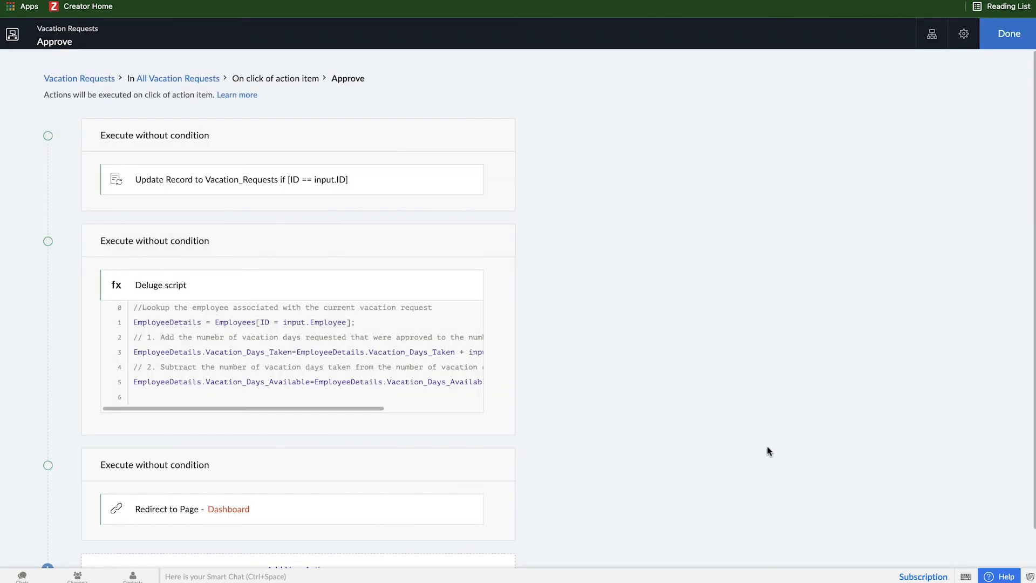
pyautogui.scroll(-3)
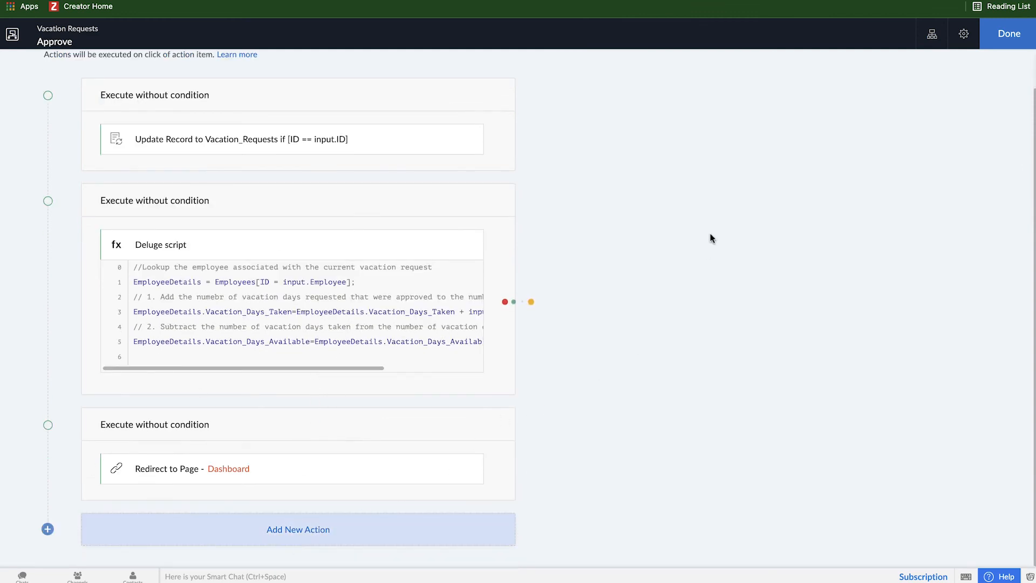
# Add a Send email action from the admin to the logged-in user, subject 'Your Request for Vacation was Approved!'.
pyautogui.click(297, 529)
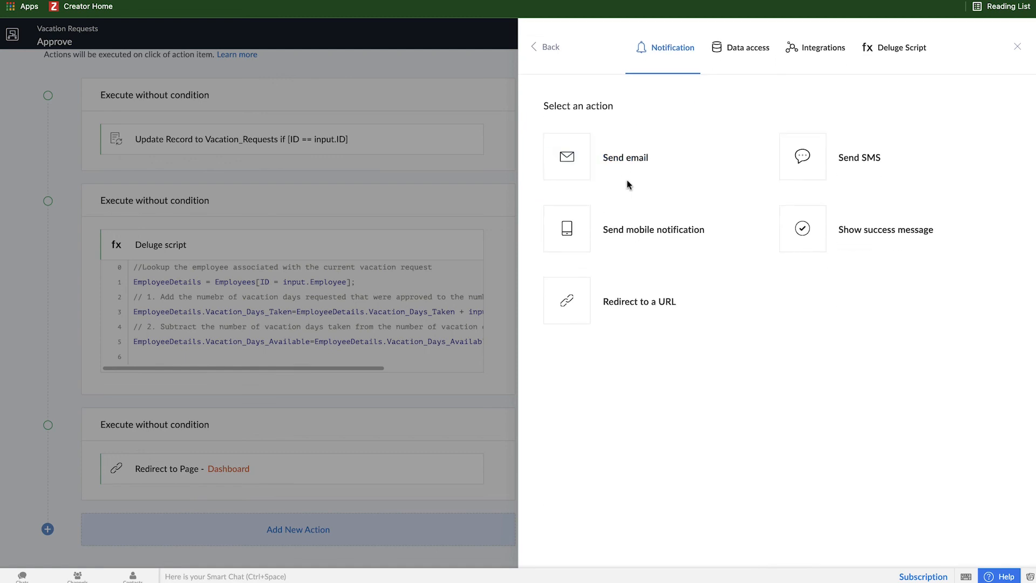
pyautogui.click(625, 157)
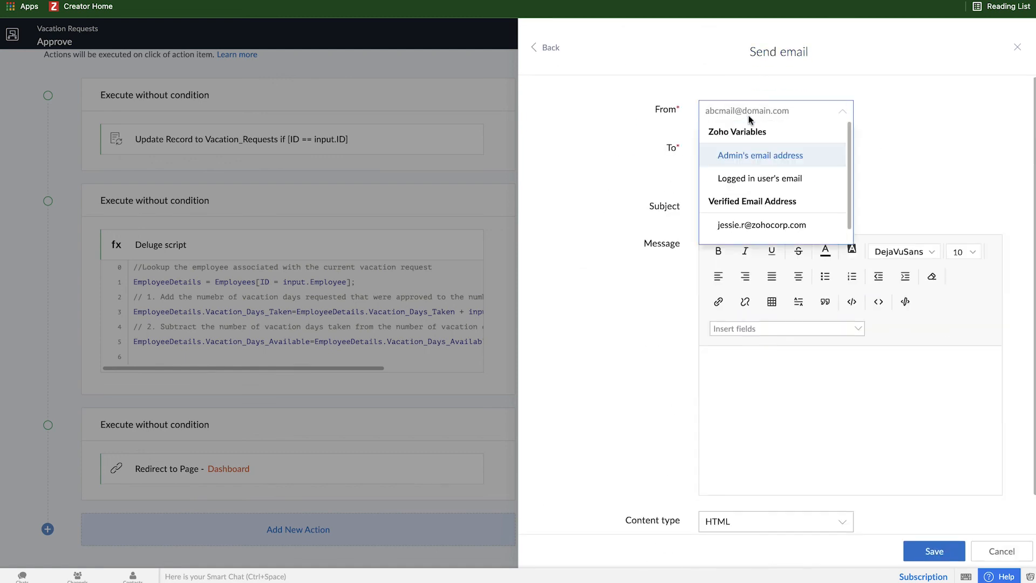
pyautogui.click(761, 155)
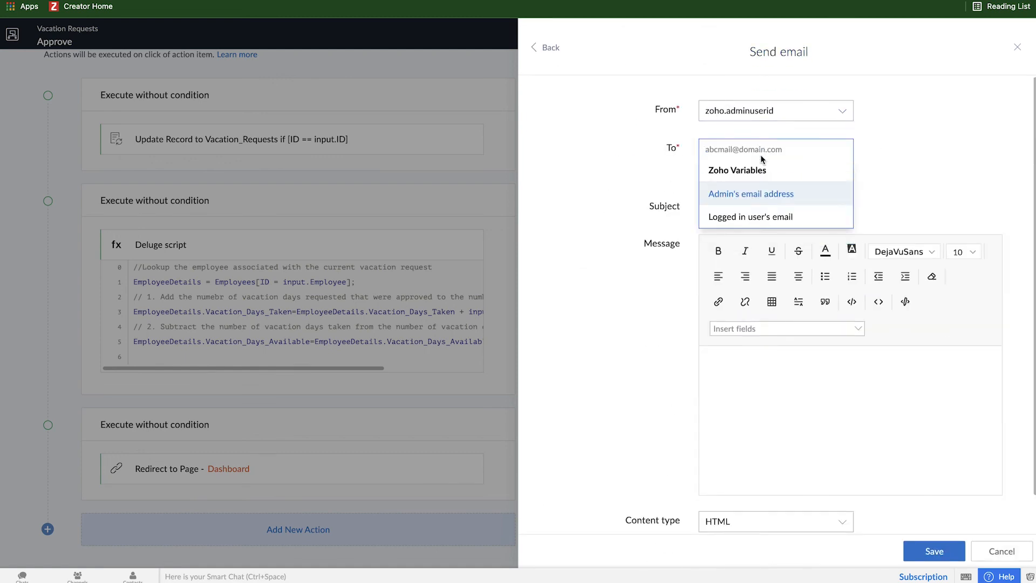
pyautogui.click(749, 216)
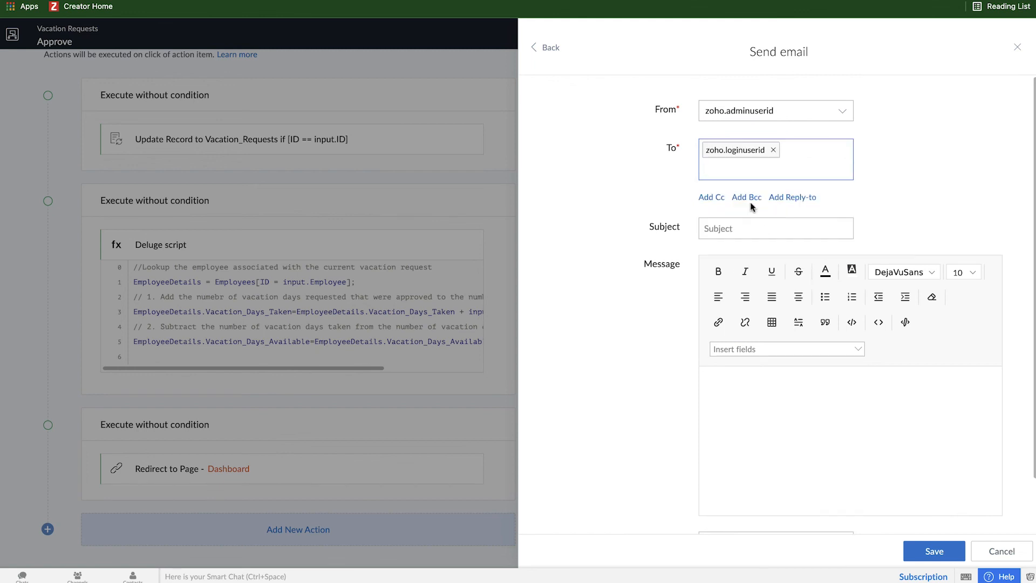
pyautogui.moveTo(701, 222)
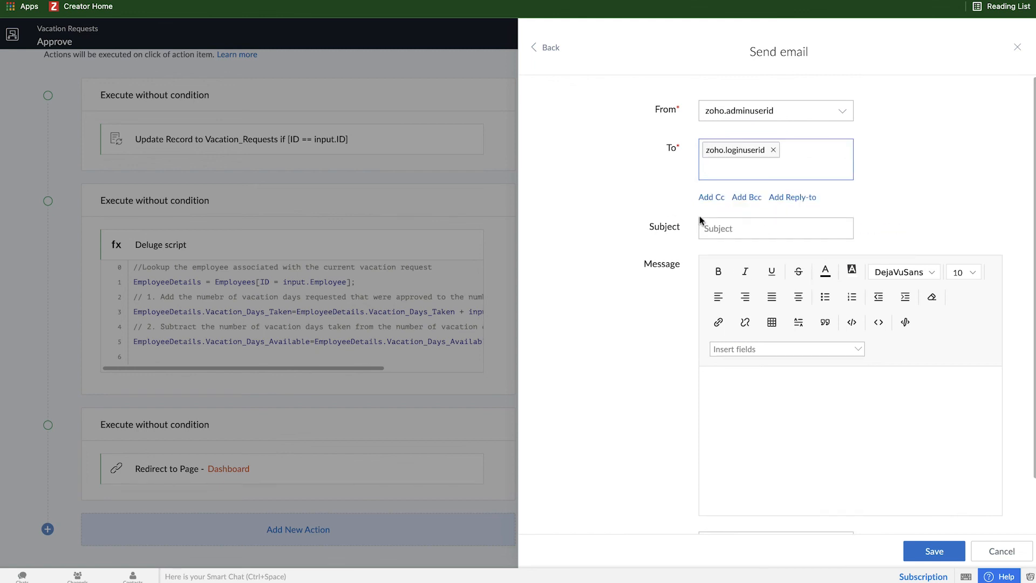
pyautogui.click(775, 227)
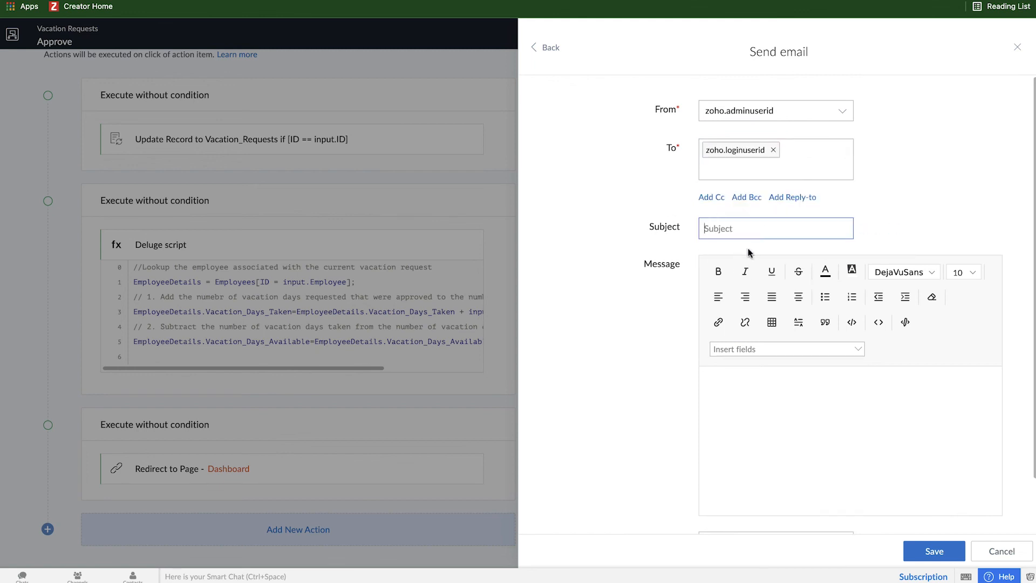
pyautogui.write('Your Re')
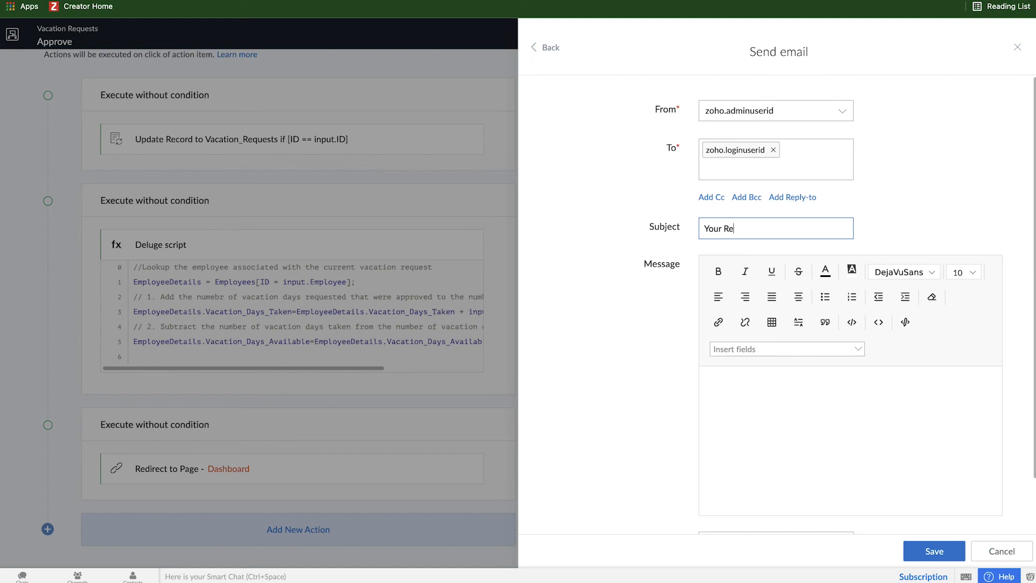
pyautogui.write('quest for Vacatio')
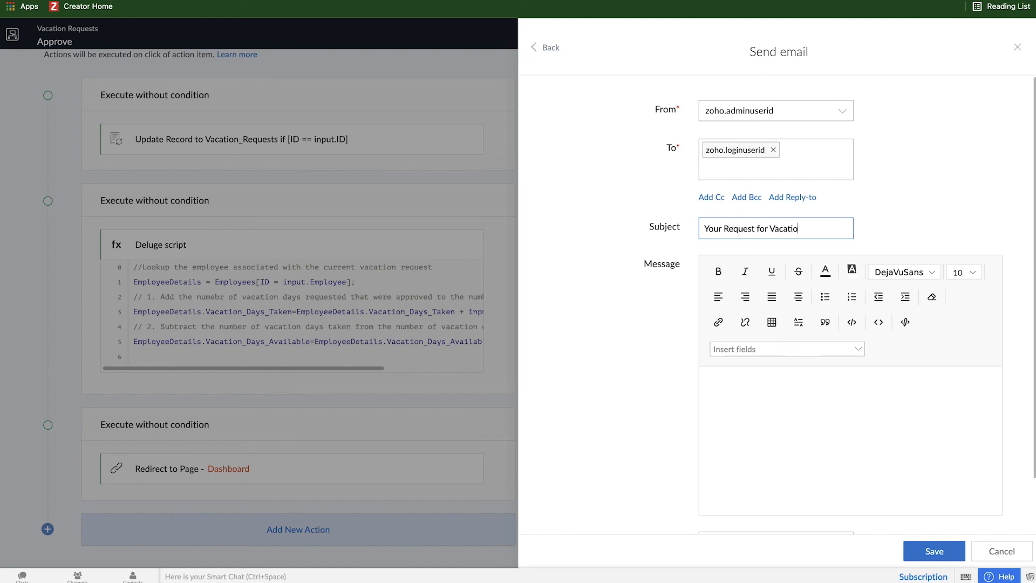
pyautogui.write('was Approved!')
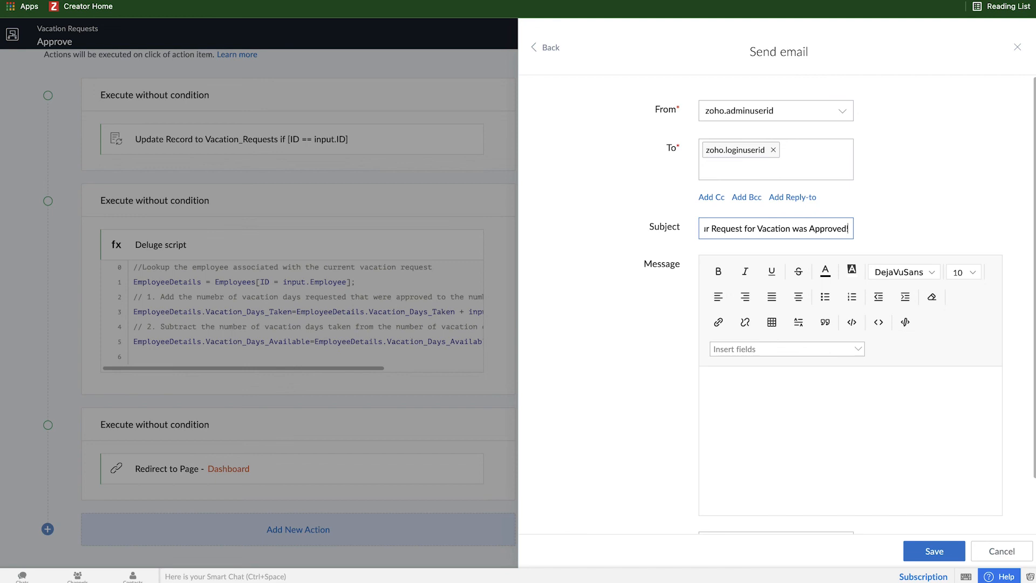
pyautogui.scroll(-3)
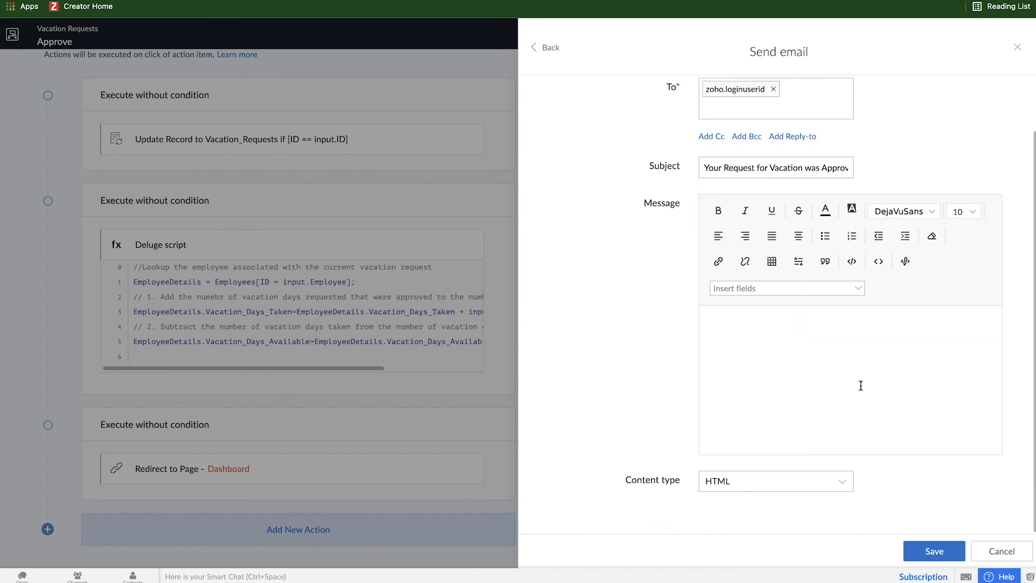
pyautogui.click(933, 551)
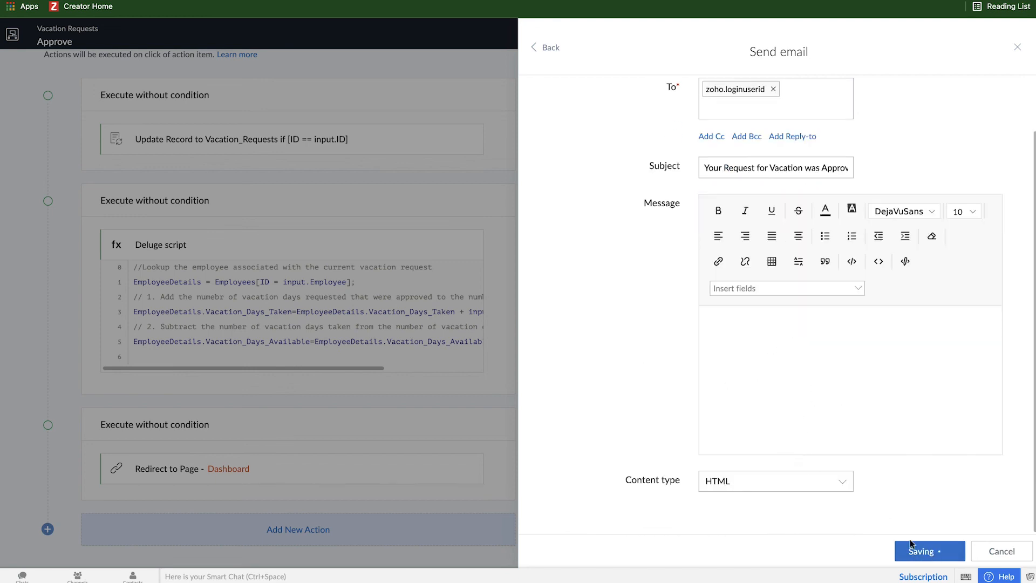
# Finish the Approve workflow, update the Approve Request action, and return to the live app.
pyautogui.click(930, 551)
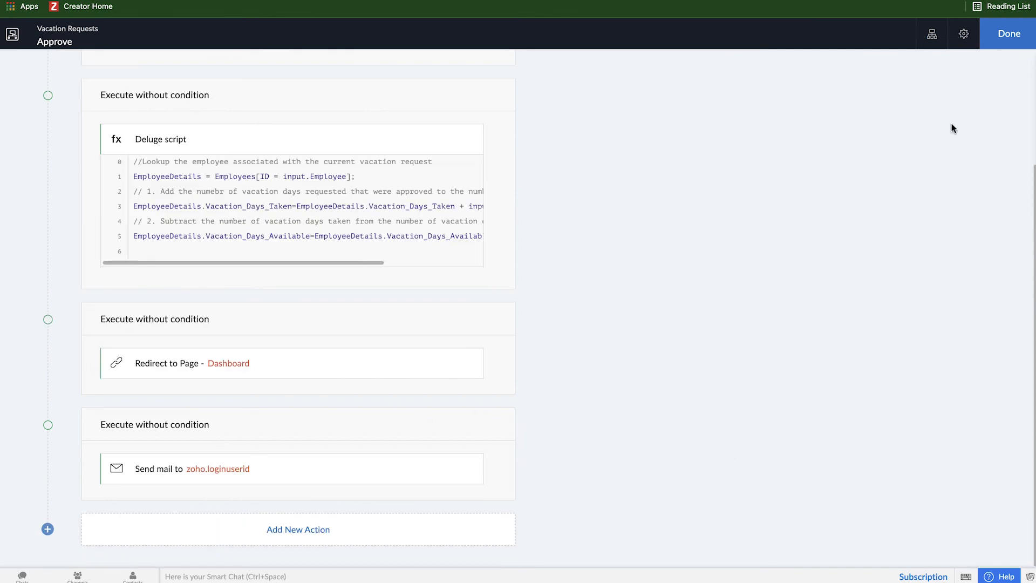
pyautogui.click(1007, 33)
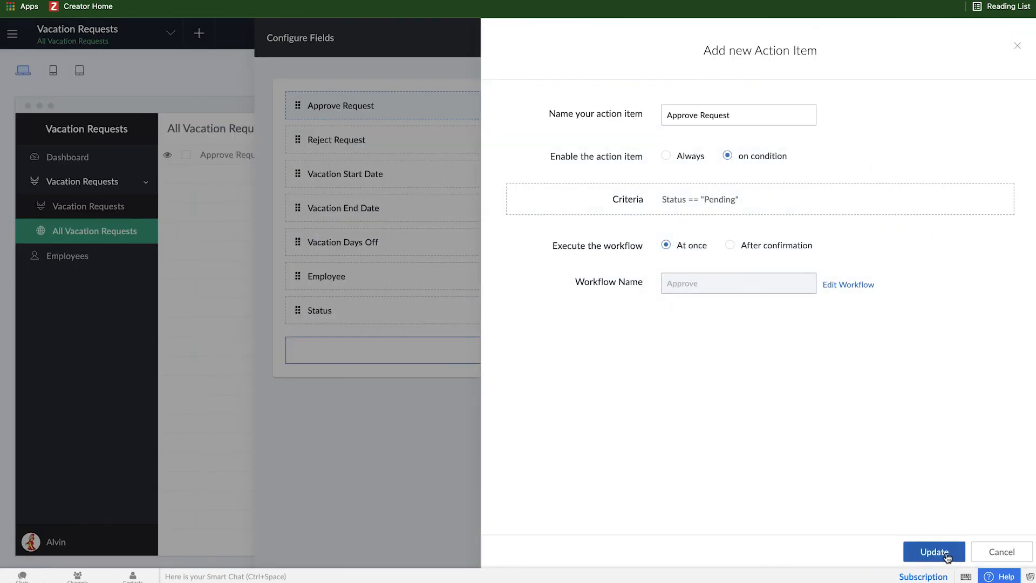
pyautogui.click(933, 552)
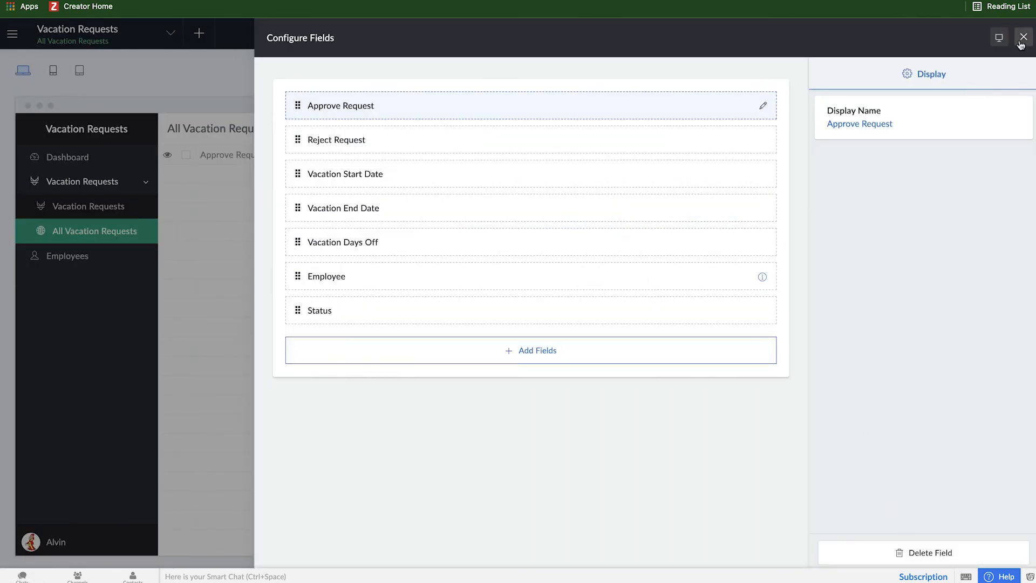
pyautogui.click(1023, 38)
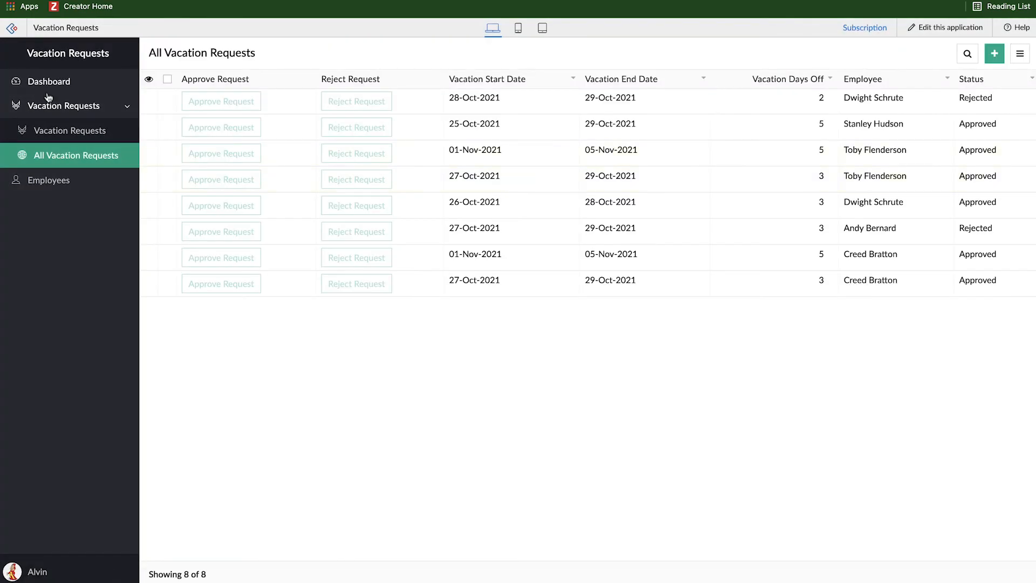
# Submit Angela Martin's one-day 25-Oct-2021 vacation request and approve it from the request list.
pyautogui.click(68, 130)
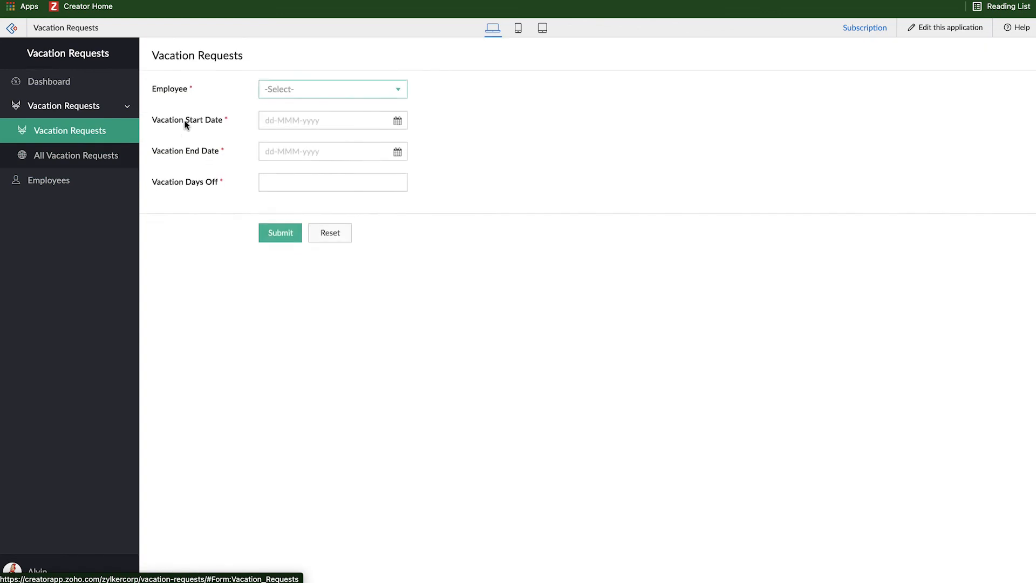
pyautogui.click(332, 88)
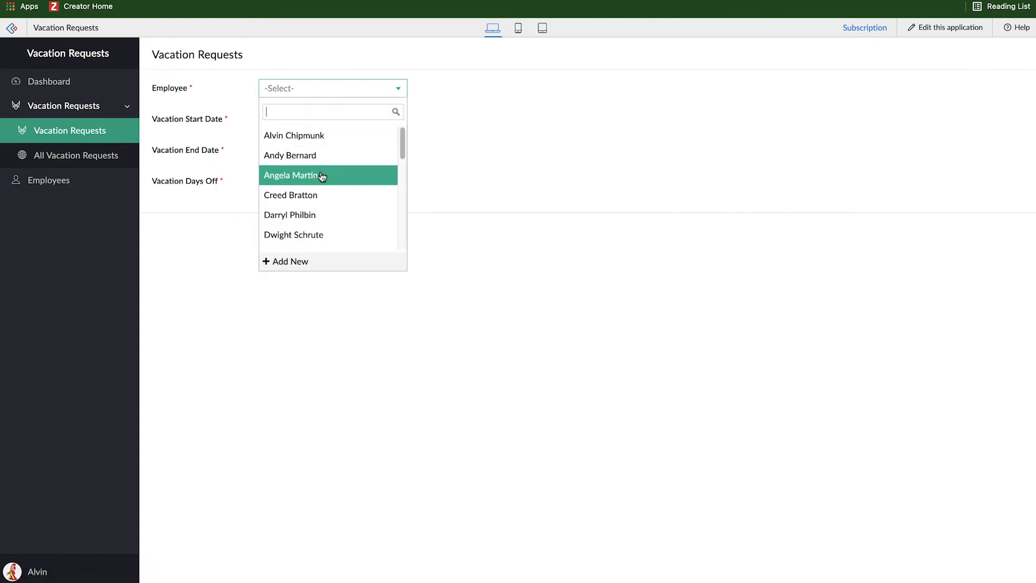
pyautogui.click(291, 175)
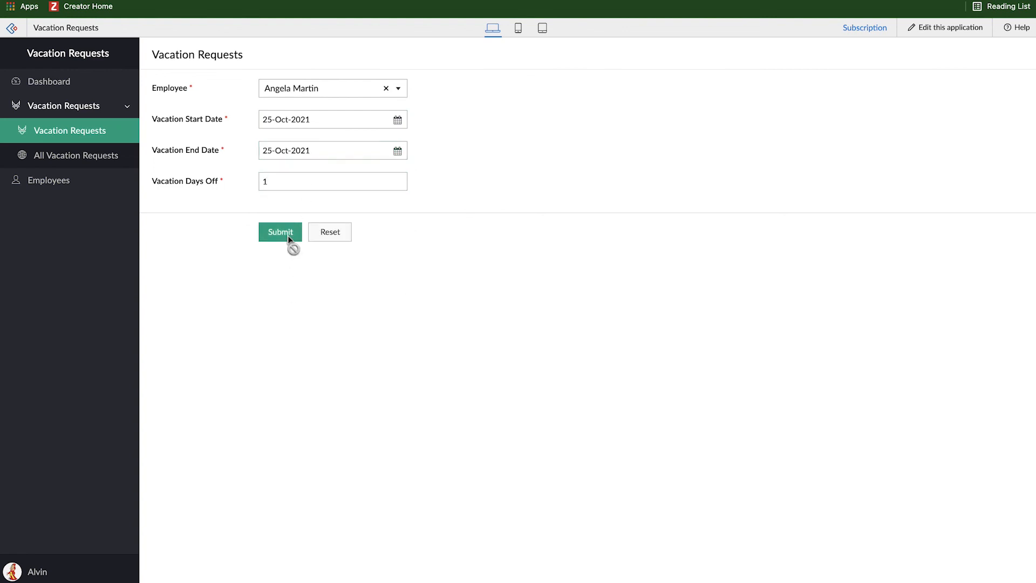
pyautogui.click(280, 232)
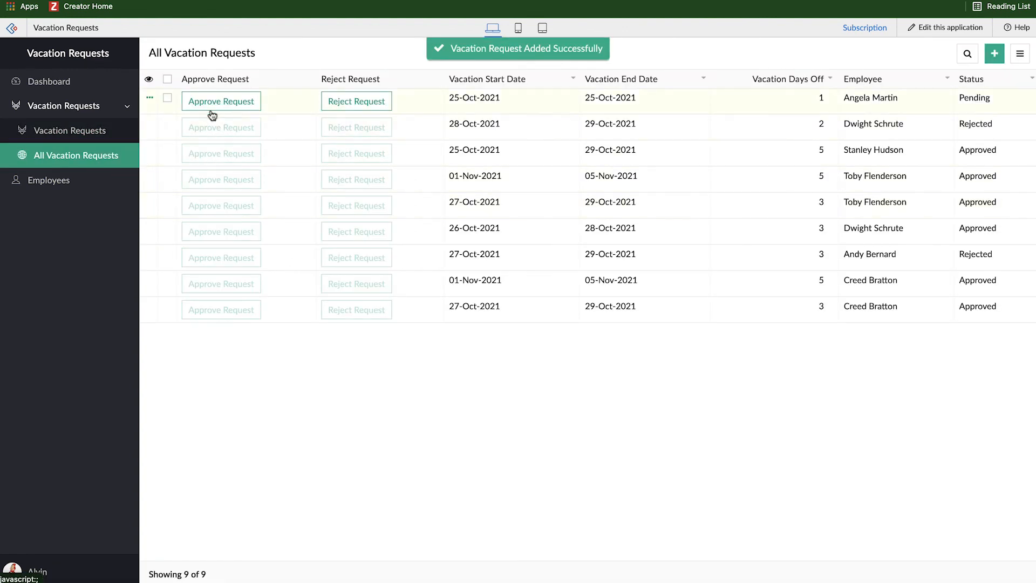
pyautogui.click(47, 82)
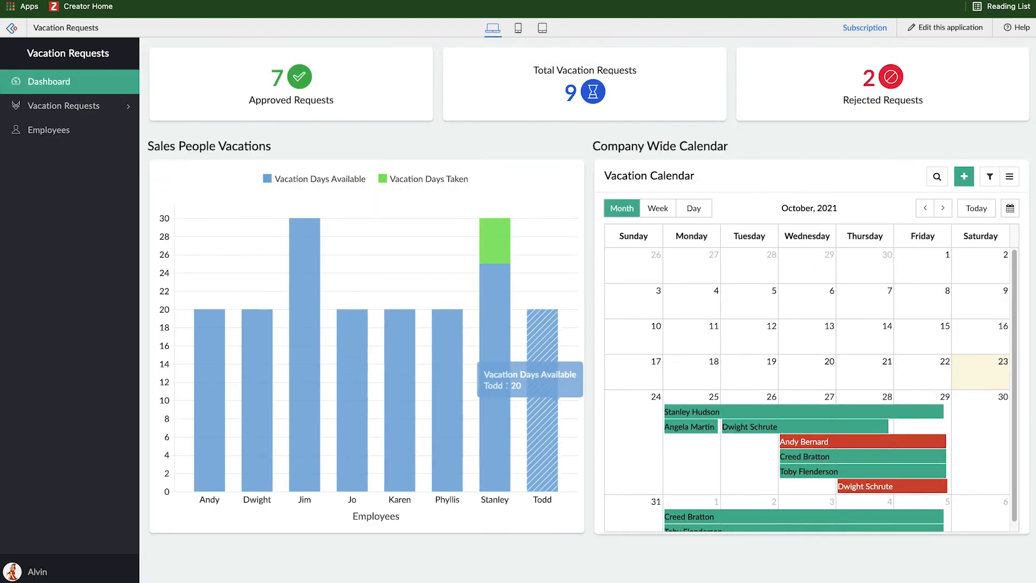
pyautogui.moveTo(738, 503)
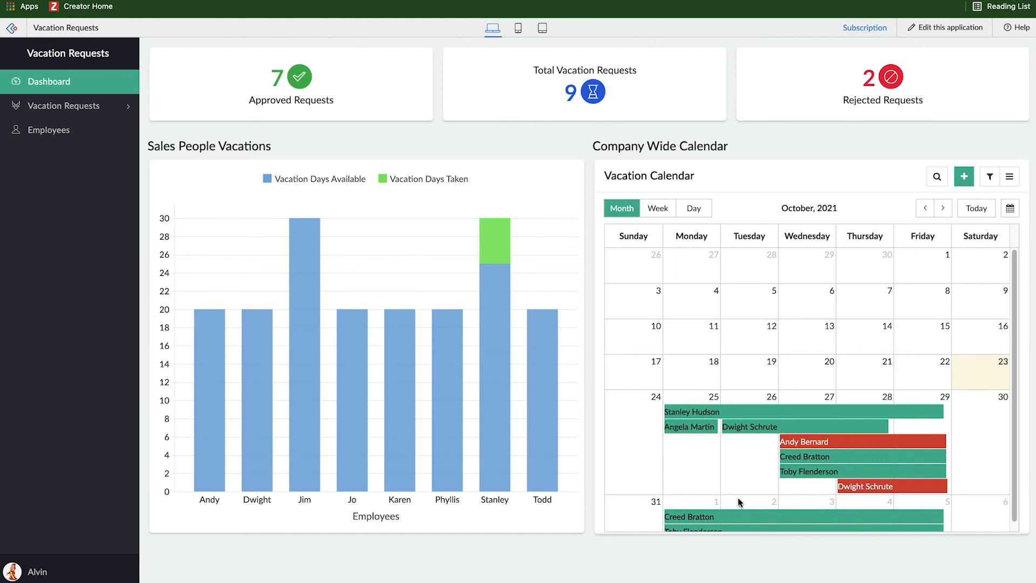
pyautogui.moveTo(256, 357)
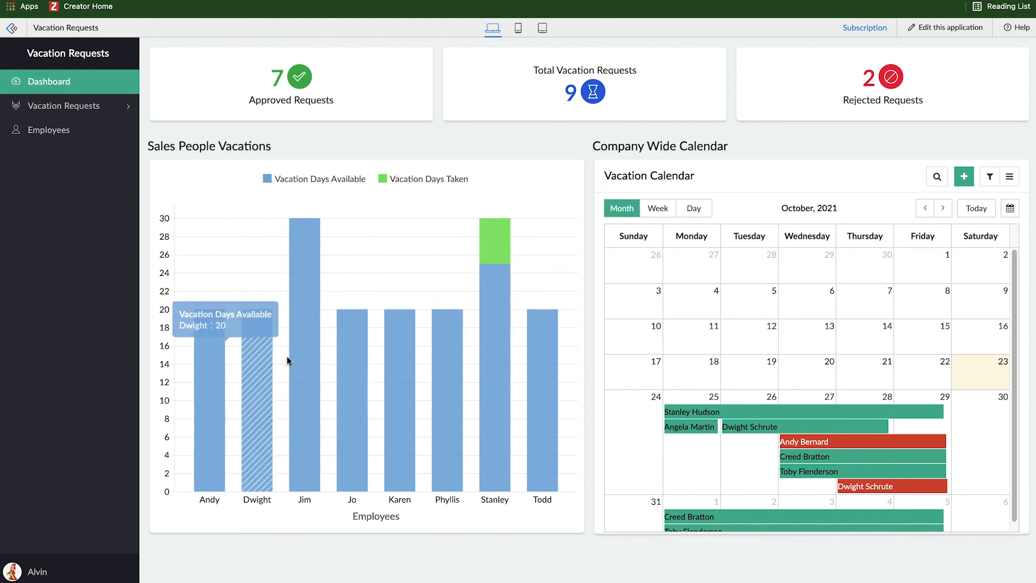
pyautogui.moveTo(429, 432)
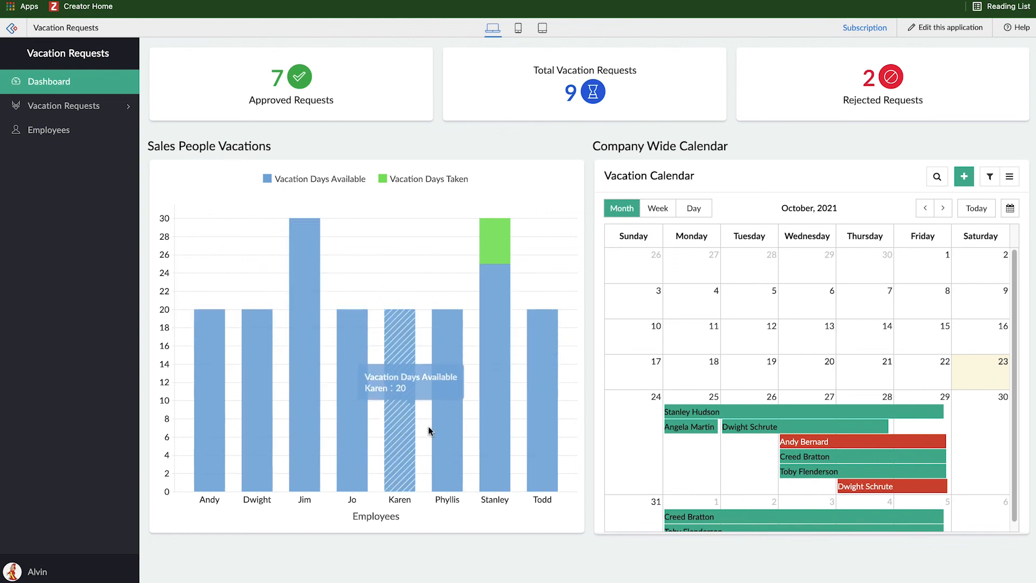
pyautogui.moveTo(512, 145)
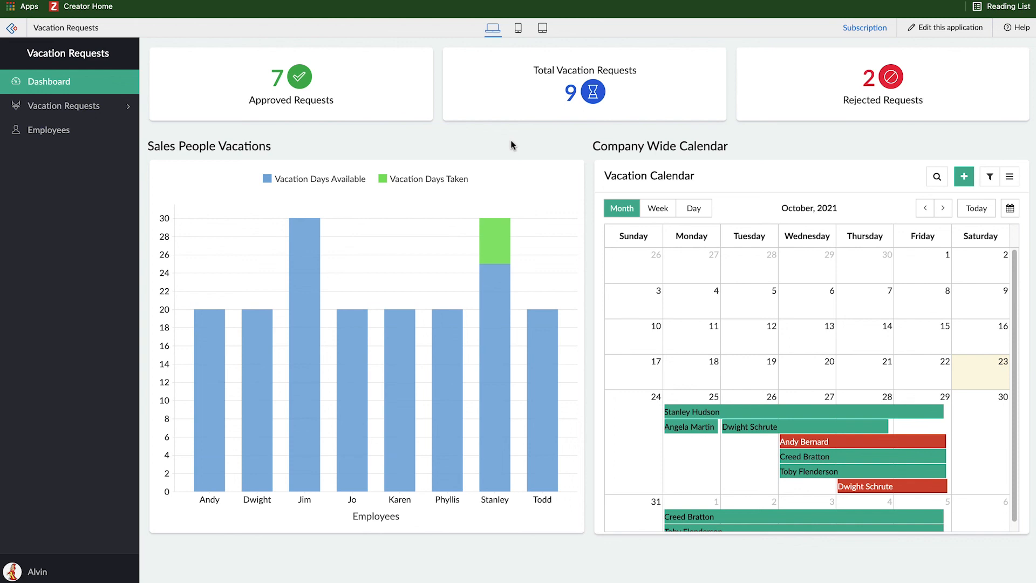
pyautogui.moveTo(19, 106)
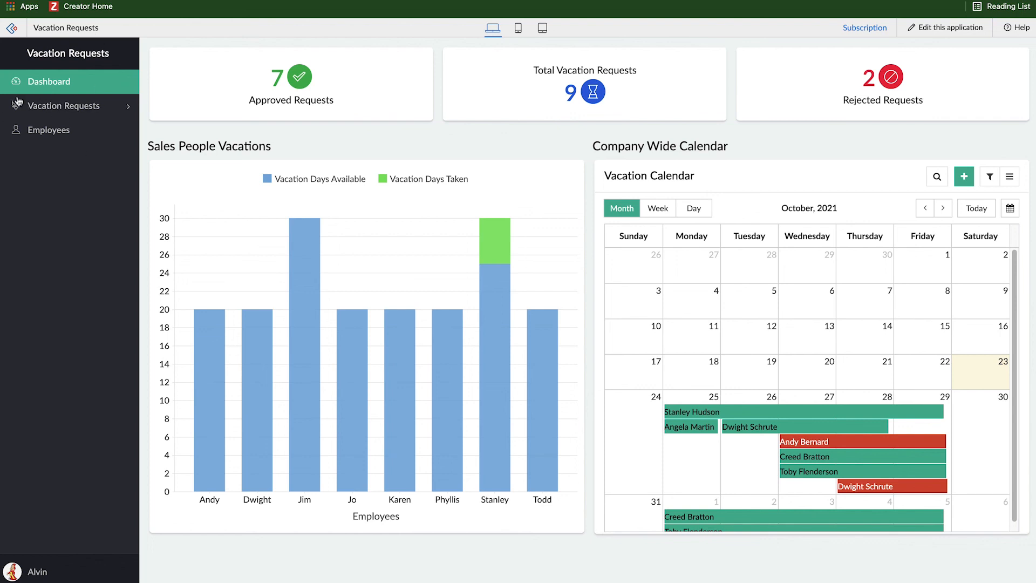
pyautogui.moveTo(76, 210)
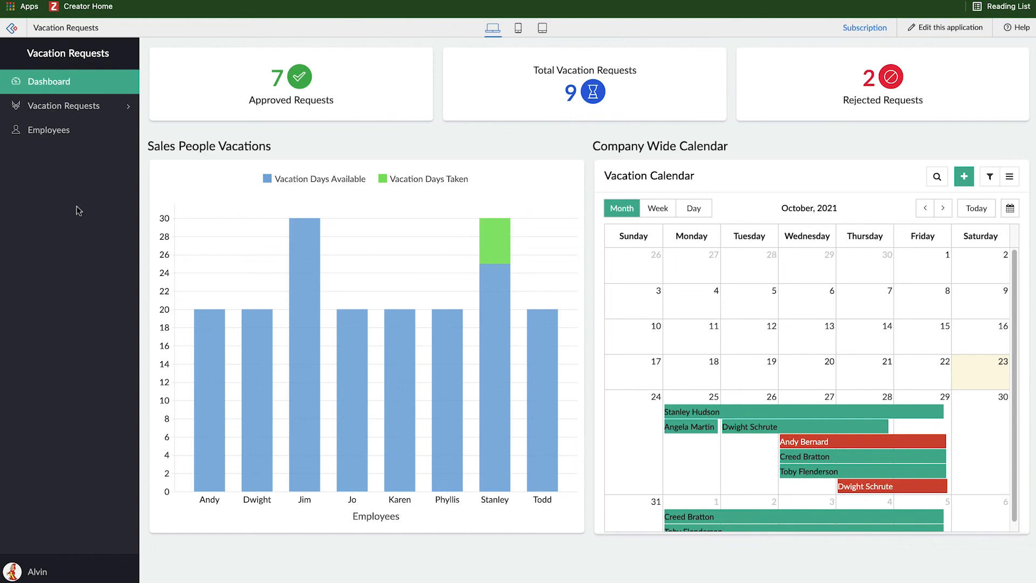